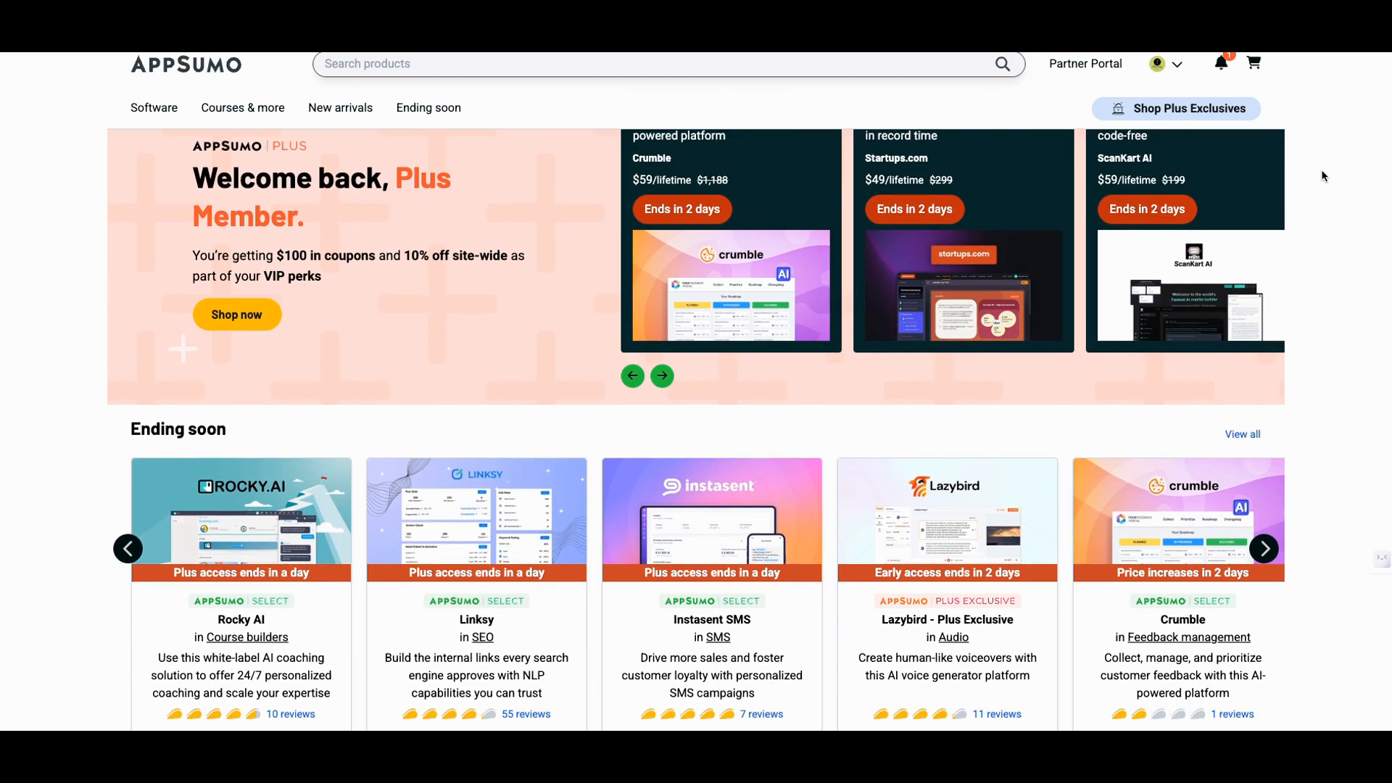
Open the Vadoo AI card from the Recently viewed row, landing on its $79 lifetime deal page.
scroll(down, 3)
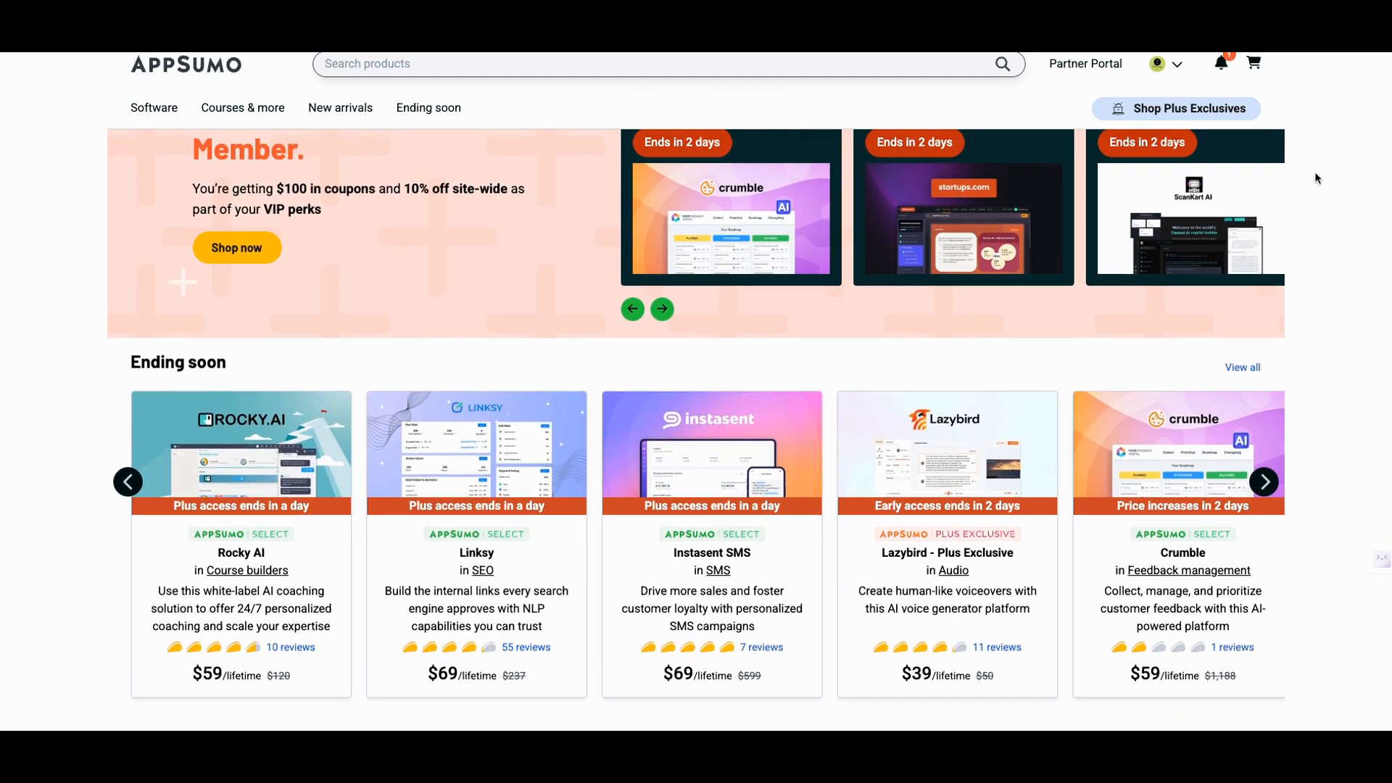
scroll(down, 3)
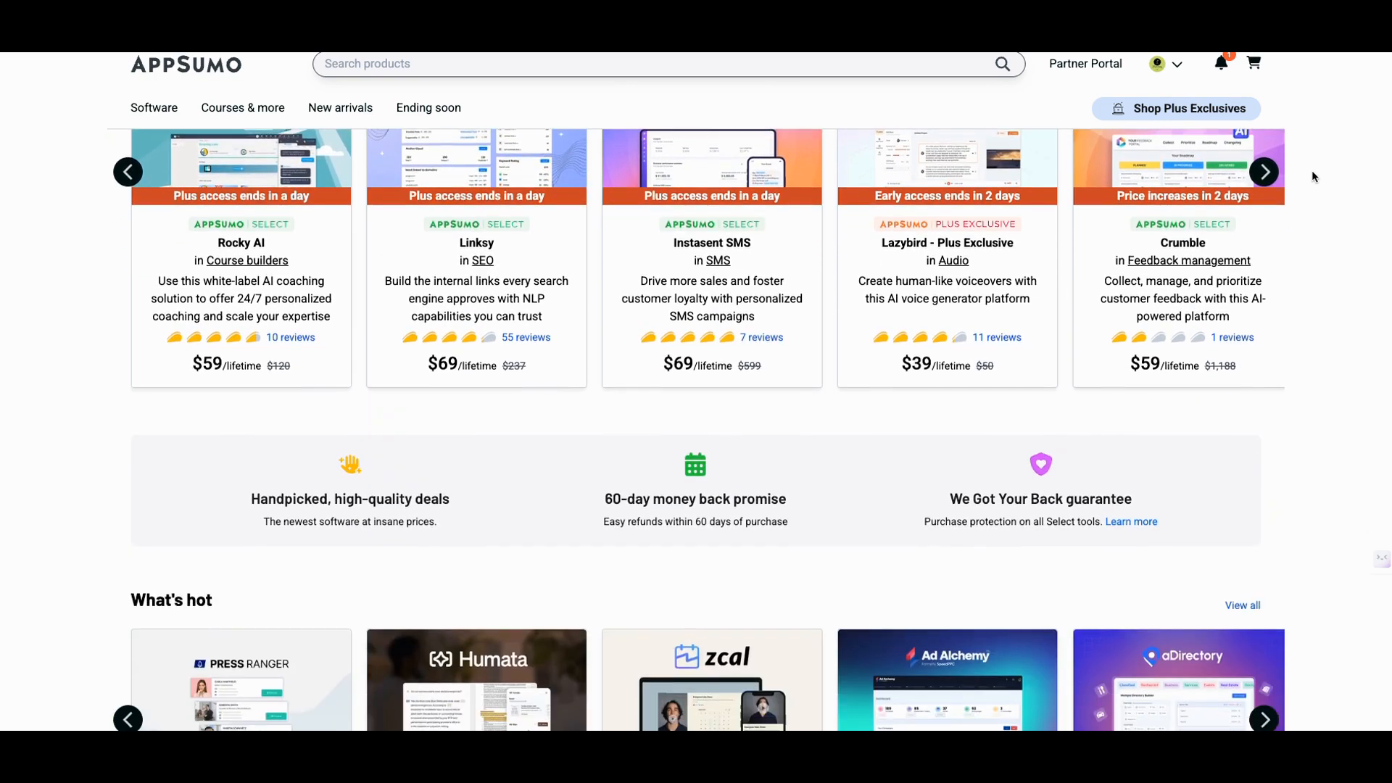
scroll(down, 3)
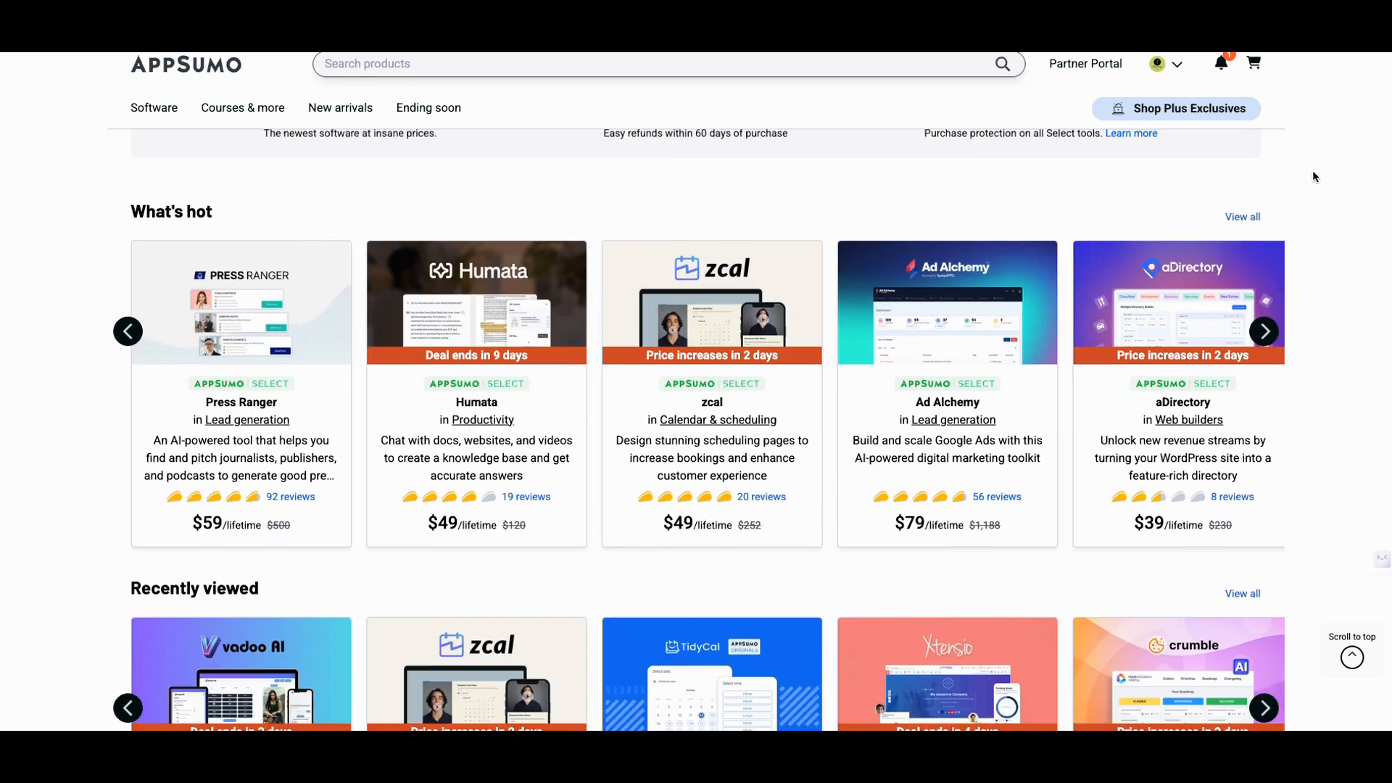
scroll(down, 3)
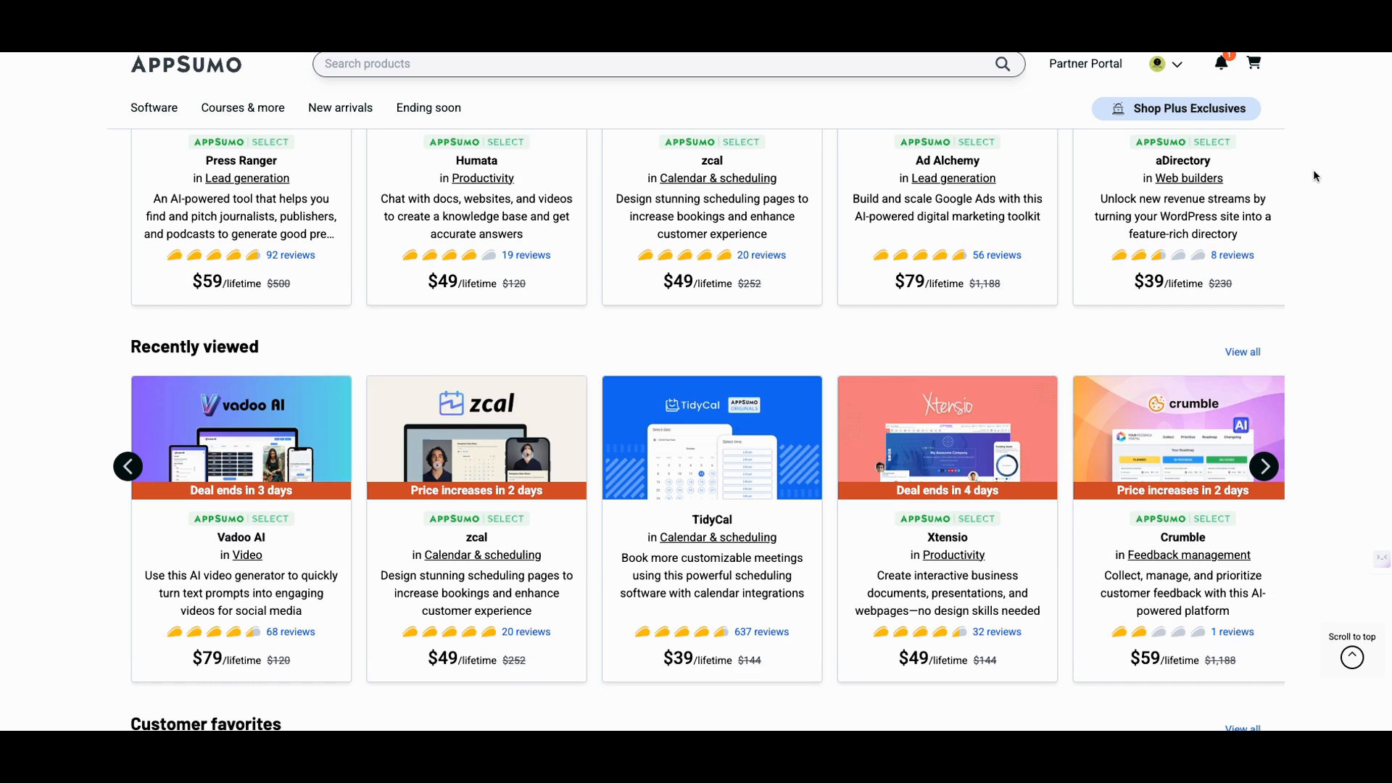
scroll(down, 3)
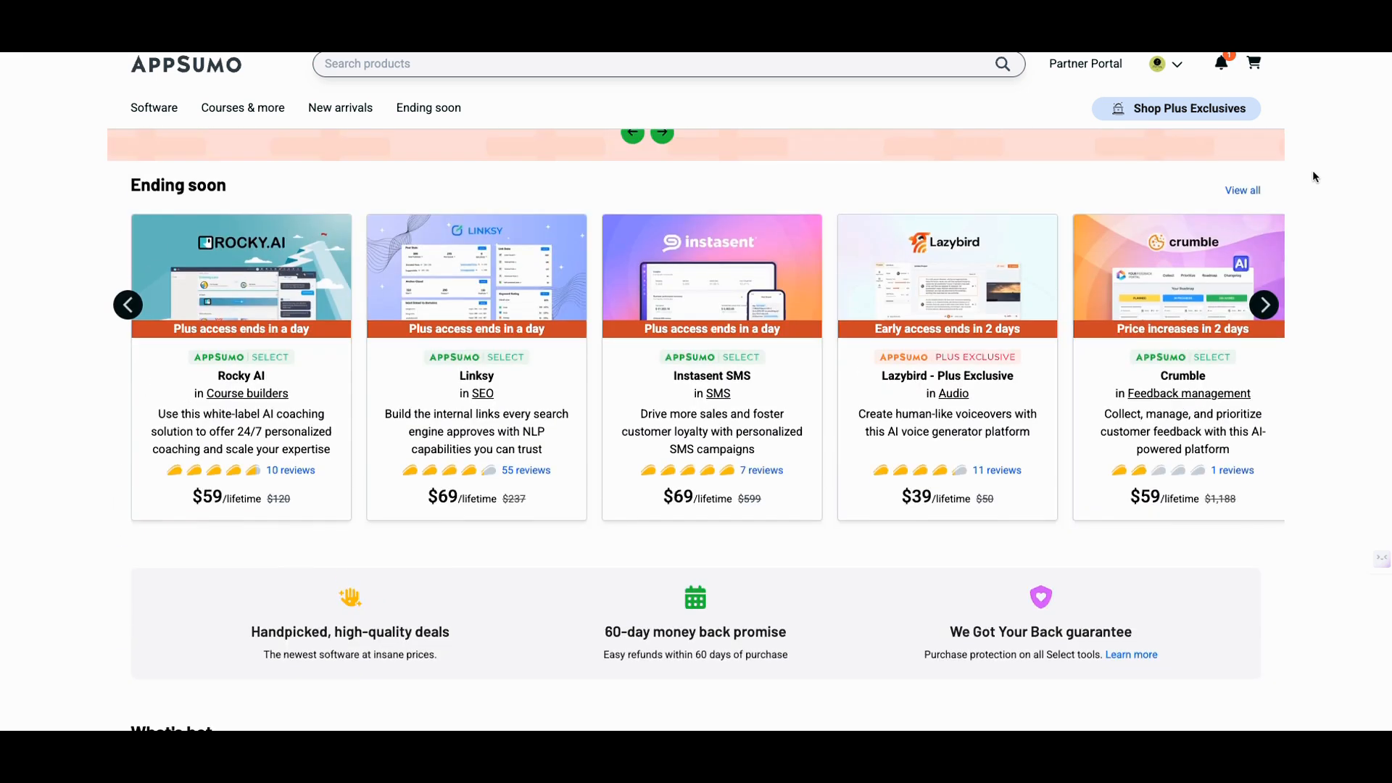
scroll(down, 3)
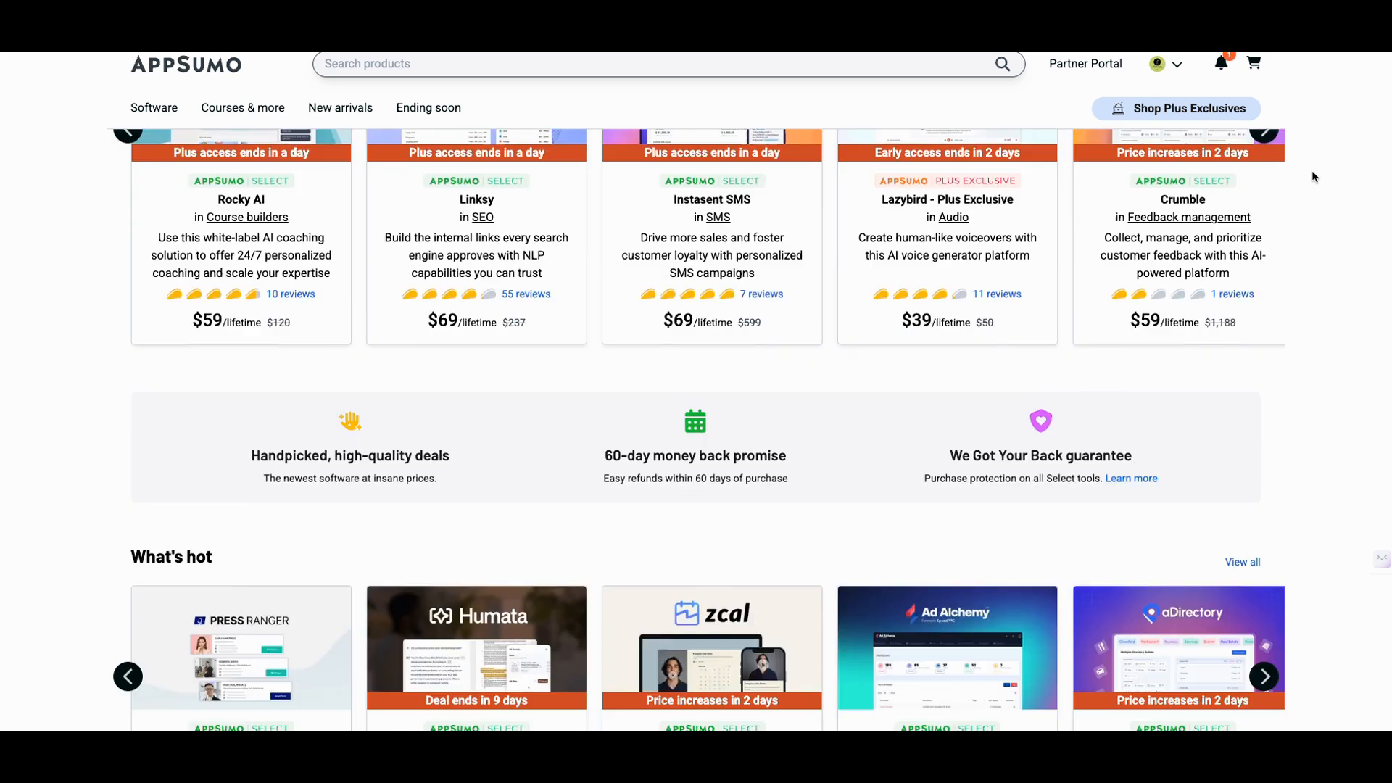
scroll(down, 3)
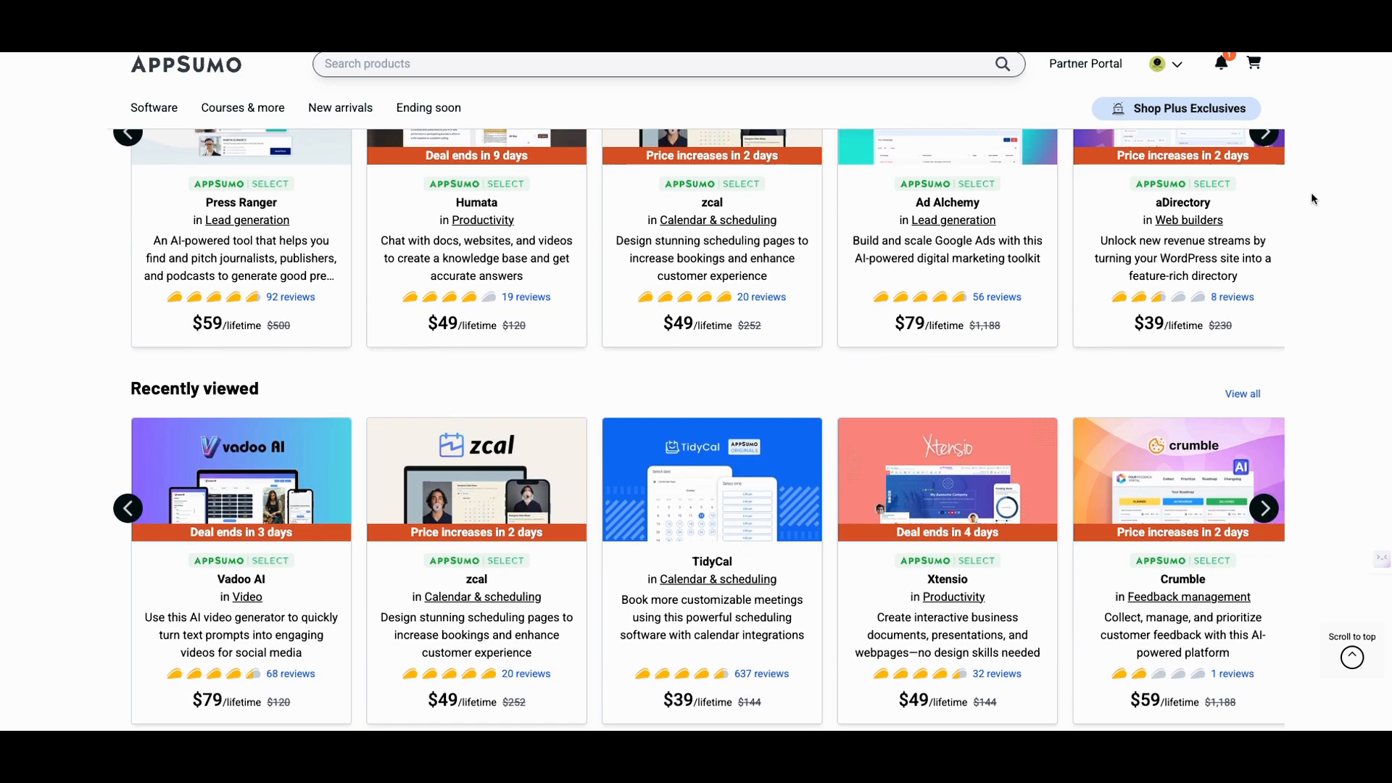
scroll(down, 3)
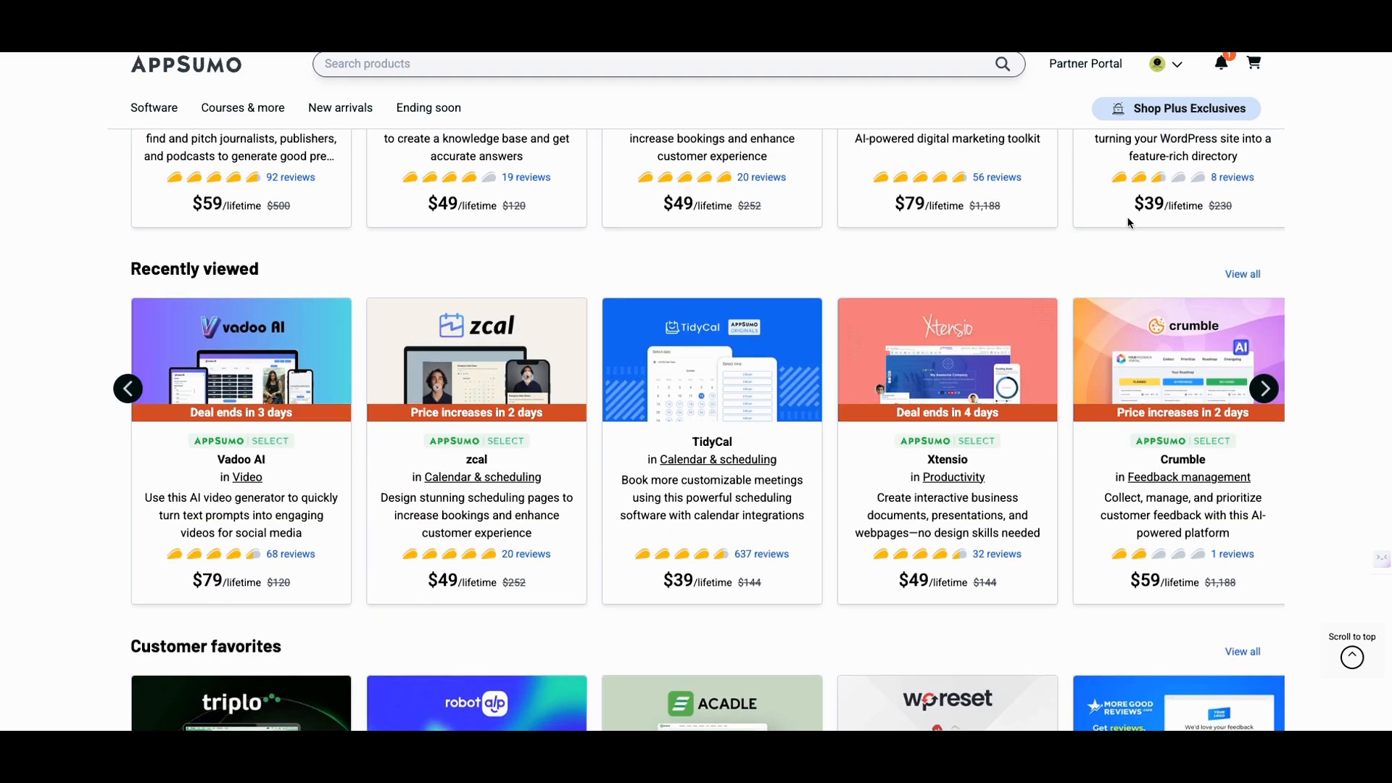
mouse_move(260, 344)
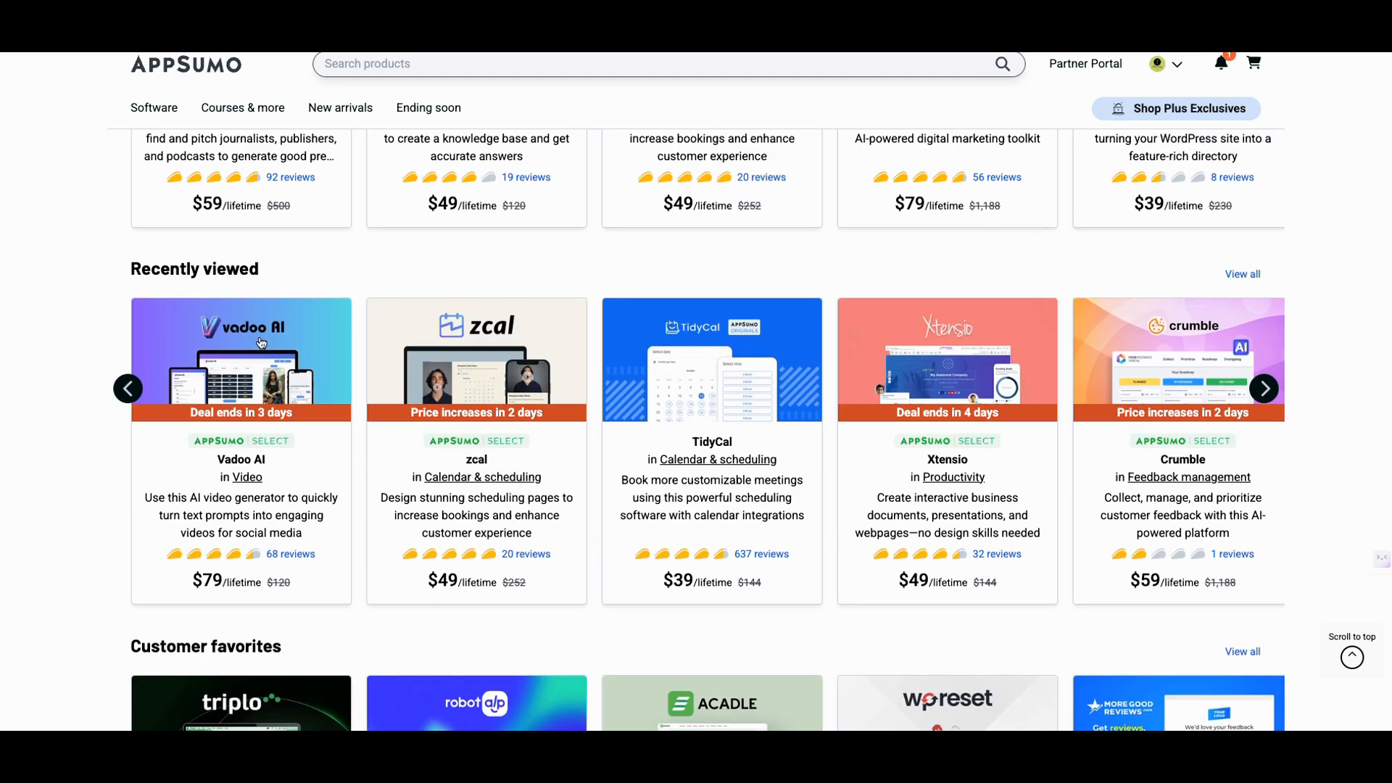
click(241, 359)
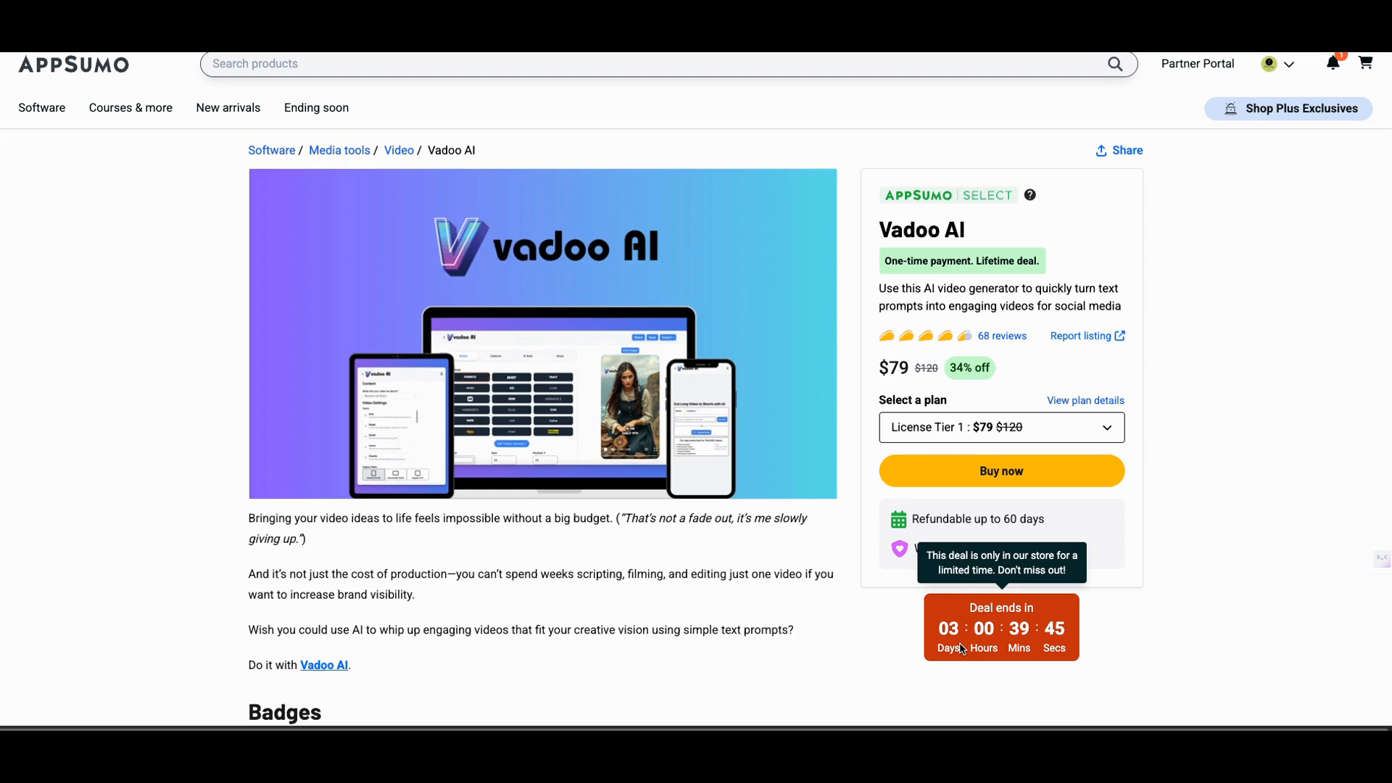
mouse_move(1009, 353)
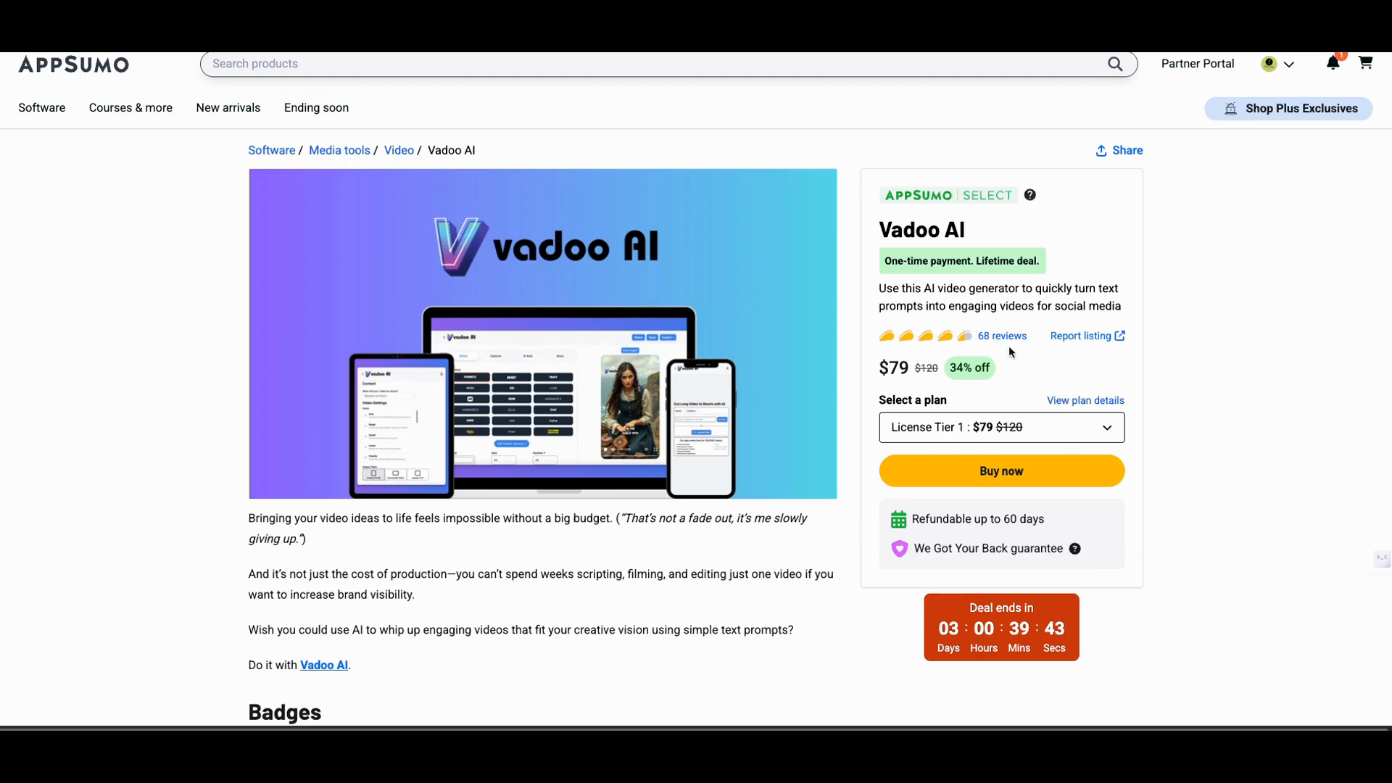
mouse_move(1308, 419)
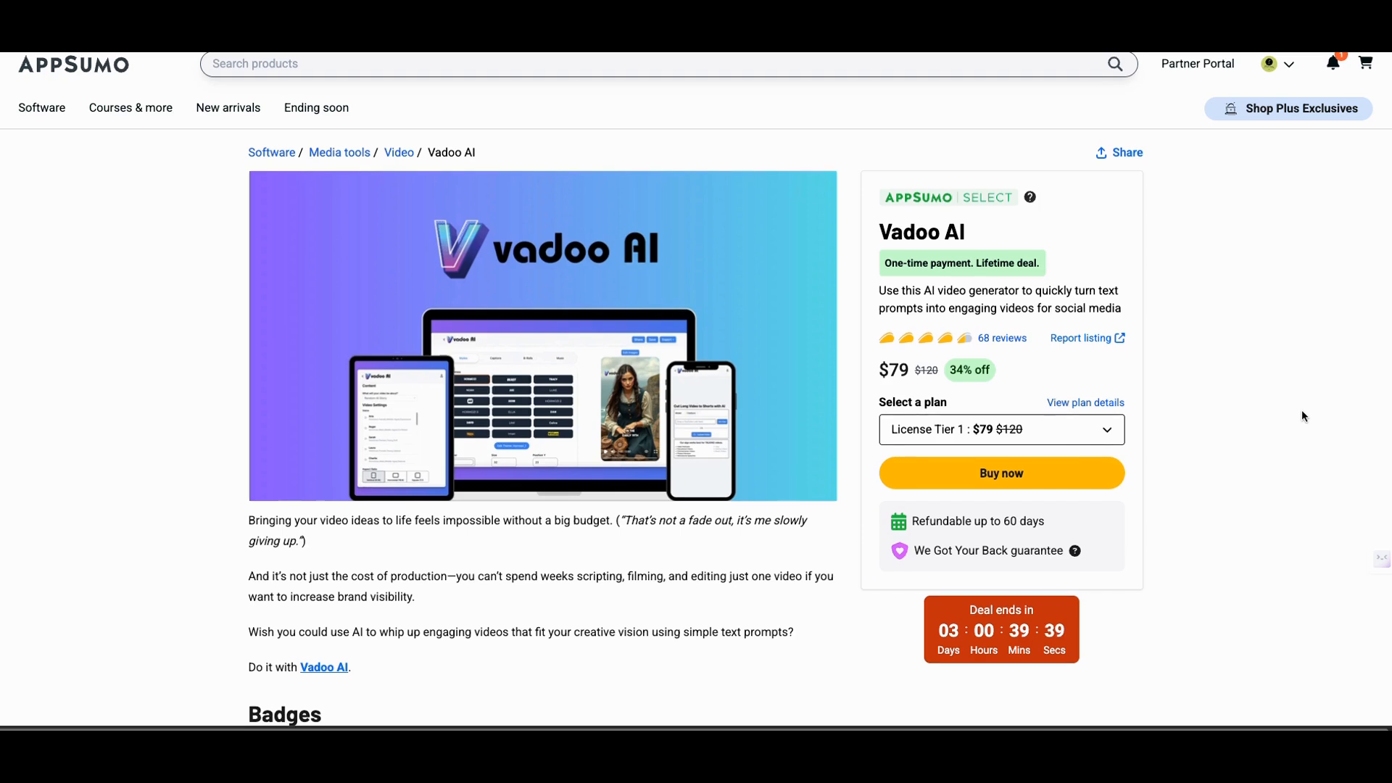
scroll(down, 3)
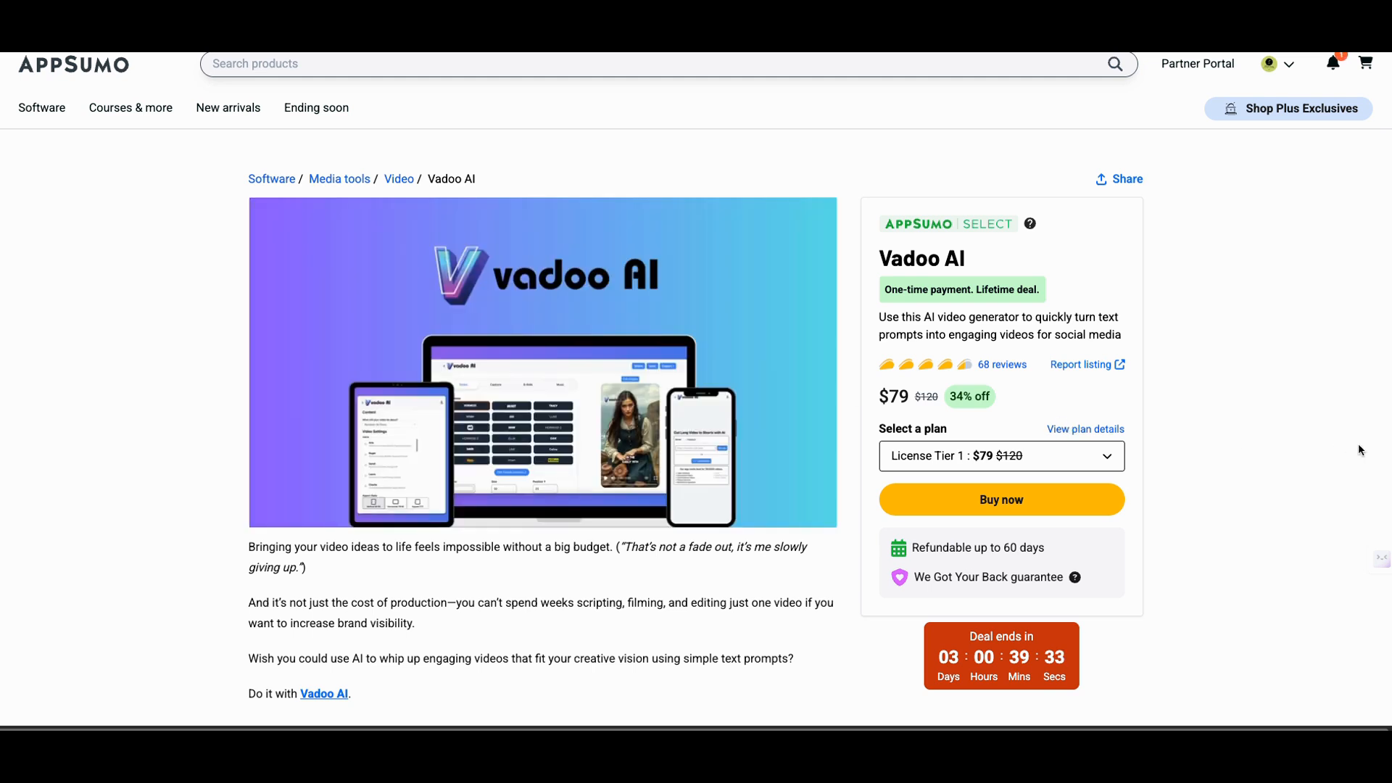
scroll(down, 3)
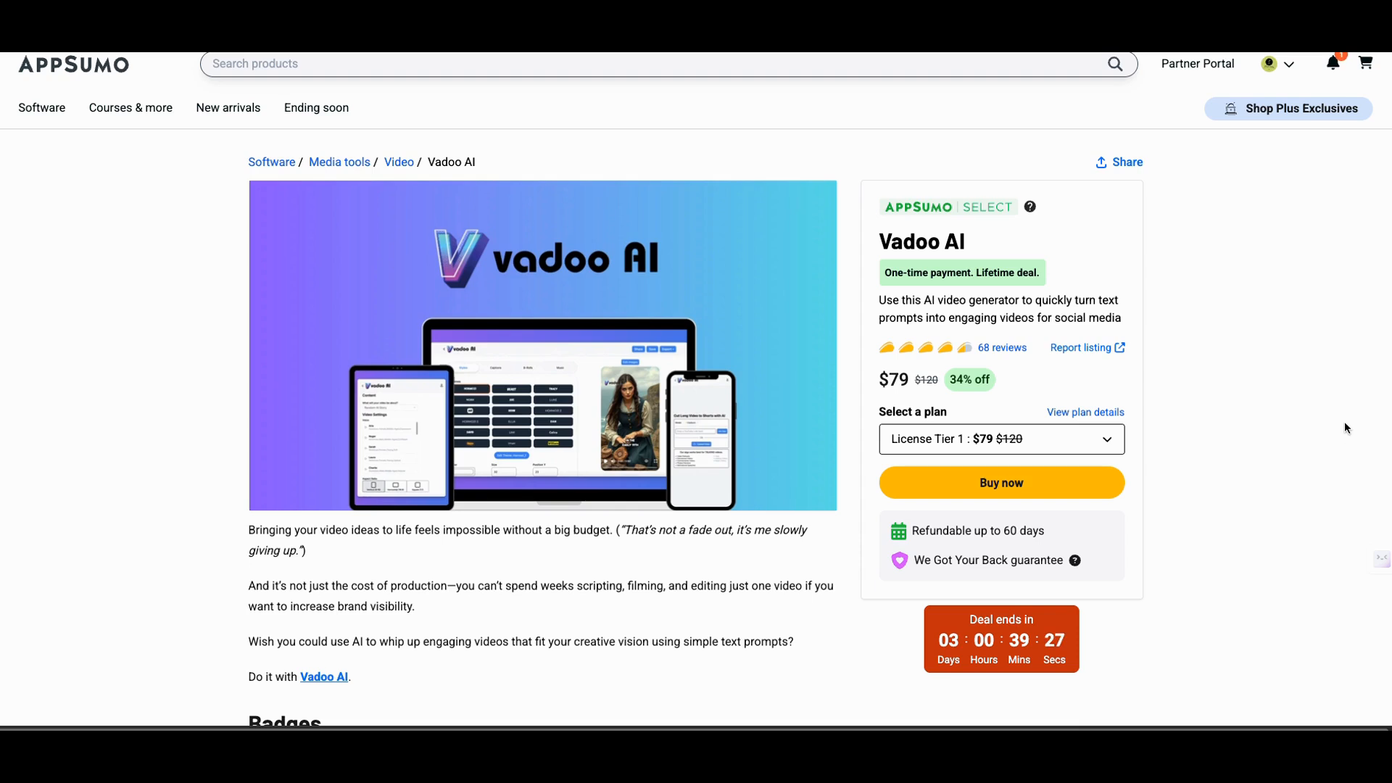
scroll(down, 3)
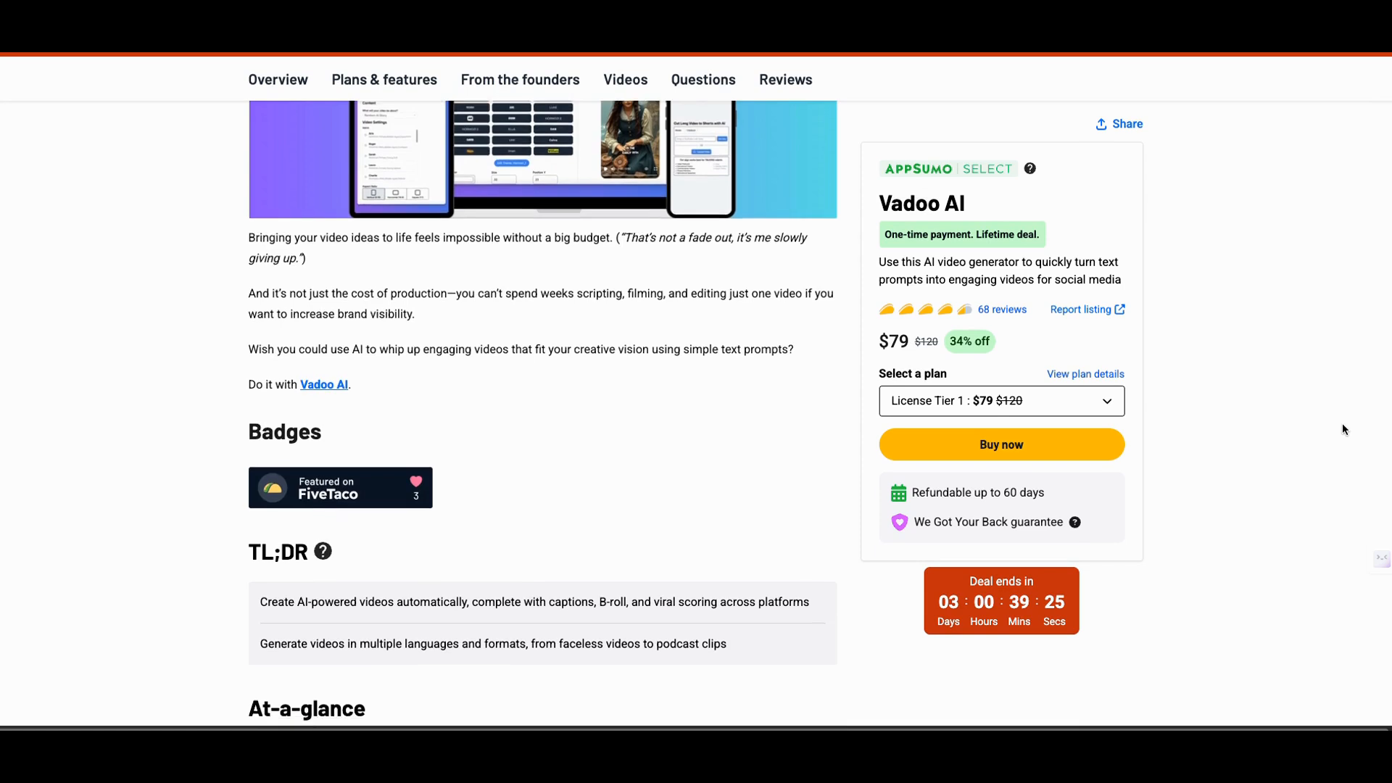
scroll(down, 3)
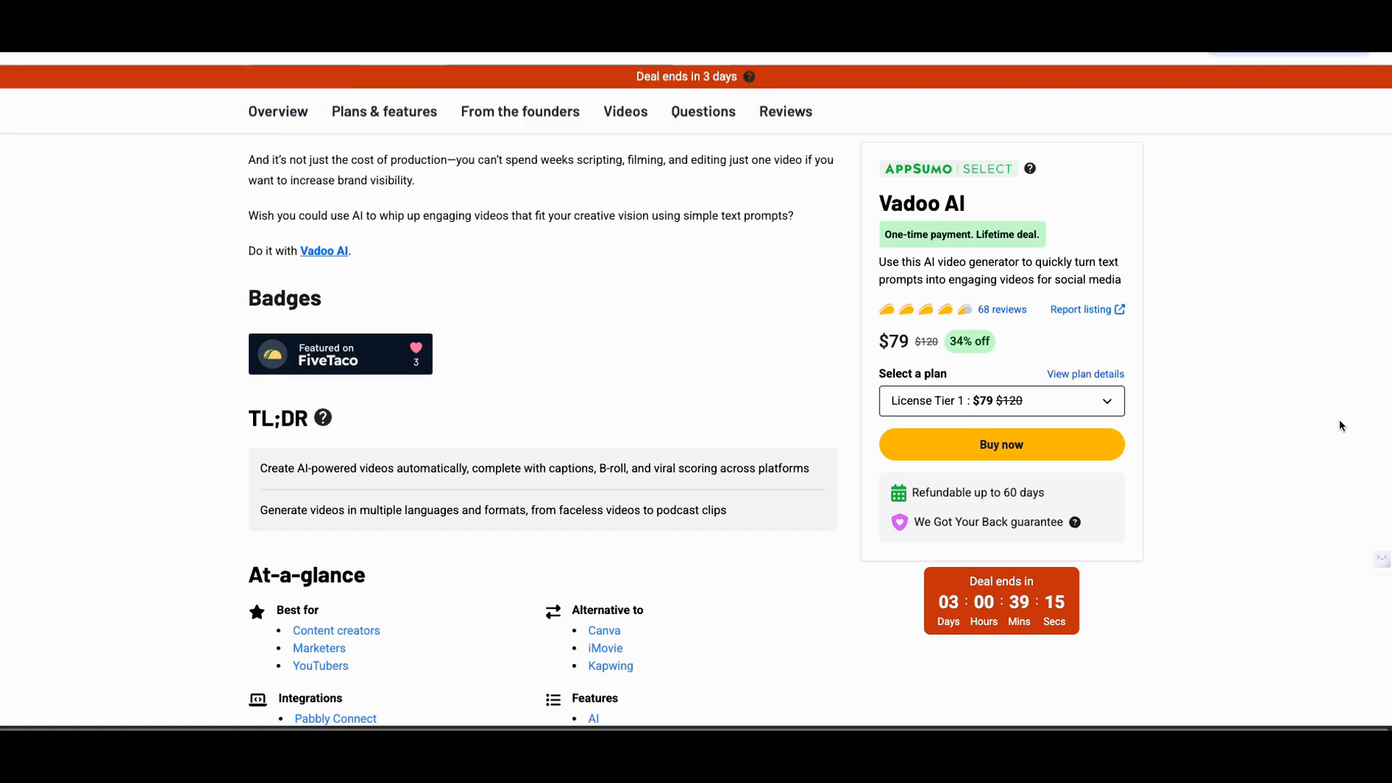
scroll(down, 3)
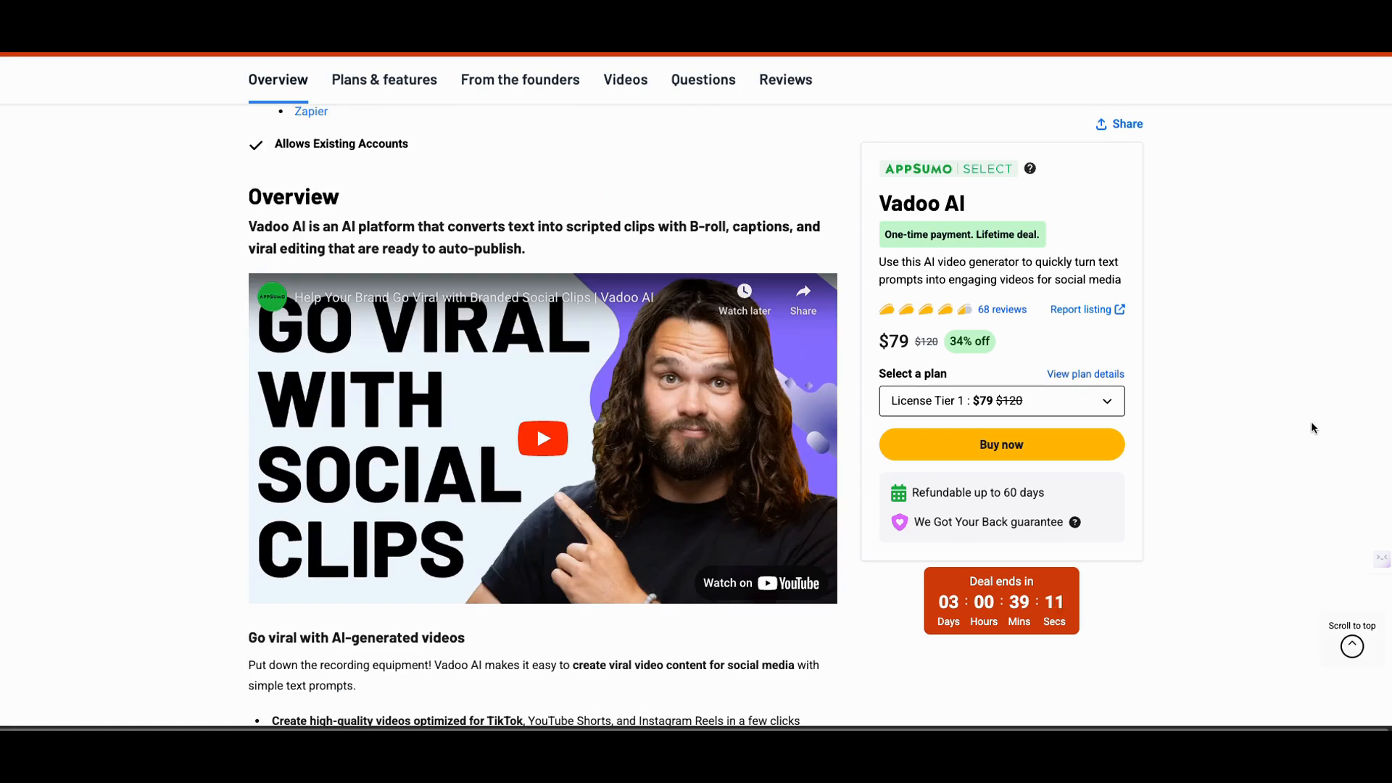
scroll(down, 3)
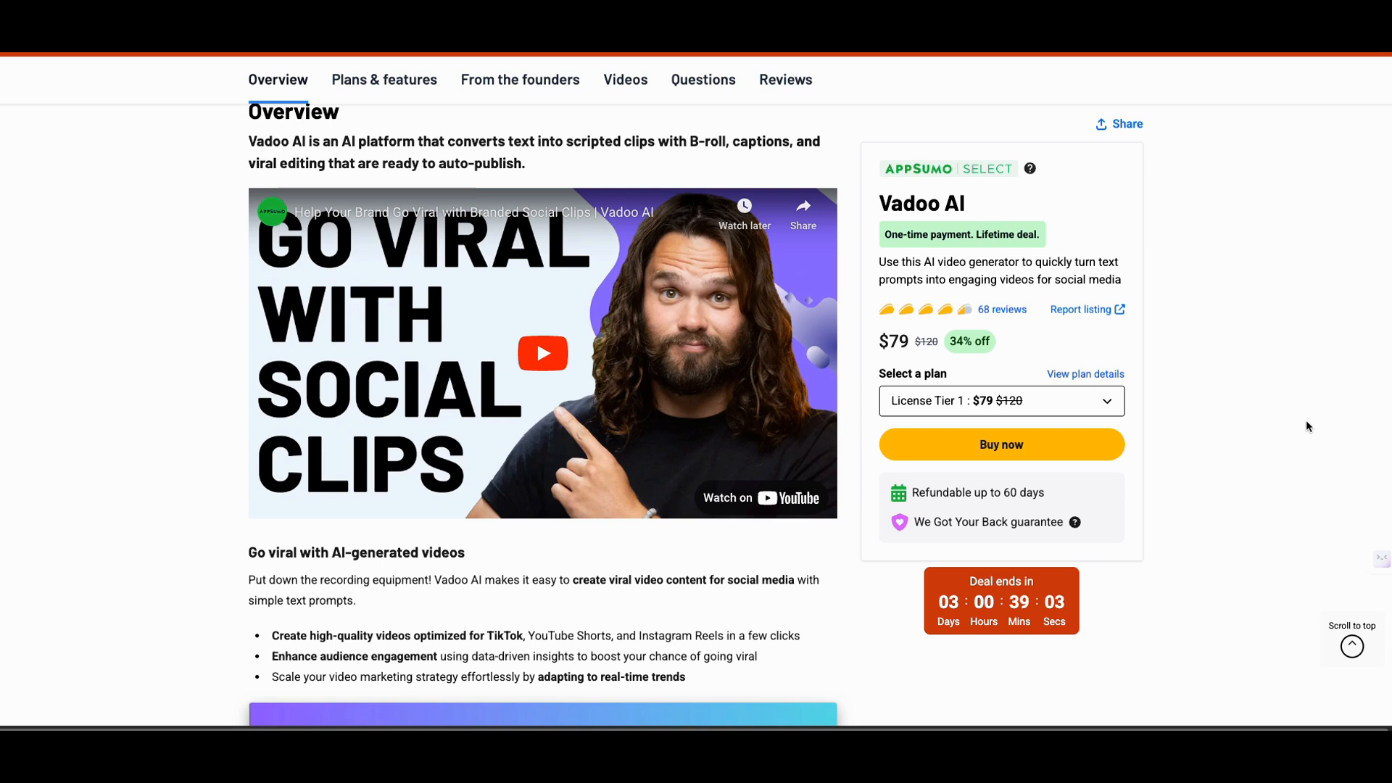
scroll(down, 3)
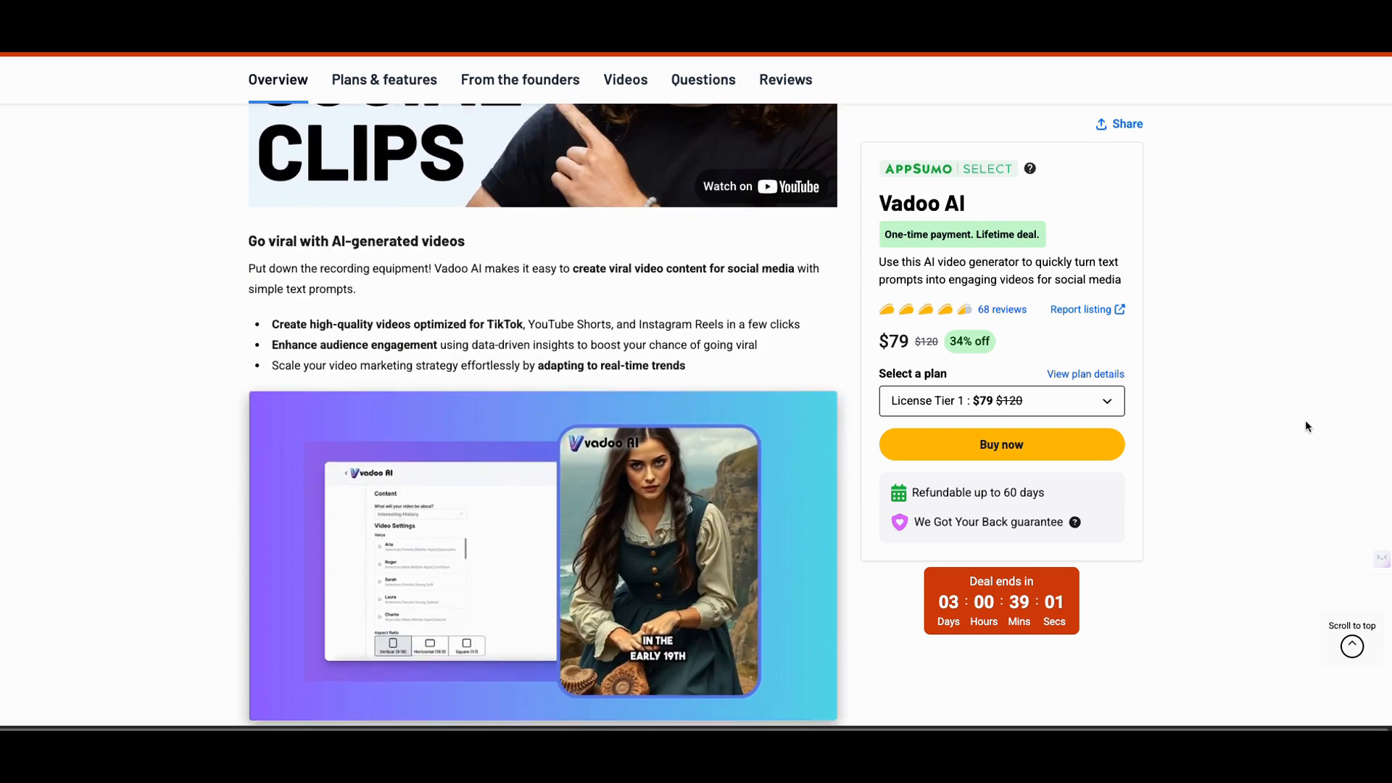
scroll(down, 3)
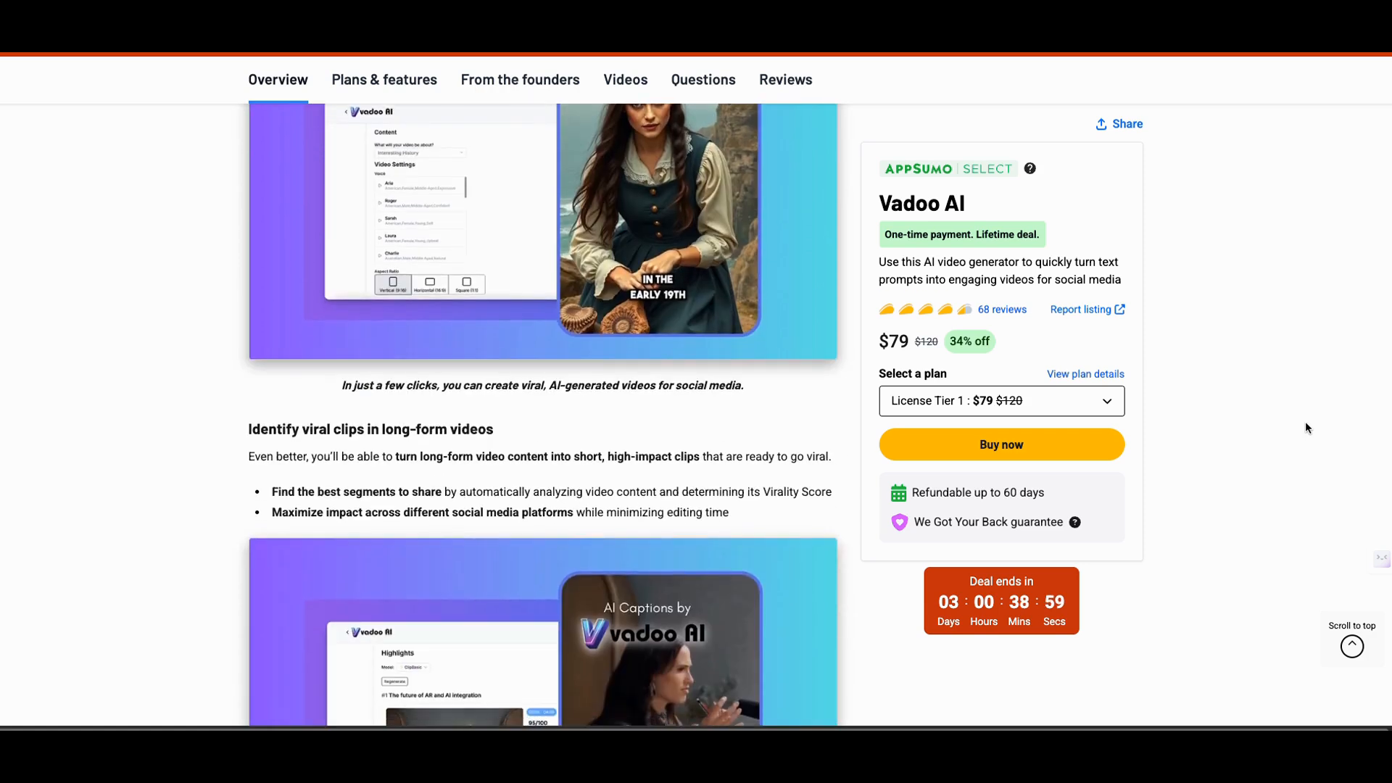
scroll(down, 3)
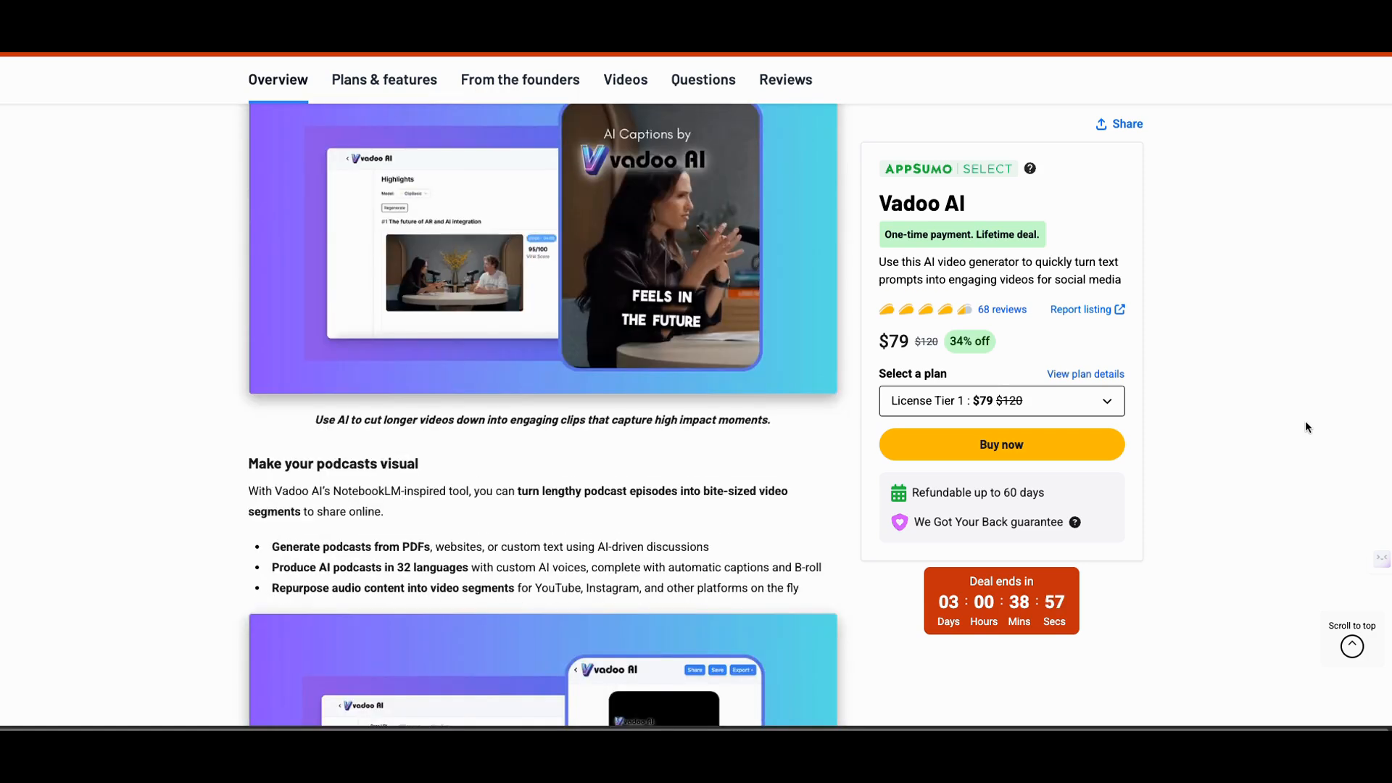
scroll(down, 3)
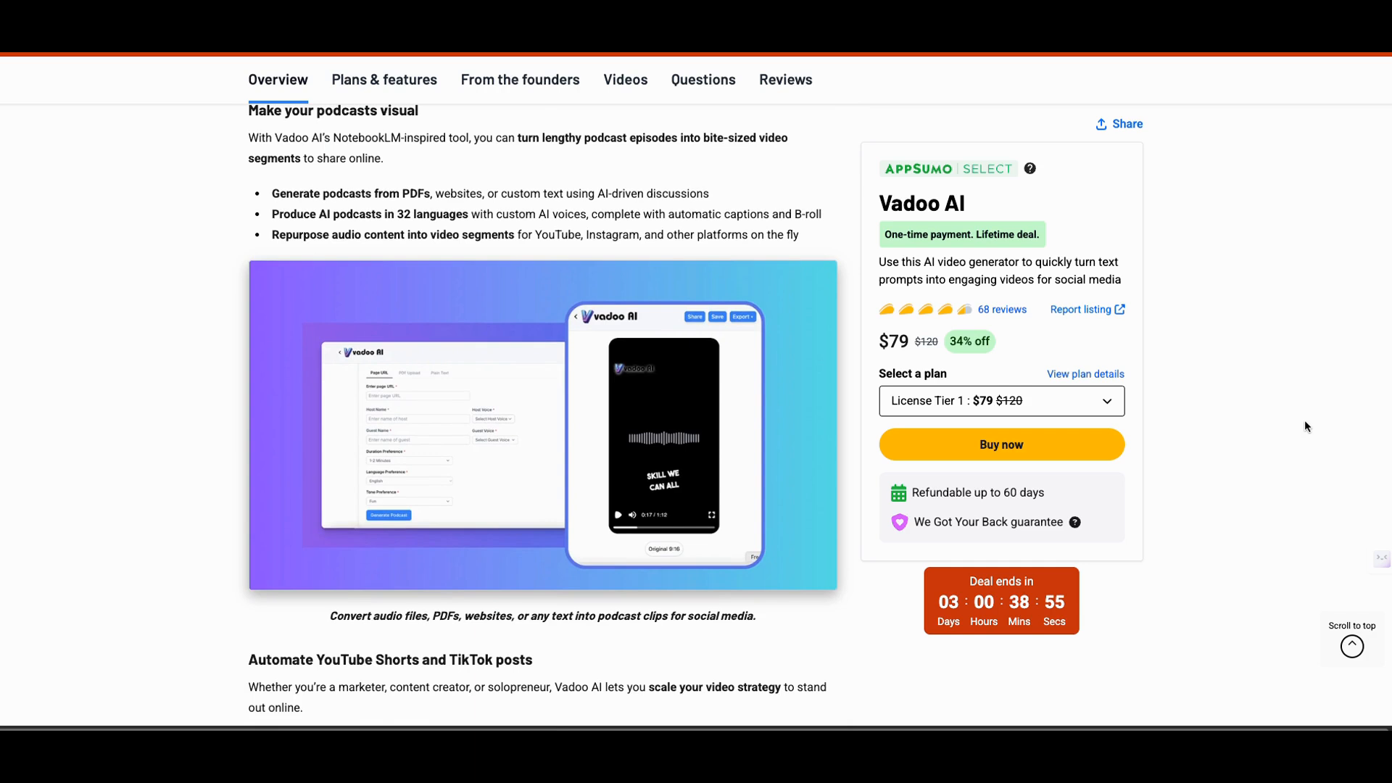
scroll(down, 3)
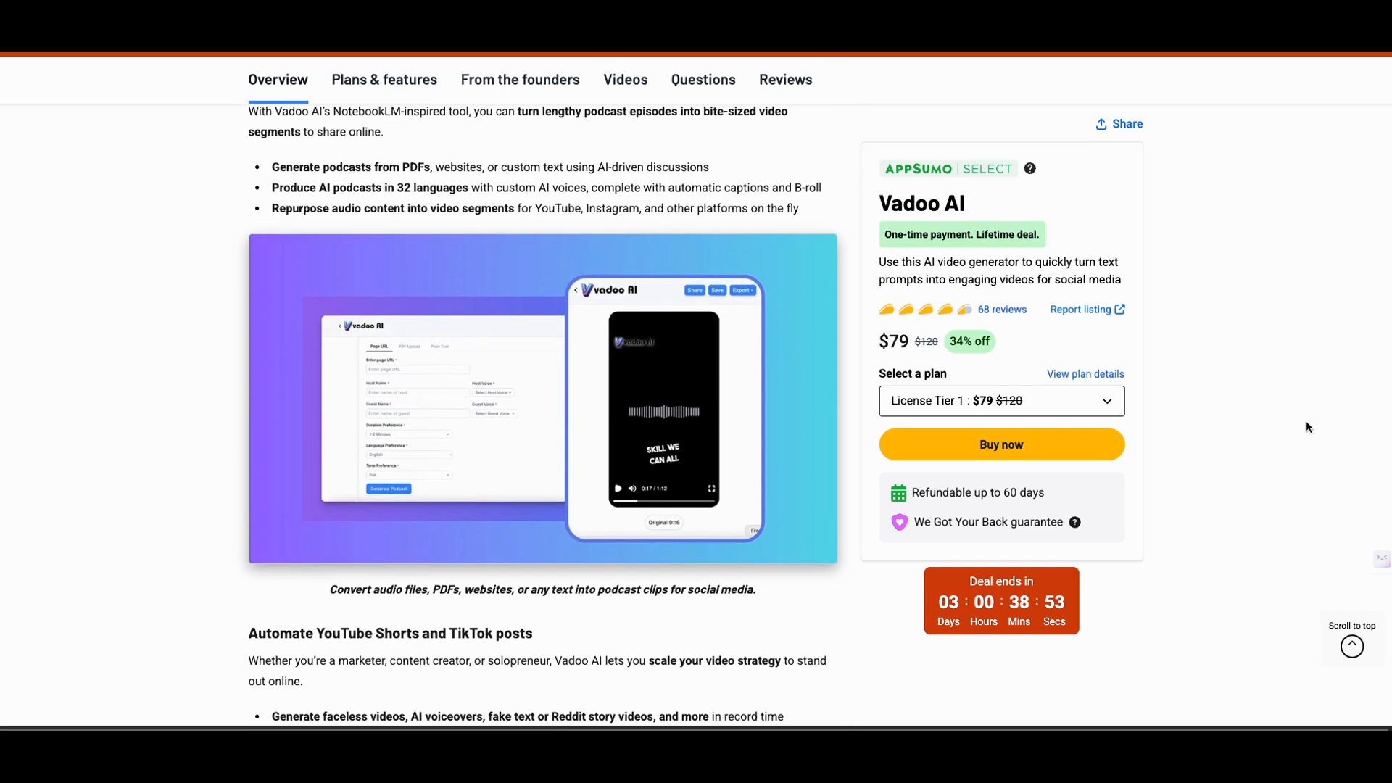
scroll(down, 3)
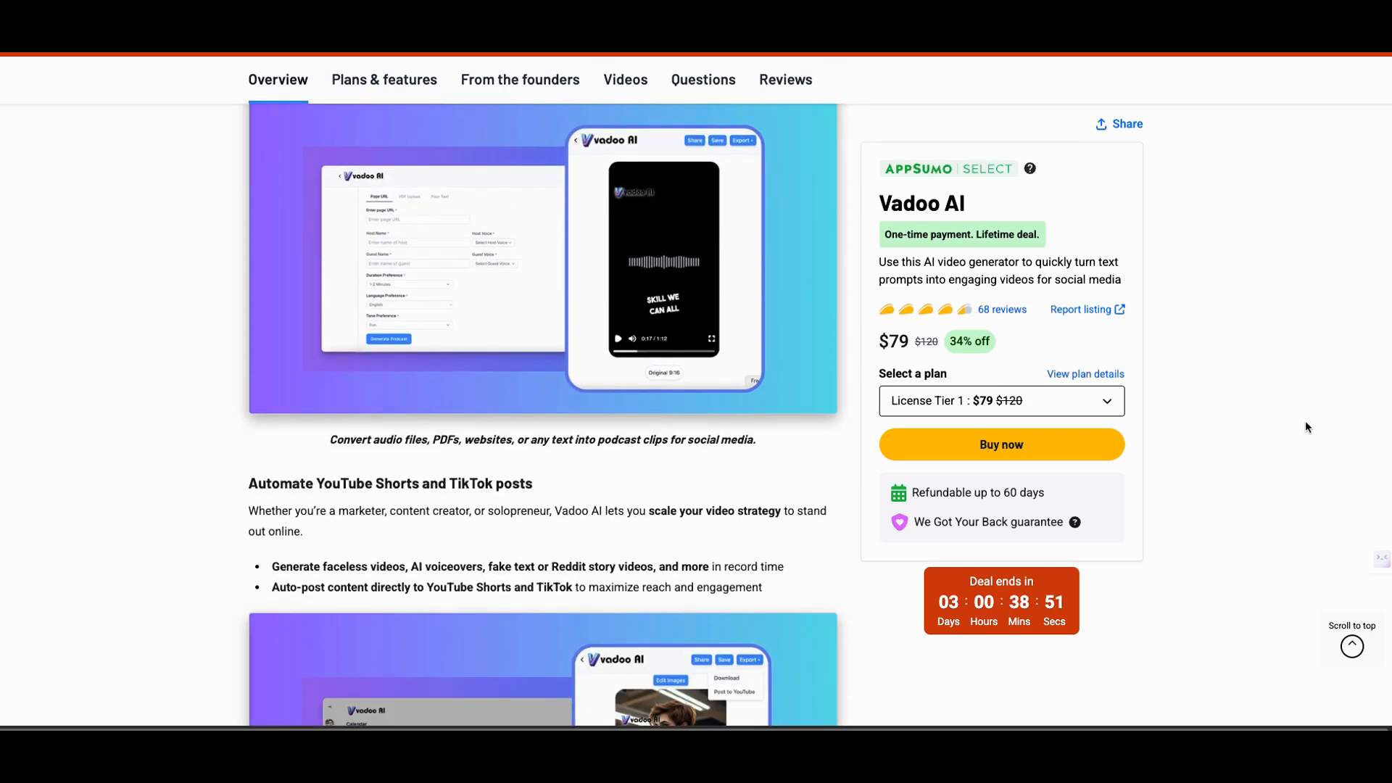
scroll(down, 3)
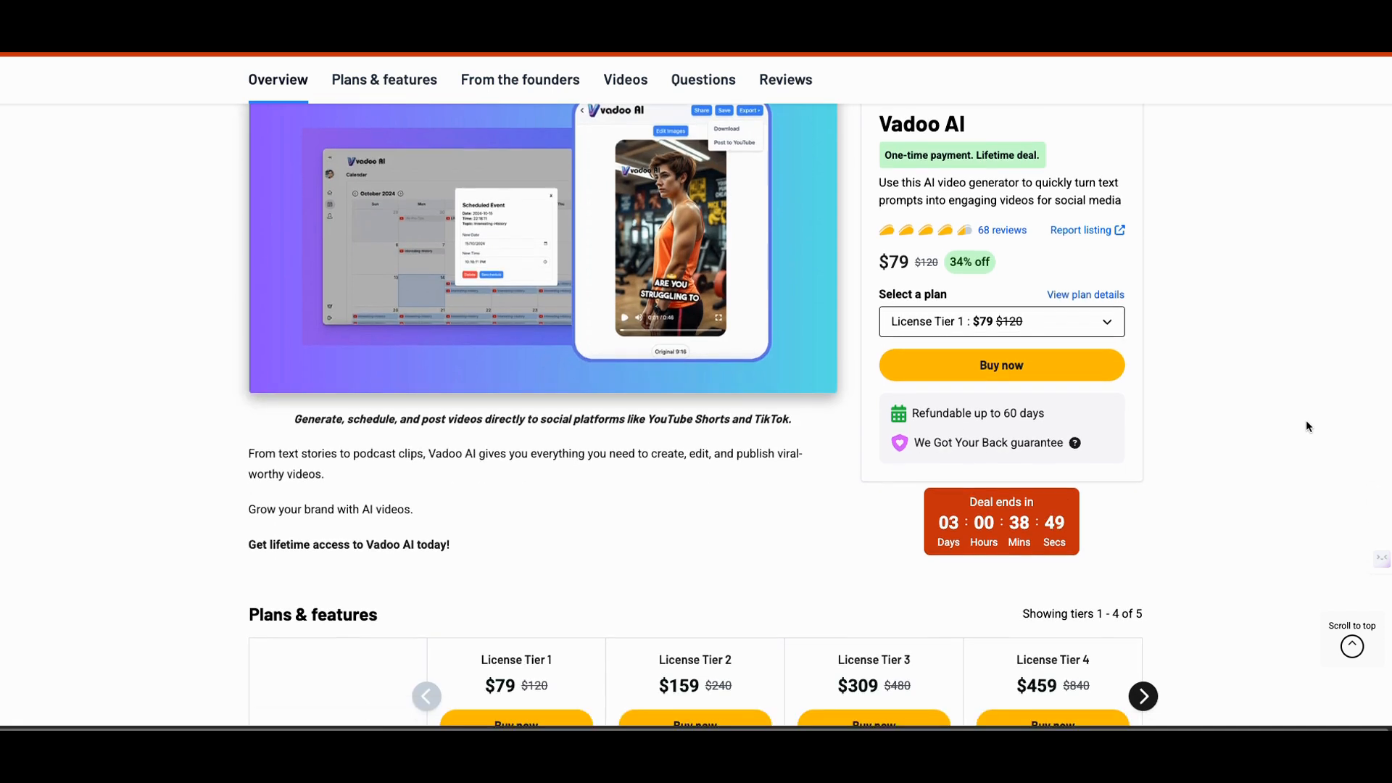
Scroll through the Plans & features table comparing License Tiers 1–4 prices and features.
scroll(down, 3)
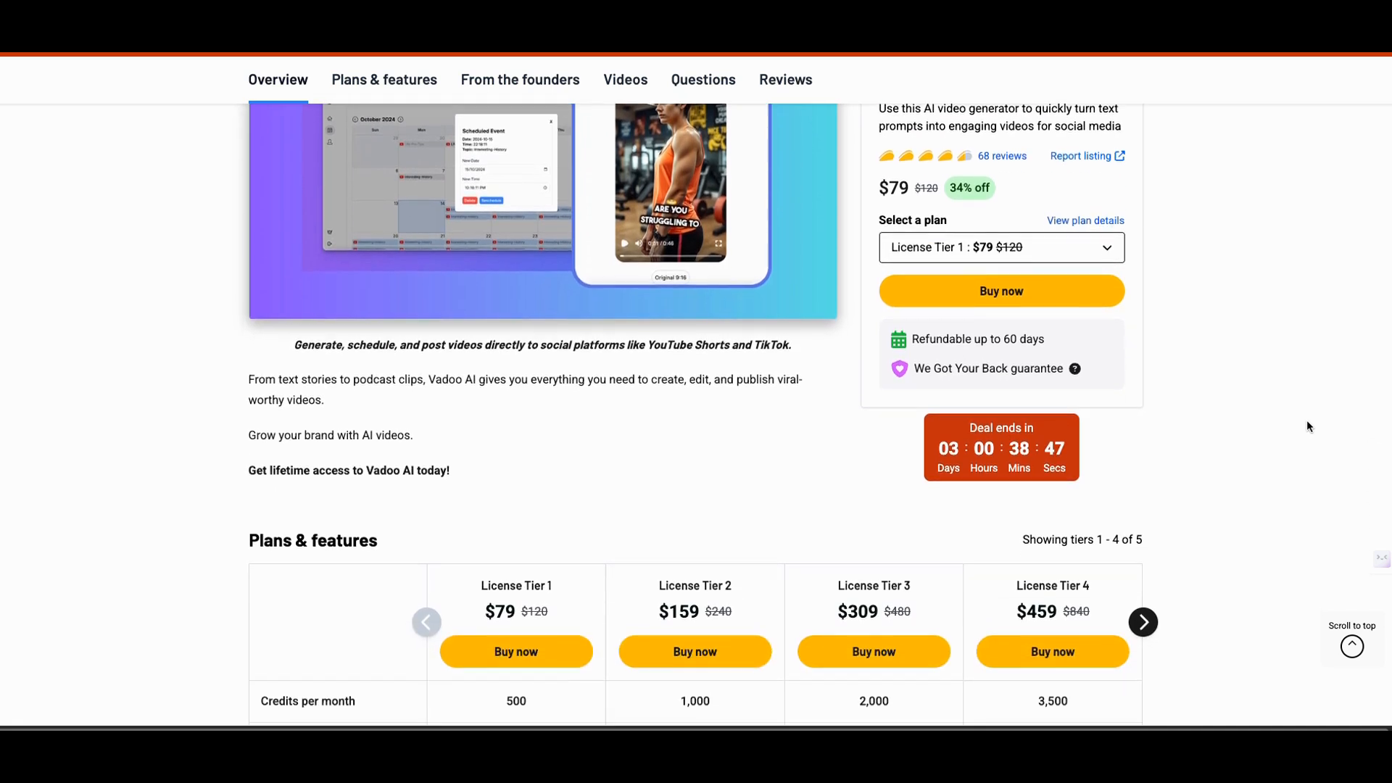
scroll(down, 3)
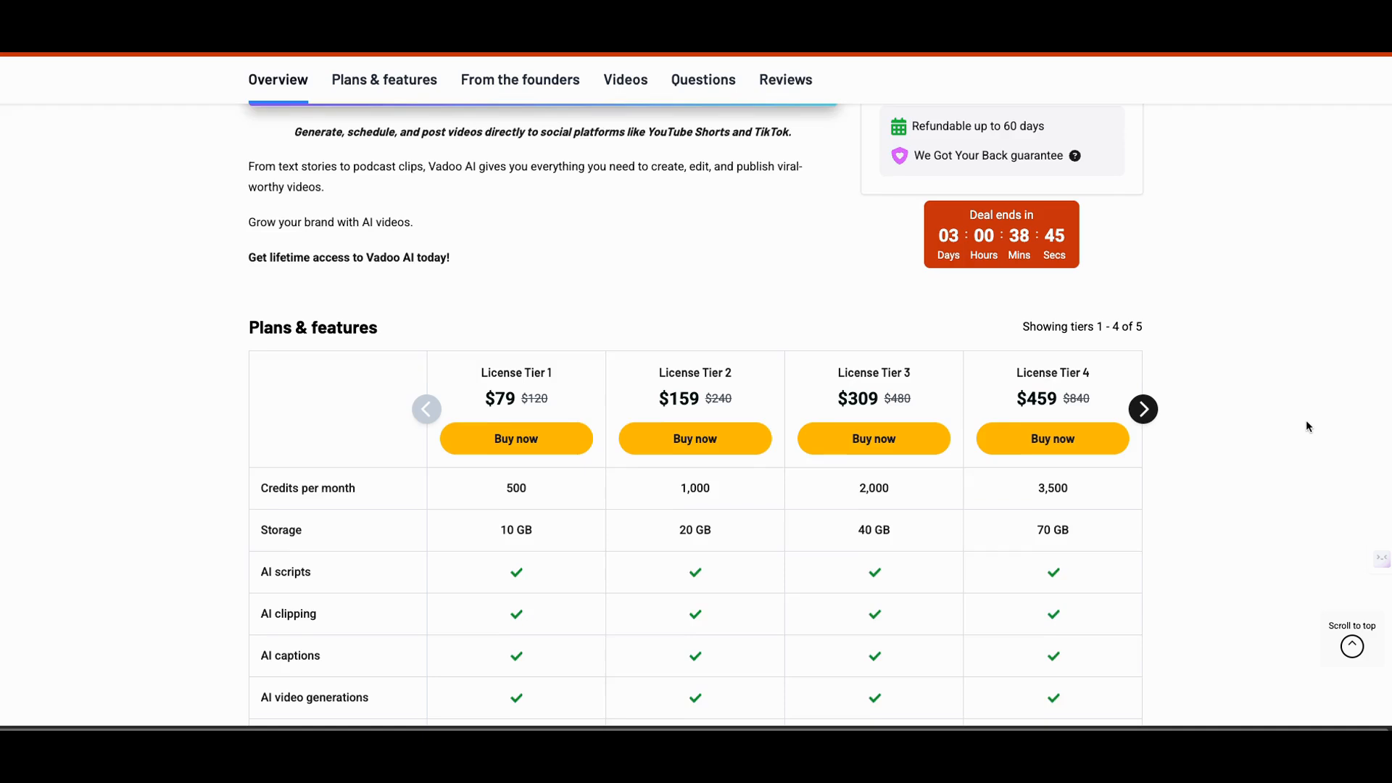
scroll(down, 3)
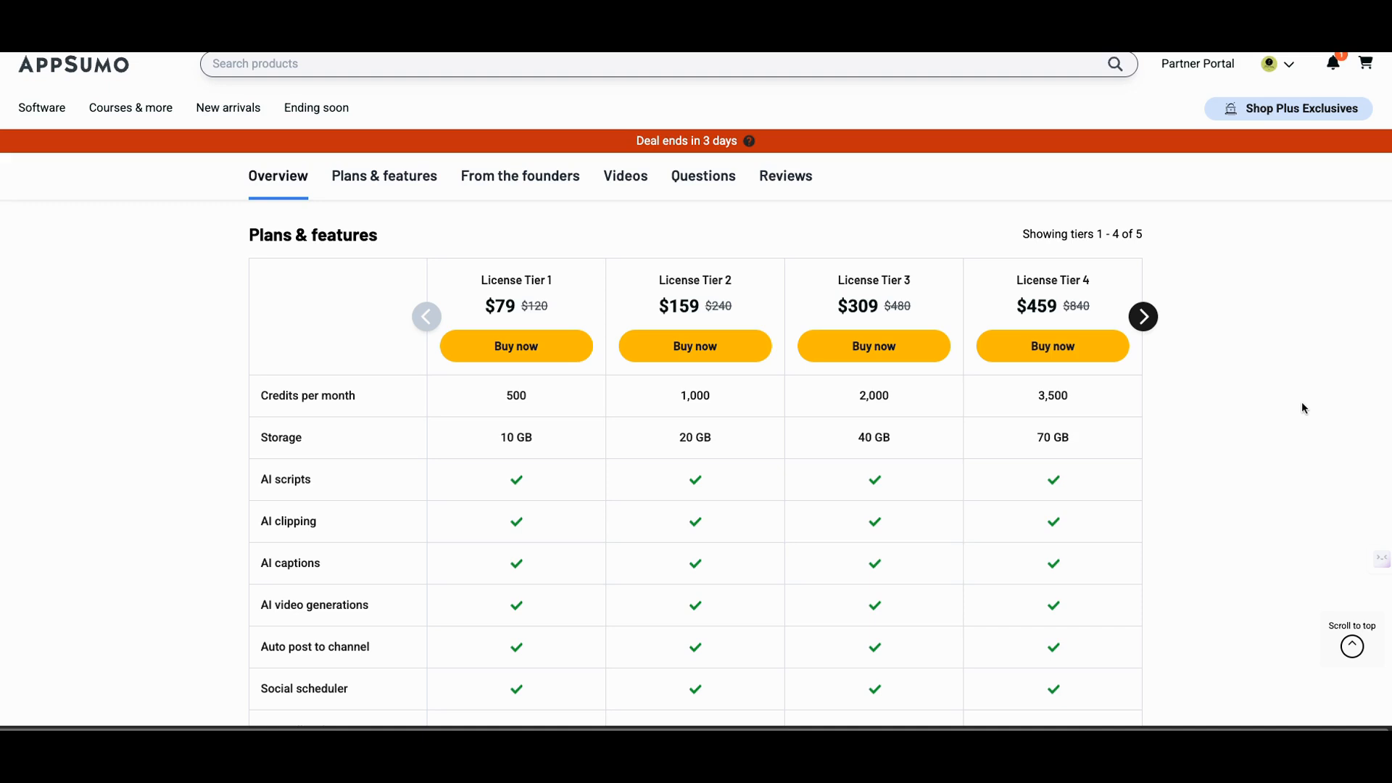
mouse_move(1276, 400)
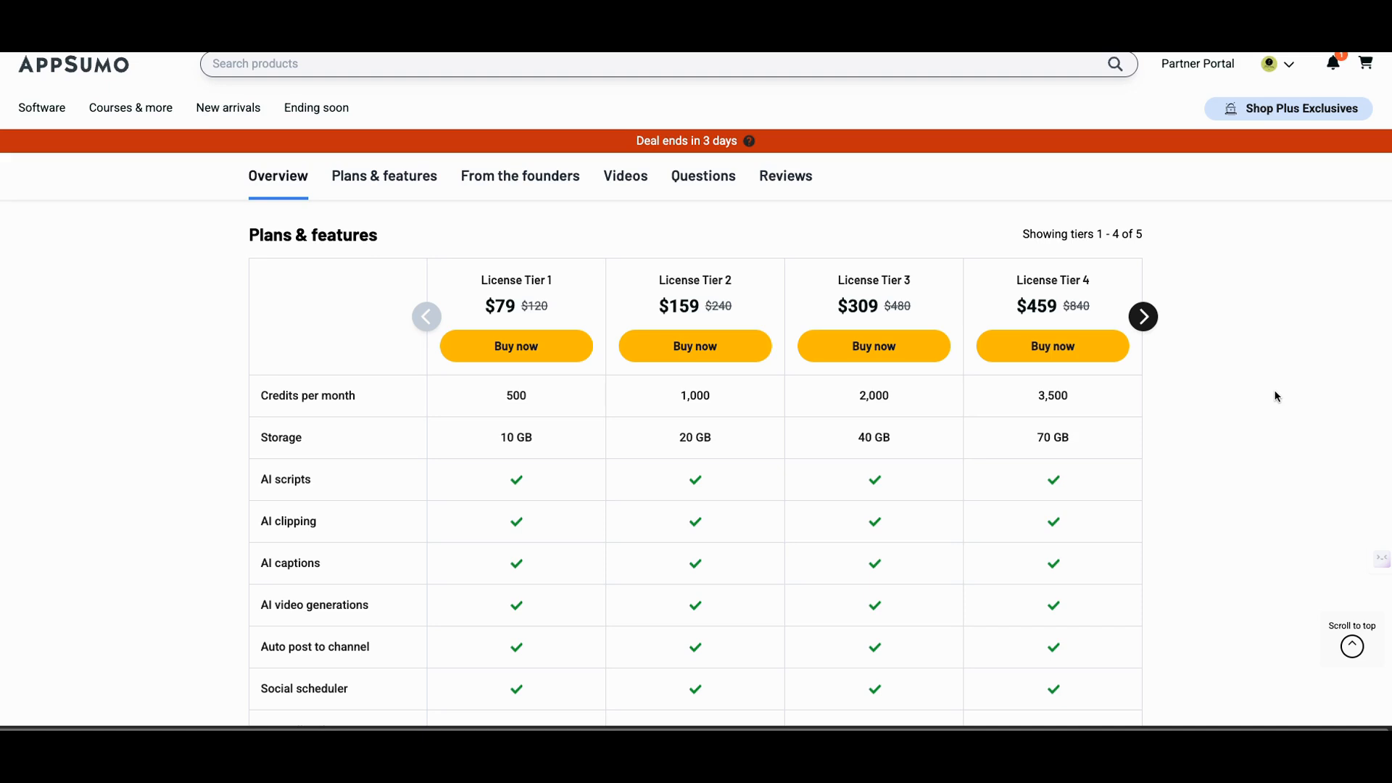
mouse_move(1275, 377)
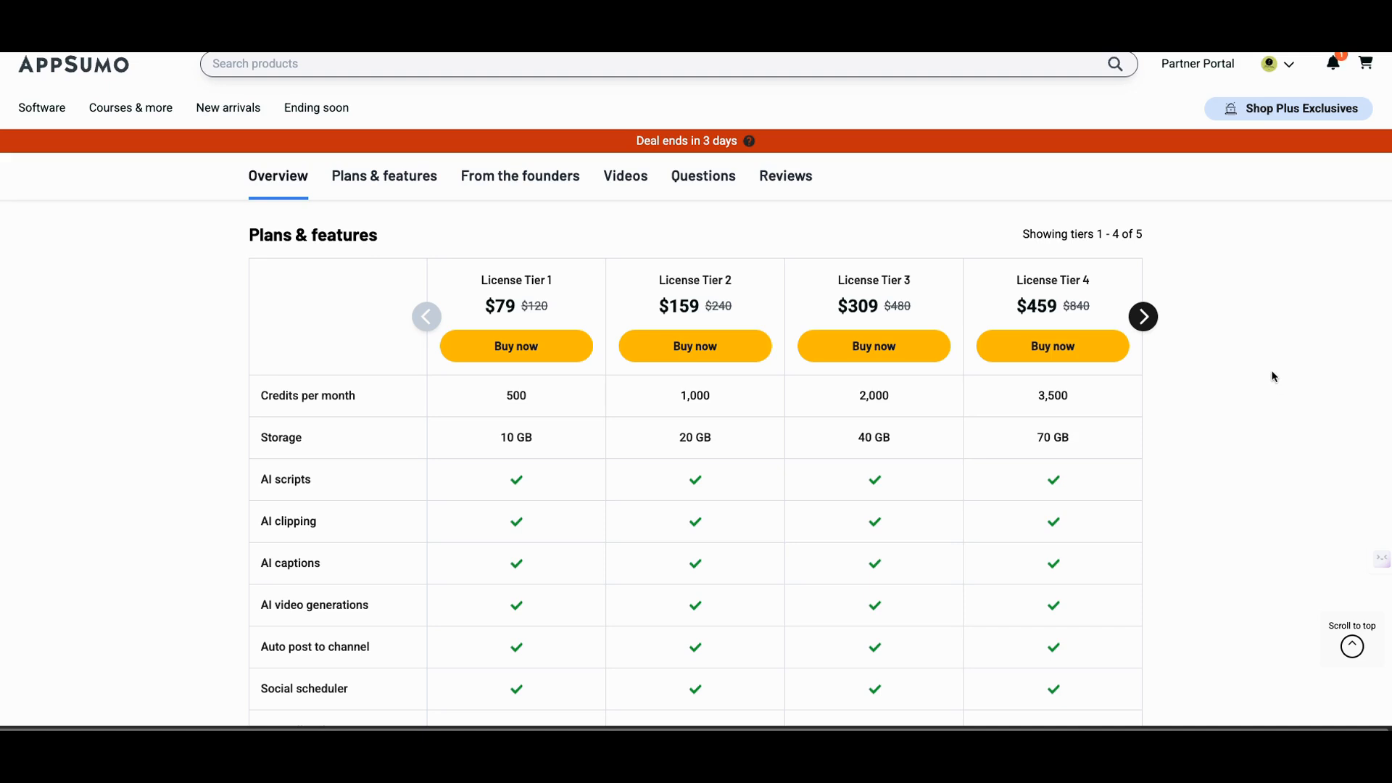
mouse_move(1256, 369)
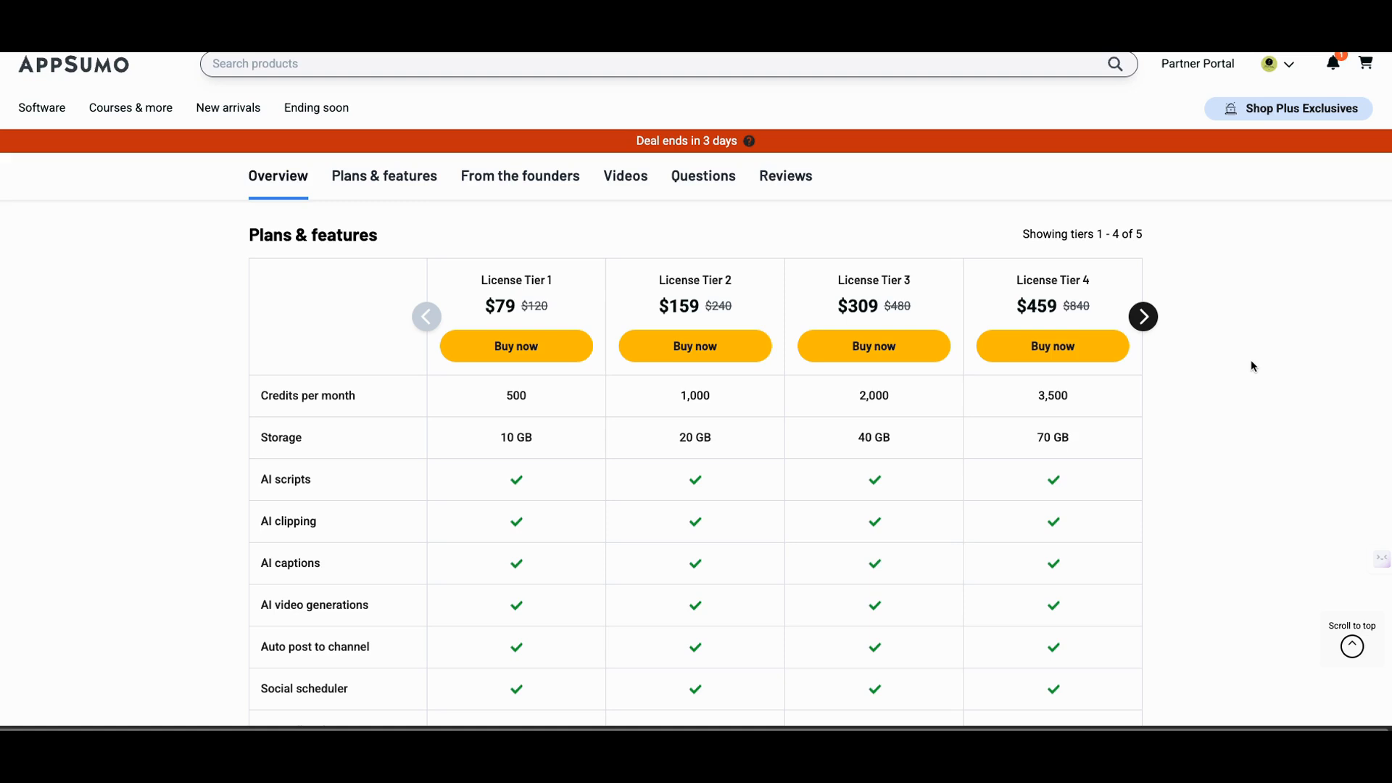
scroll(down, 3)
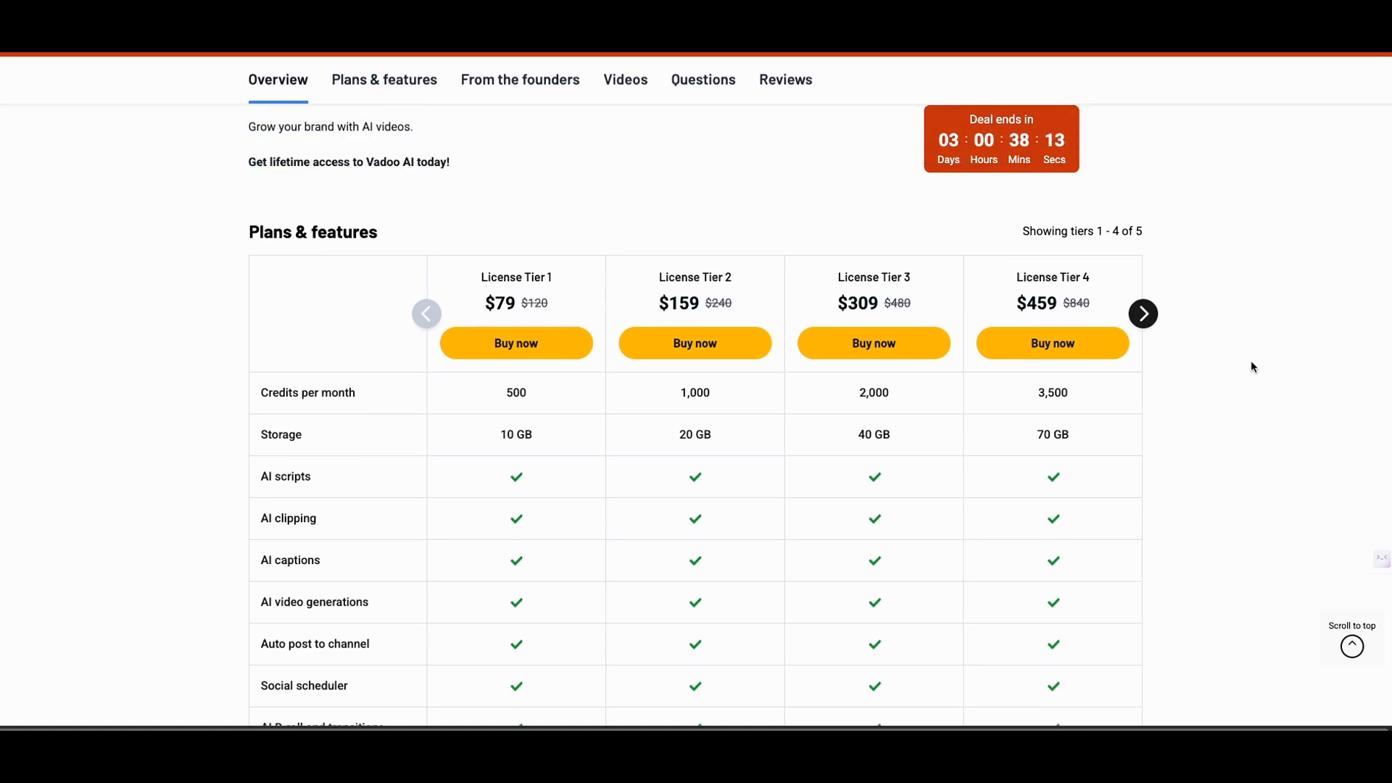
scroll(down, 3)
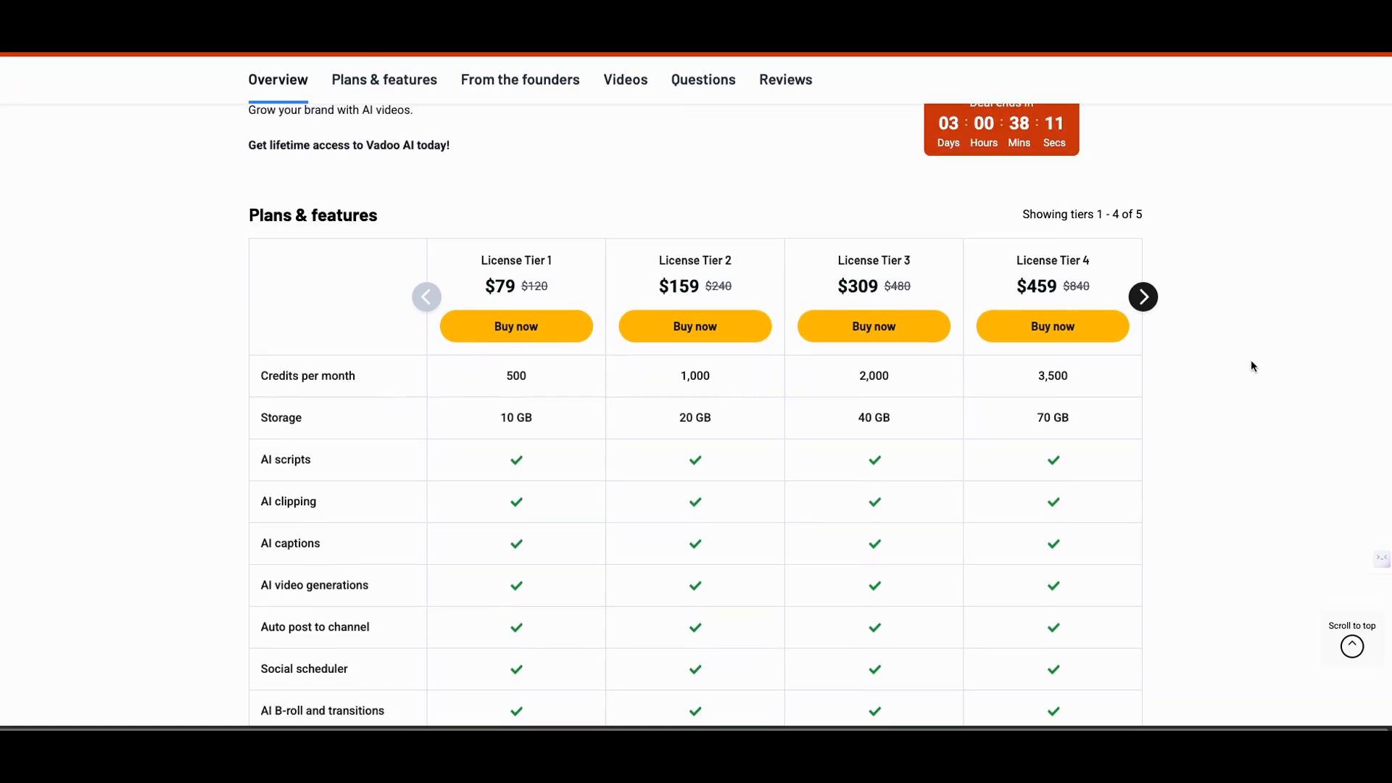
scroll(down, 3)
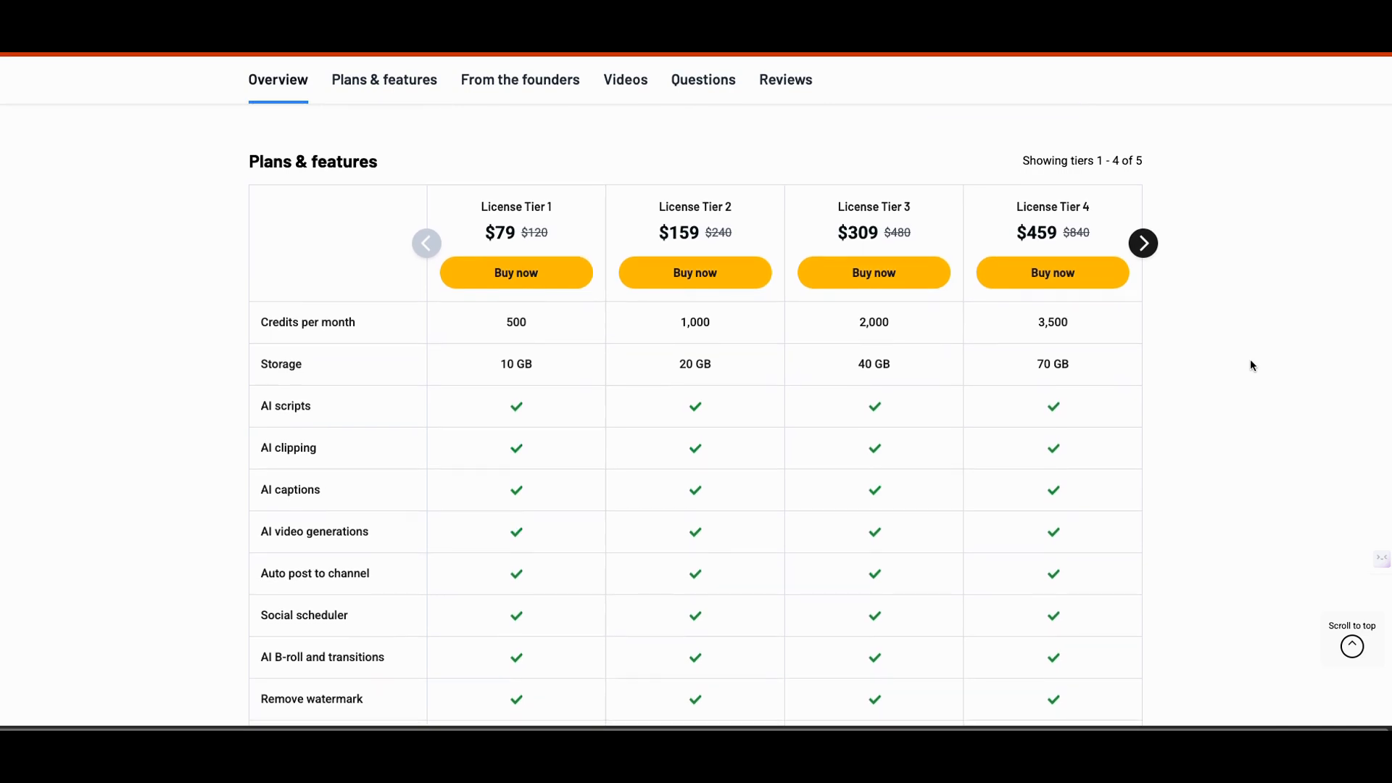
scroll(down, 3)
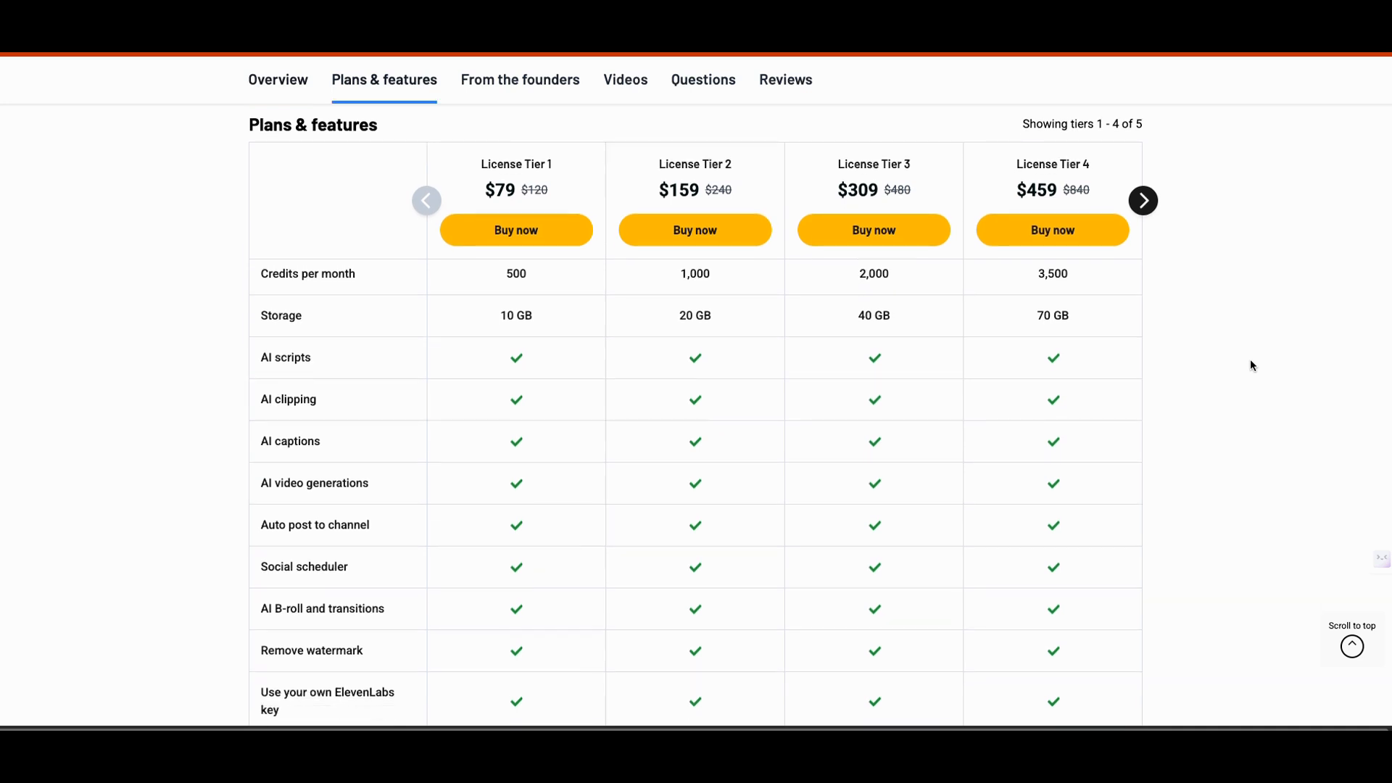
scroll(down, 3)
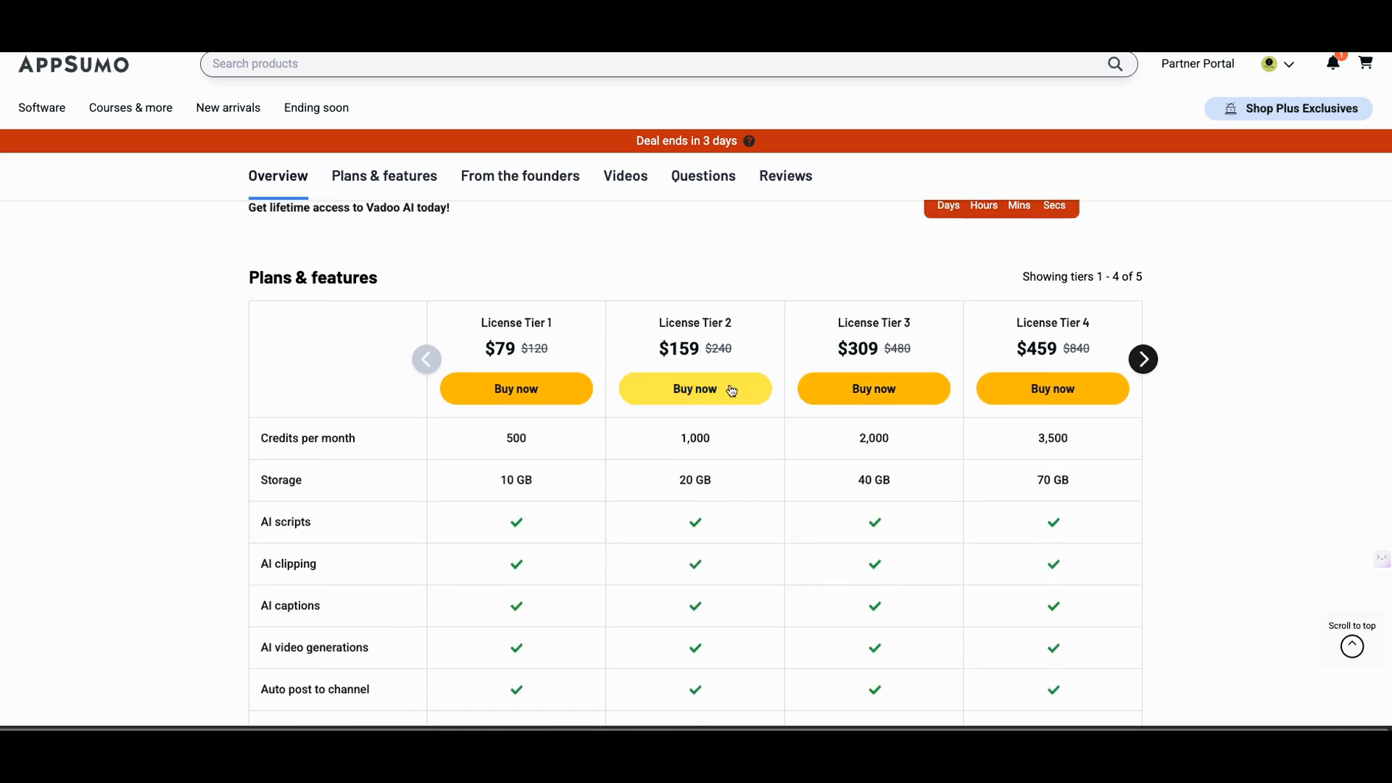
mouse_move(694, 367)
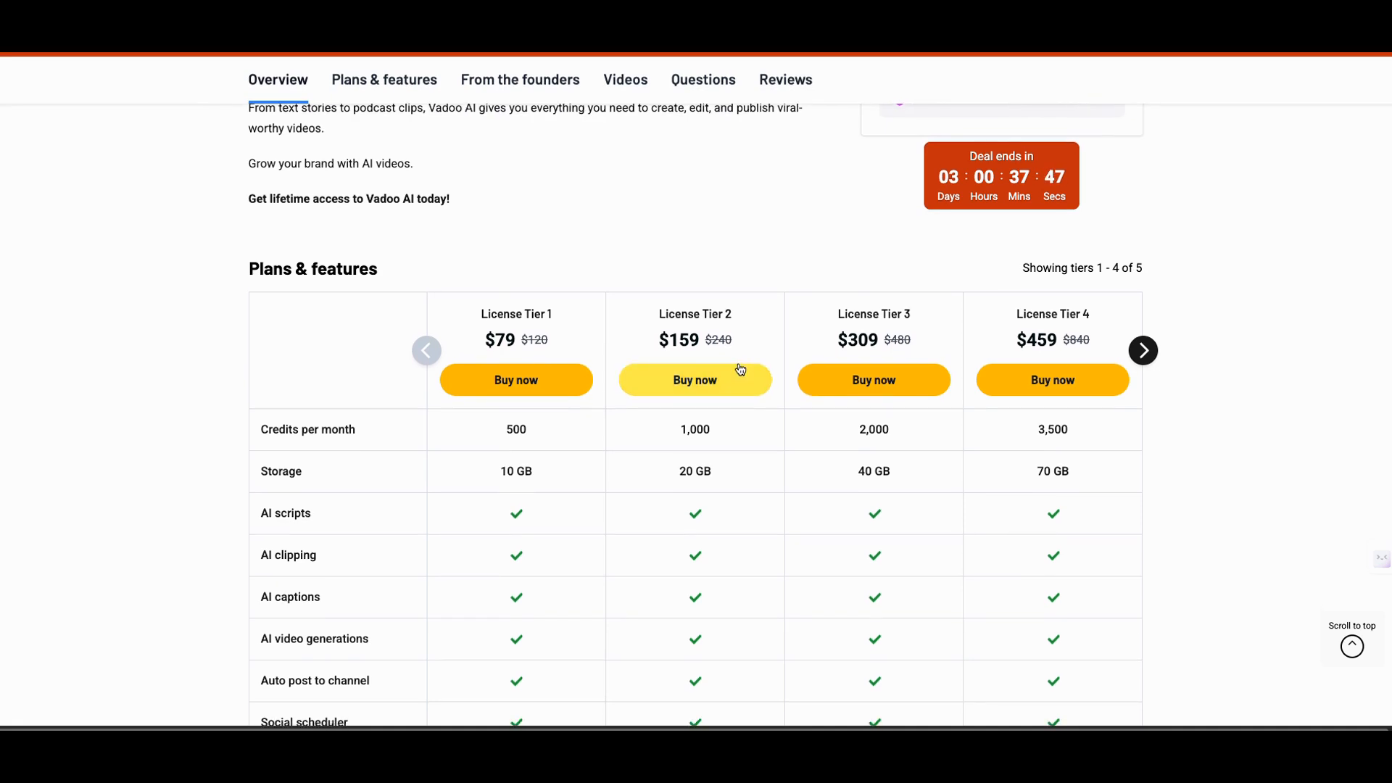
Reach the 'Make your podcasts visual' section and enlarge the podcast tool screenshot.
scroll(down, 3)
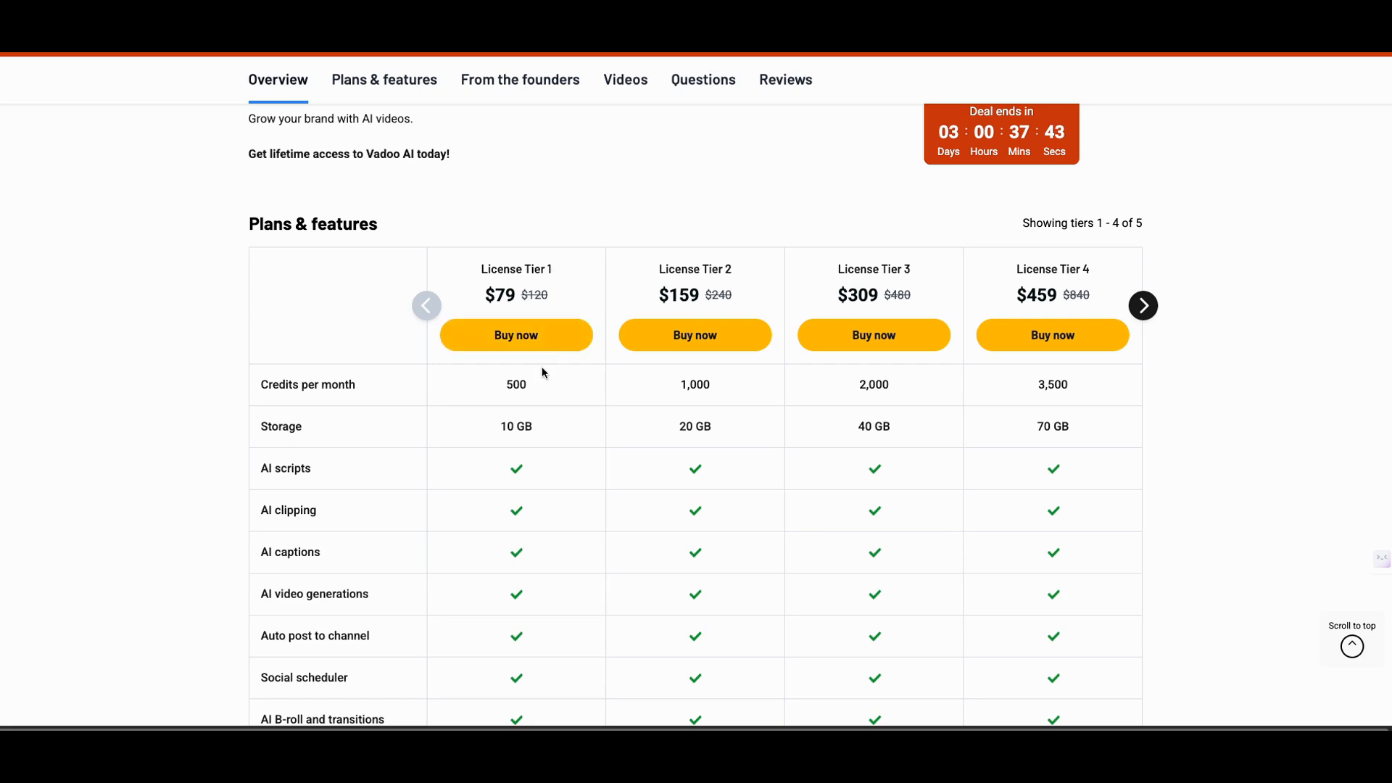
mouse_move(654, 377)
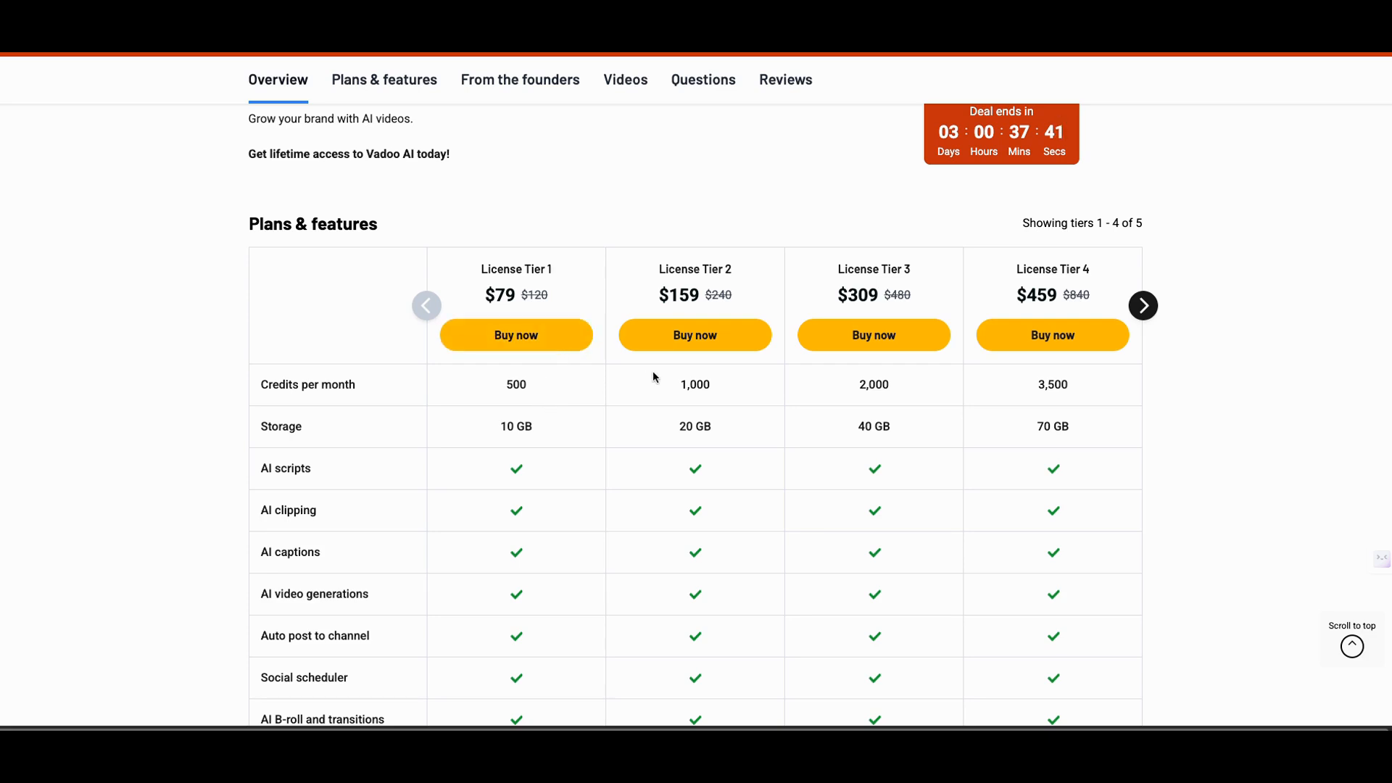
scroll(down, 3)
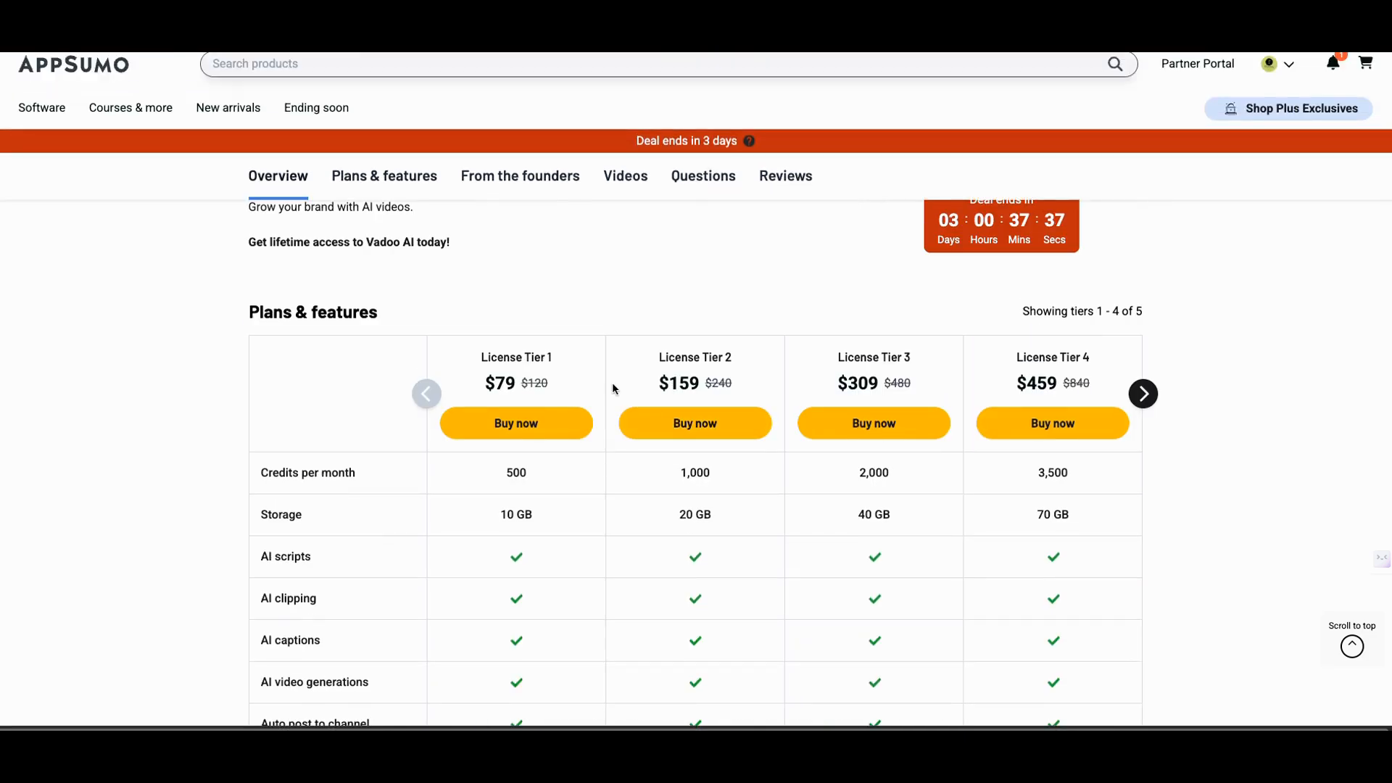
scroll(down, 3)
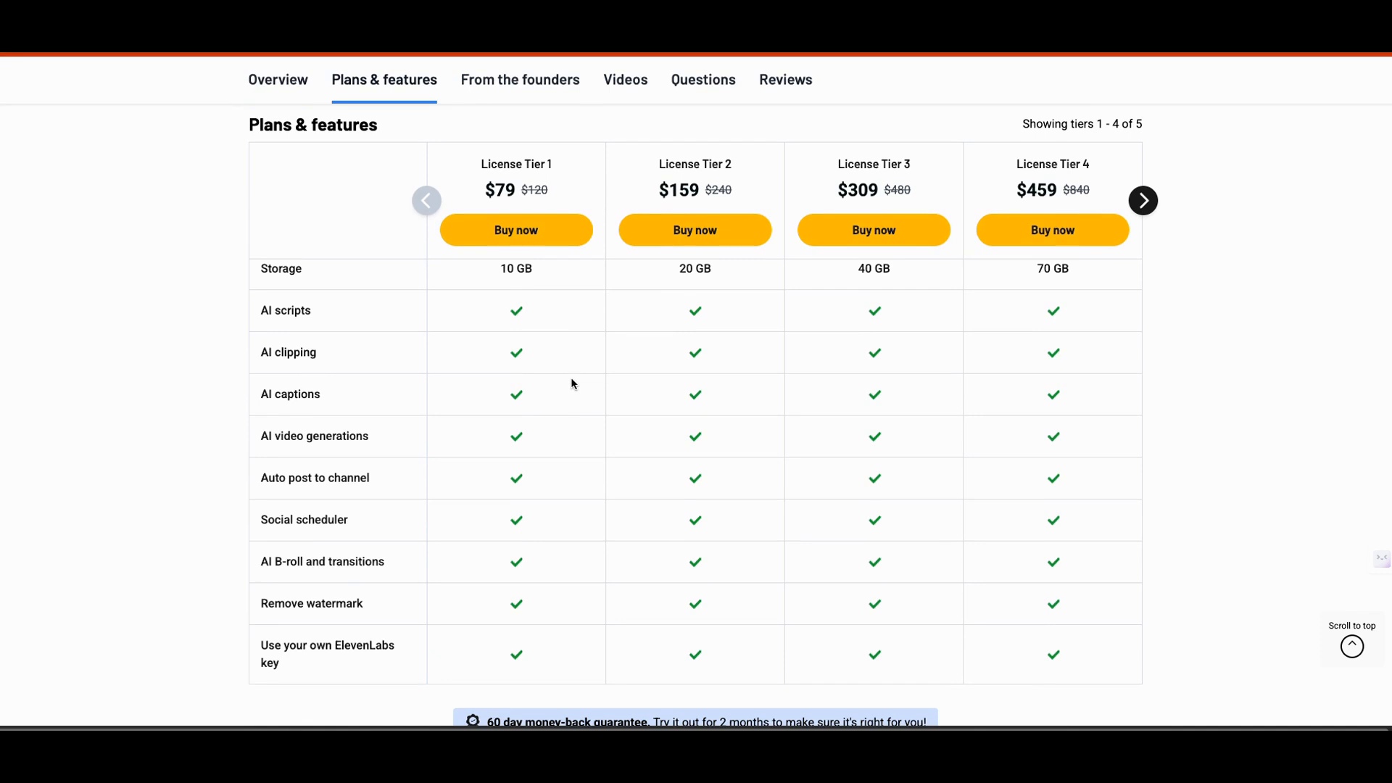
scroll(down, 3)
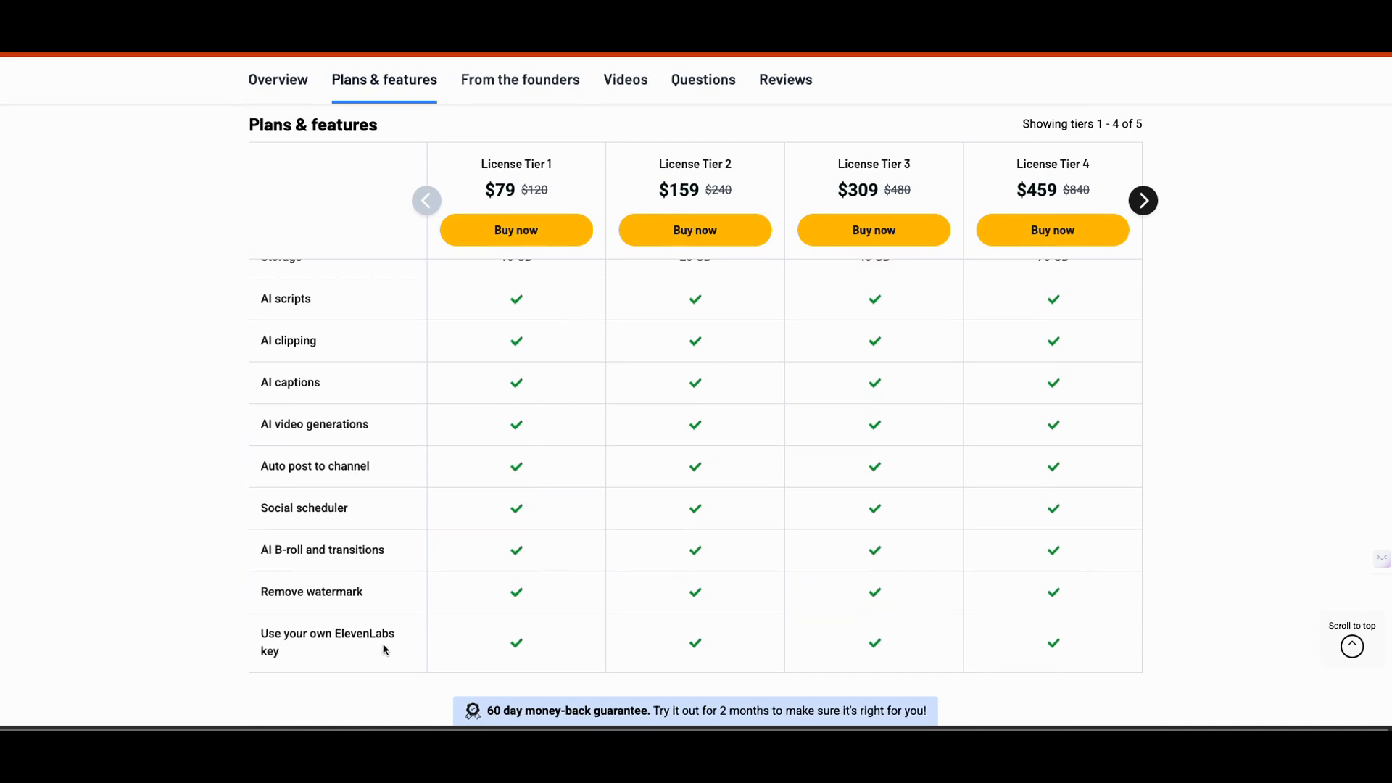
mouse_move(423, 644)
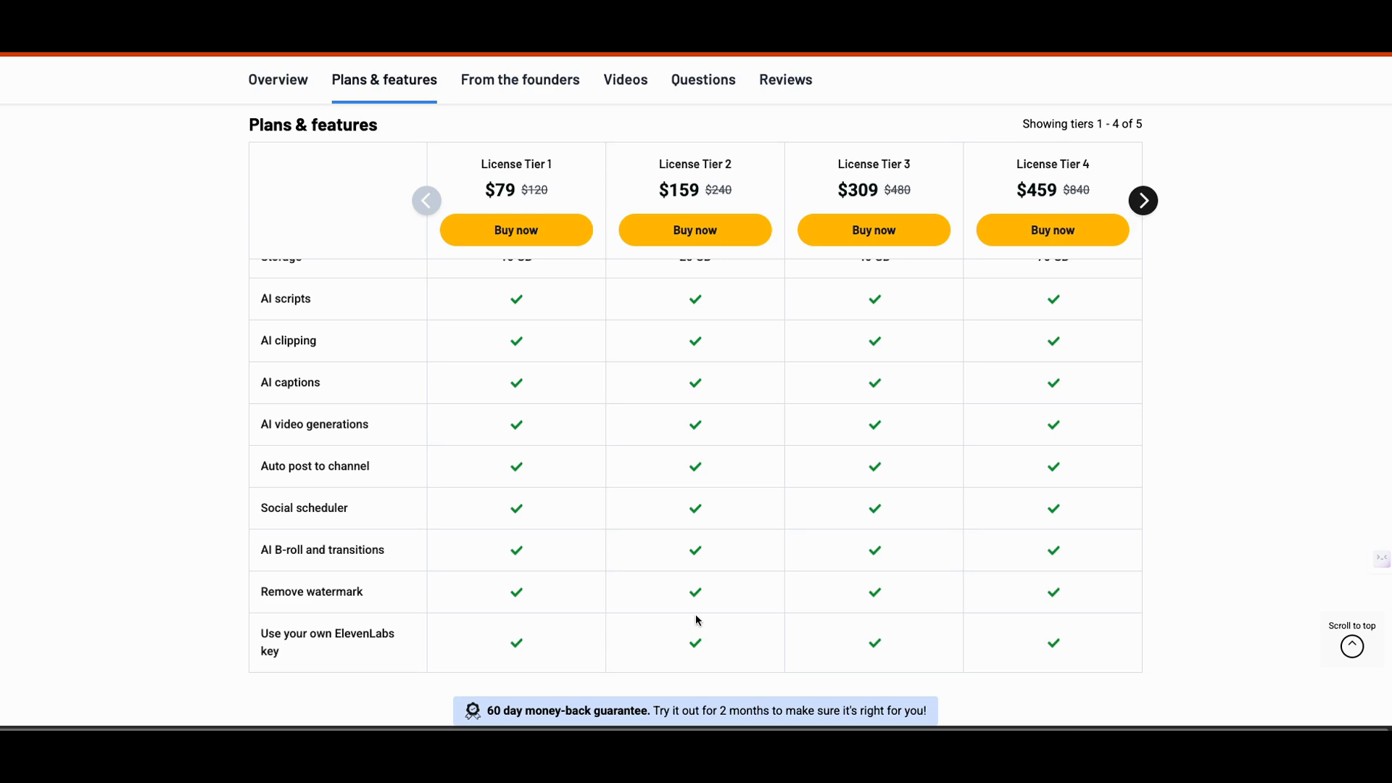
mouse_move(700, 615)
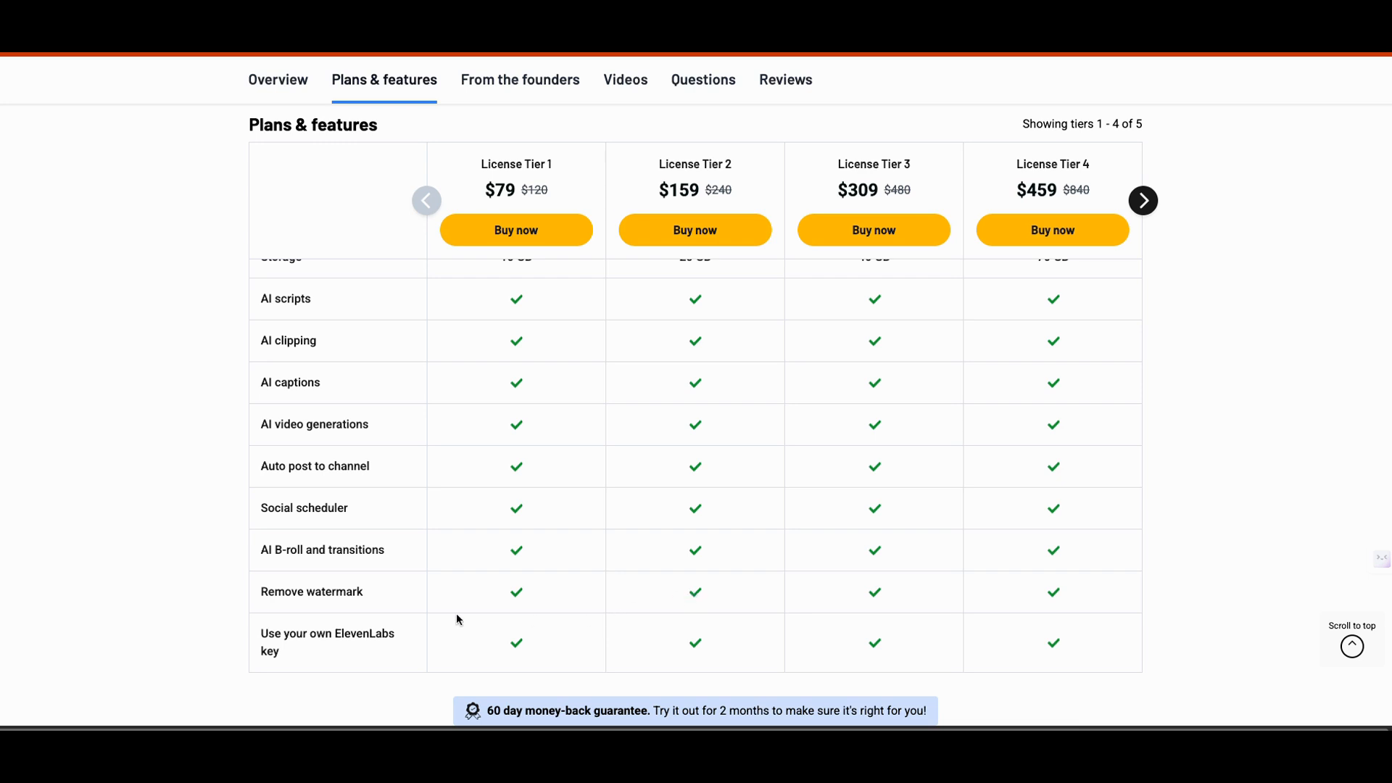
mouse_move(367, 654)
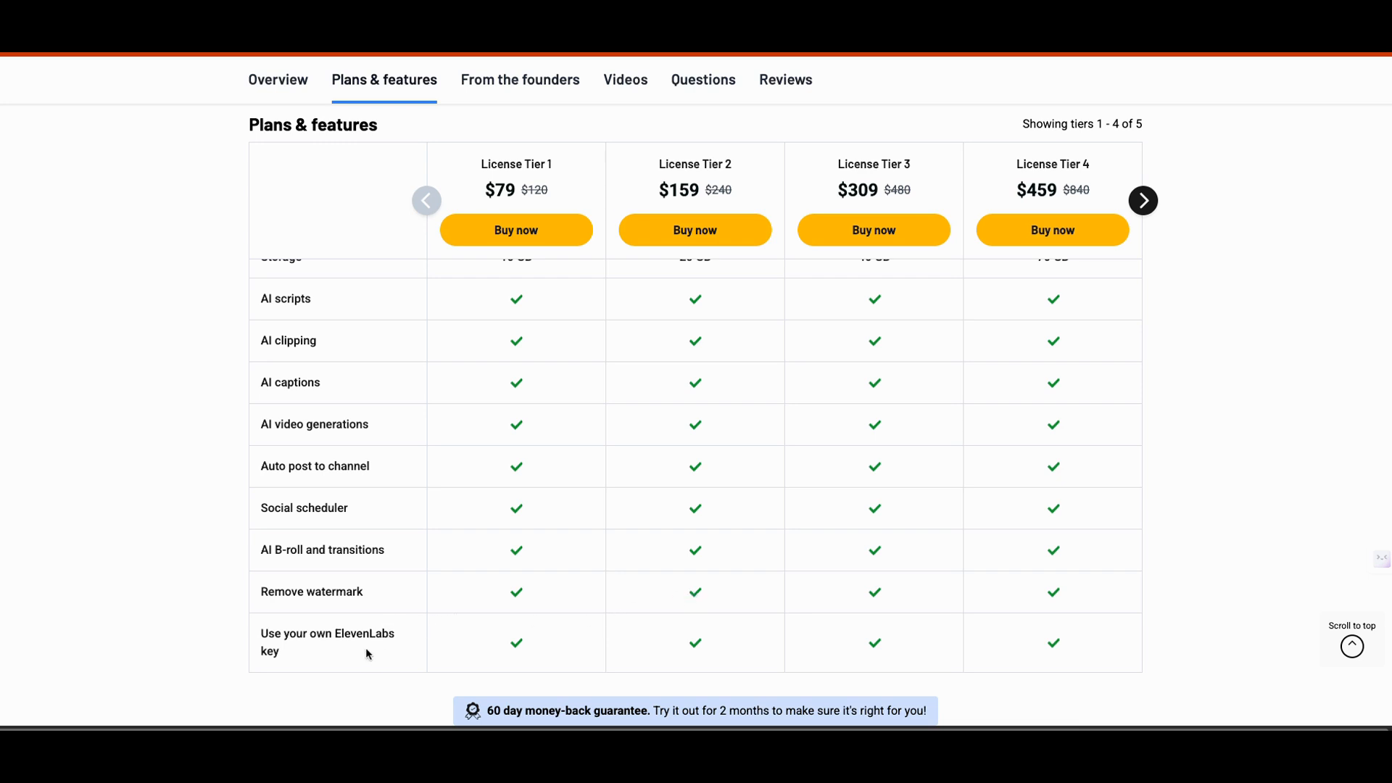
mouse_move(437, 648)
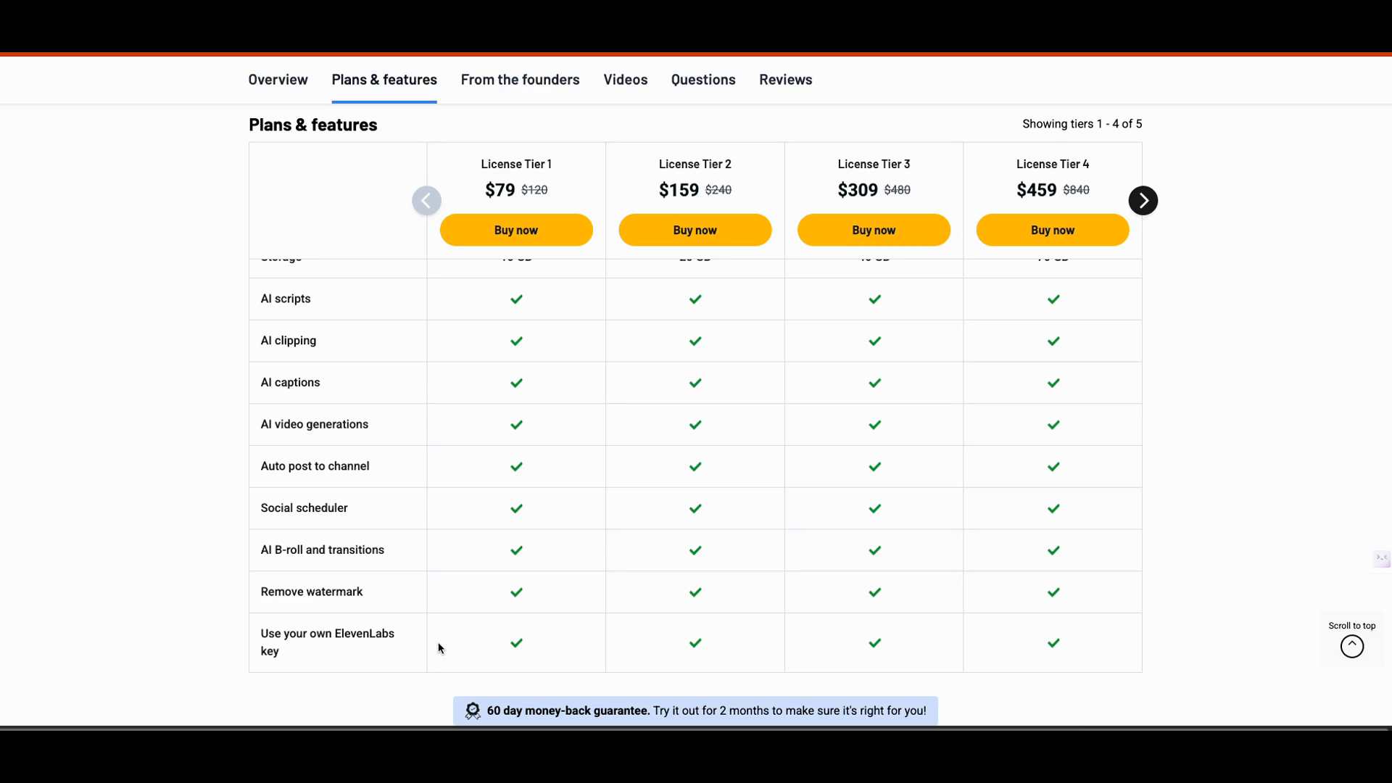
mouse_move(532, 649)
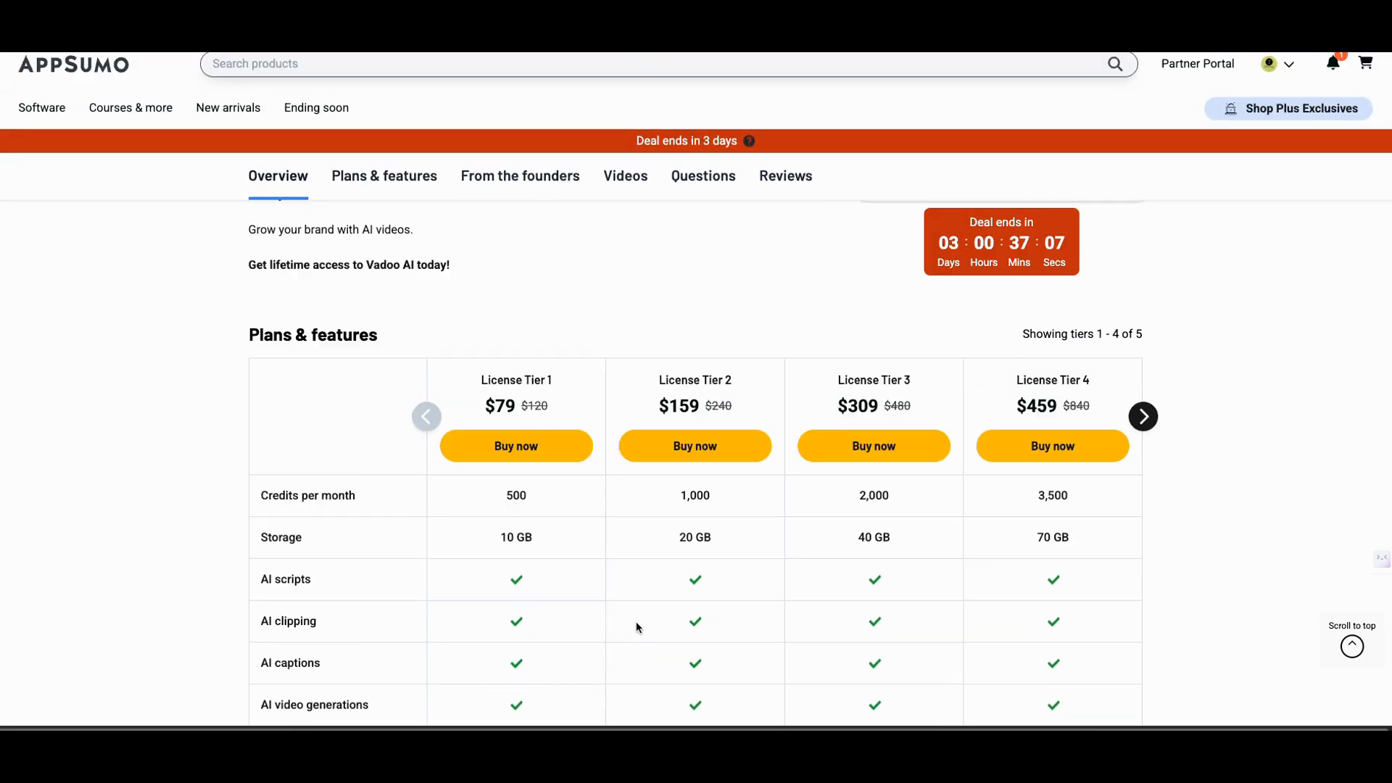
scroll(down, 3)
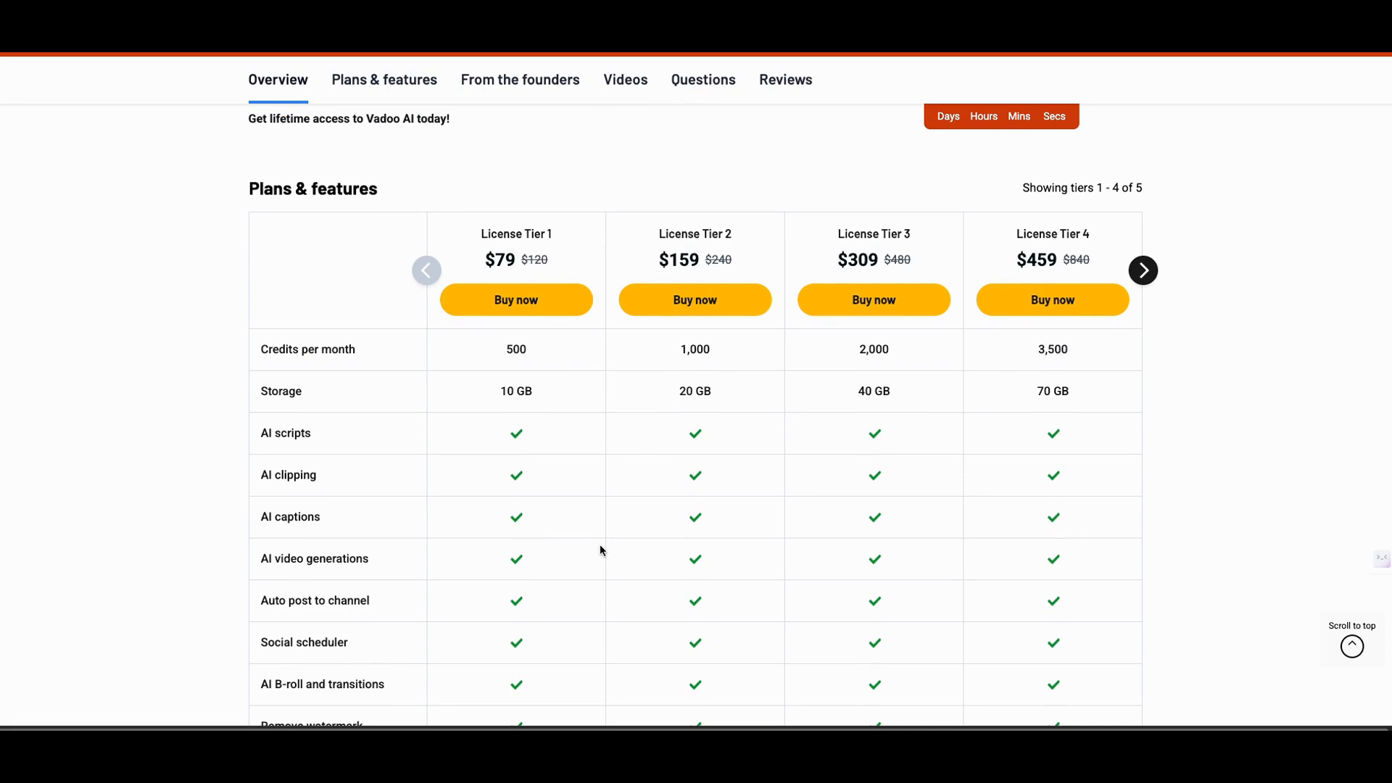
mouse_move(551, 425)
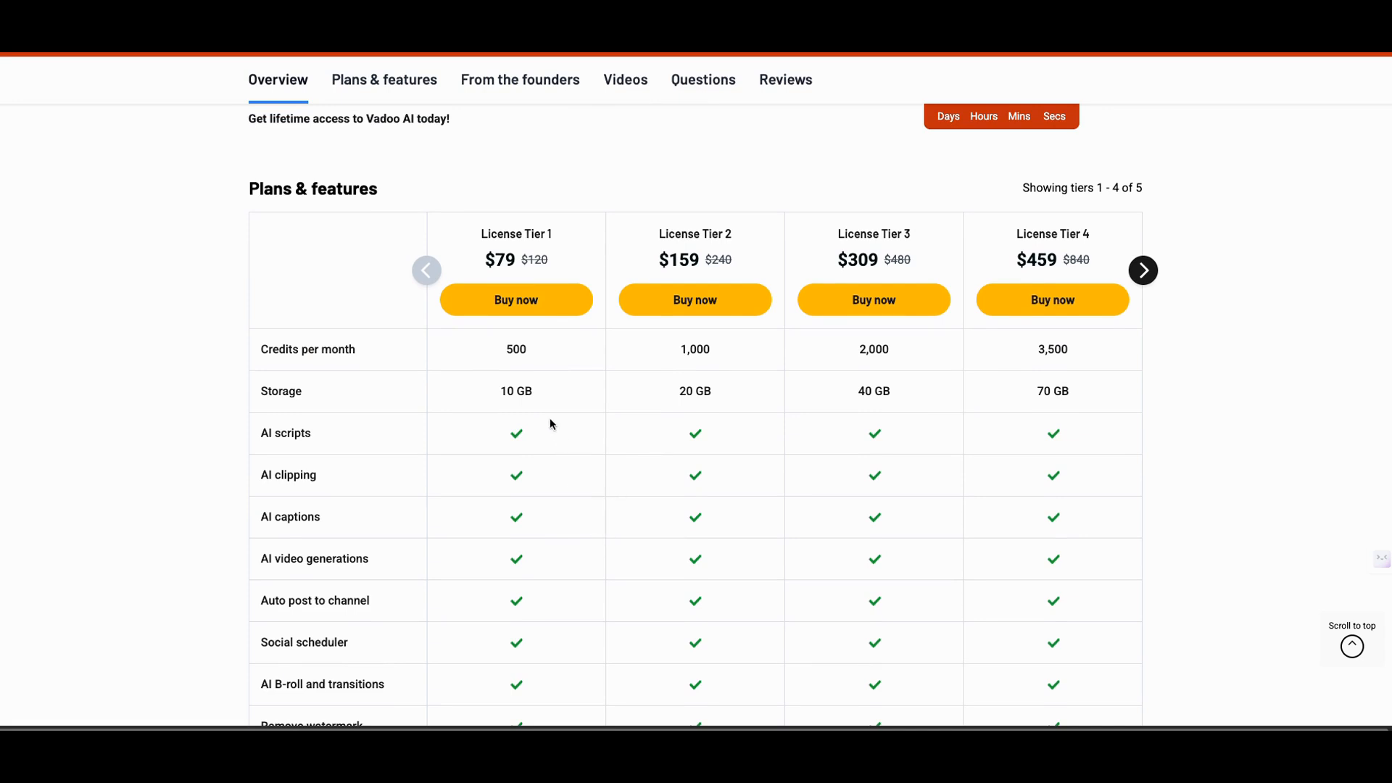
mouse_move(661, 383)
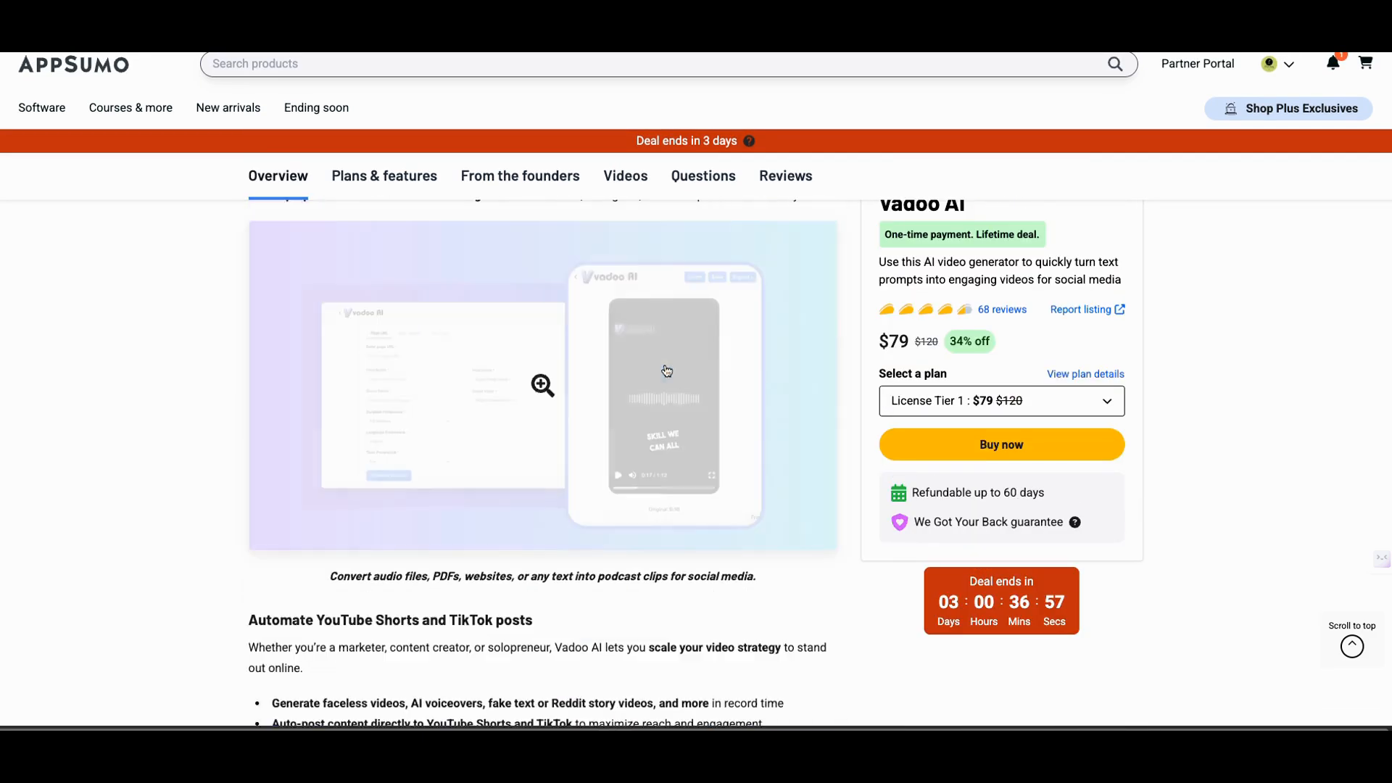
scroll(down, 3)
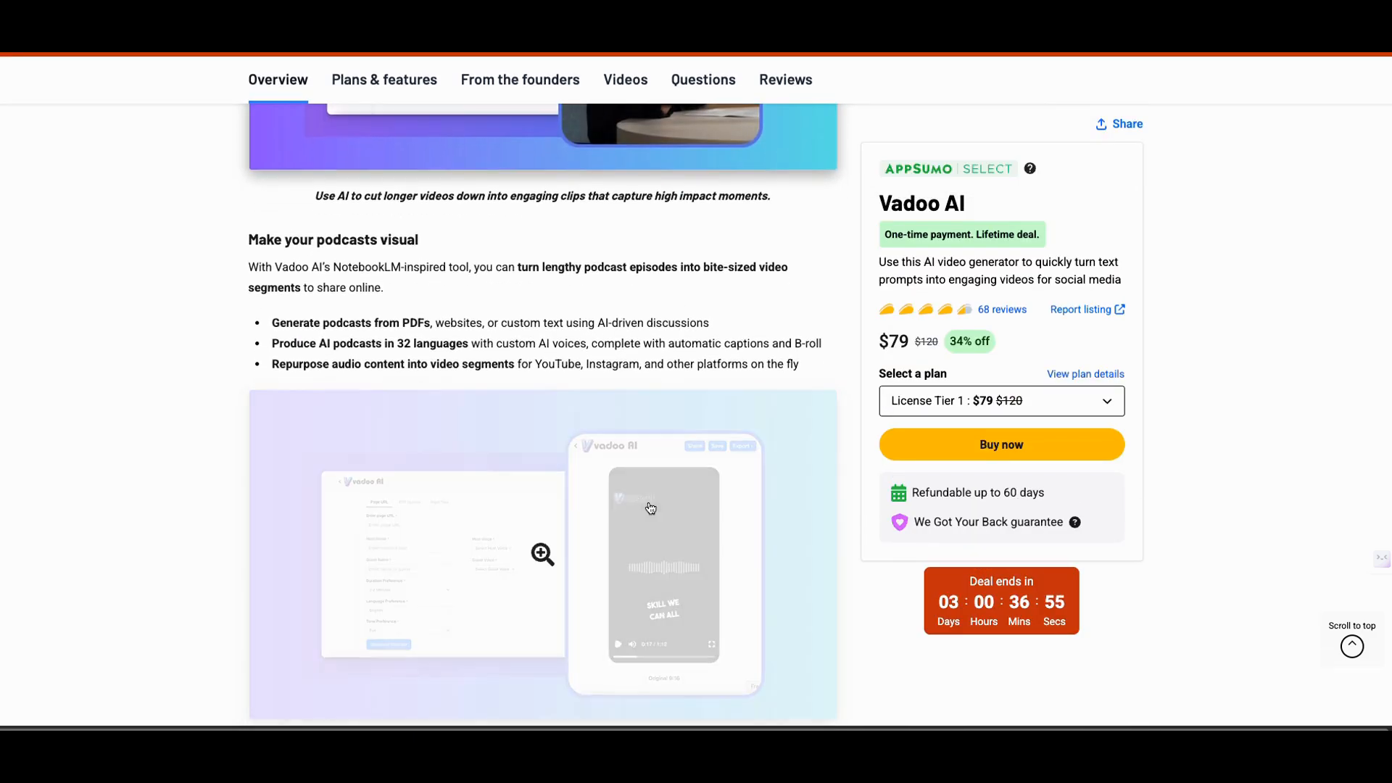
click(541, 554)
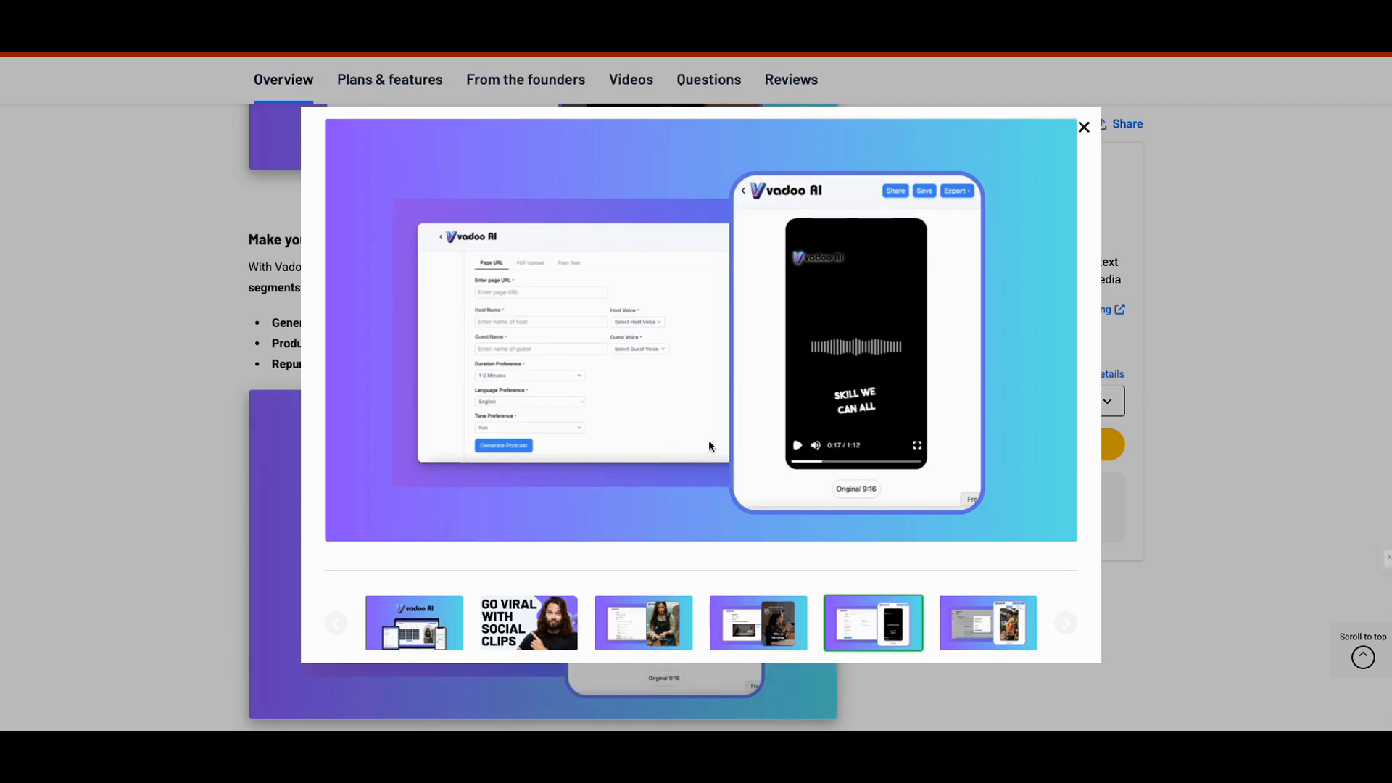
mouse_move(743, 441)
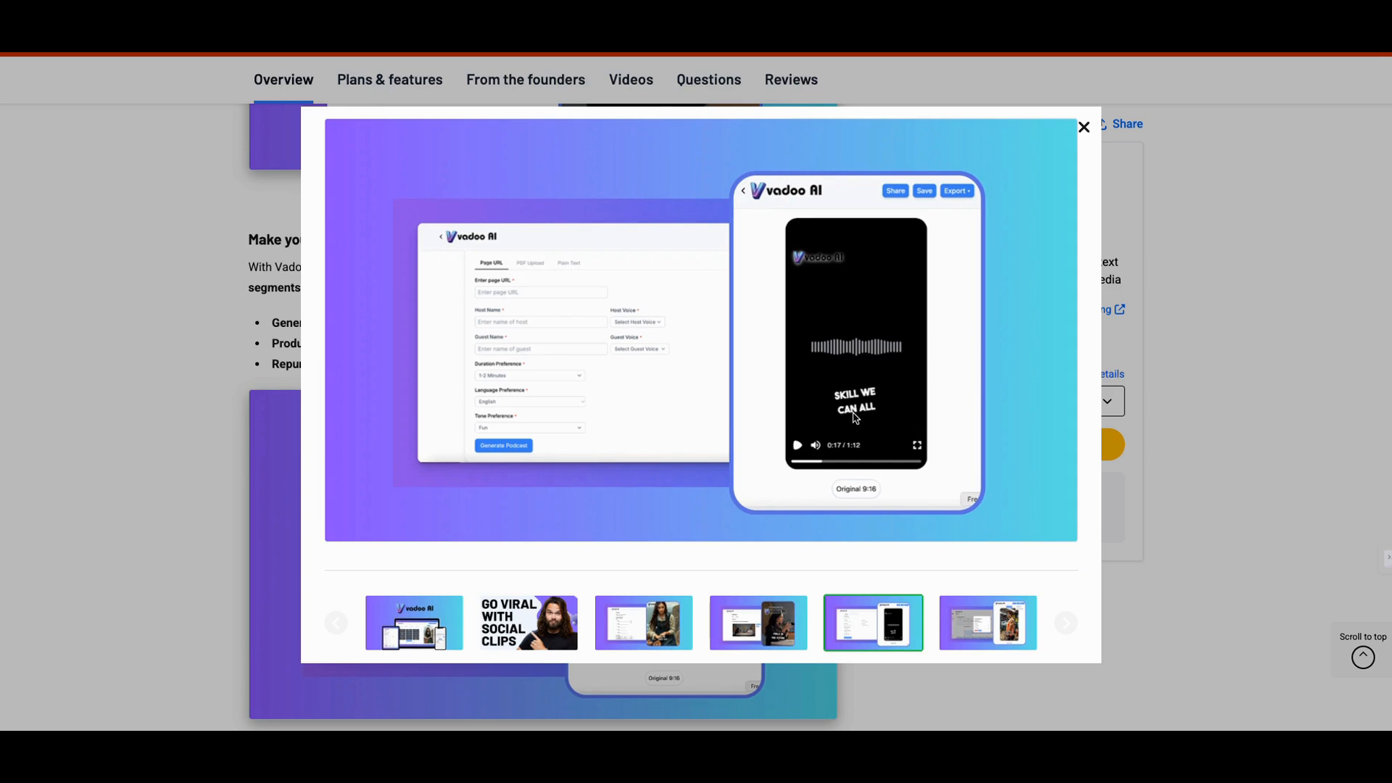
mouse_move(857, 397)
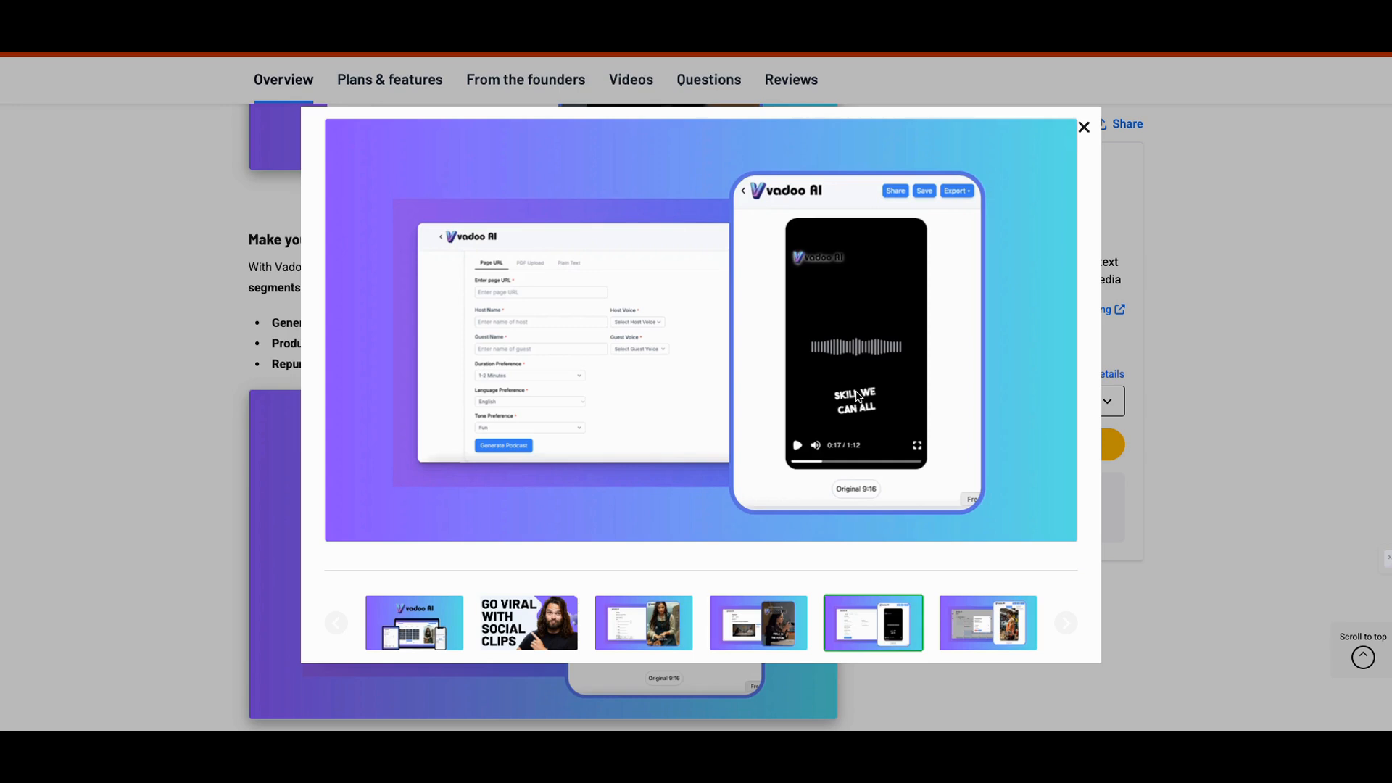
mouse_move(857, 398)
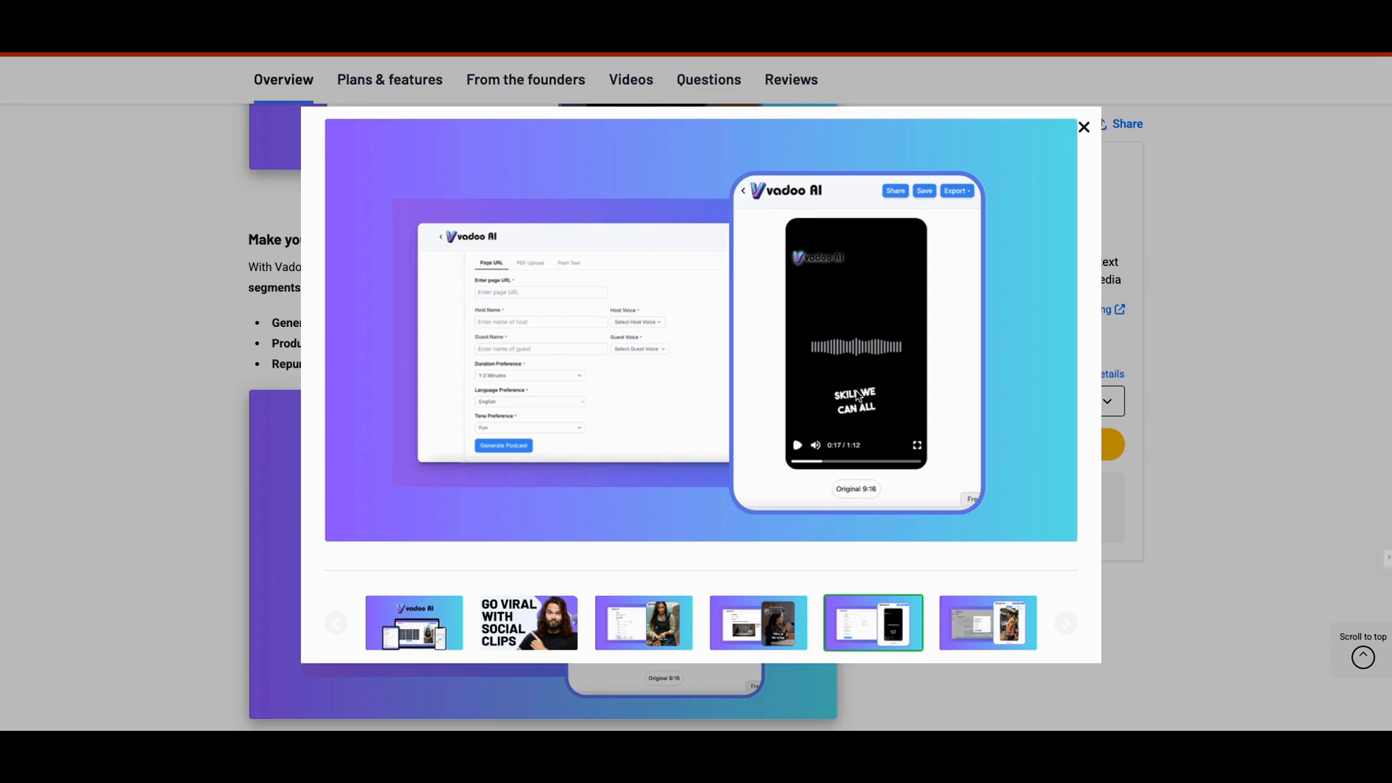
mouse_move(854, 397)
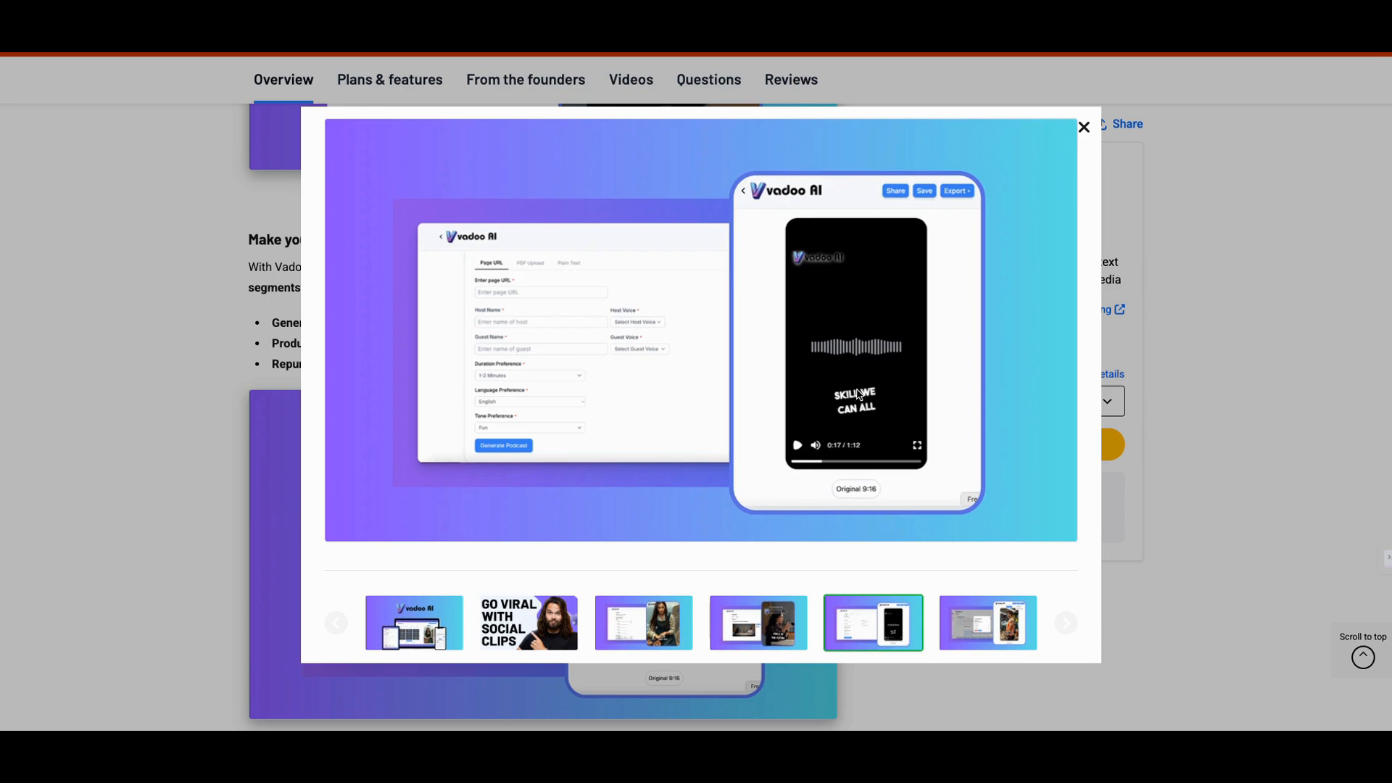
mouse_move(879, 396)
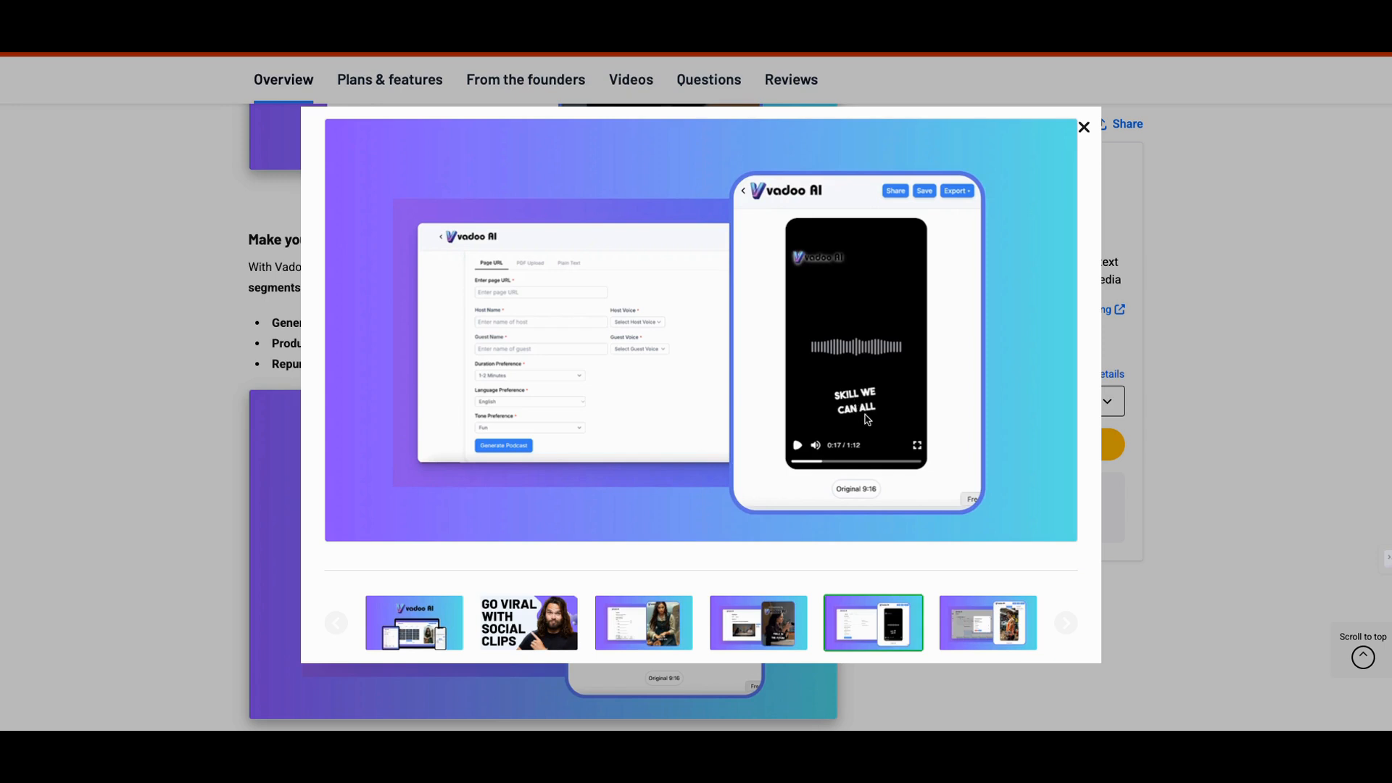
mouse_move(876, 401)
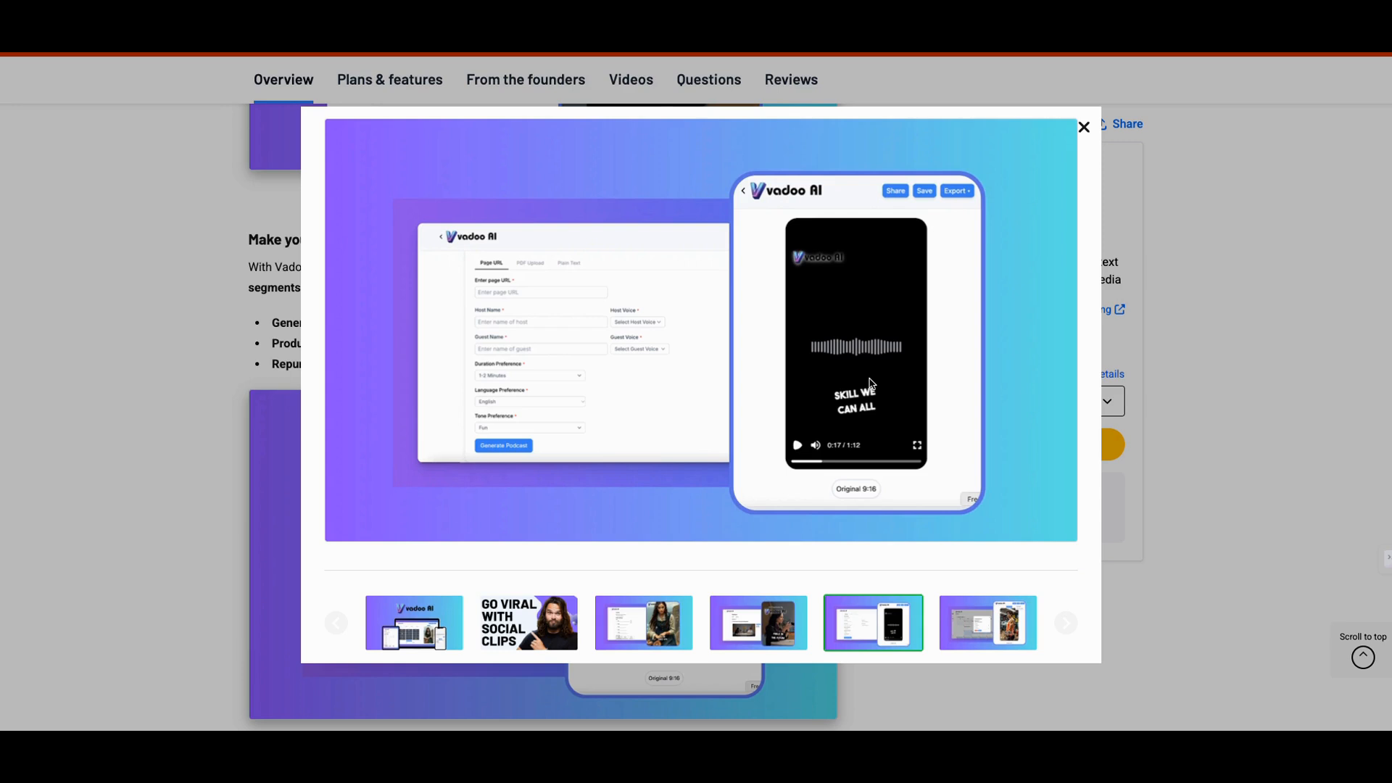
mouse_move(895, 329)
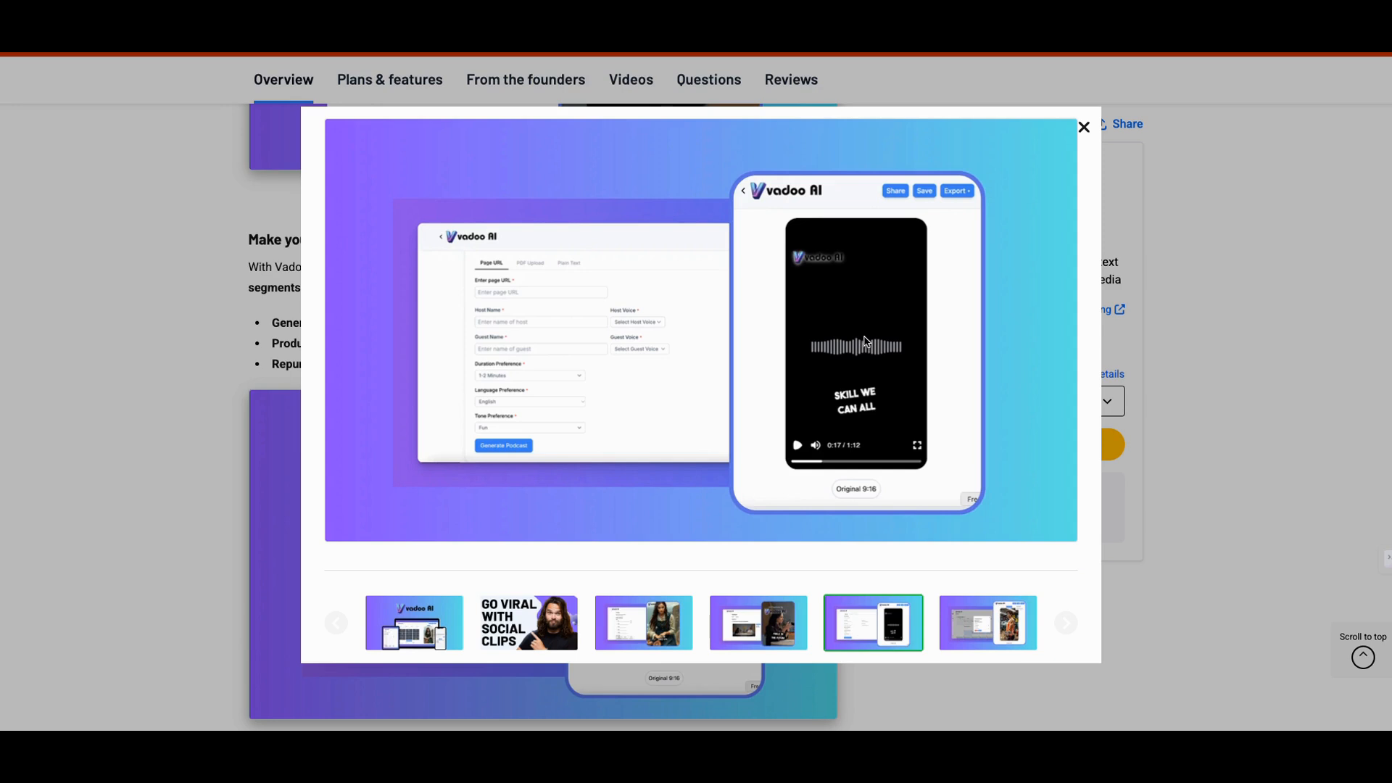
mouse_move(877, 339)
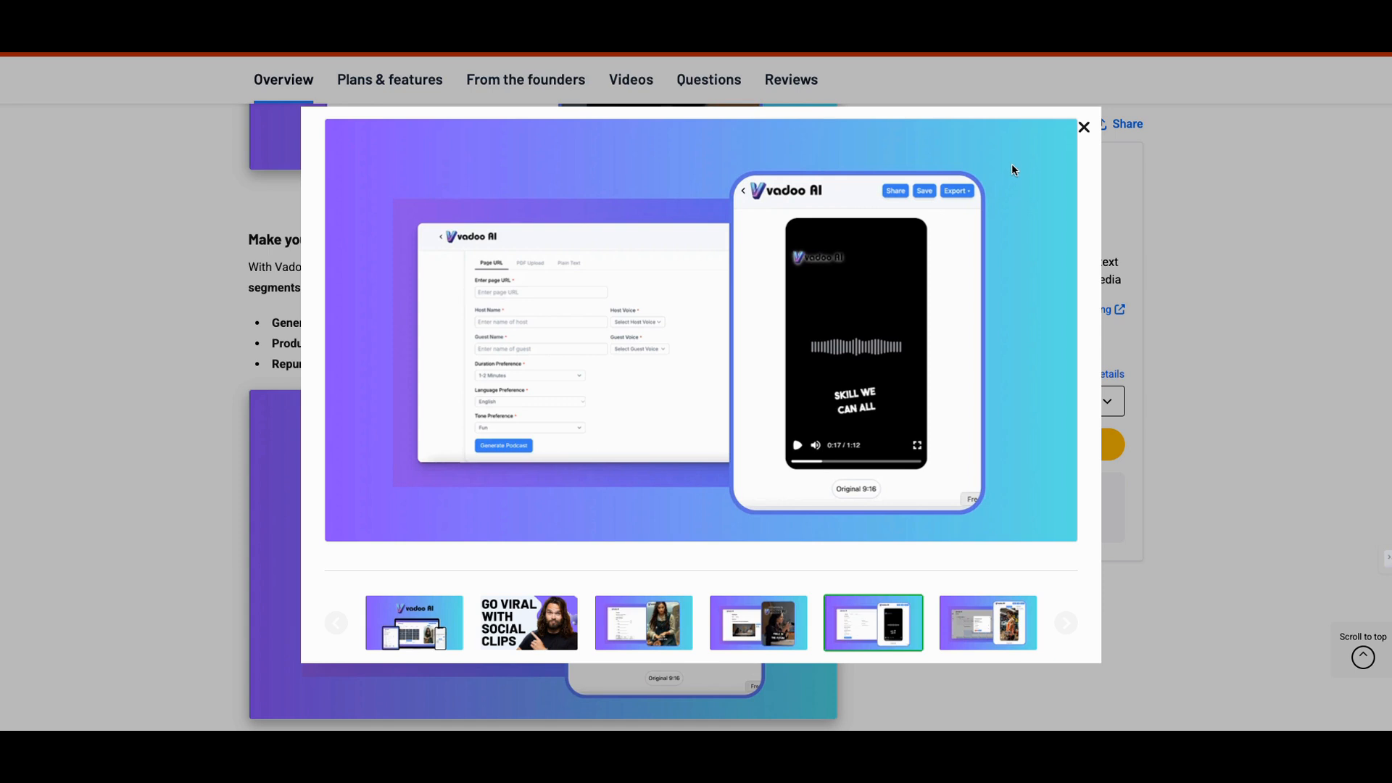
mouse_move(1029, 151)
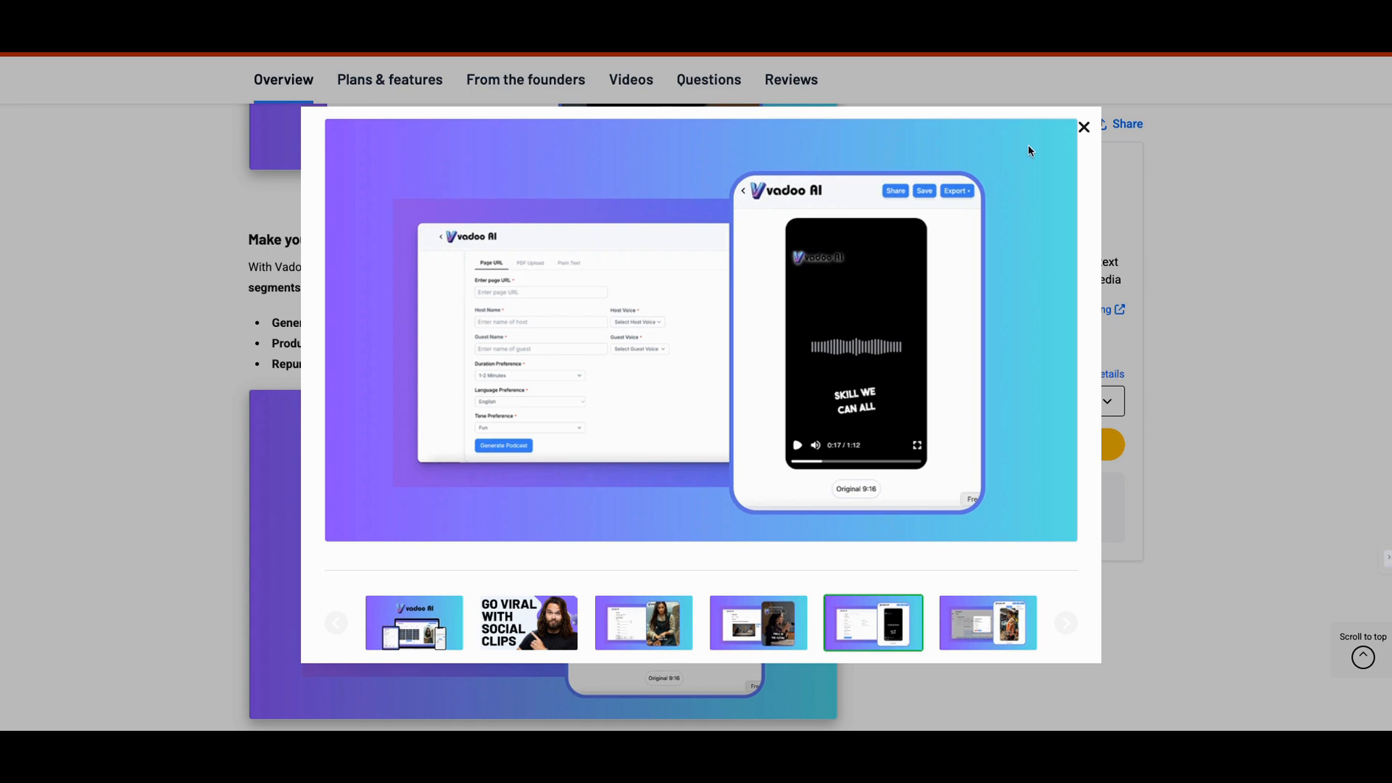
mouse_move(1049, 128)
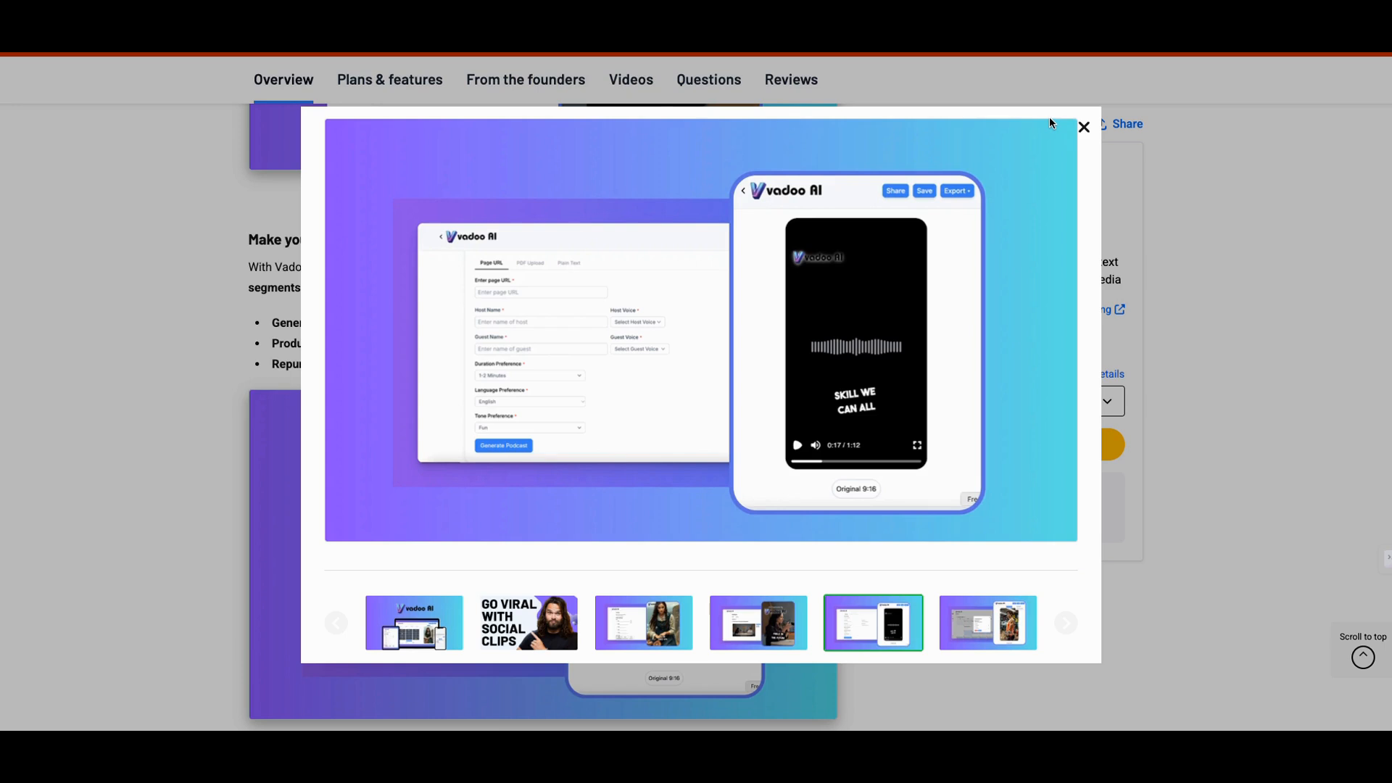
mouse_move(1070, 97)
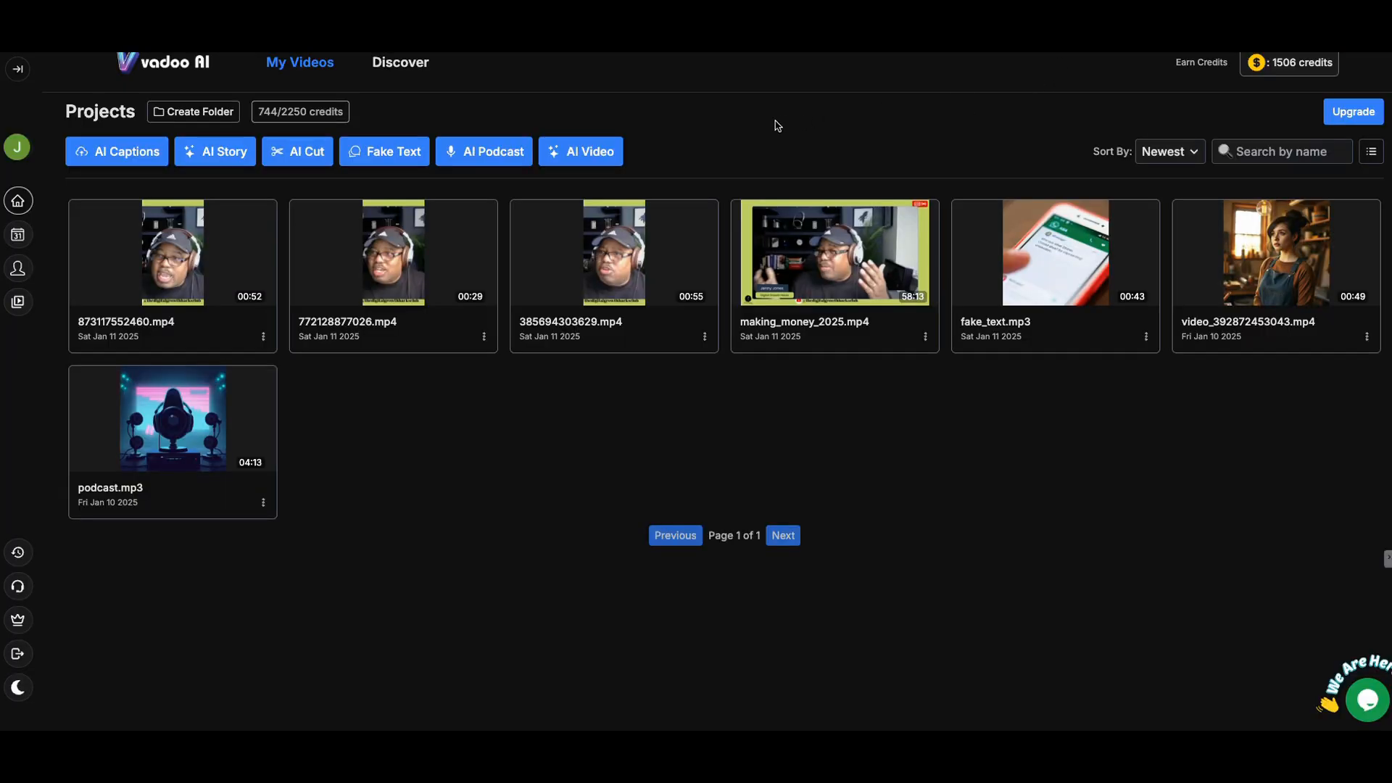
mouse_move(215, 151)
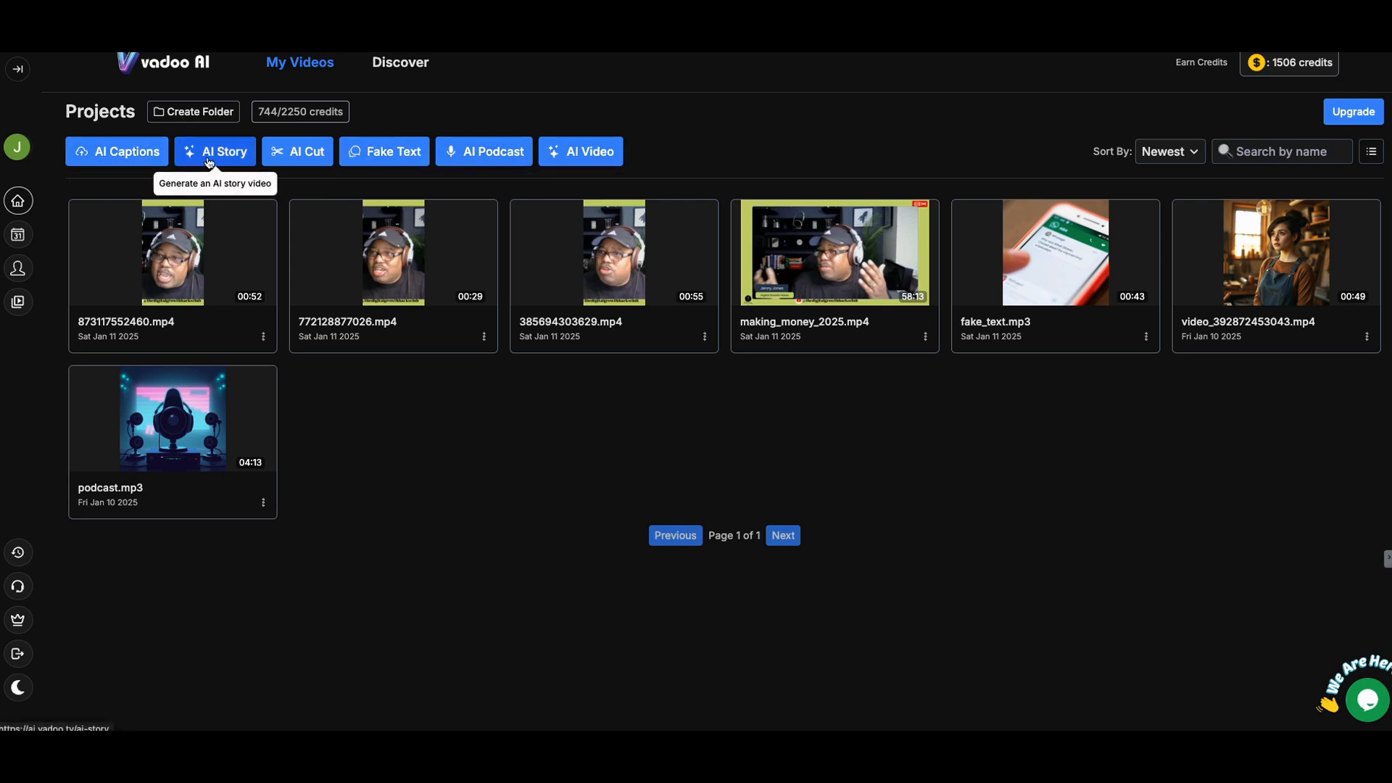
Open the AI Story Generate Video form with its random story, English (USA), 30–60 seconds, vertical defaults.
click(214, 151)
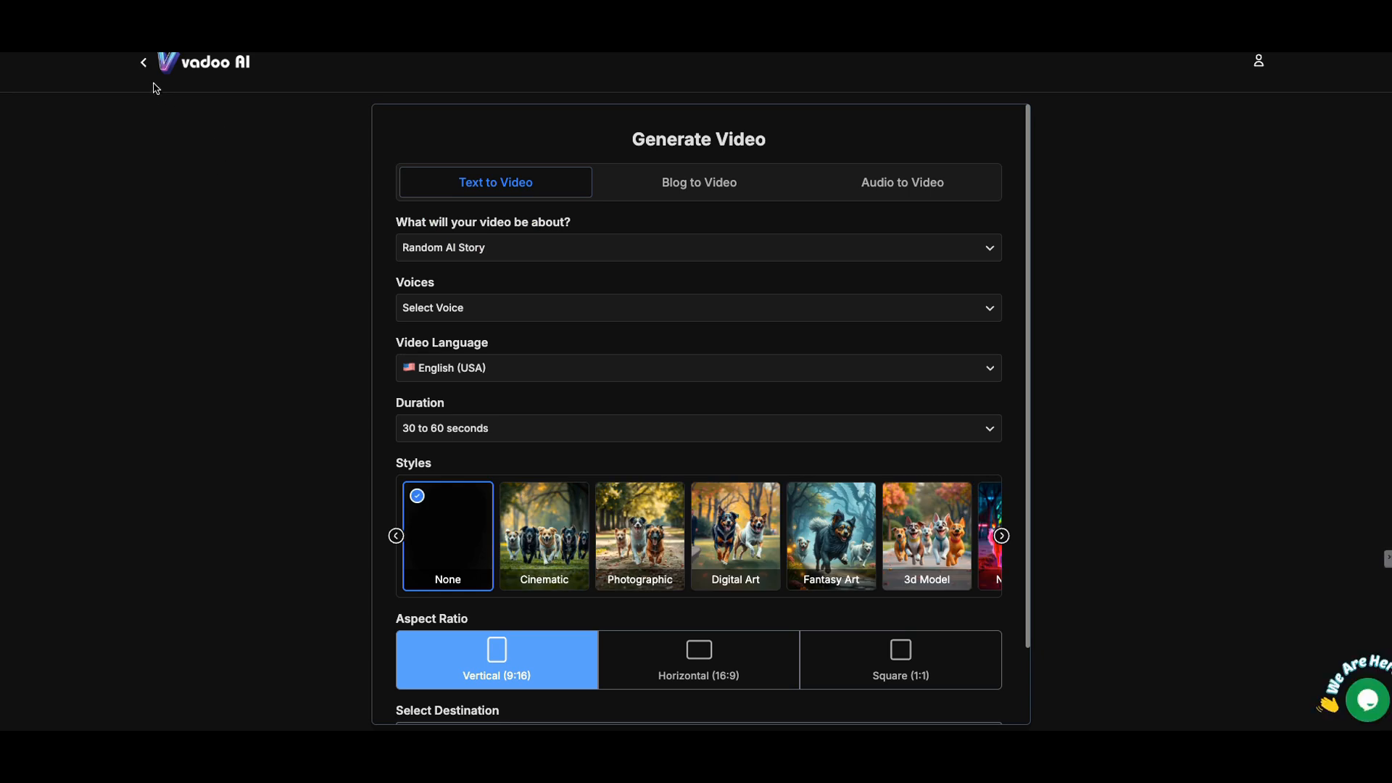
mouse_move(605, 352)
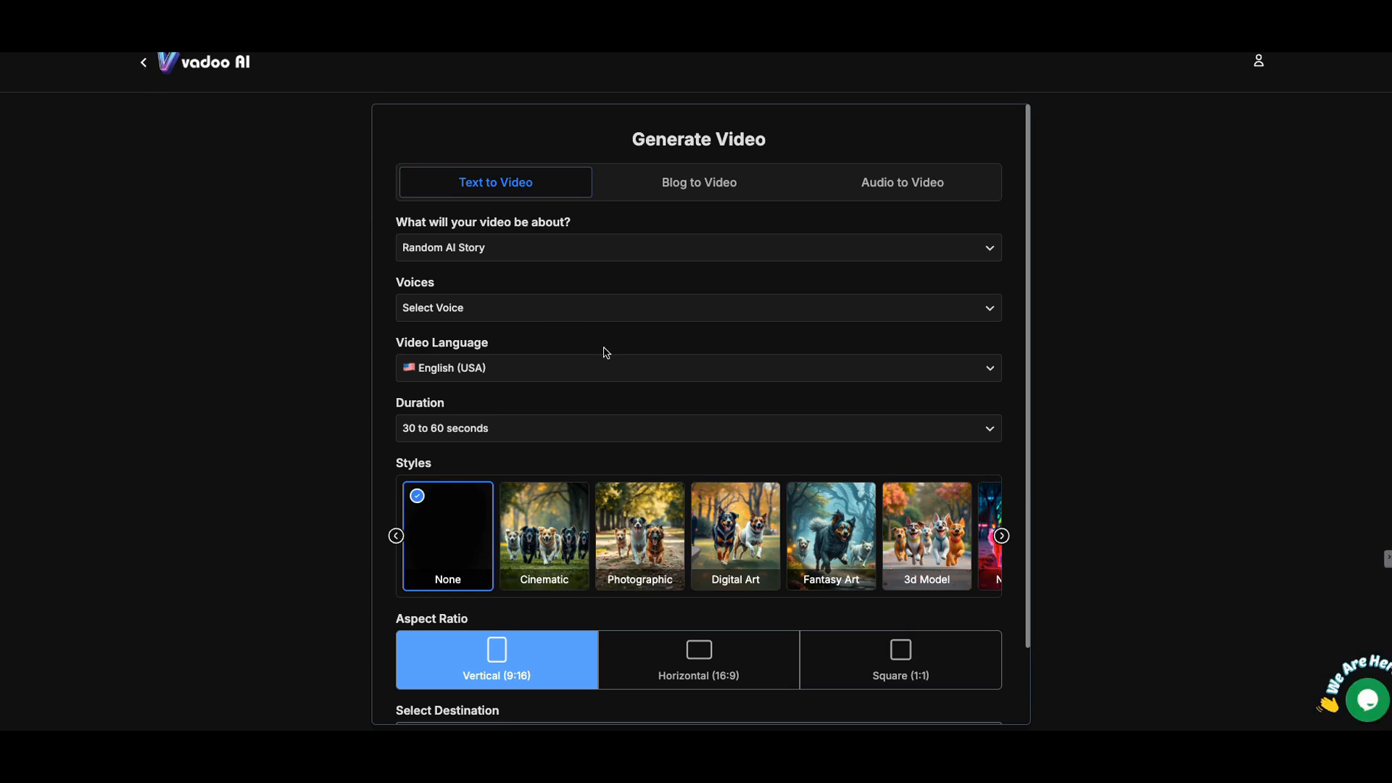
mouse_move(724, 457)
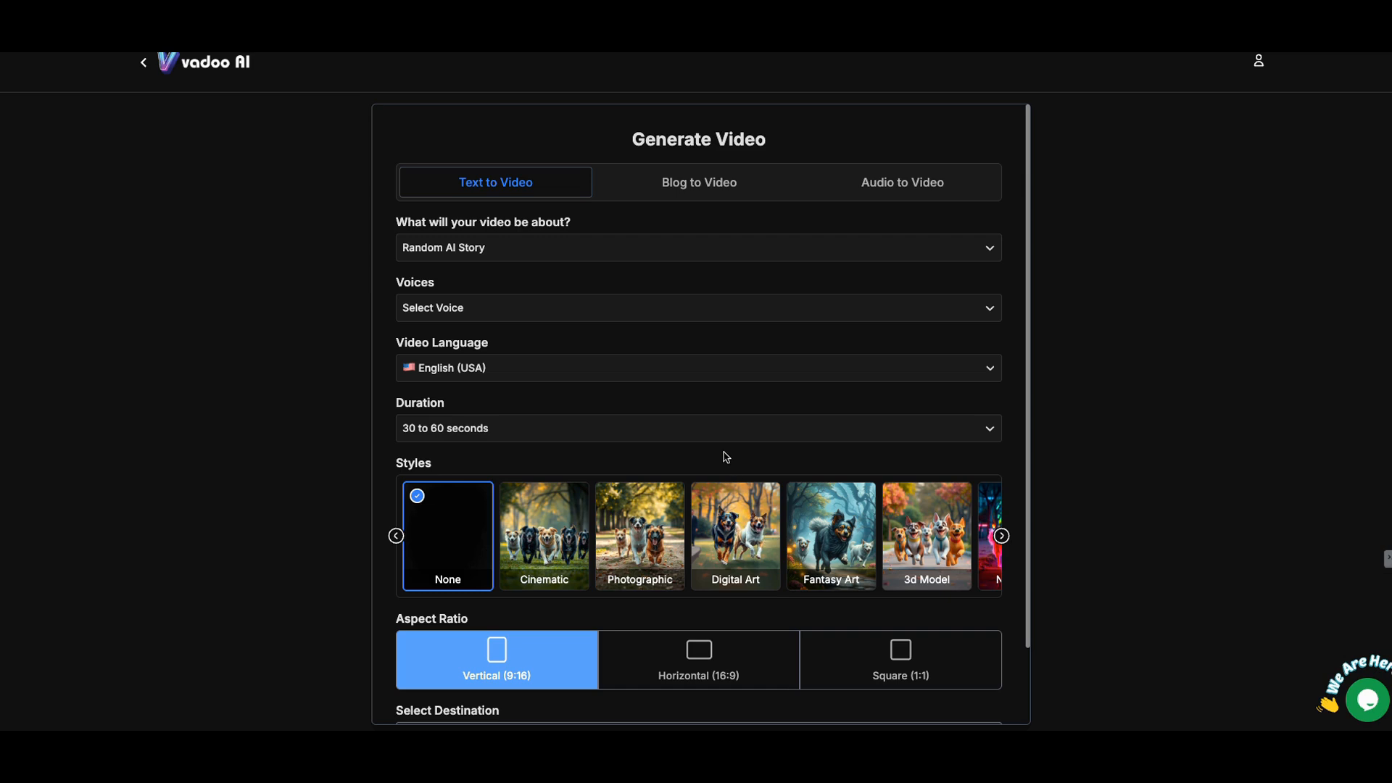
mouse_move(351, 90)
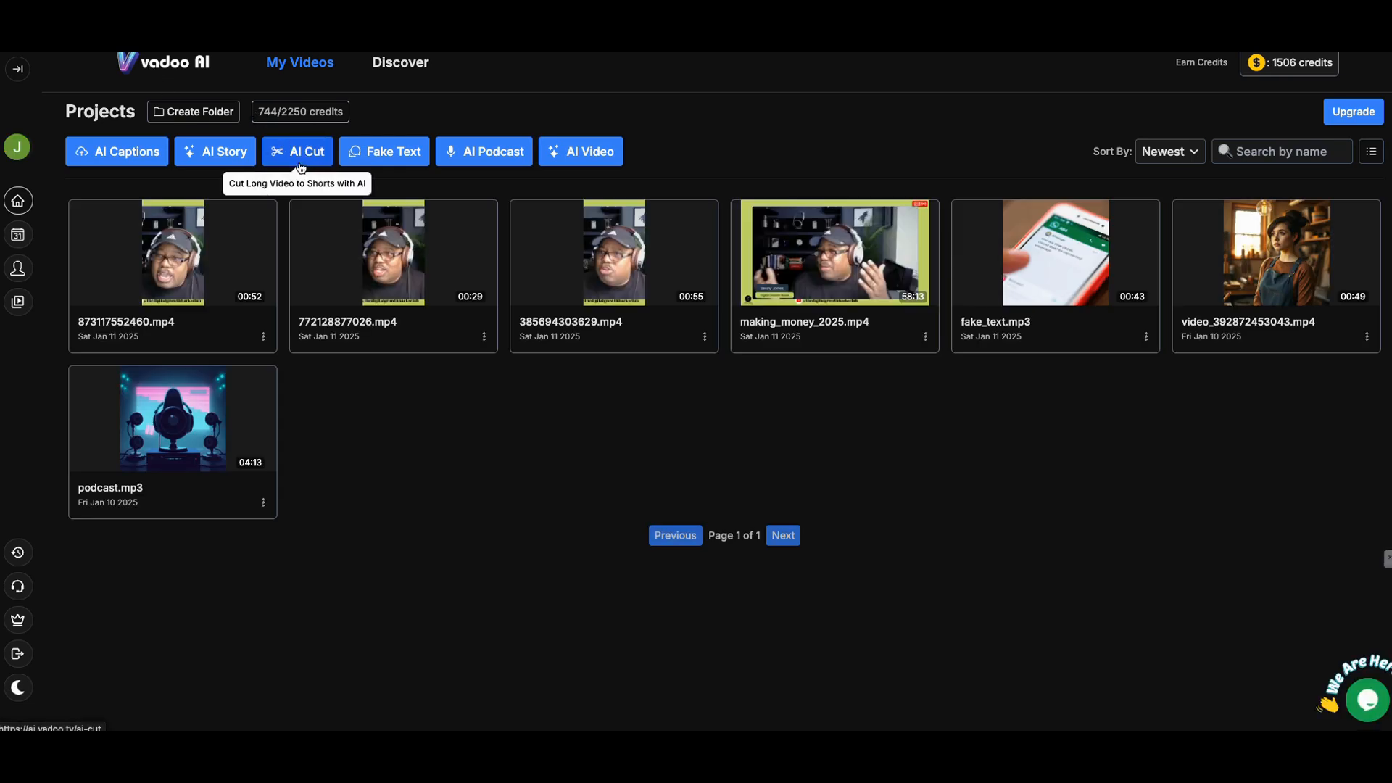
mouse_move(391, 151)
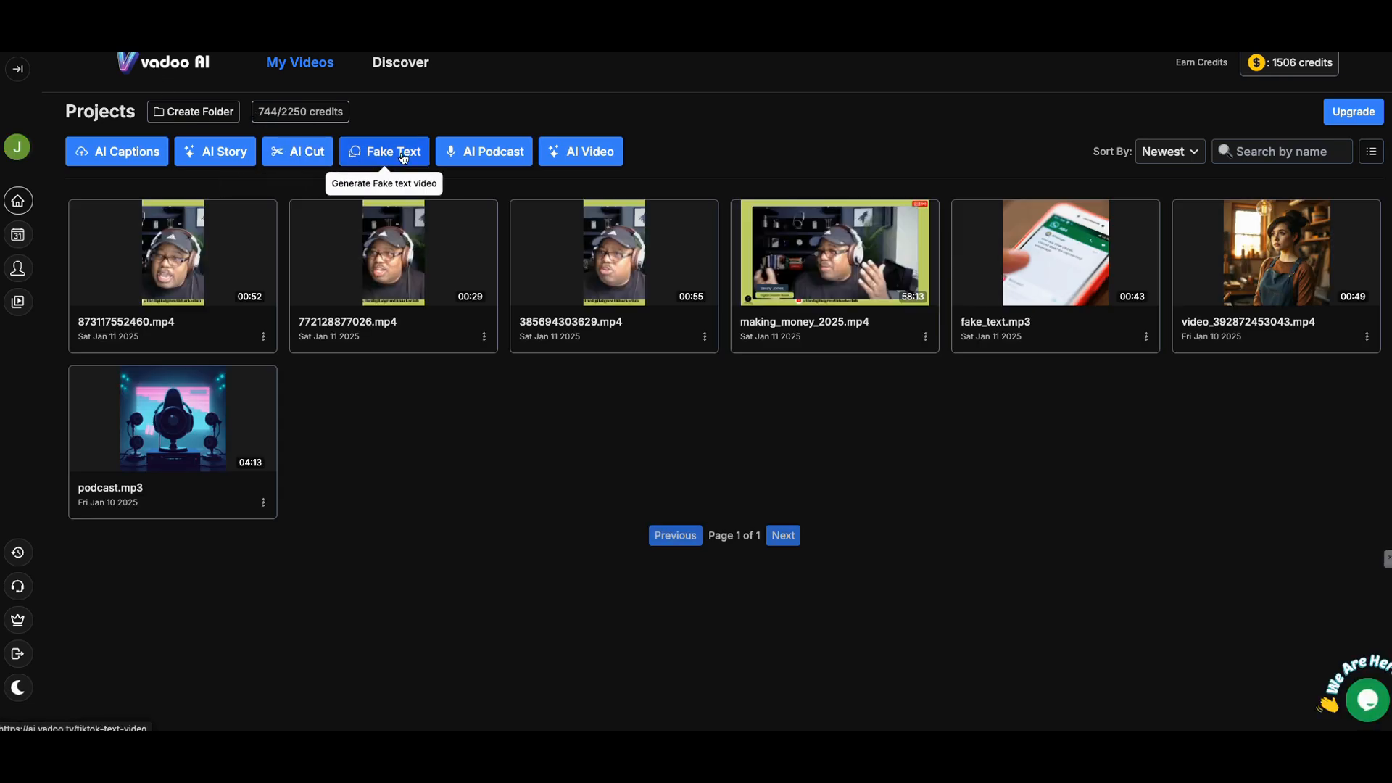
Start a Fake Text chat video project from the My Videos dashboard.
click(384, 151)
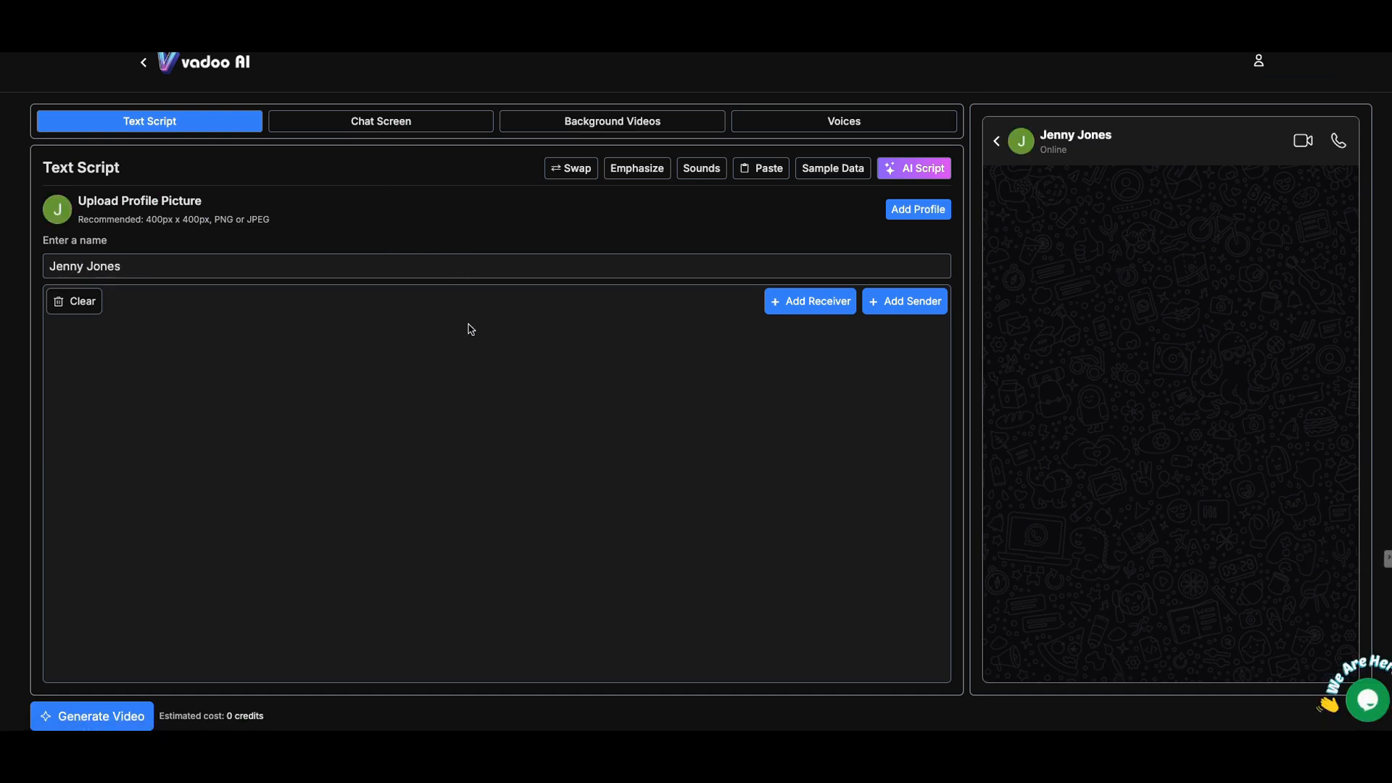
Check the Chat Screen themes, add a receiver and a sender message row, then browse Background Videos.
click(380, 120)
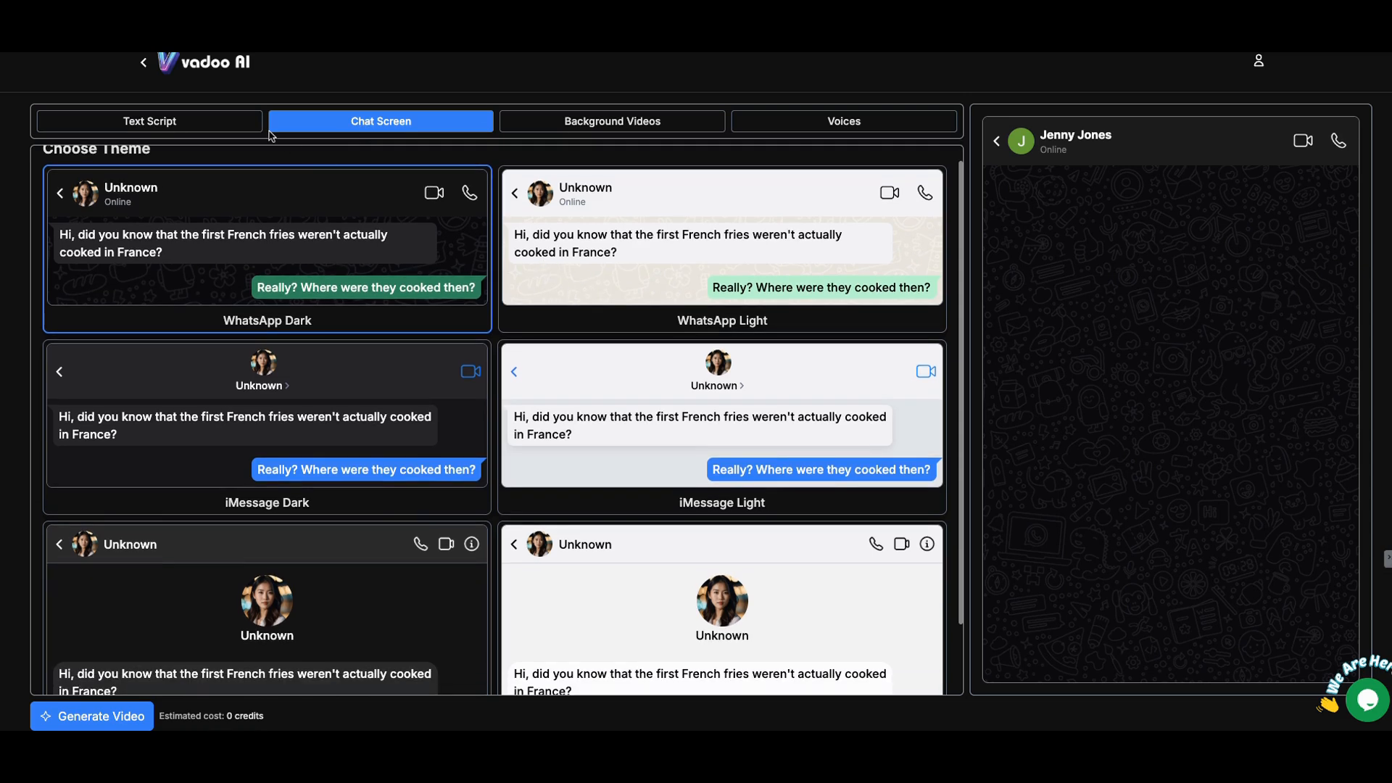
click(149, 120)
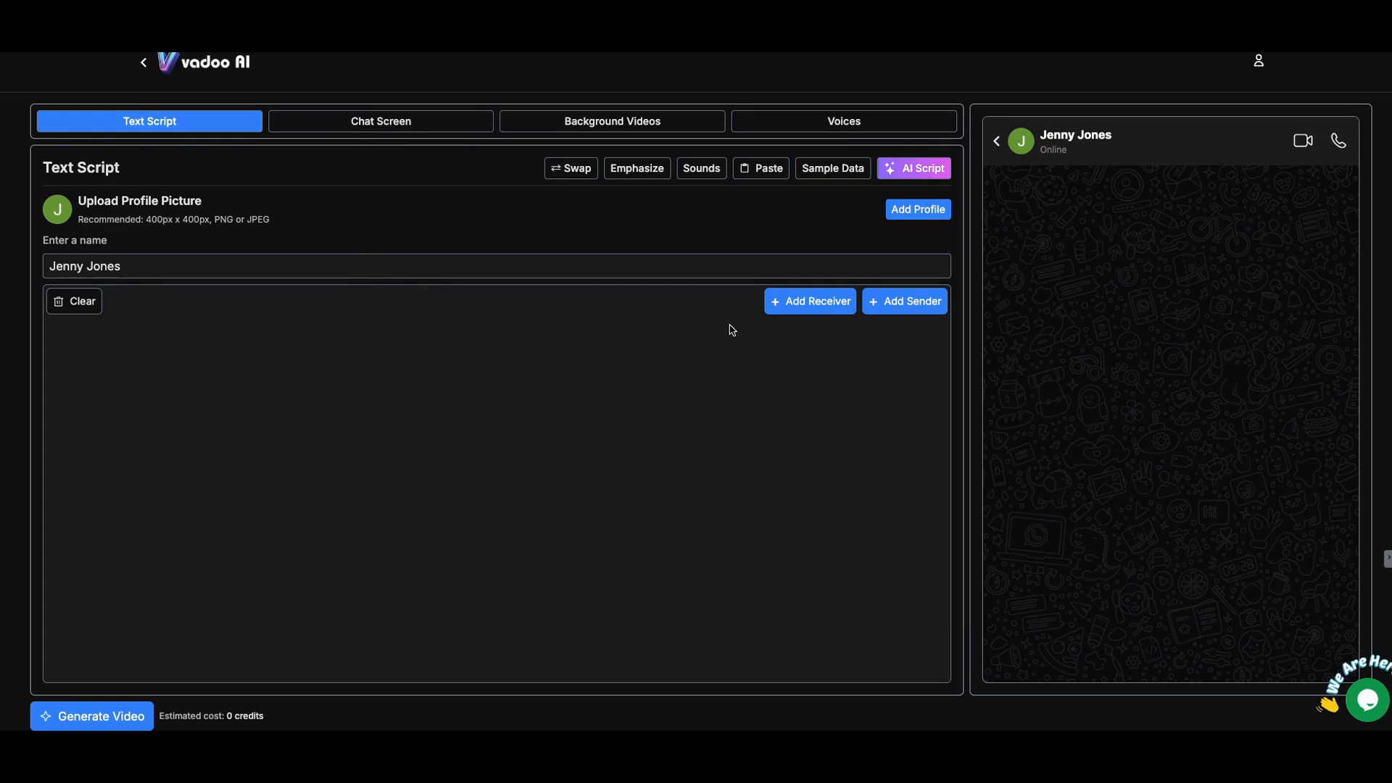
click(809, 300)
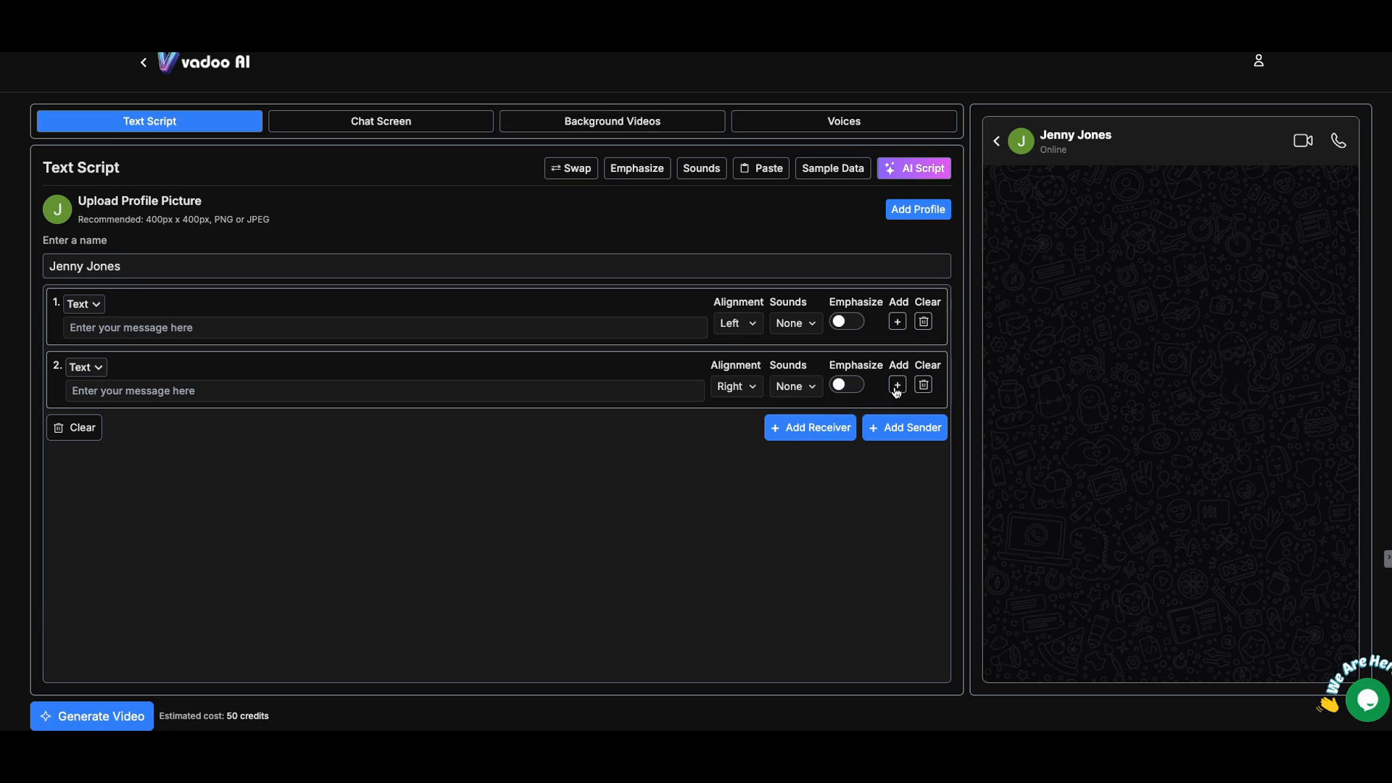
click(897, 384)
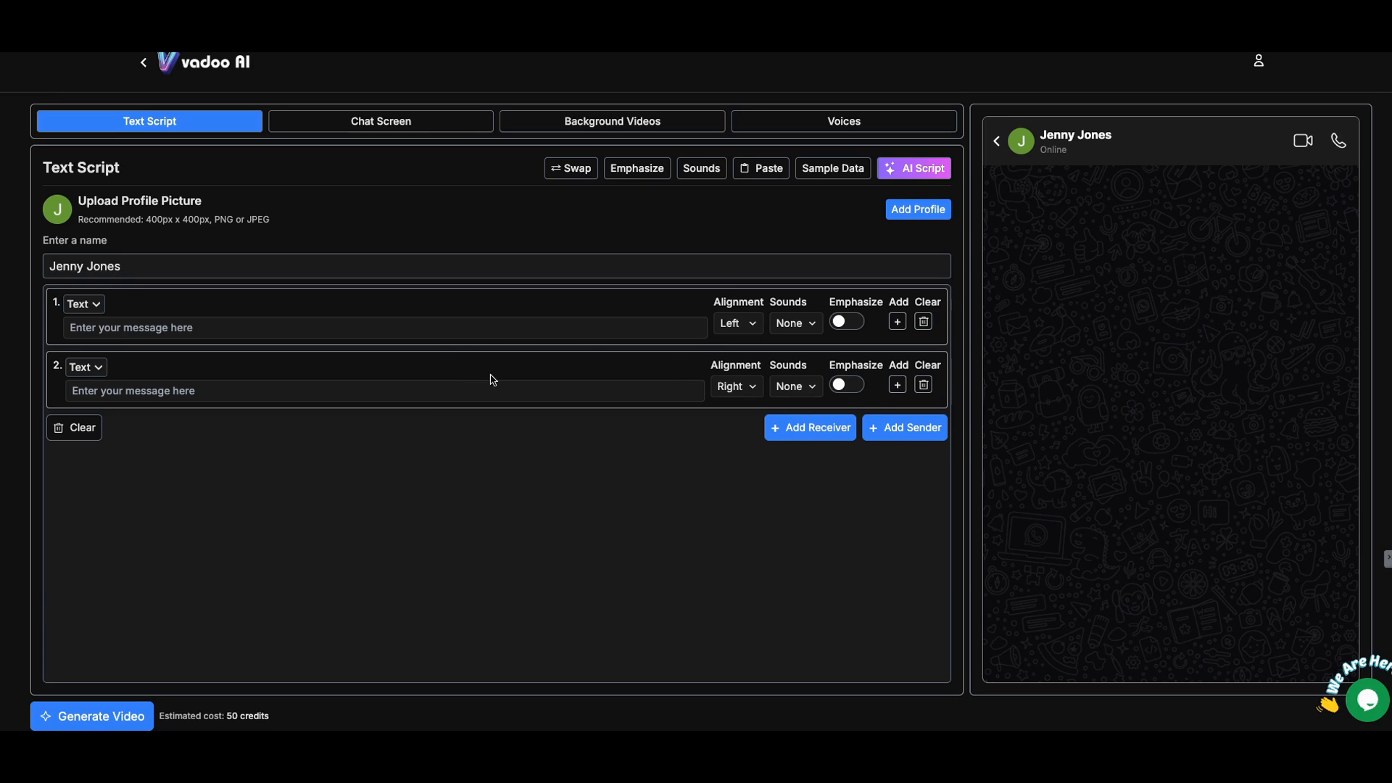
mouse_move(346, 375)
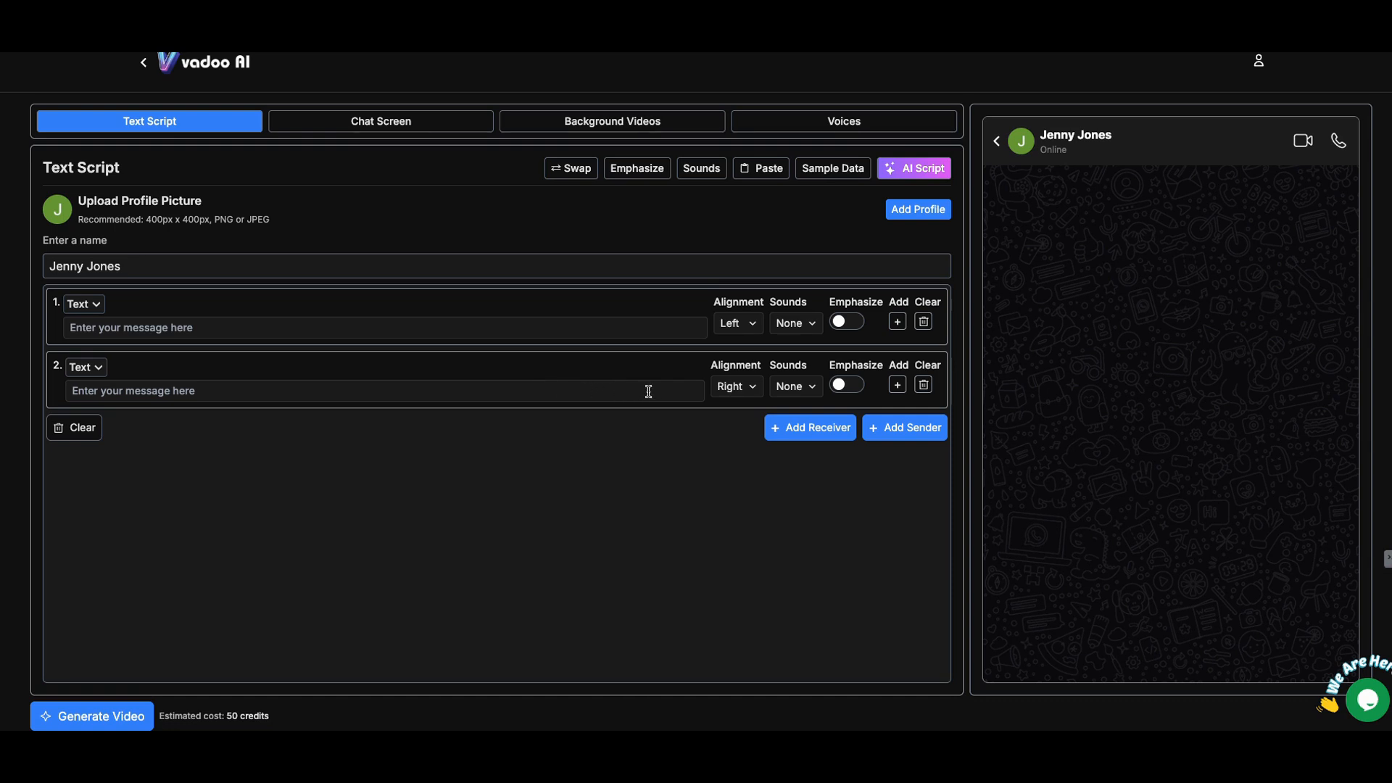
mouse_move(726, 365)
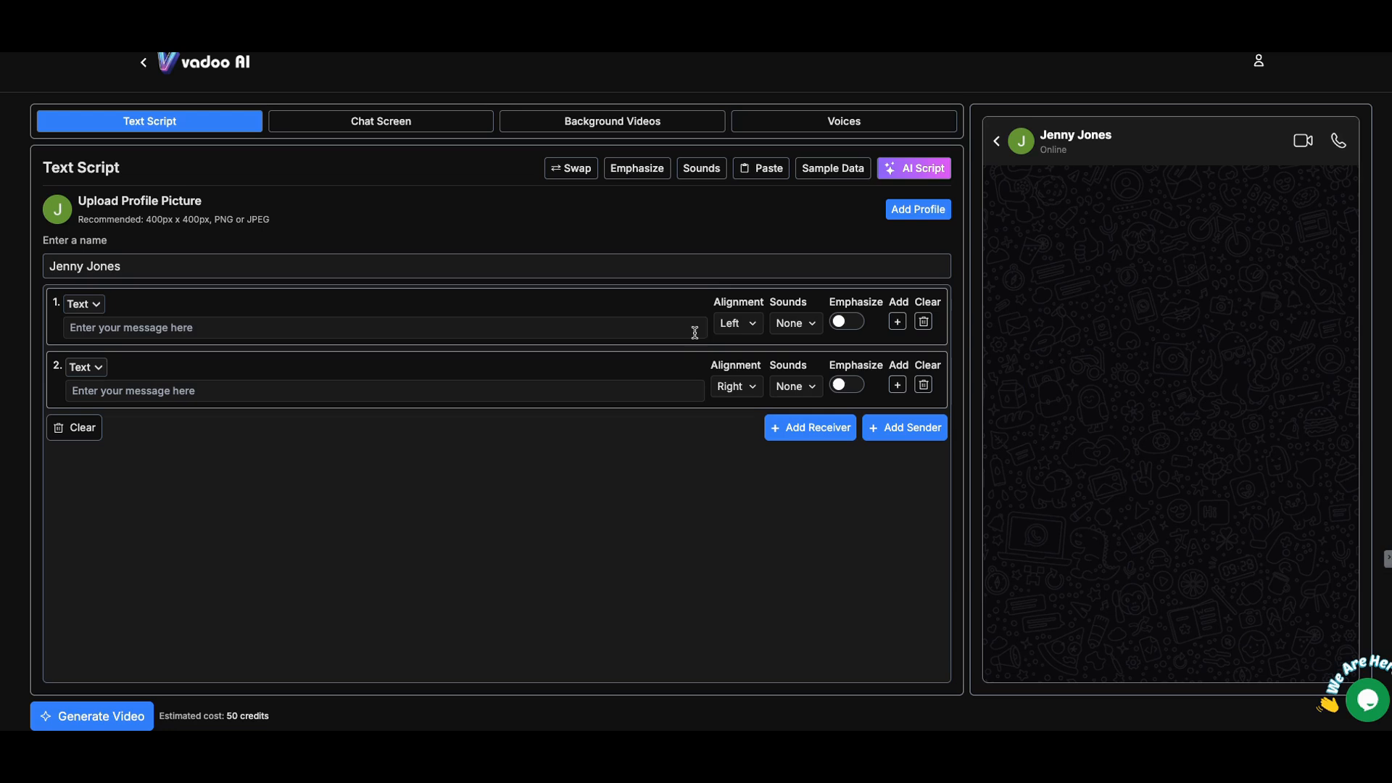
mouse_move(635, 145)
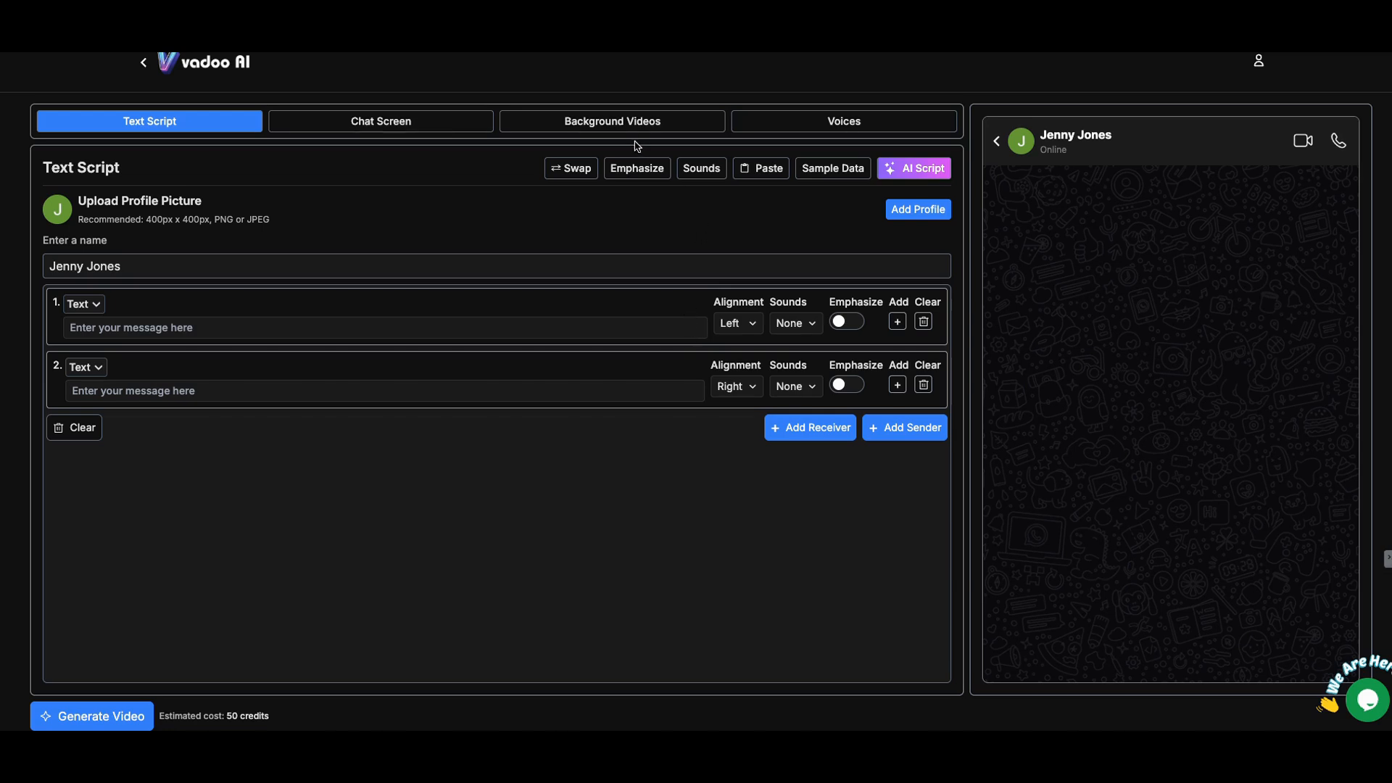
click(612, 120)
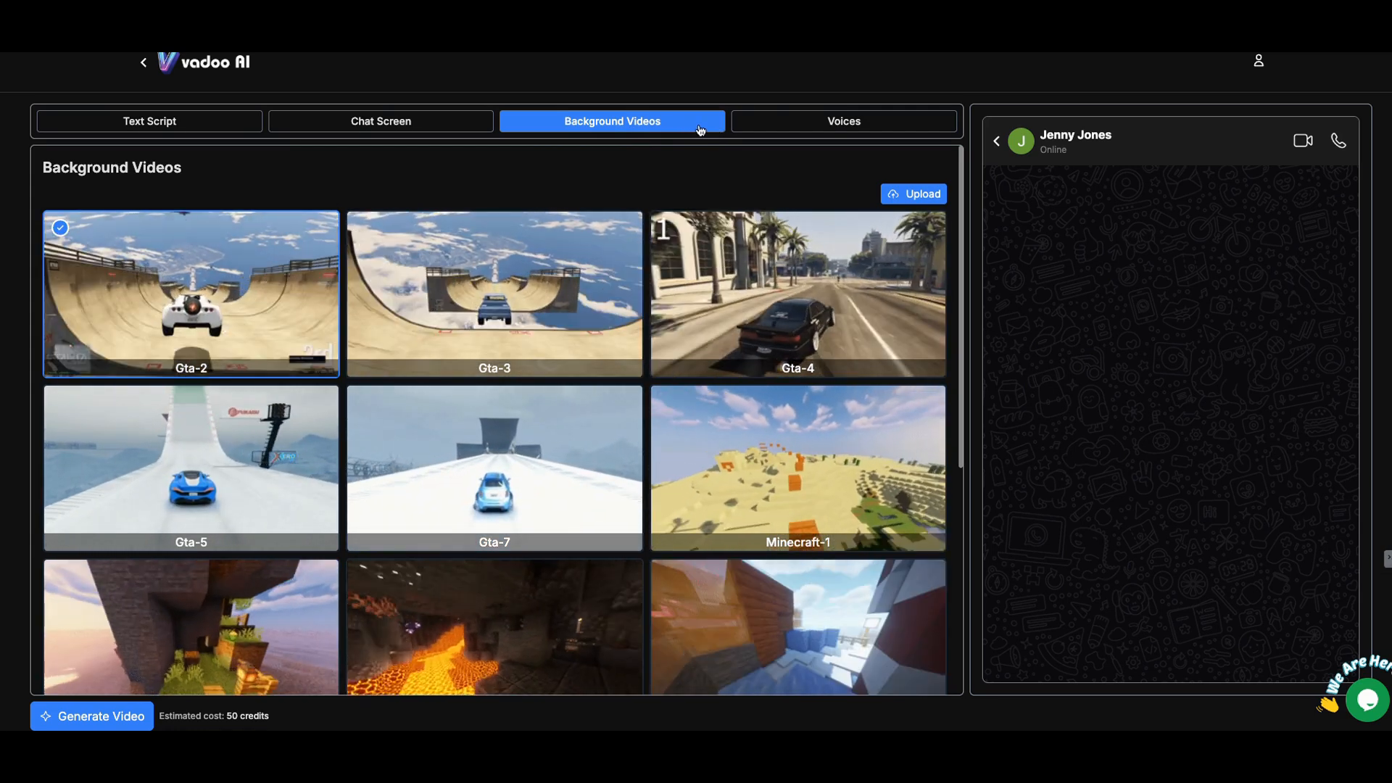
In the Voices settings, preview the Rachel voice samples for the left speaker without choosing one.
click(841, 120)
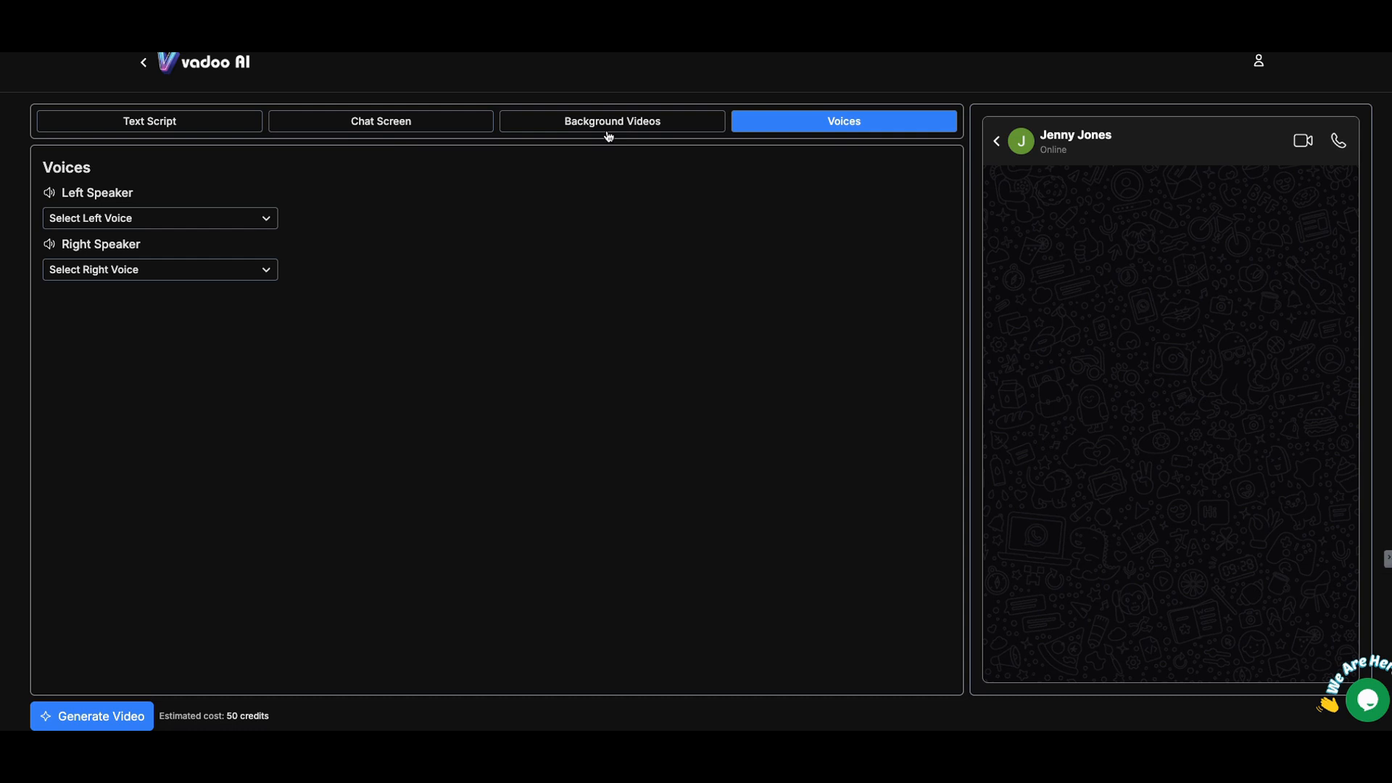
click(159, 217)
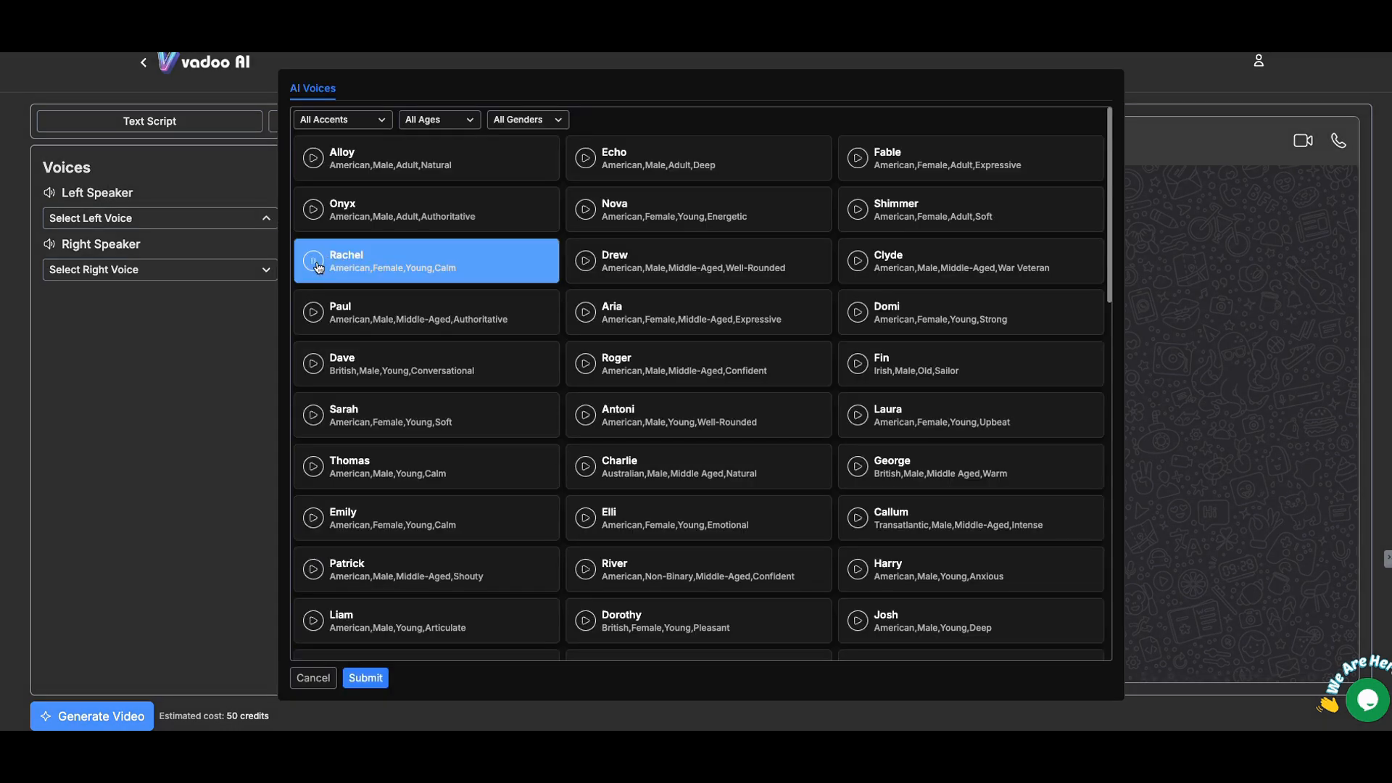
click(312, 260)
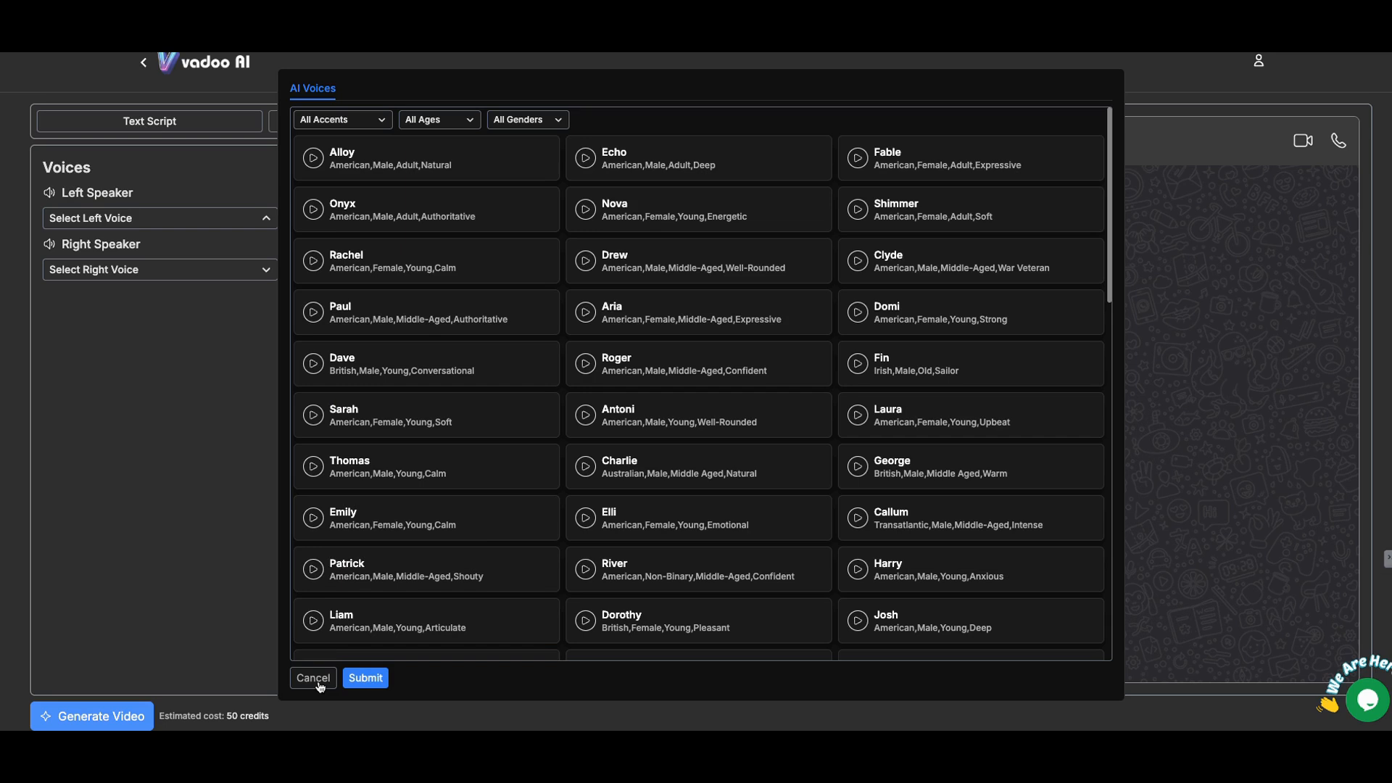
click(425, 260)
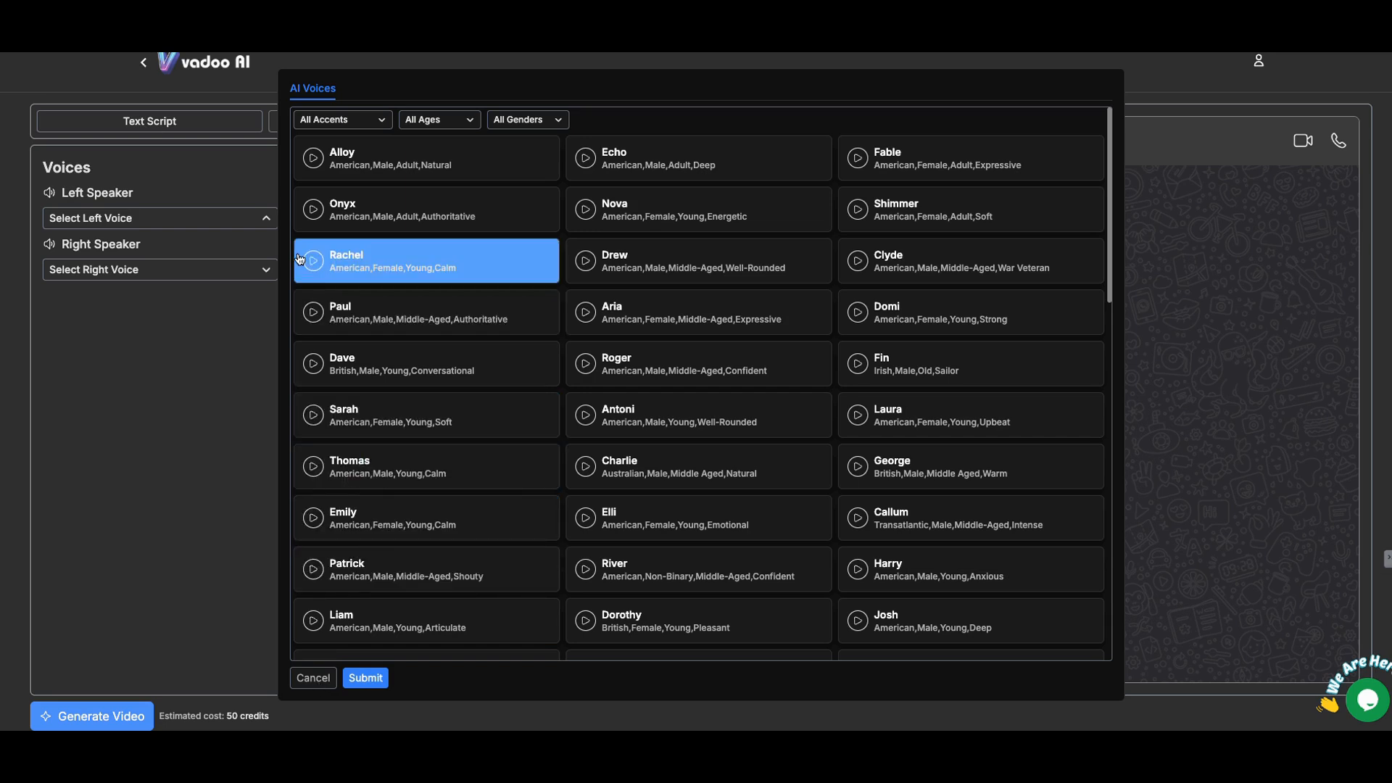
click(425, 466)
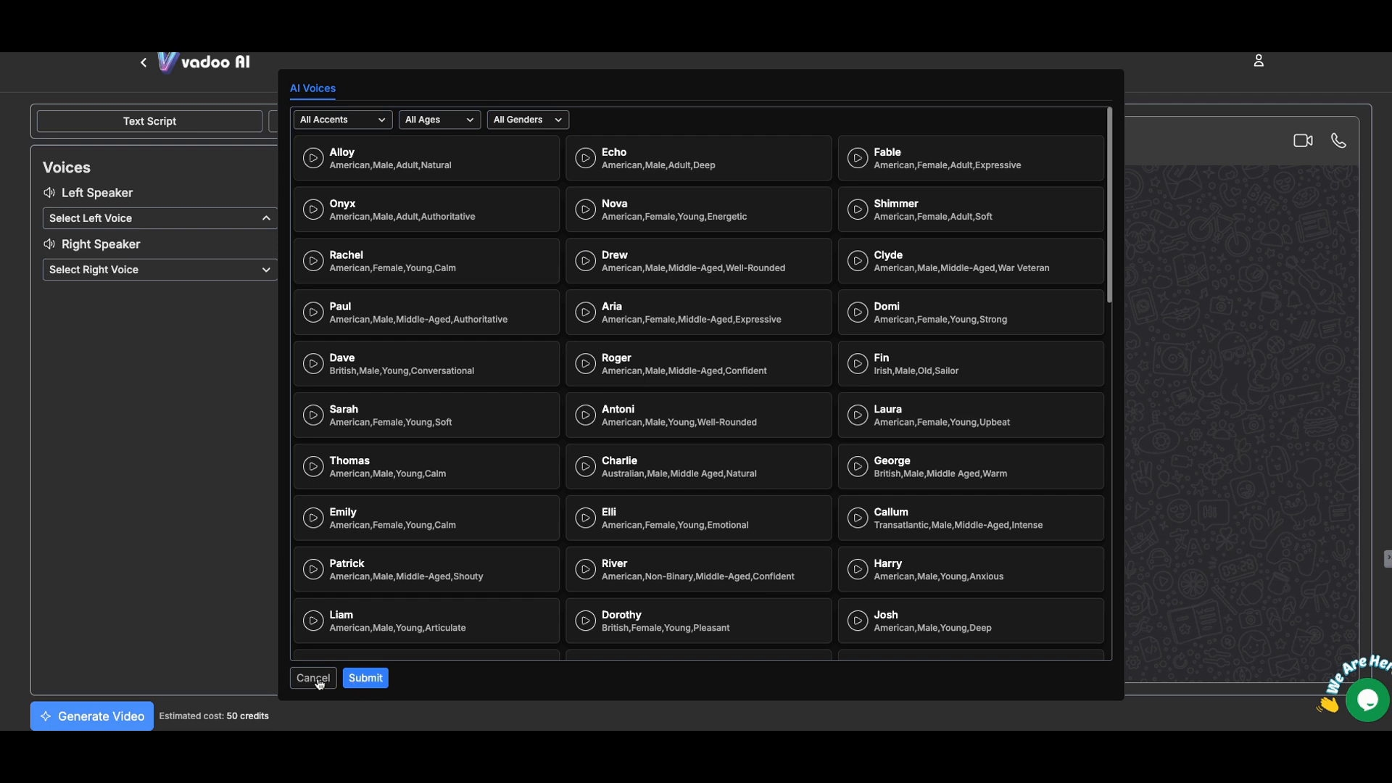
click(313, 677)
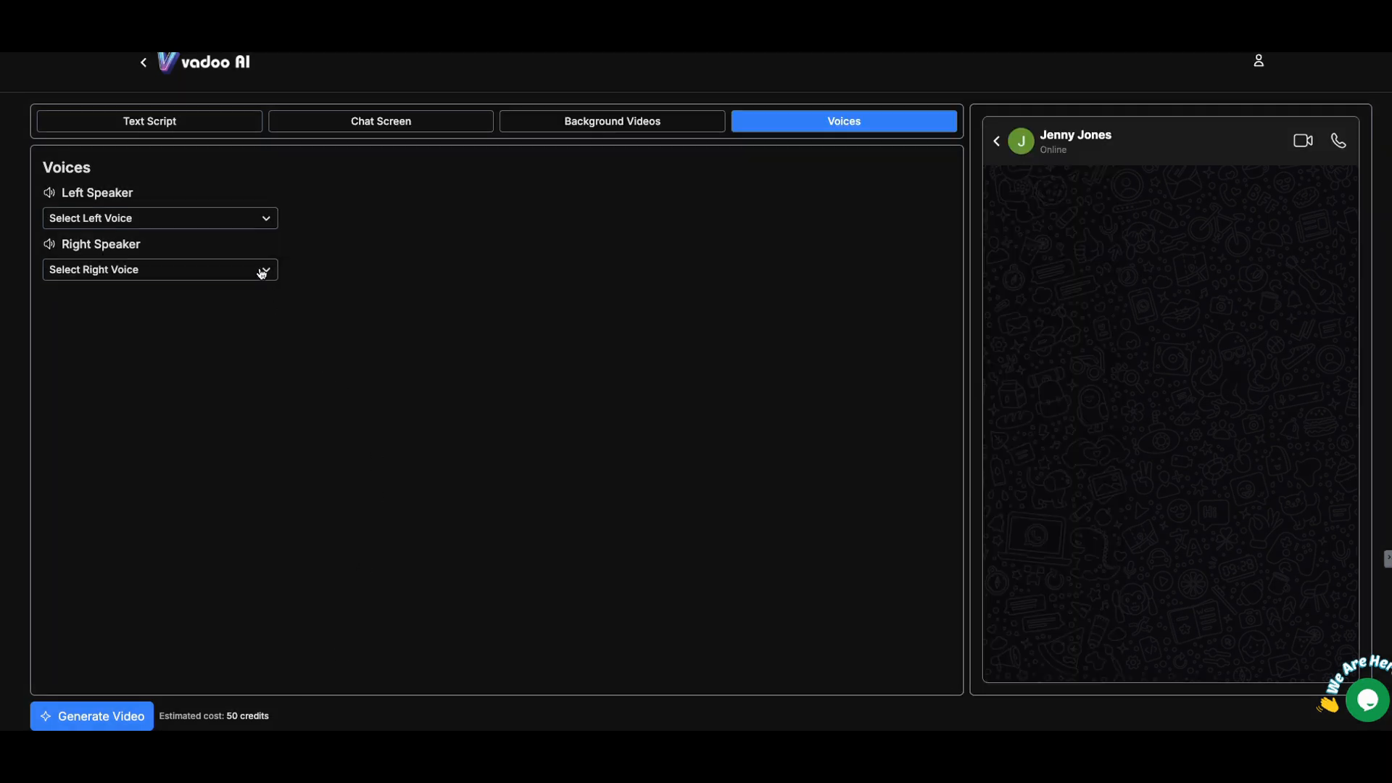
Set Paul as the right speaker's voice and Rachel as the left speaker's, then return to Text Script.
click(160, 270)
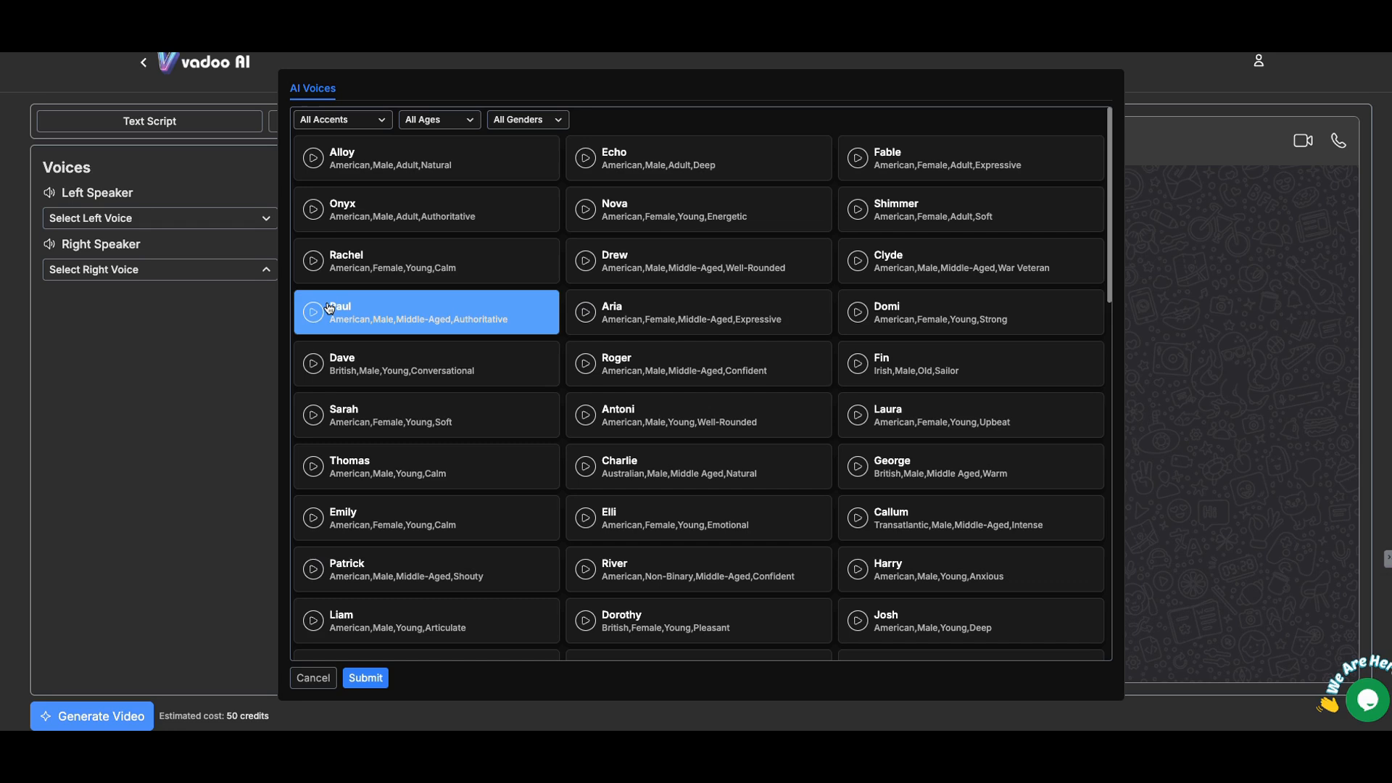
click(425, 619)
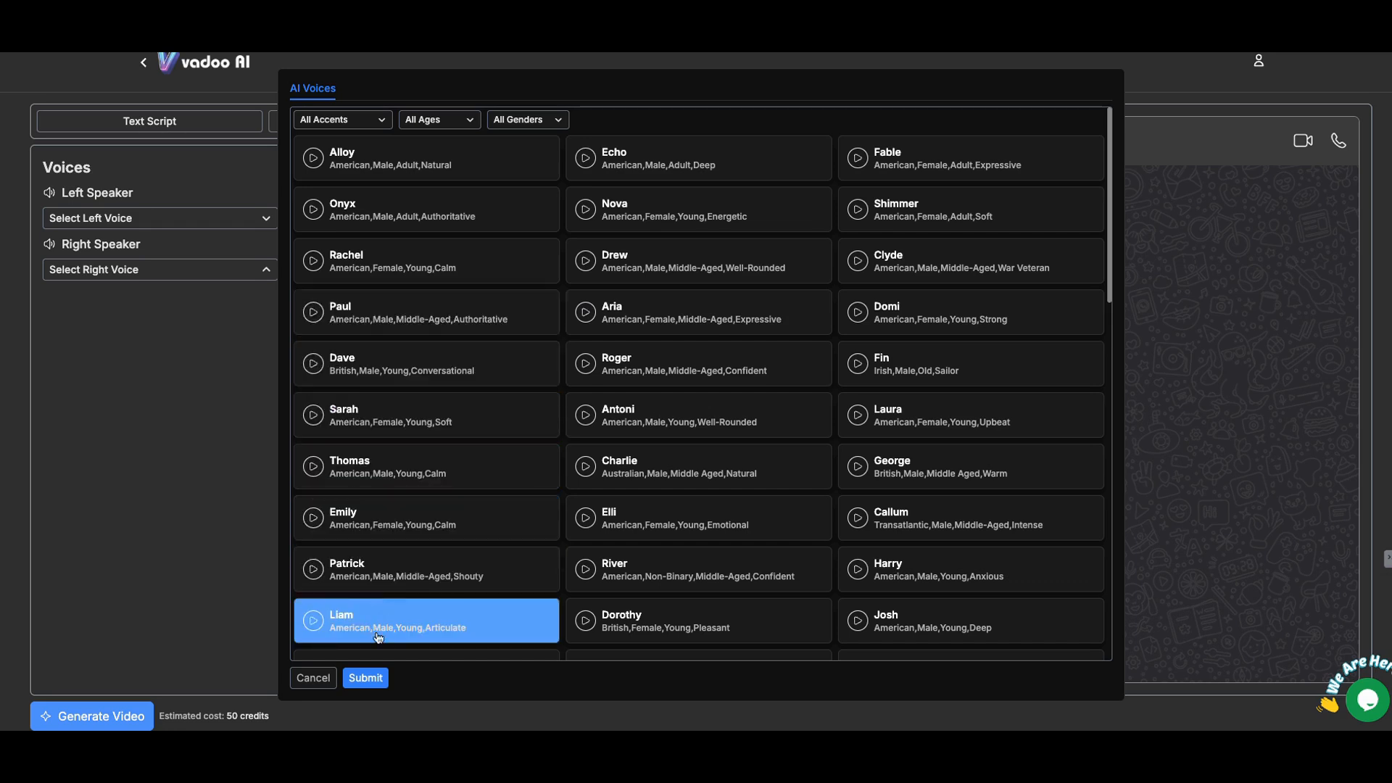
click(425, 311)
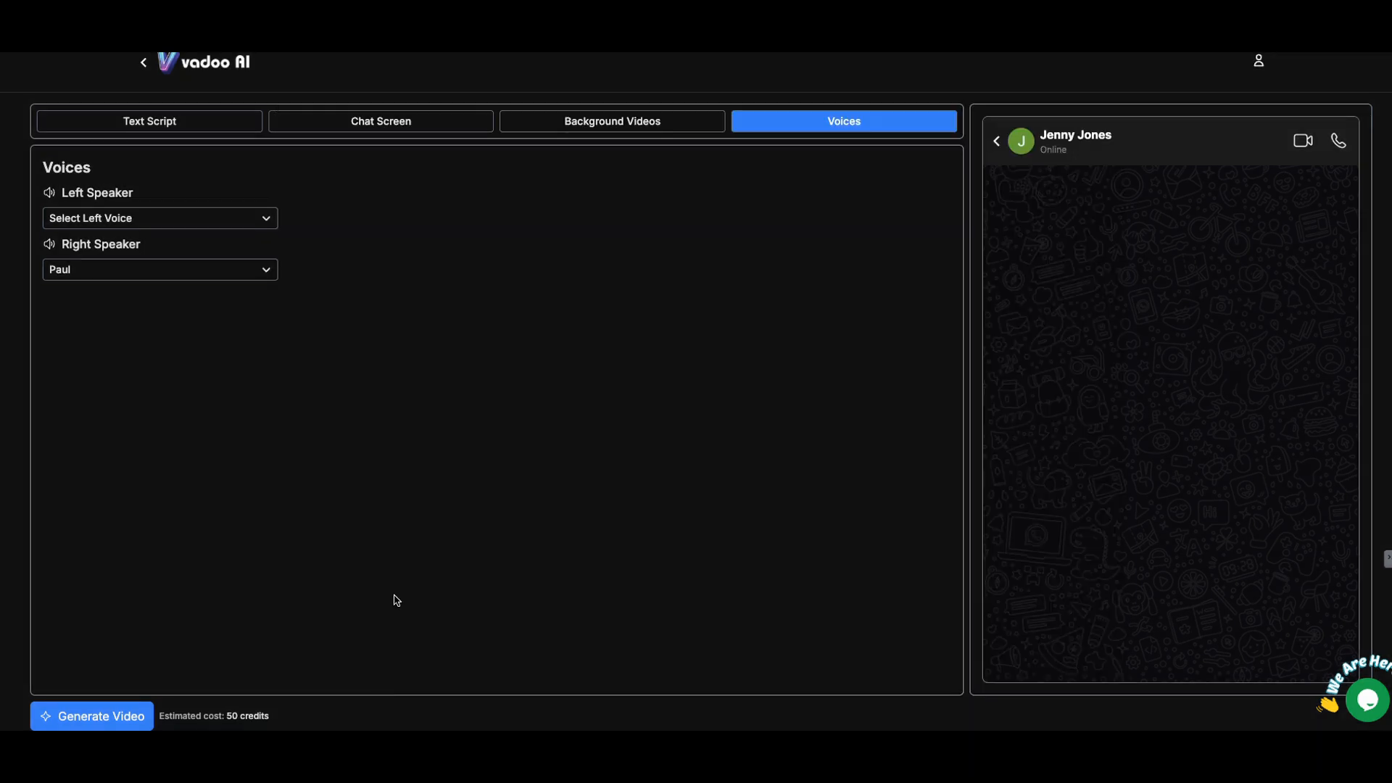
click(160, 218)
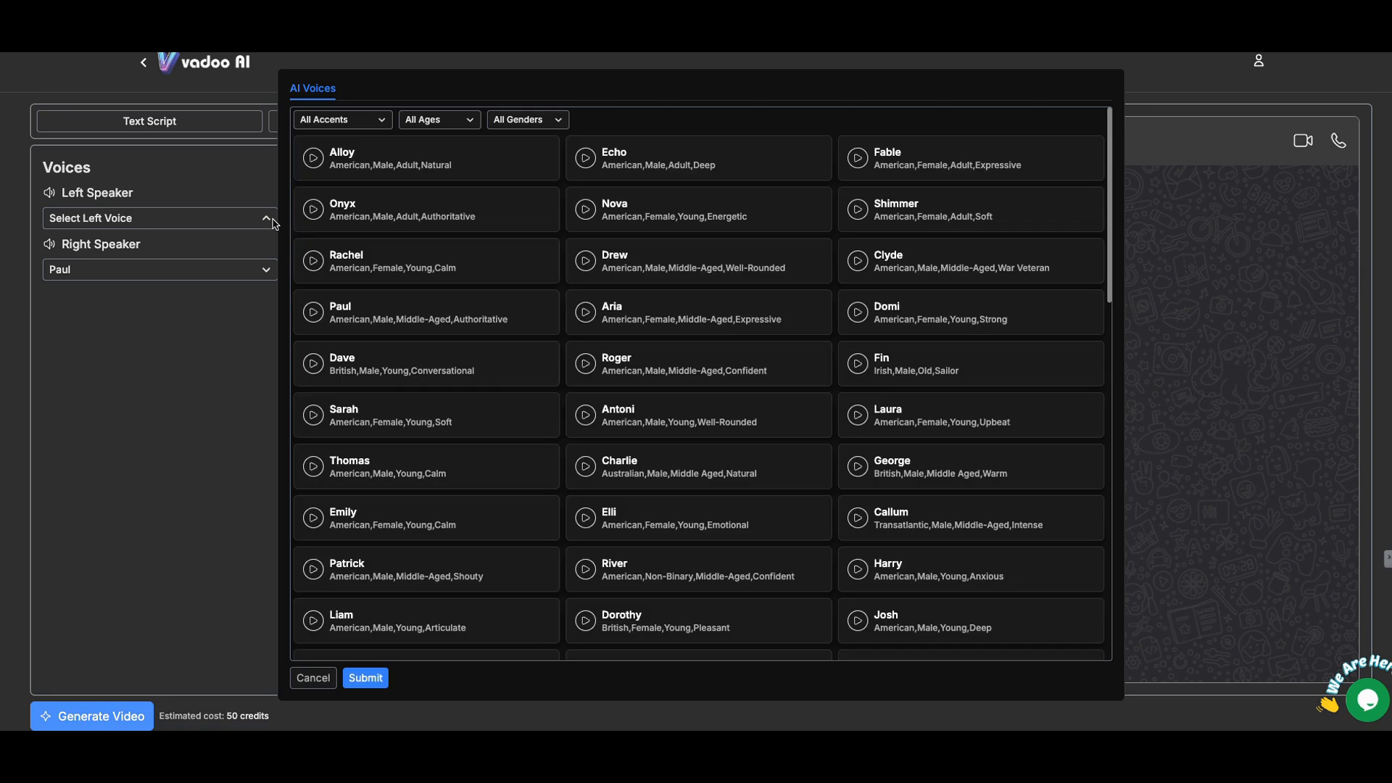
click(426, 261)
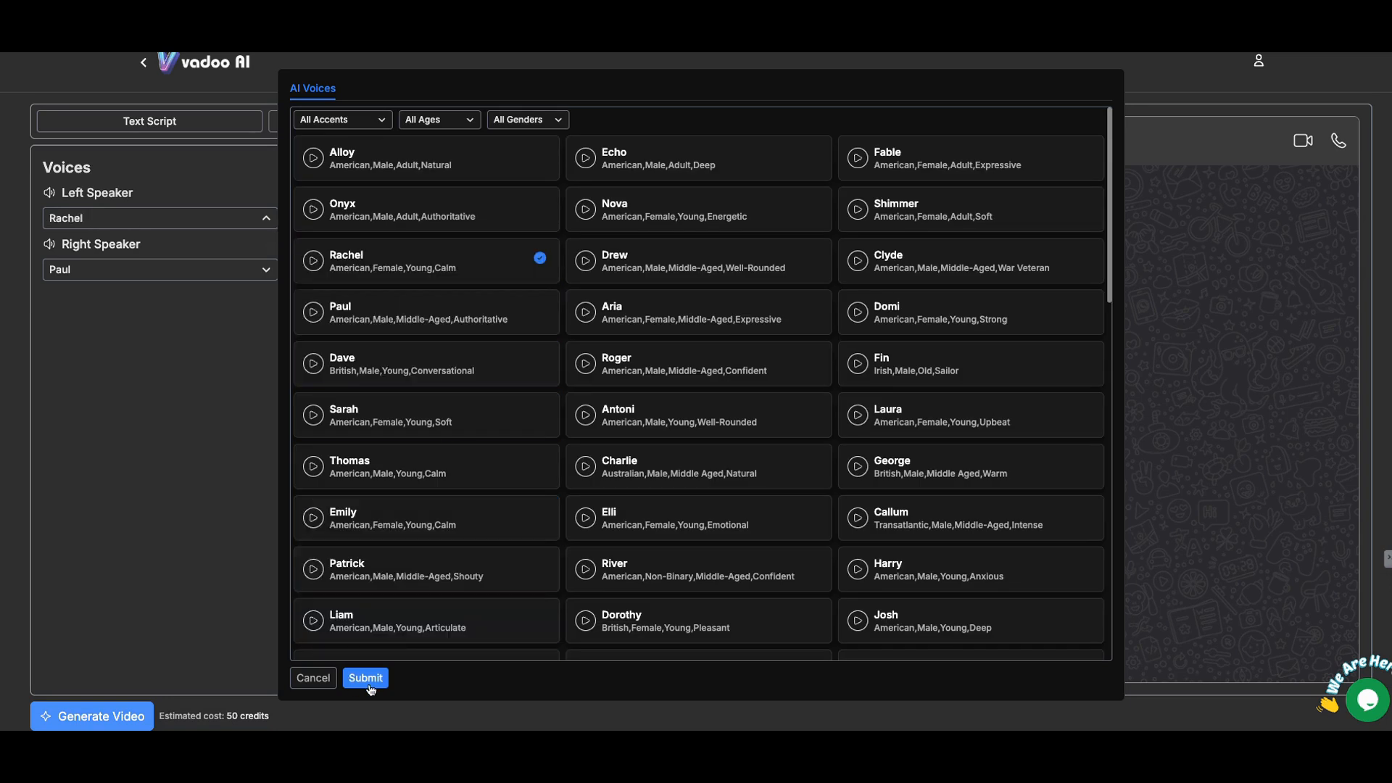
click(365, 677)
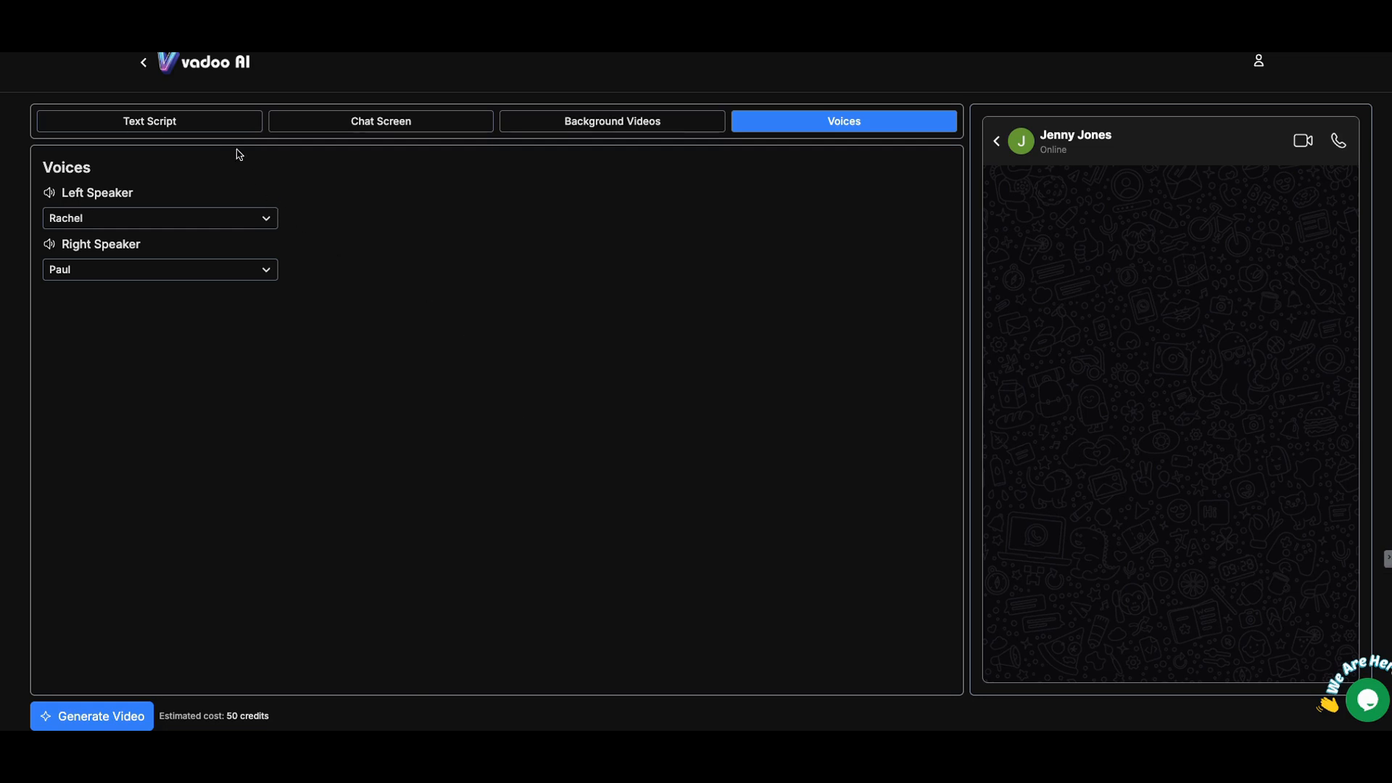
click(149, 121)
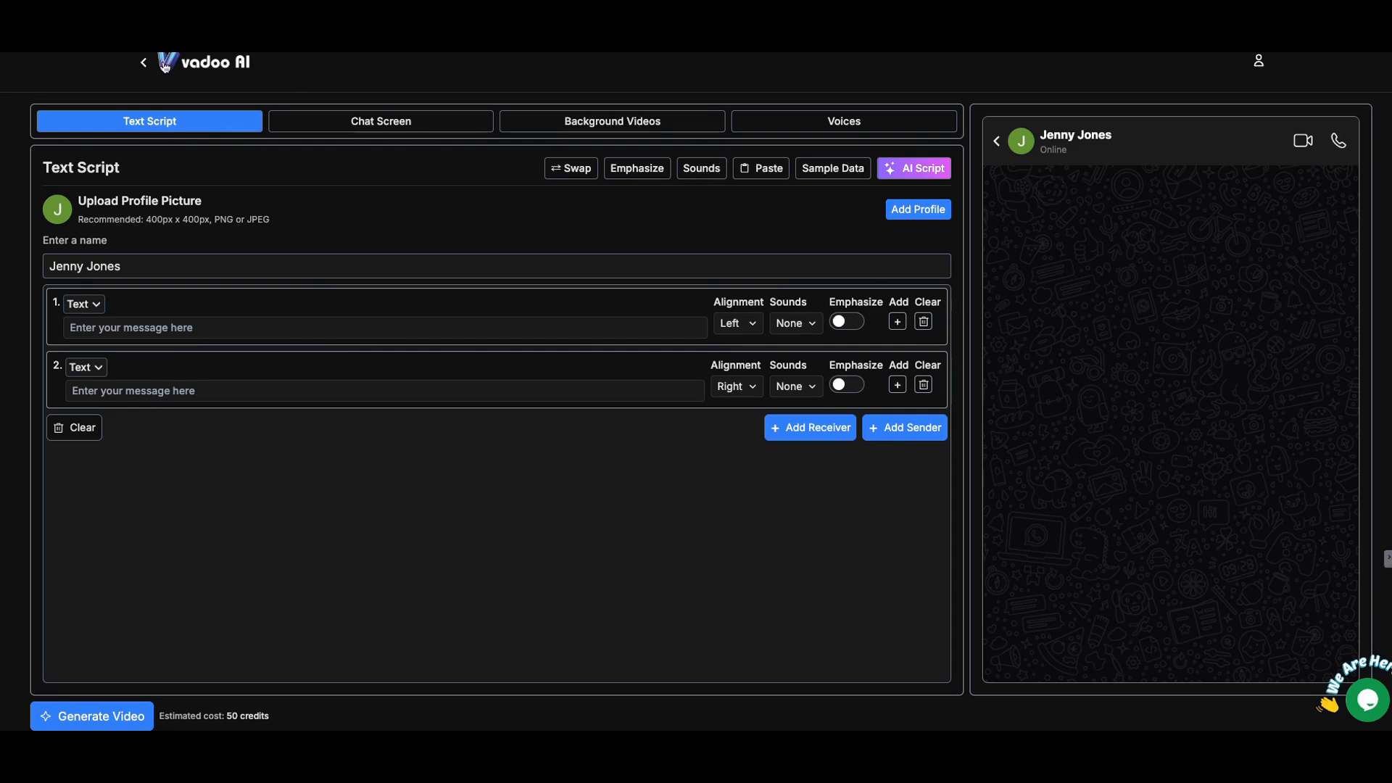
click(142, 61)
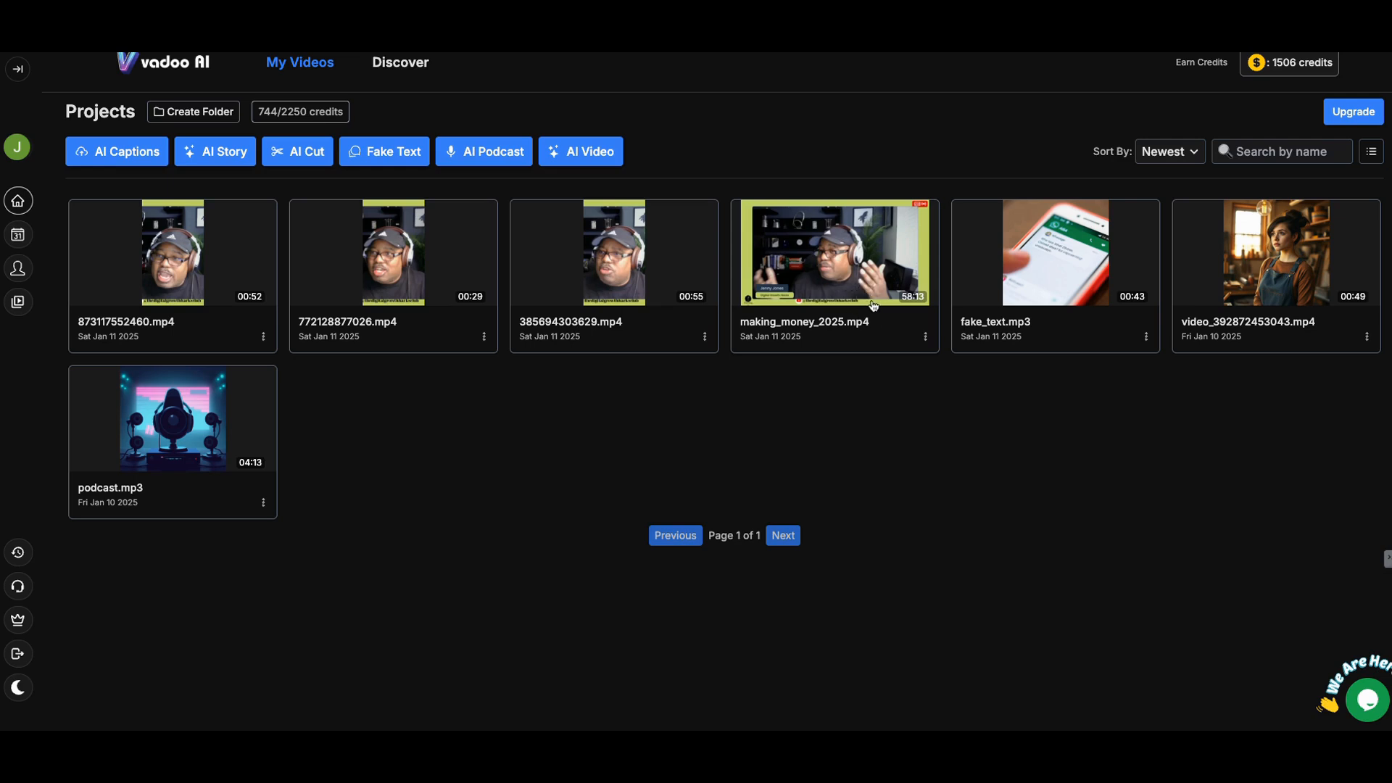
mouse_move(451, 312)
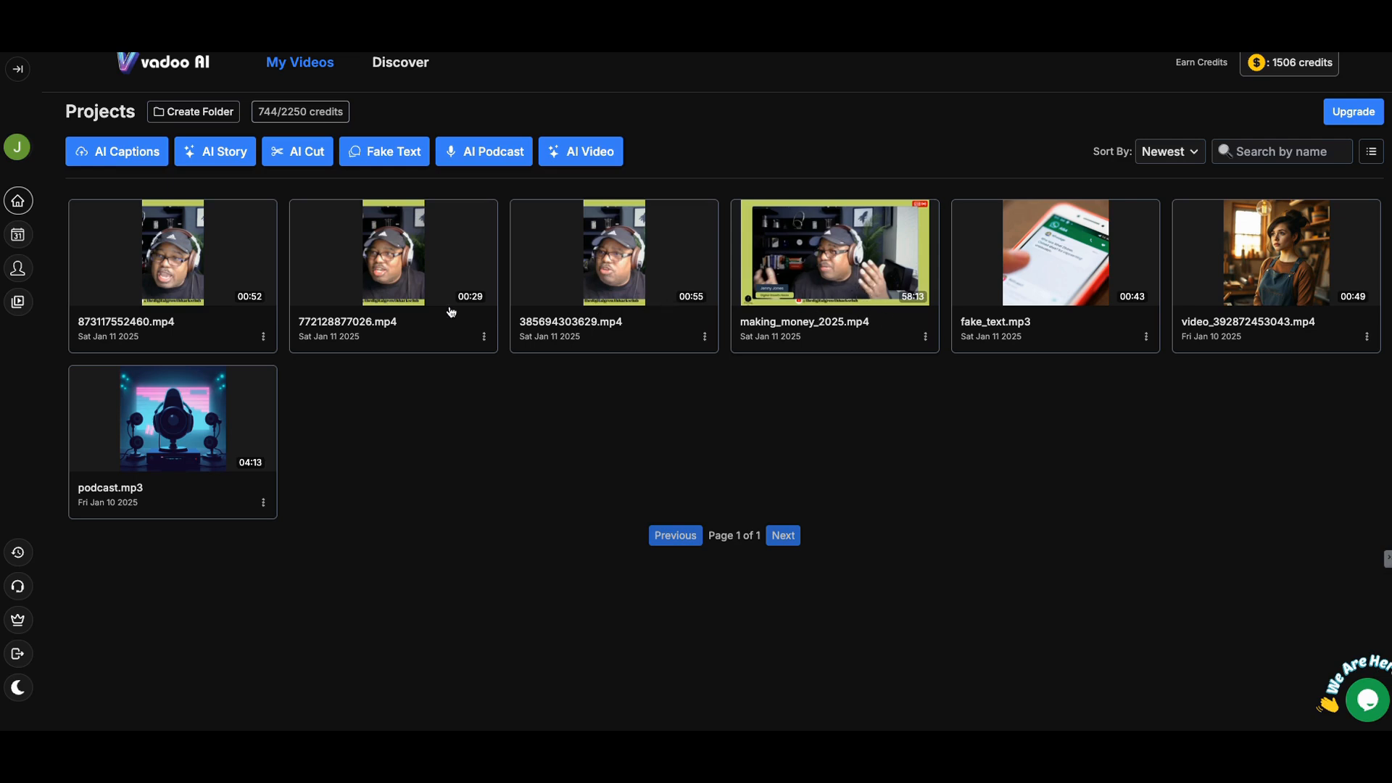
mouse_move(472, 329)
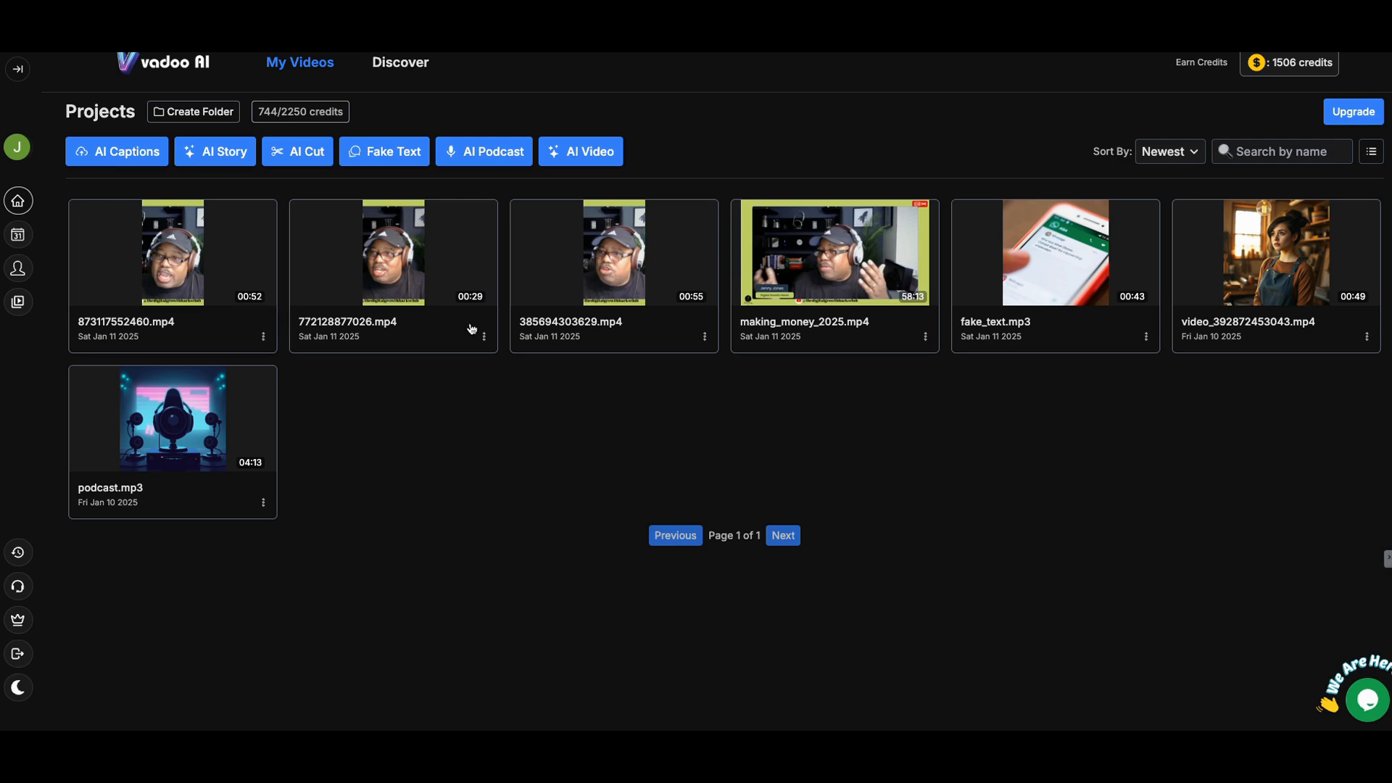
mouse_move(624, 322)
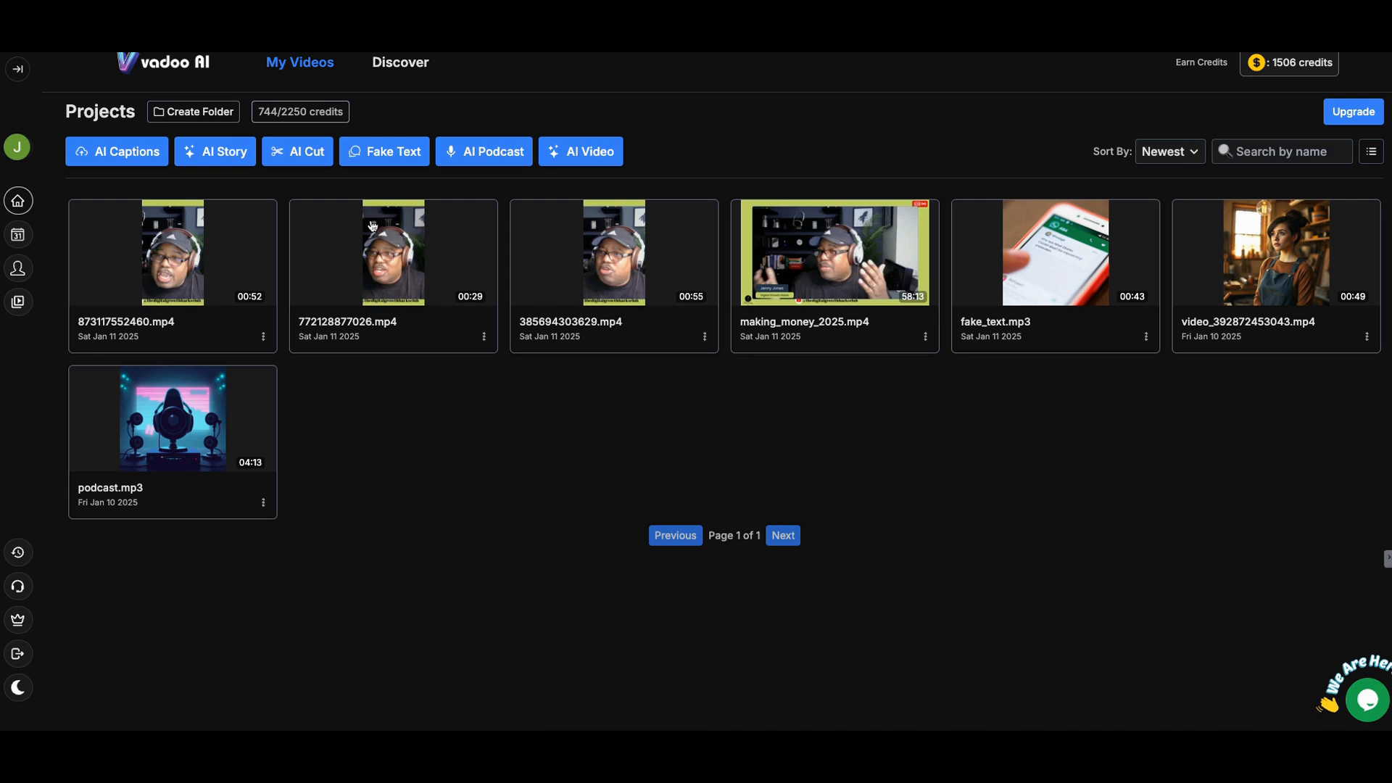
mouse_move(484, 150)
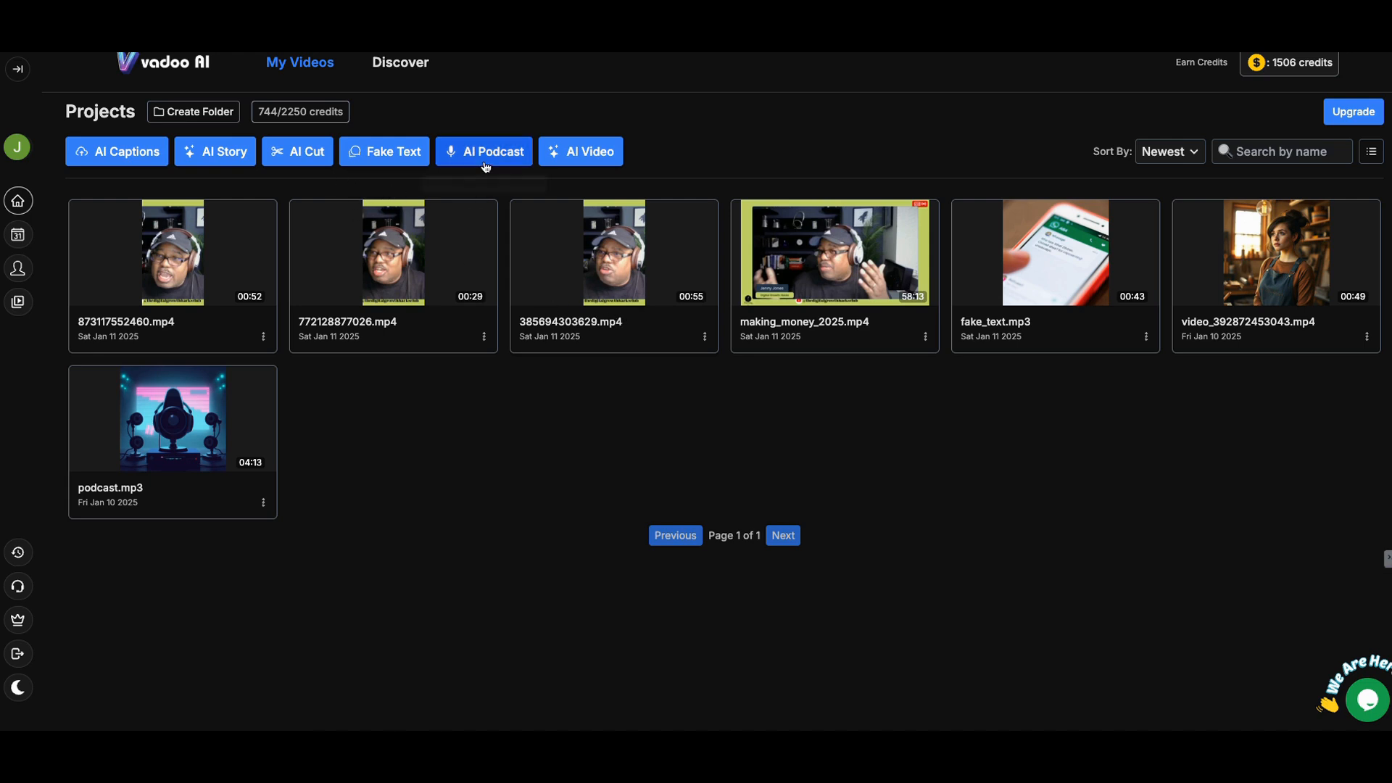
click(484, 150)
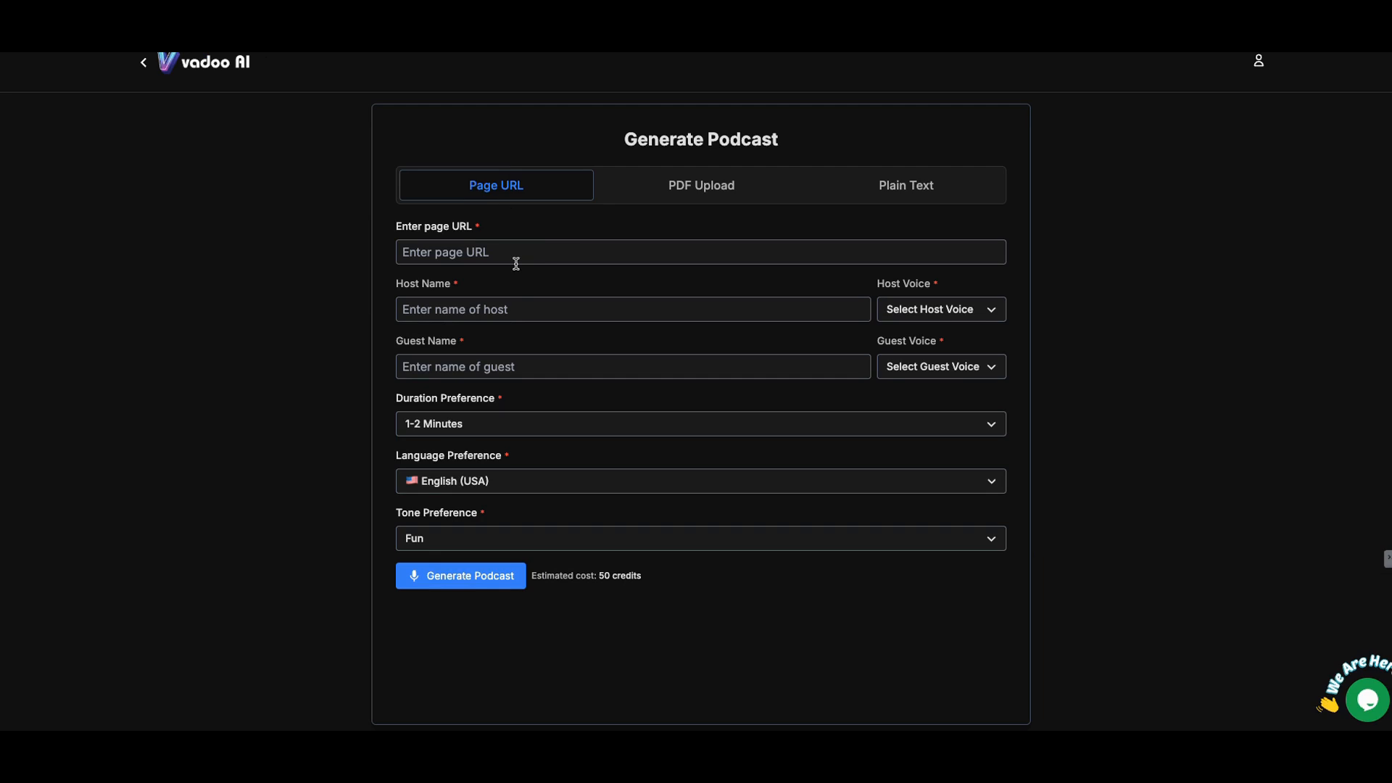
click(460, 576)
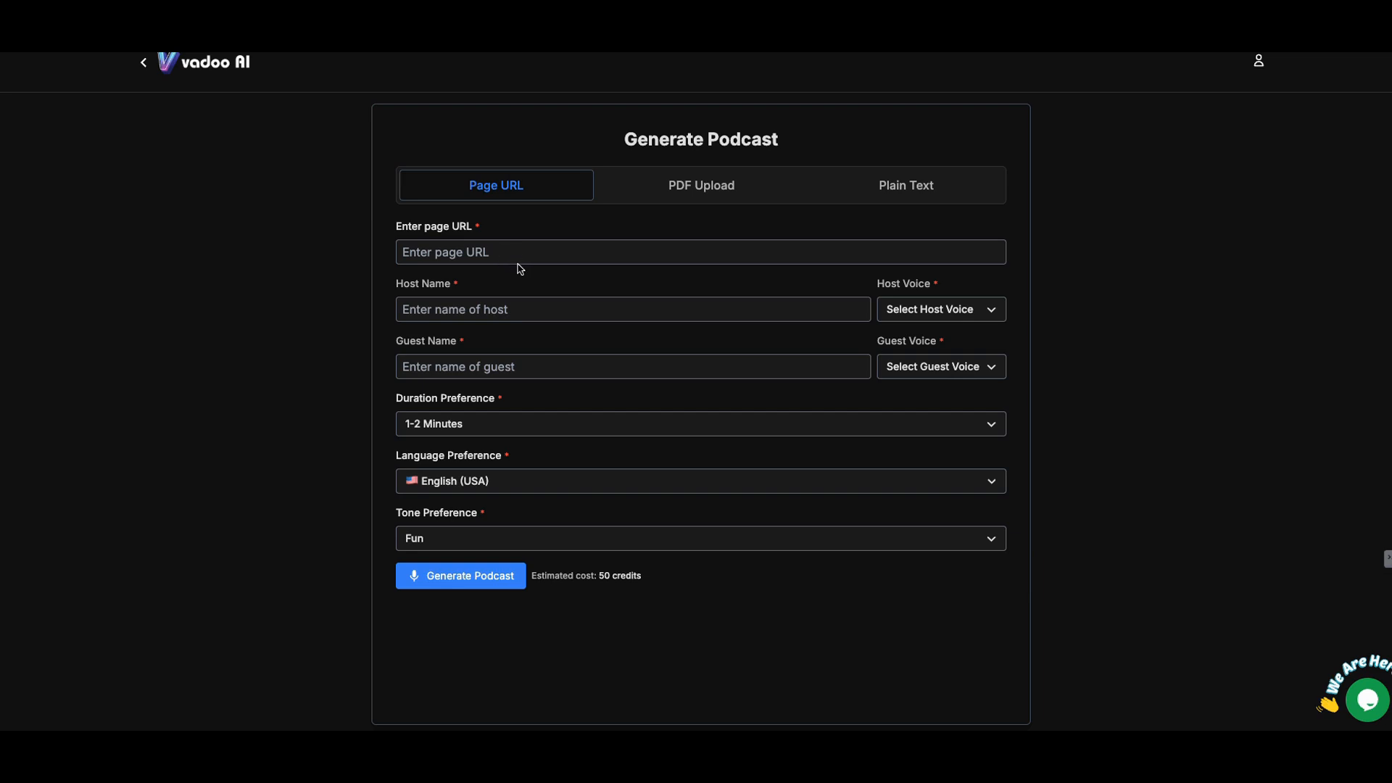
mouse_move(543, 260)
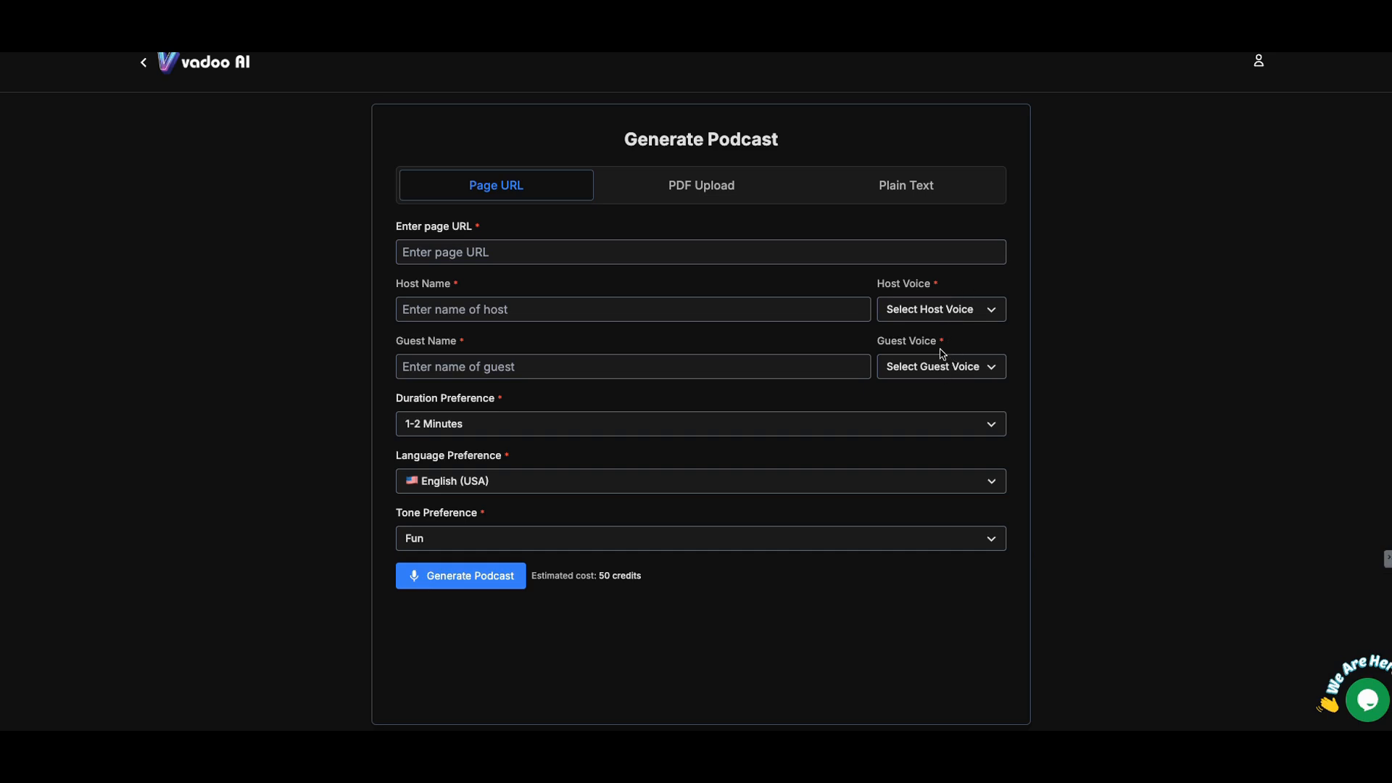
mouse_move(941, 352)
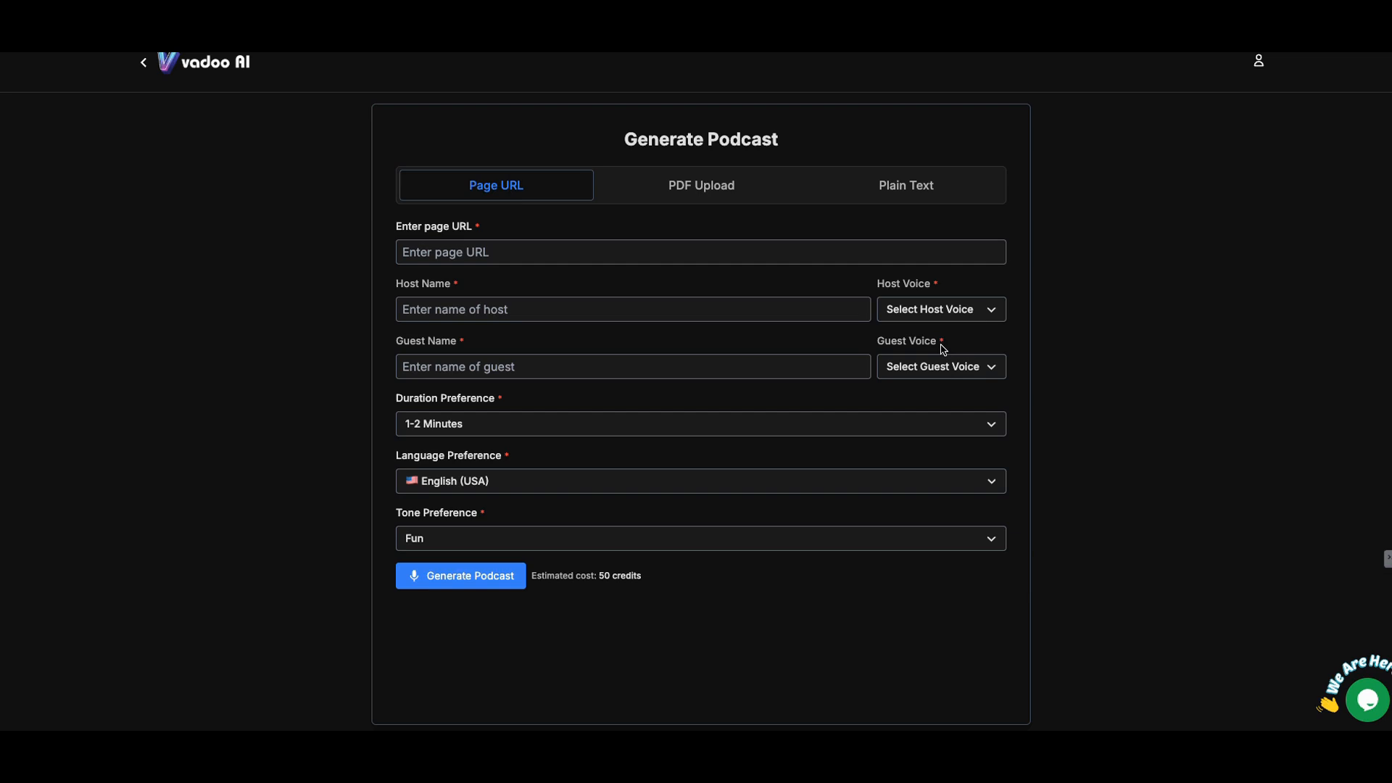
mouse_move(944, 347)
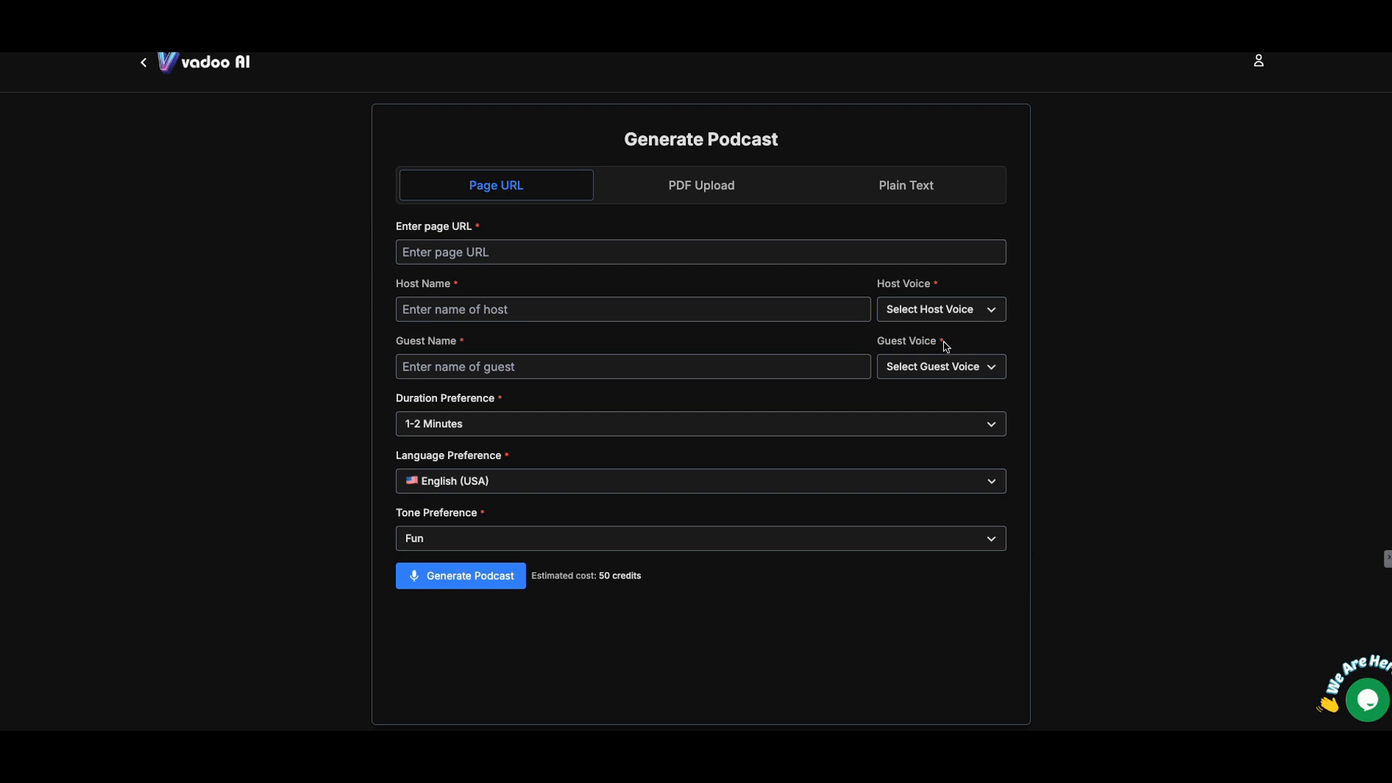
mouse_move(936, 346)
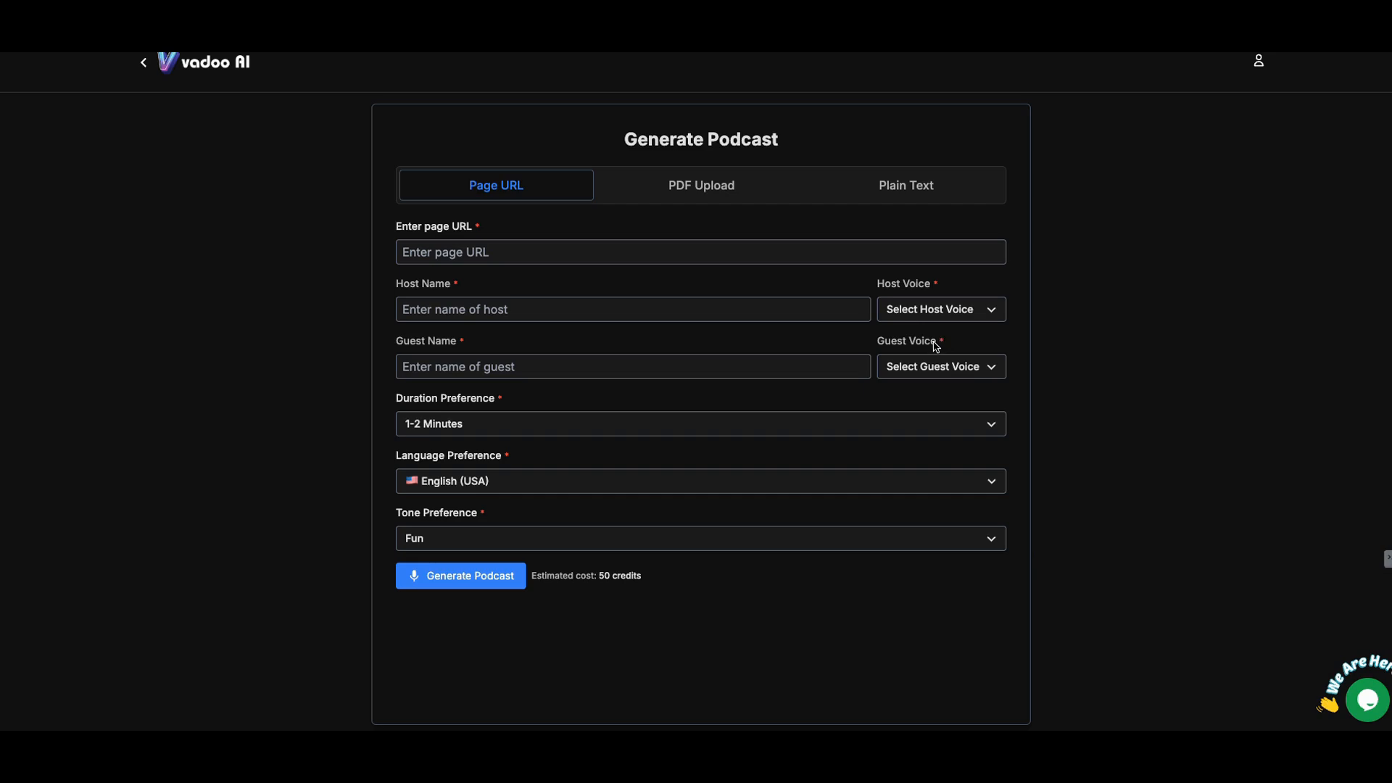
mouse_move(935, 343)
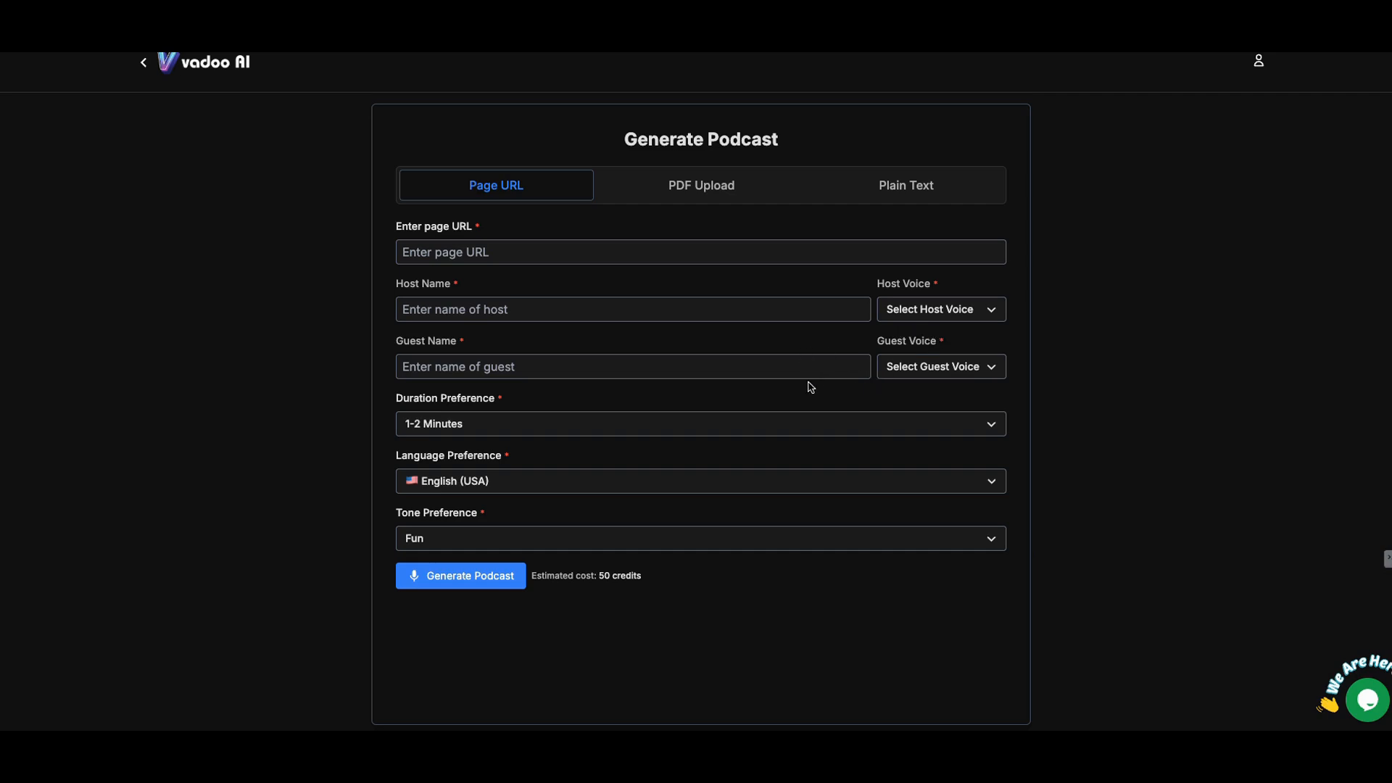
mouse_move(671, 322)
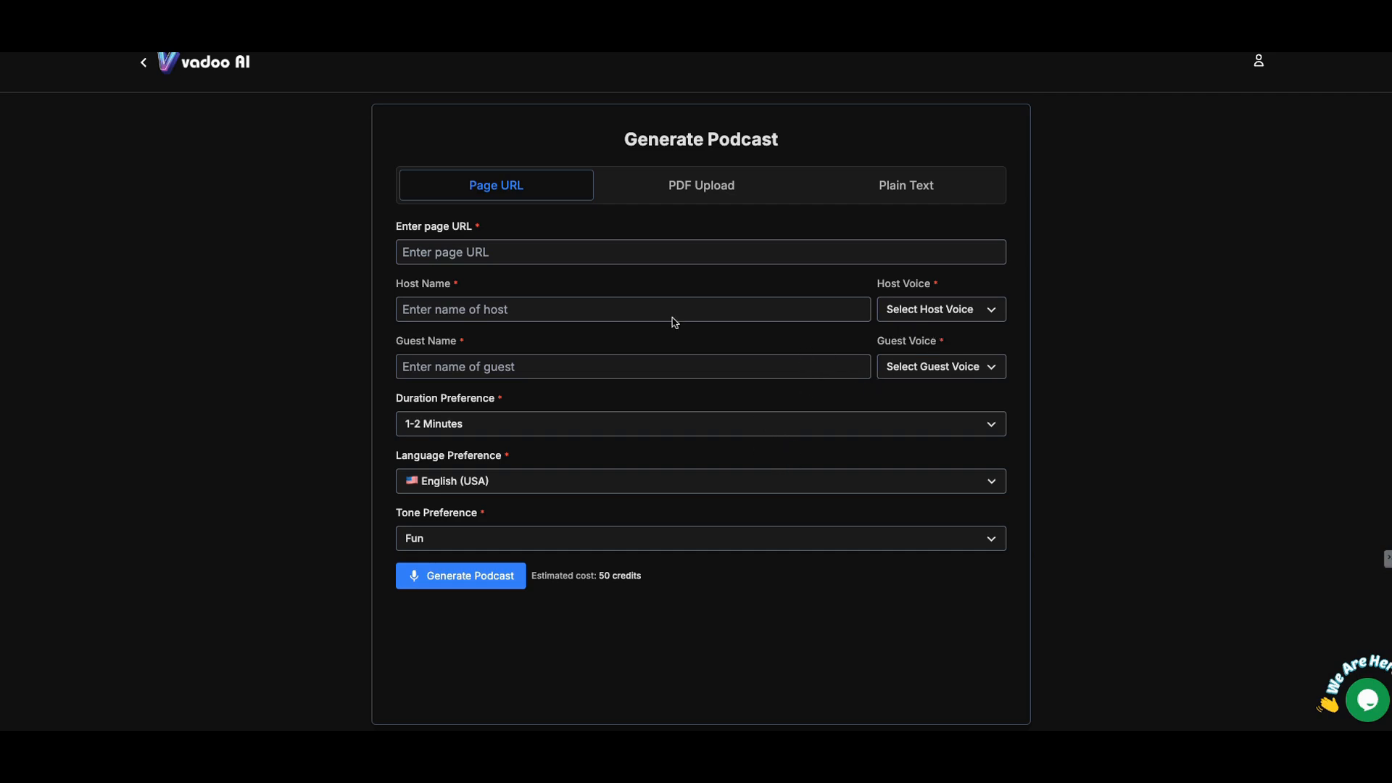
click(142, 62)
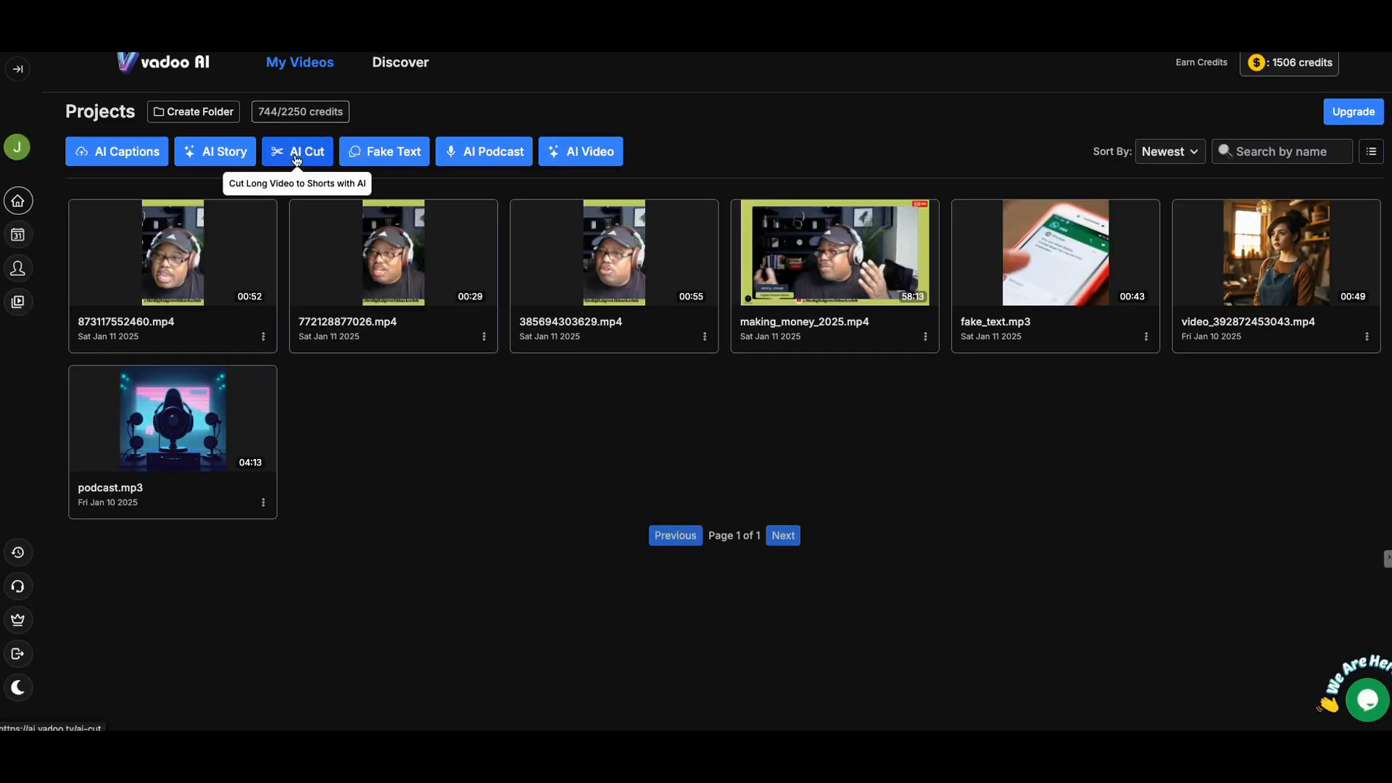
View the AI Cut 'Cut Long Video to Shorts' page, then leave it.
click(297, 151)
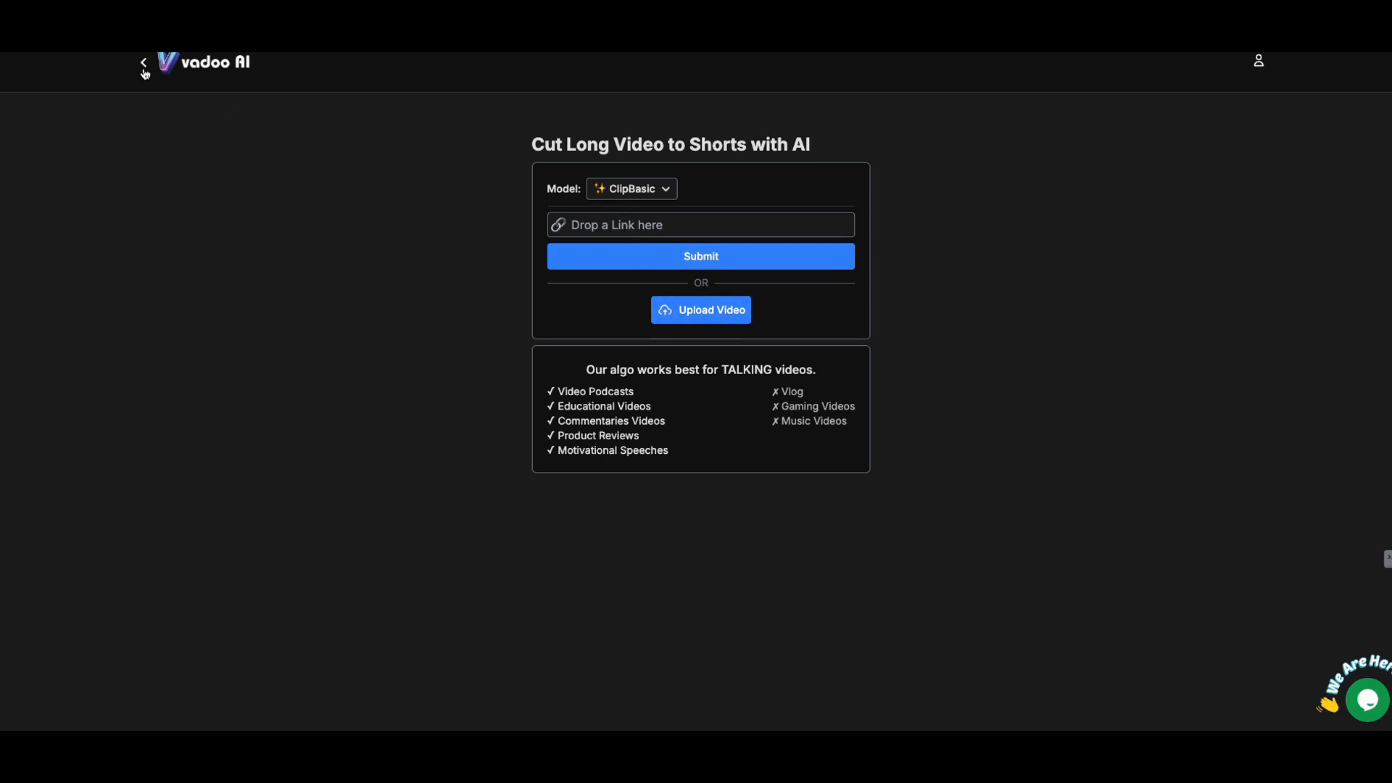
click(143, 63)
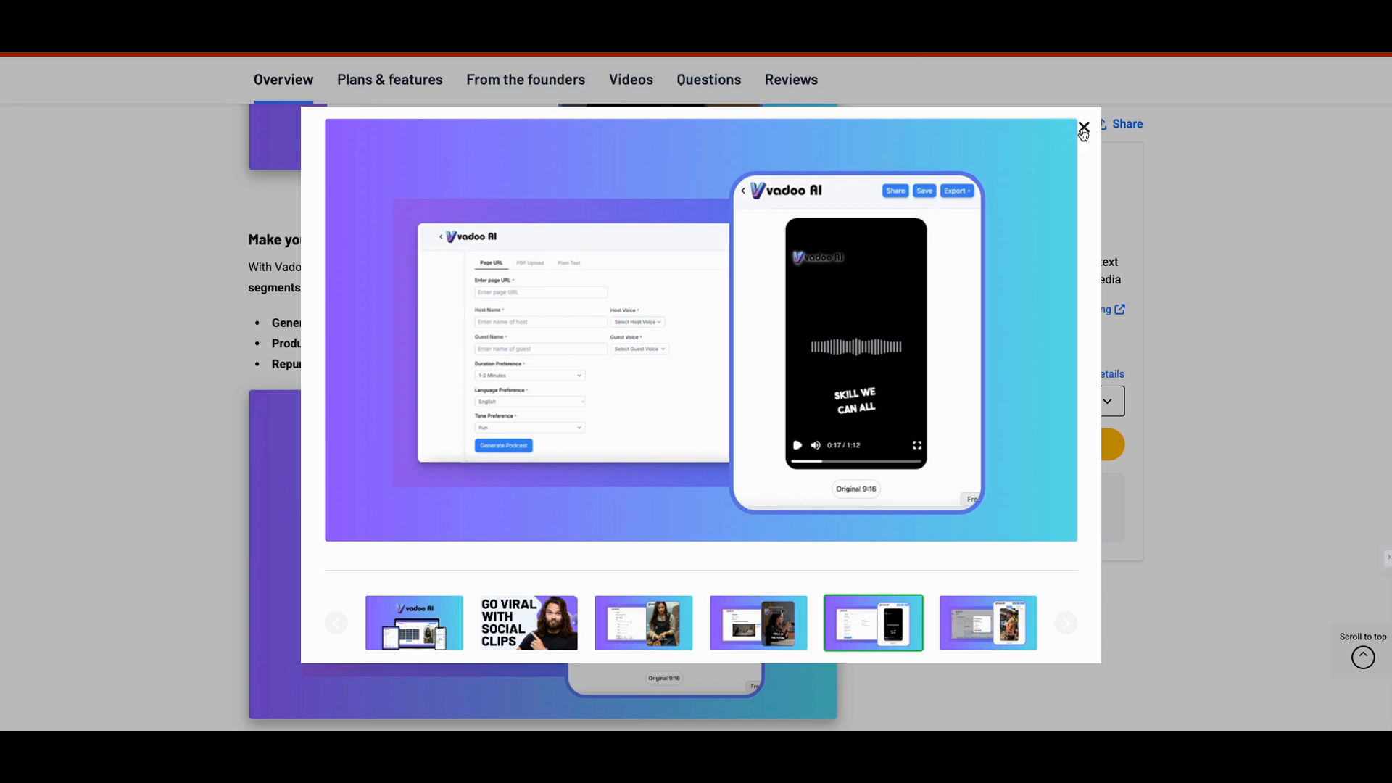
Close the screenshot lightbox, scroll past founder details and reviewer videos, and jump to the Plans & features tier table.
click(1084, 127)
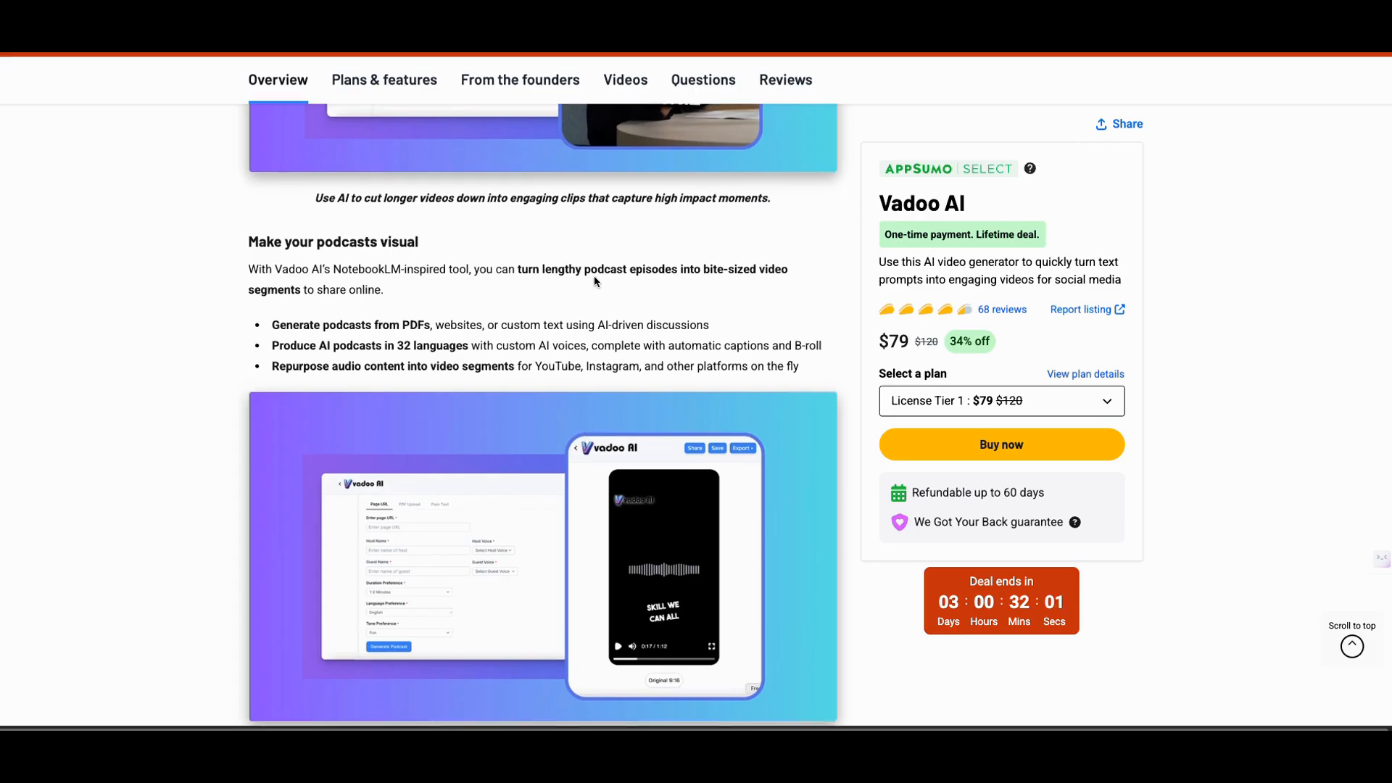
scroll(down, 3)
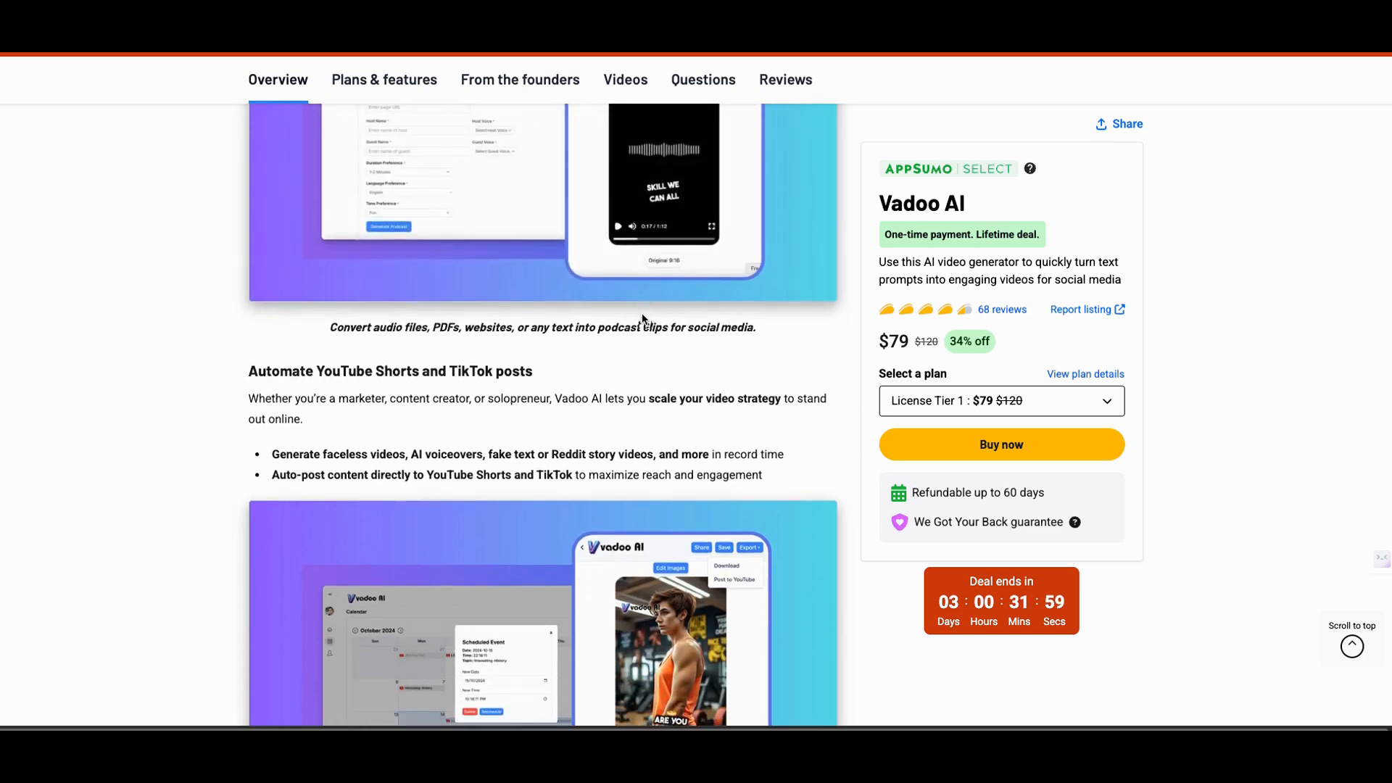
scroll(down, 3)
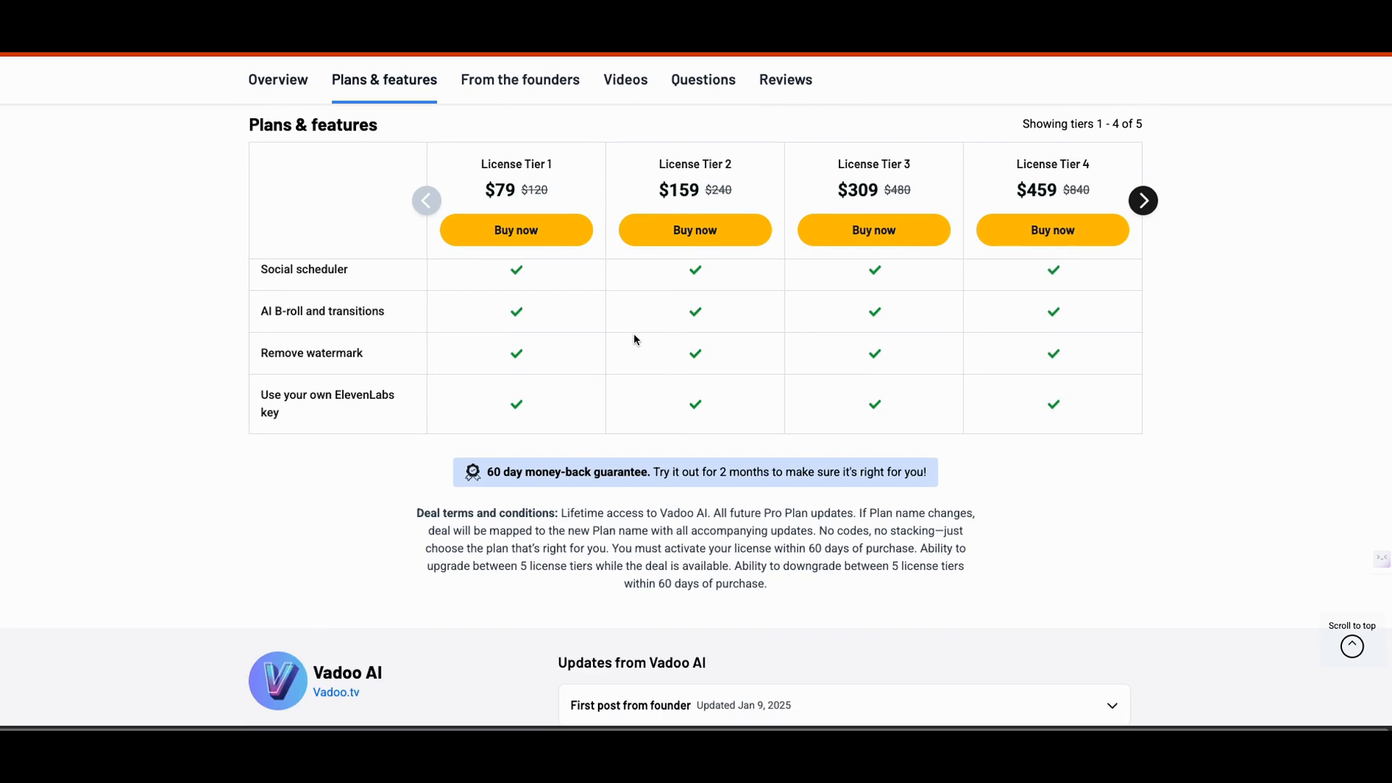
scroll(down, 3)
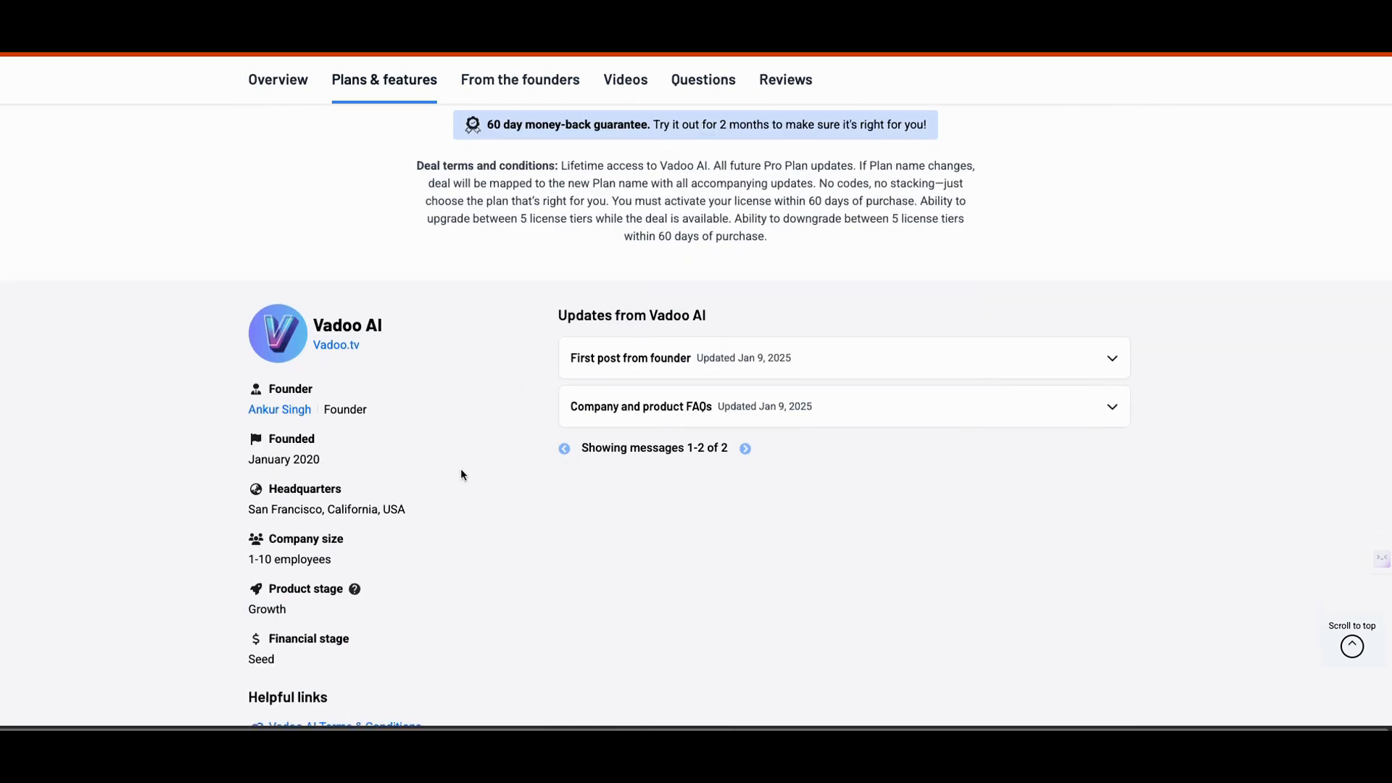
mouse_move(465, 468)
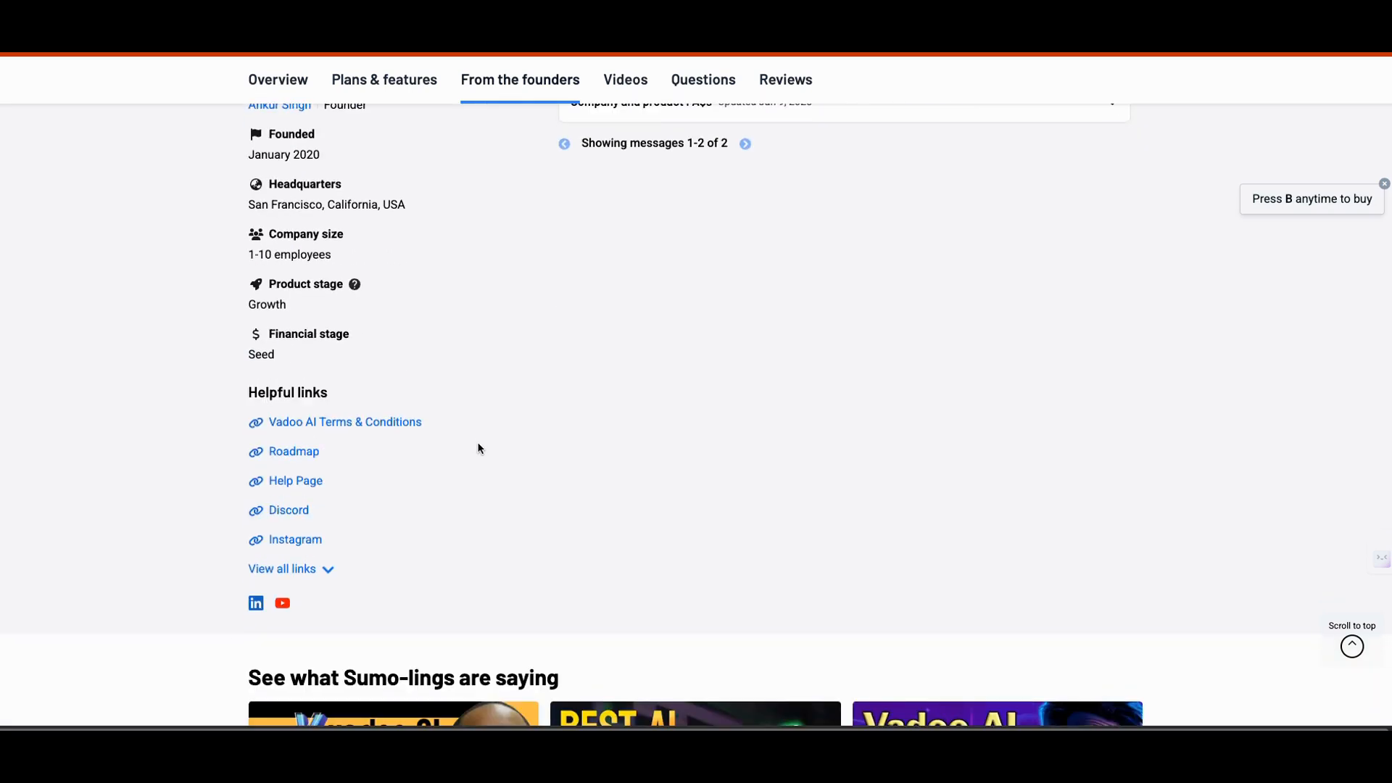
scroll(down, 3)
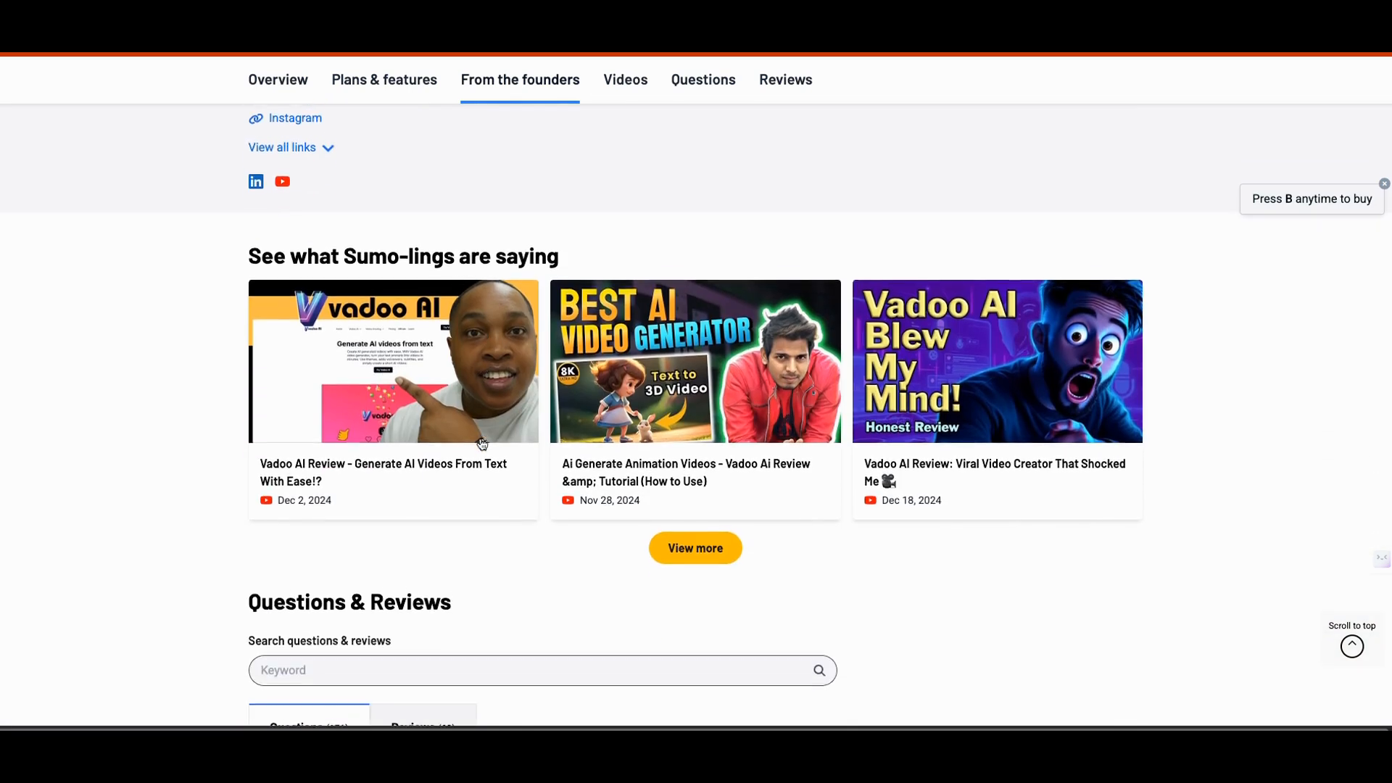
click(382, 175)
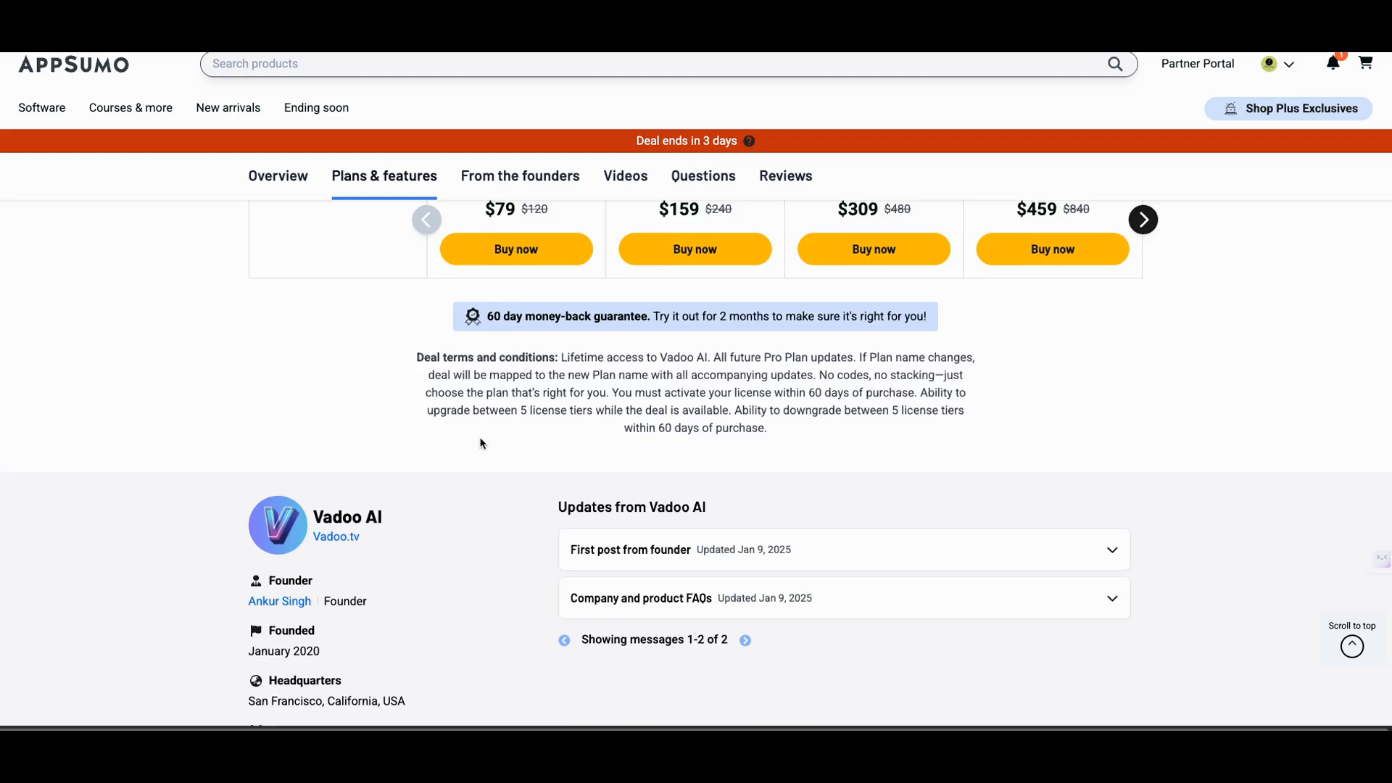
click(279, 176)
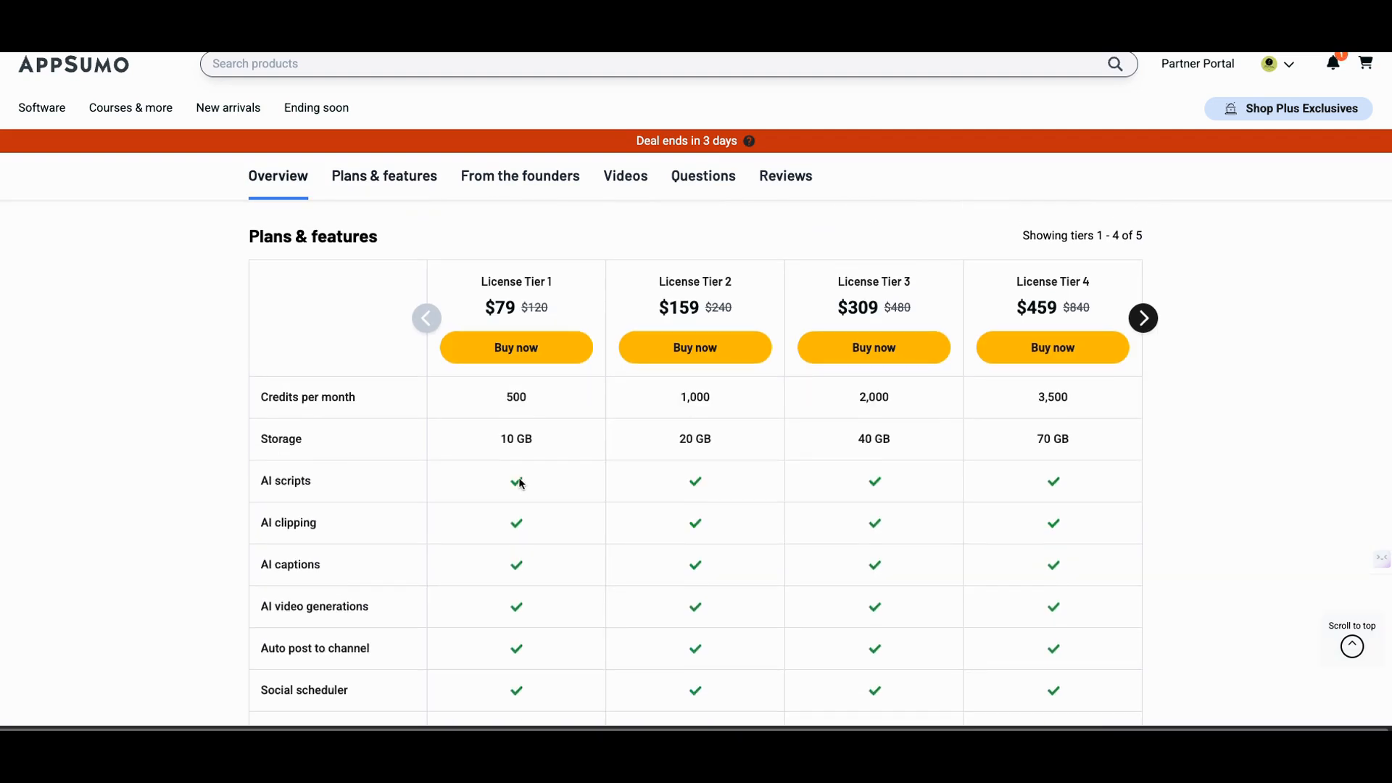
mouse_move(519, 483)
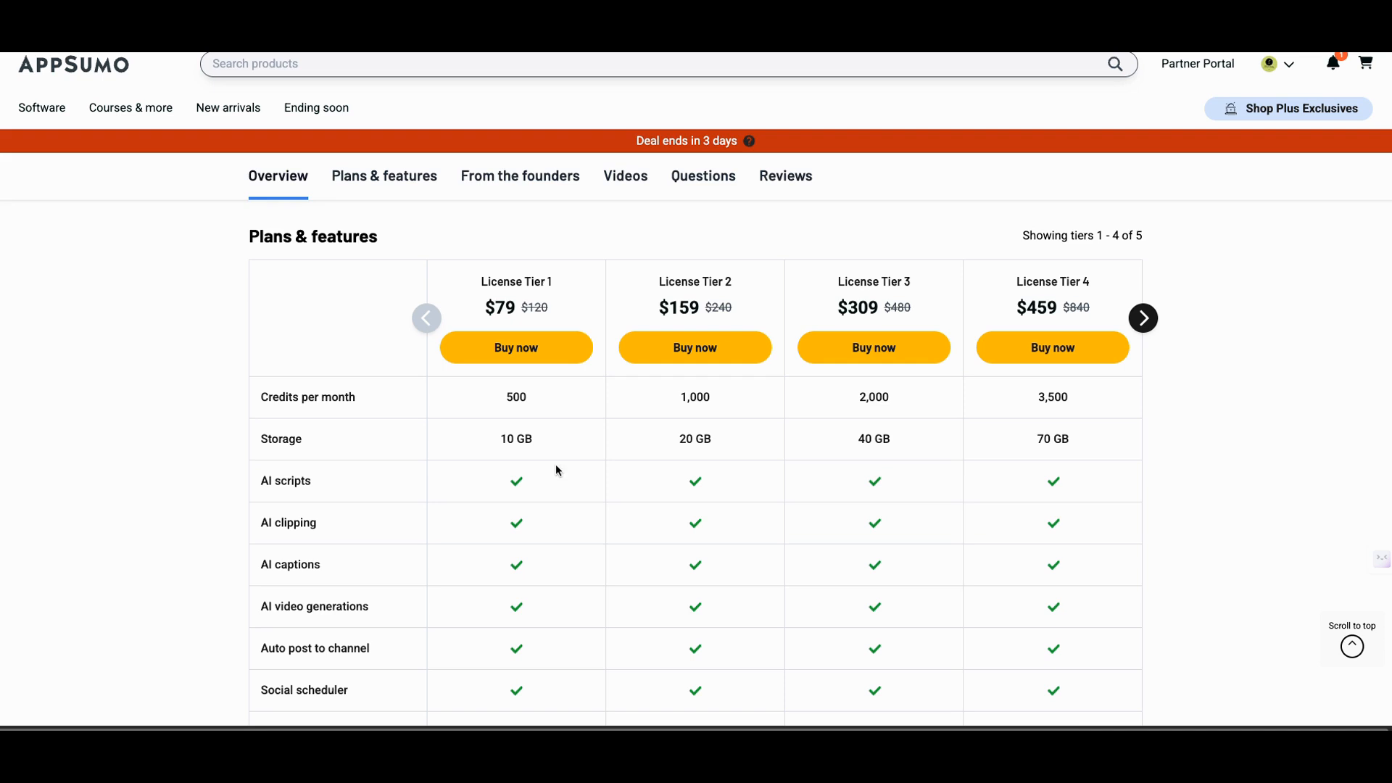
mouse_move(636, 390)
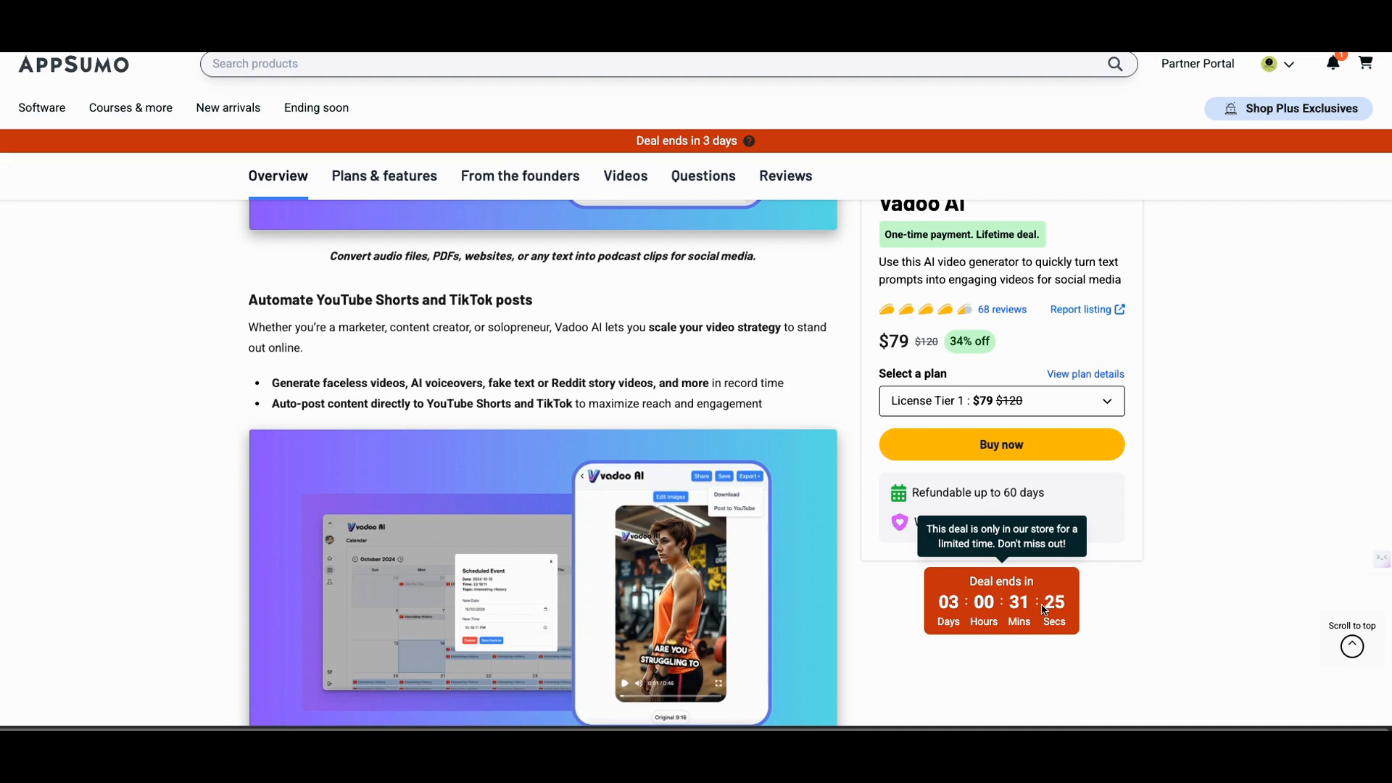
mouse_move(1144, 627)
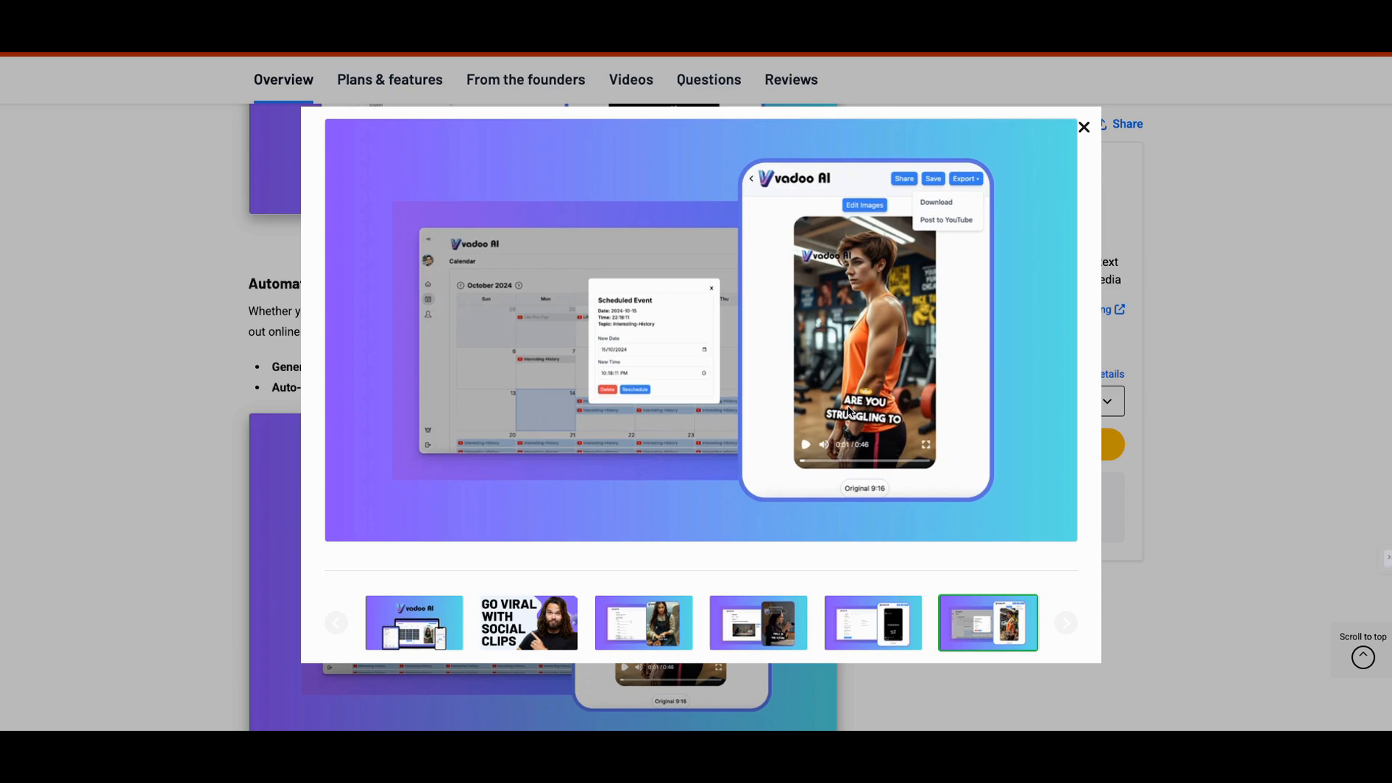
mouse_move(847, 408)
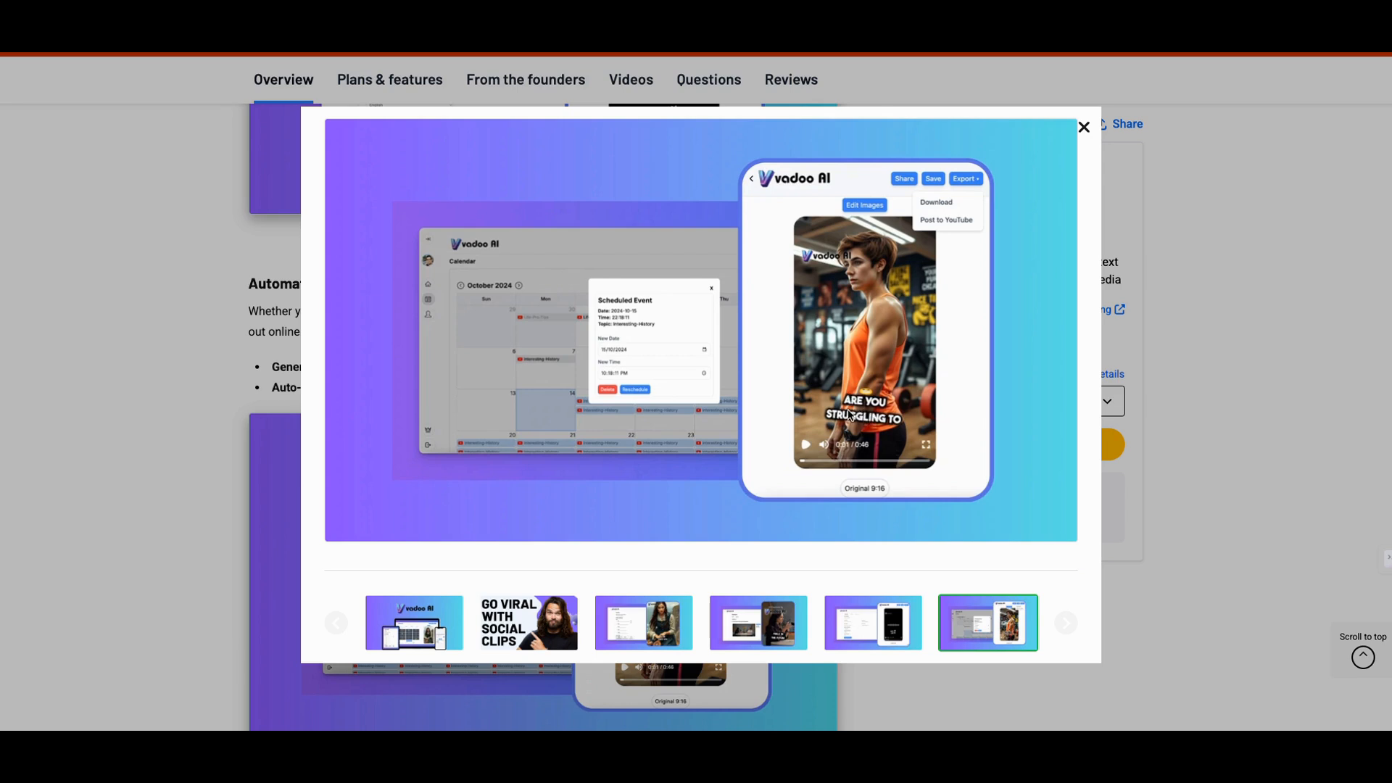
mouse_move(852, 294)
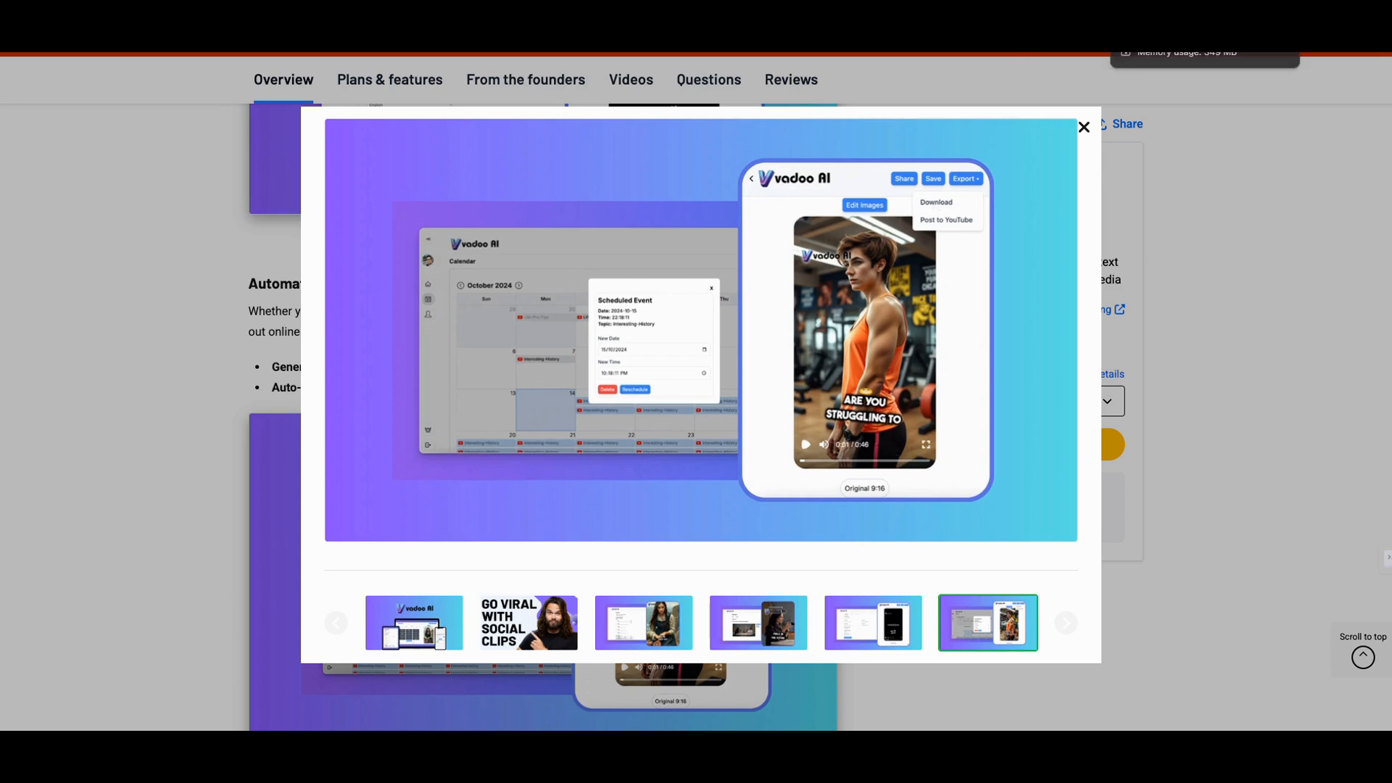
Switch from the AppSumo gallery back to the Vadoo AI My Videos dashboard.
click(1083, 126)
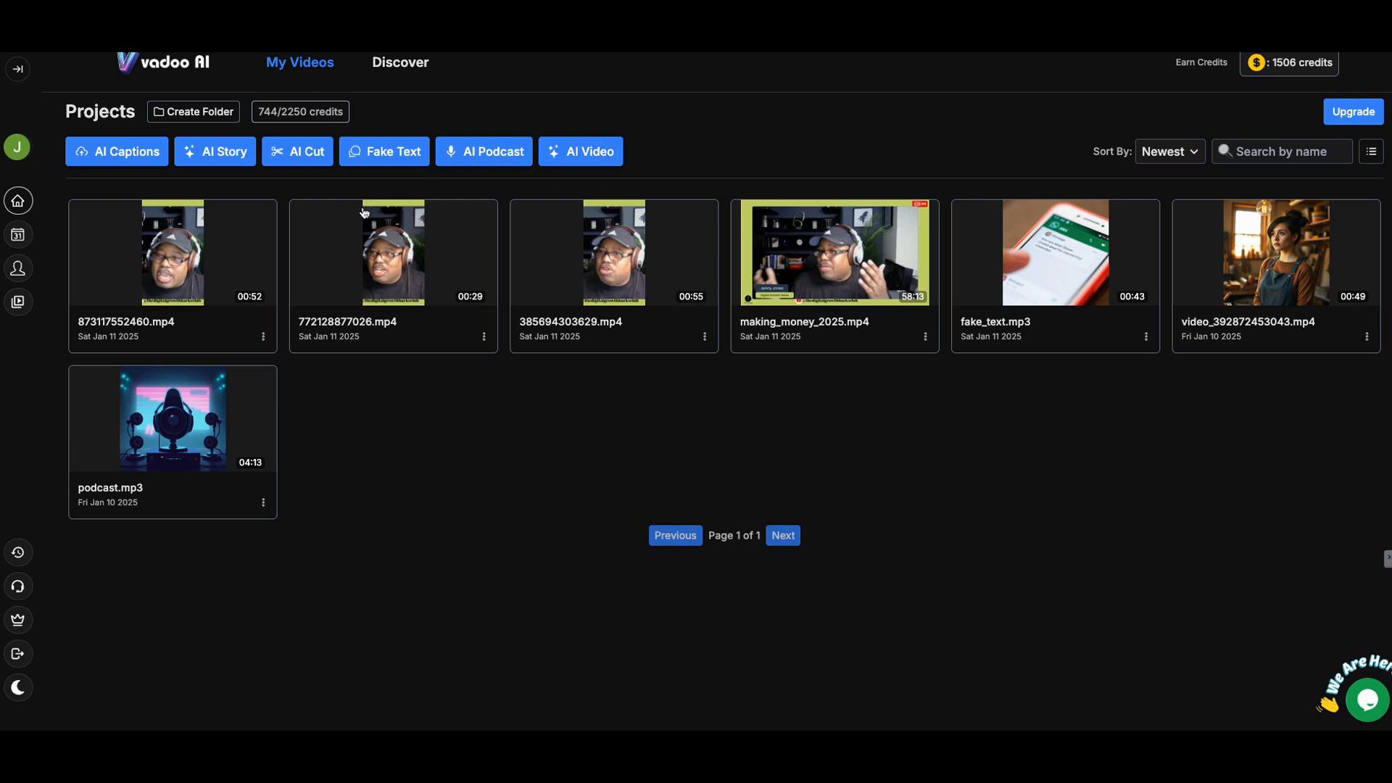
mouse_move(231, 259)
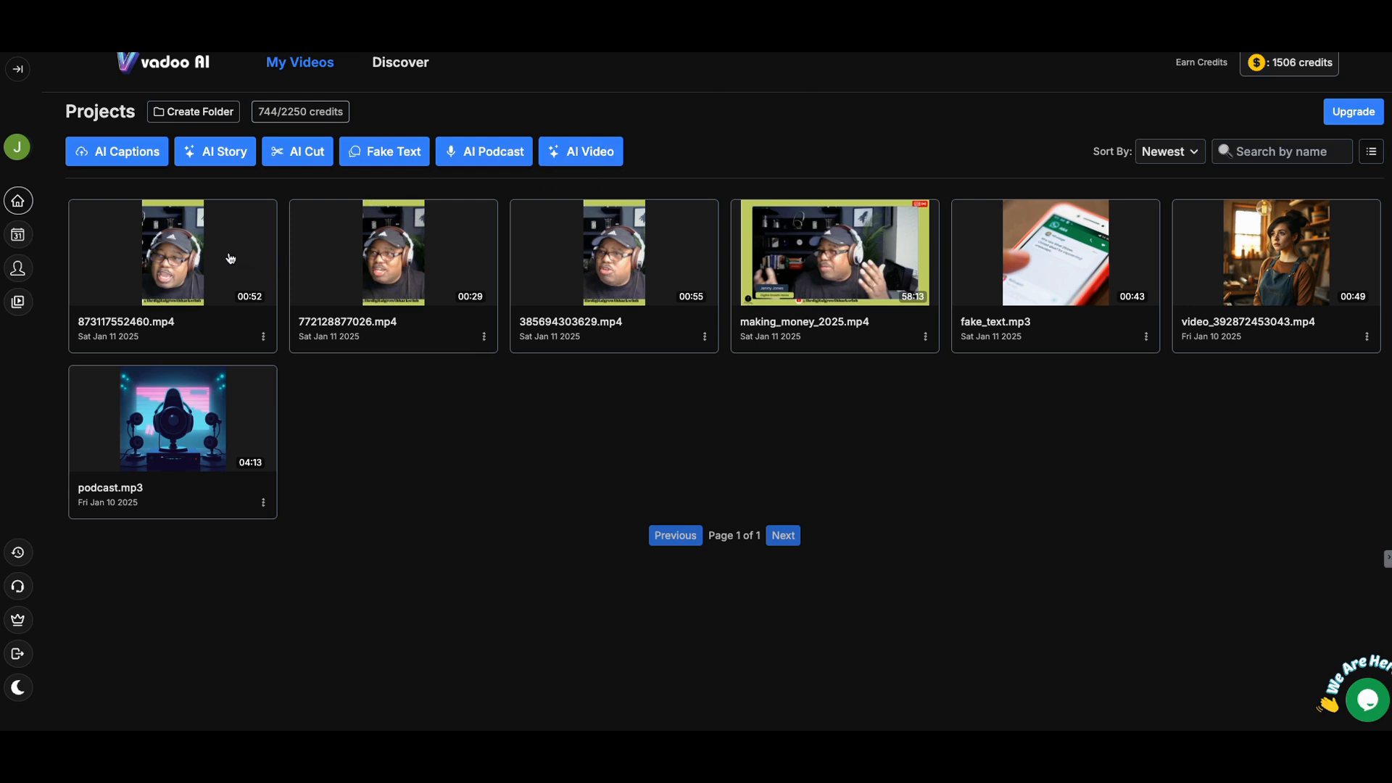
Open the first 52-second video thumbnail in the caption editor on the Styles tab.
click(172, 253)
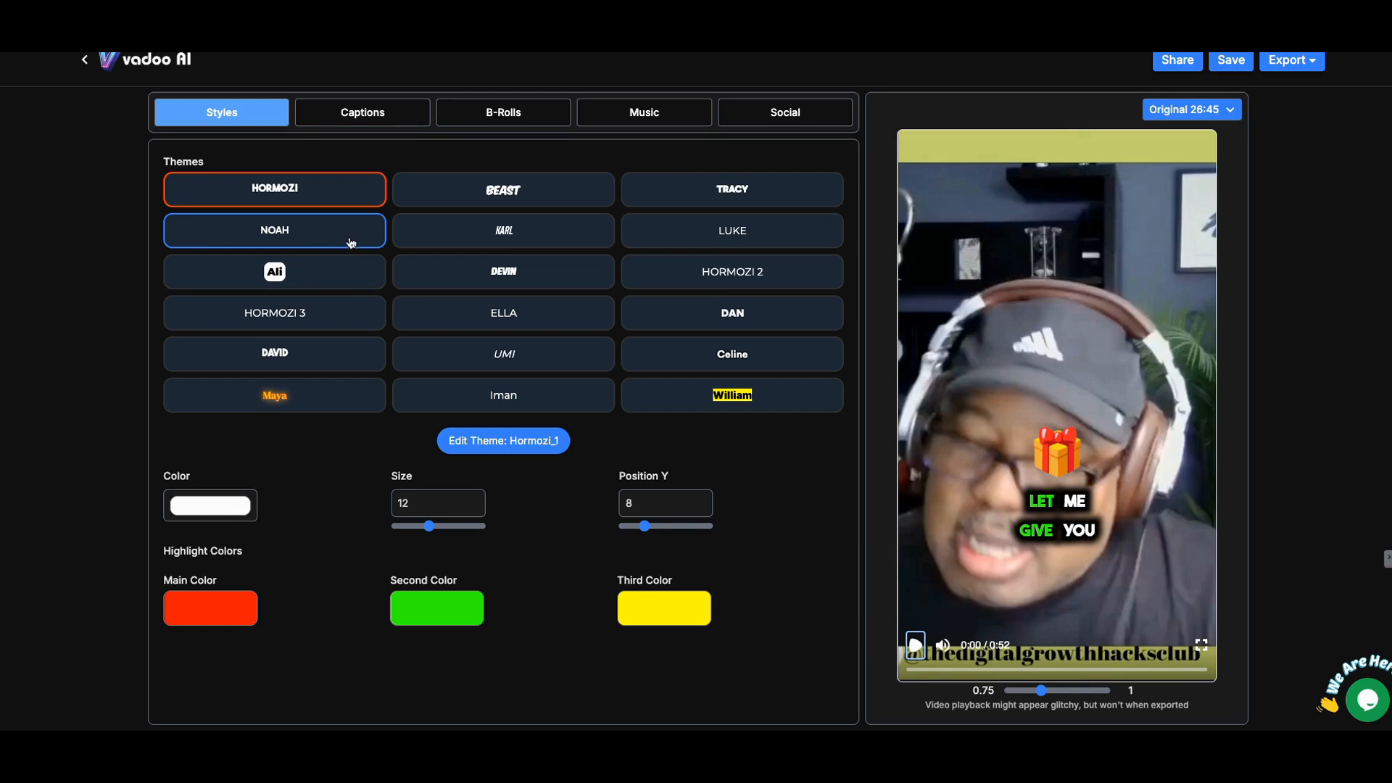
Try the Noah, Beast and Tracy caption themes, shrinking and lowering the Beast captions.
click(274, 230)
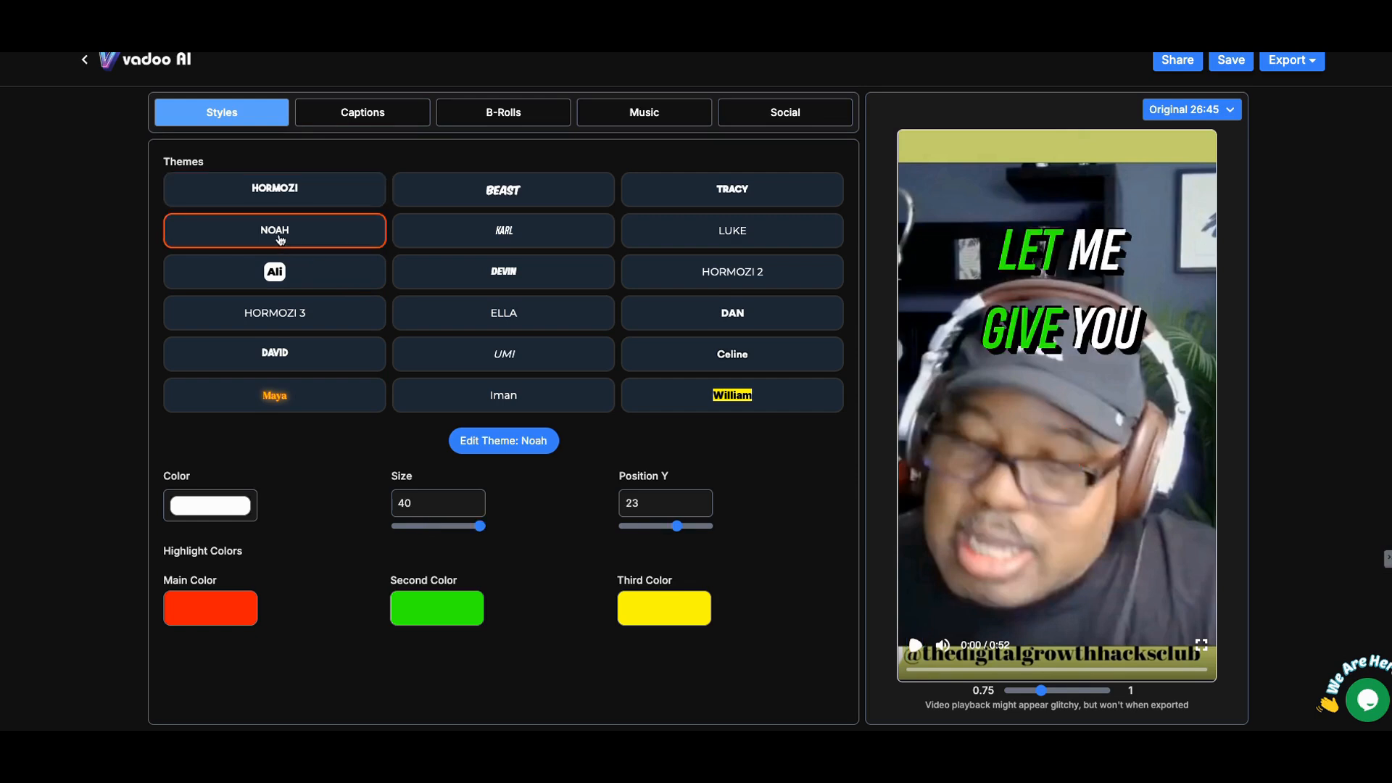
click(503, 189)
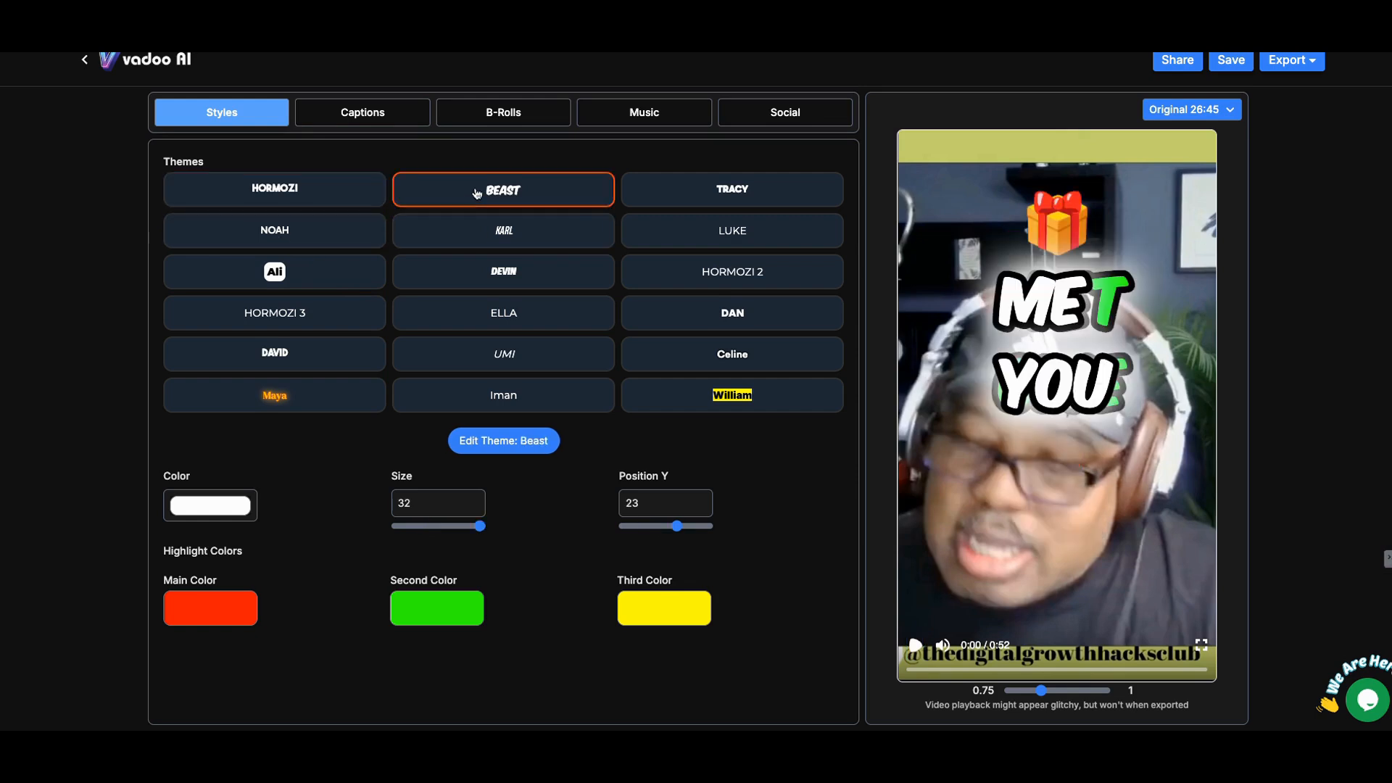
click(731, 188)
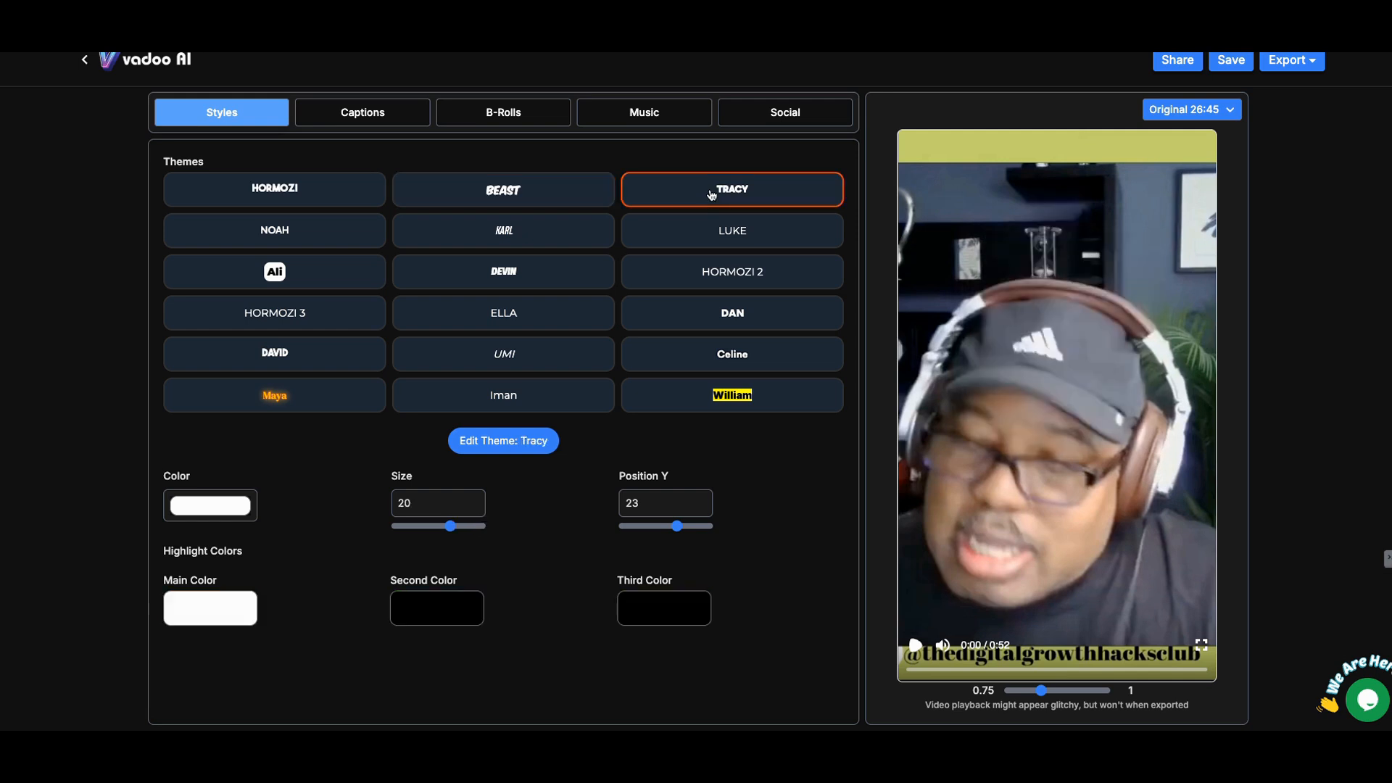
click(503, 189)
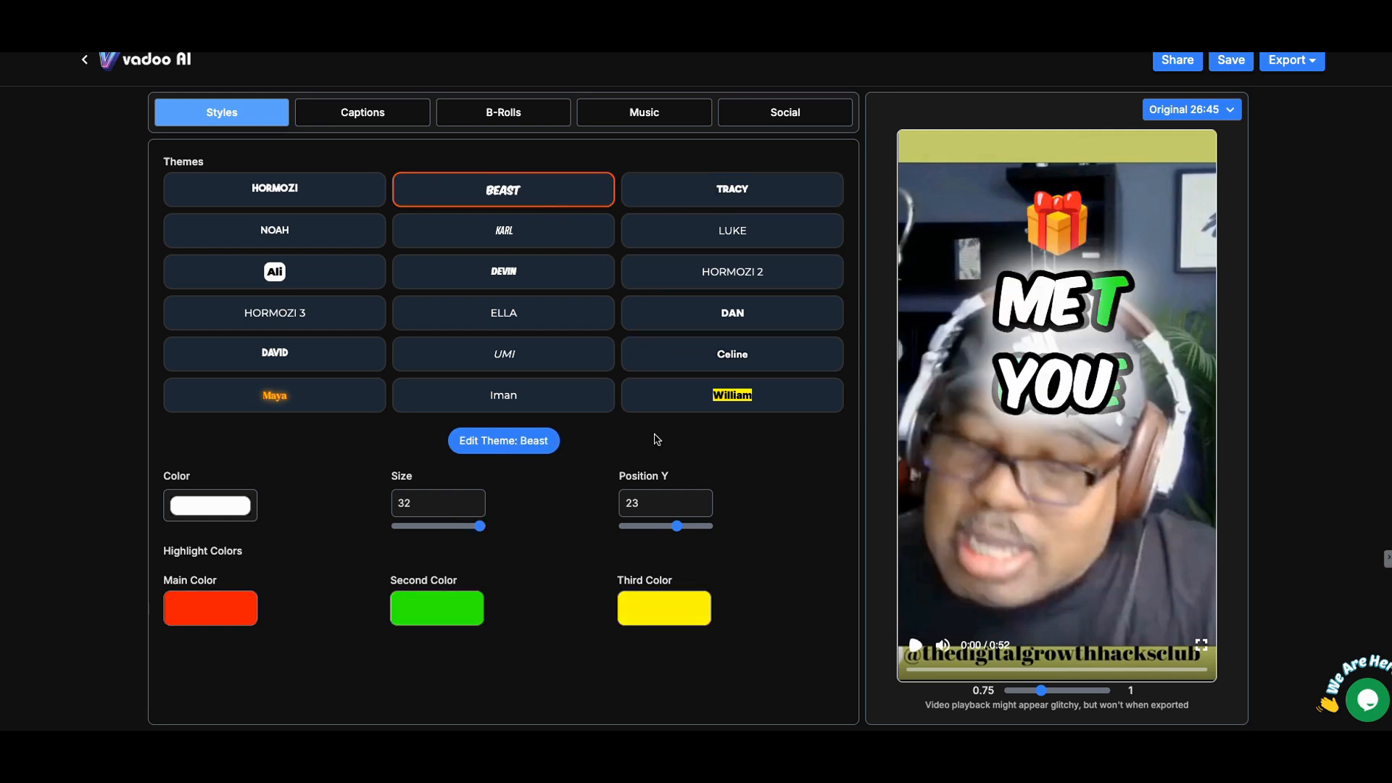
drag(677, 525, 641, 525)
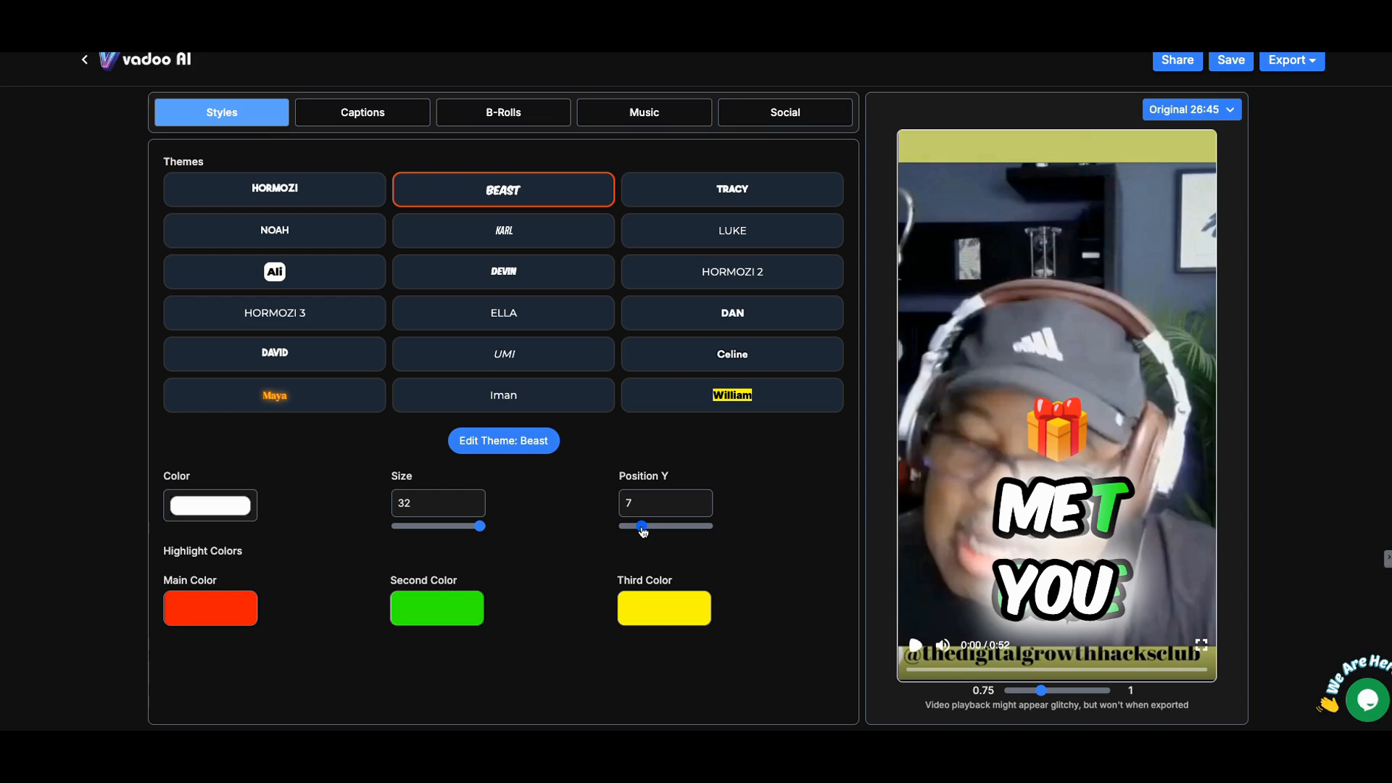
drag(480, 525, 461, 525)
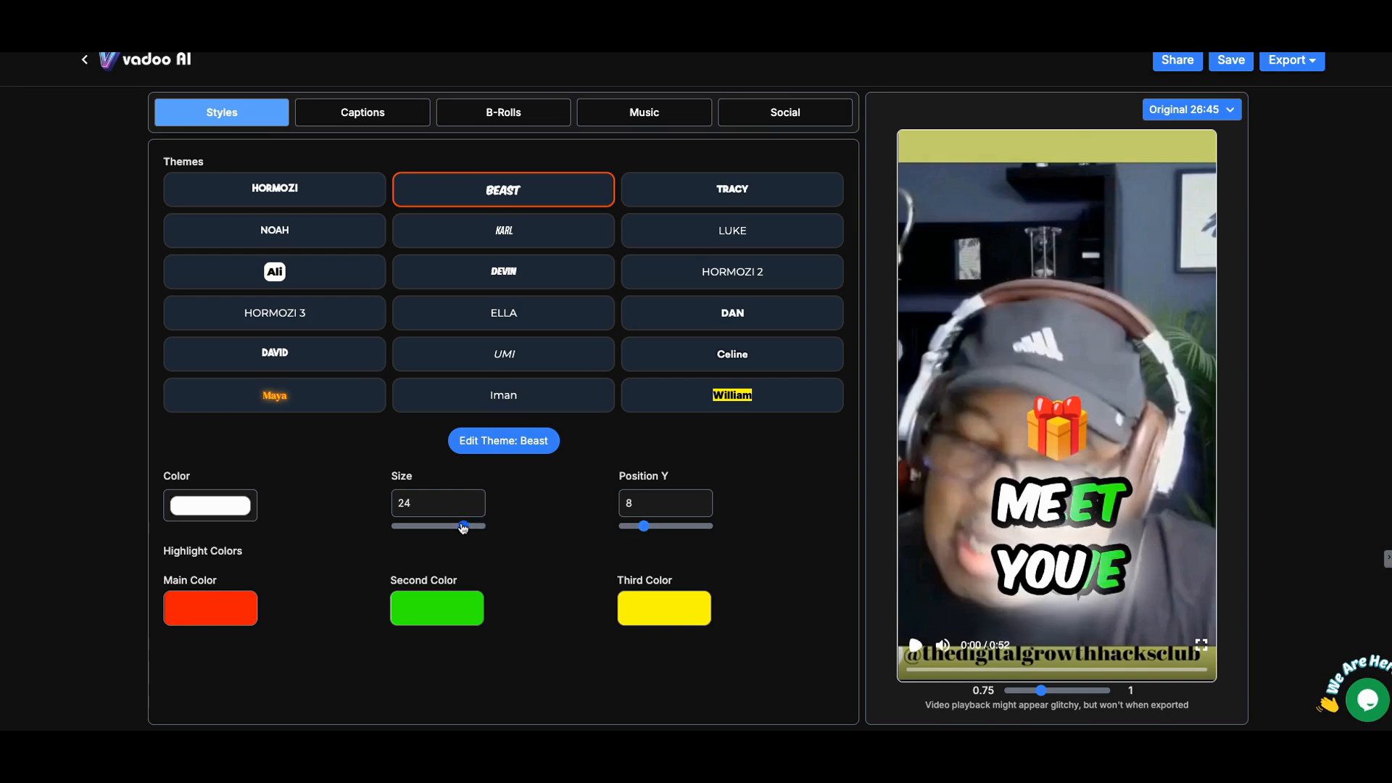
drag(462, 525, 429, 525)
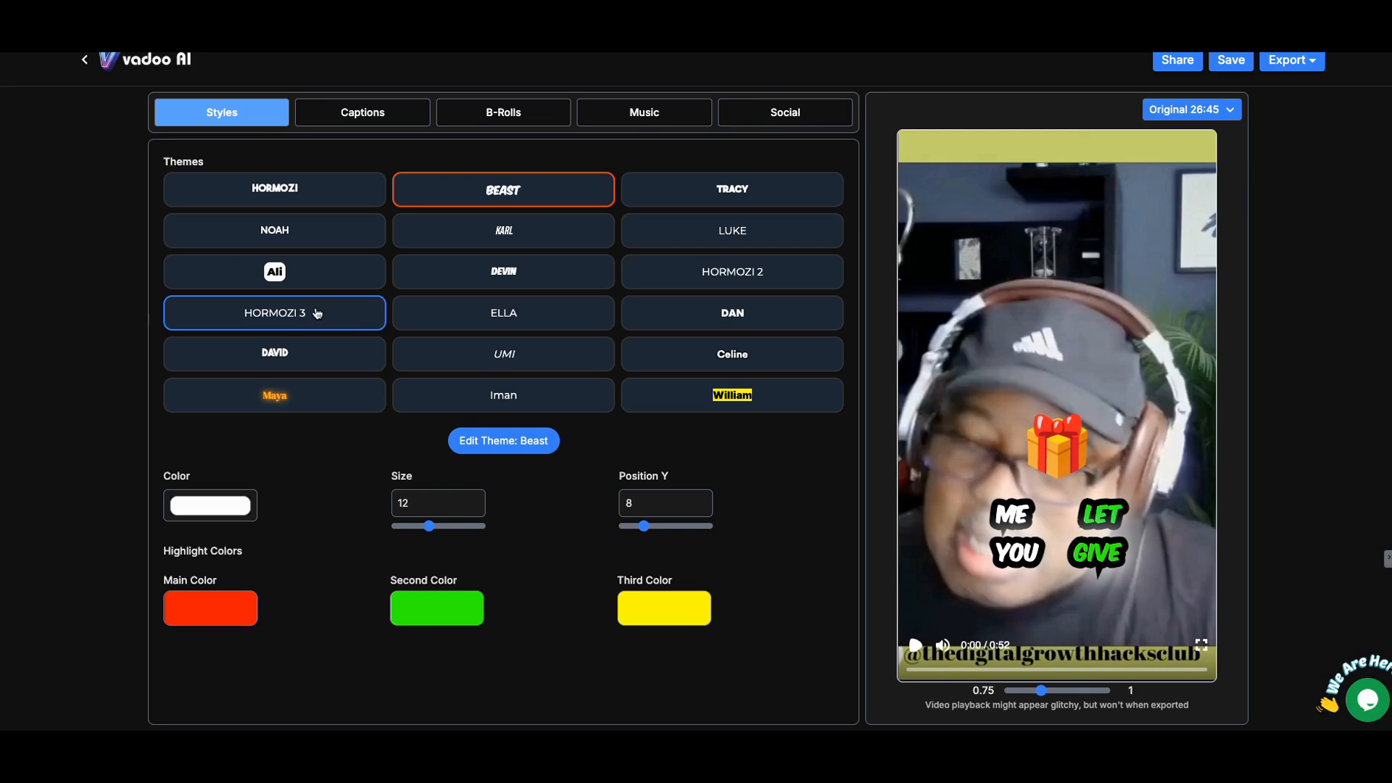
Apply the David theme with text size reduced to 22 and captions raised higher in the frame.
click(274, 353)
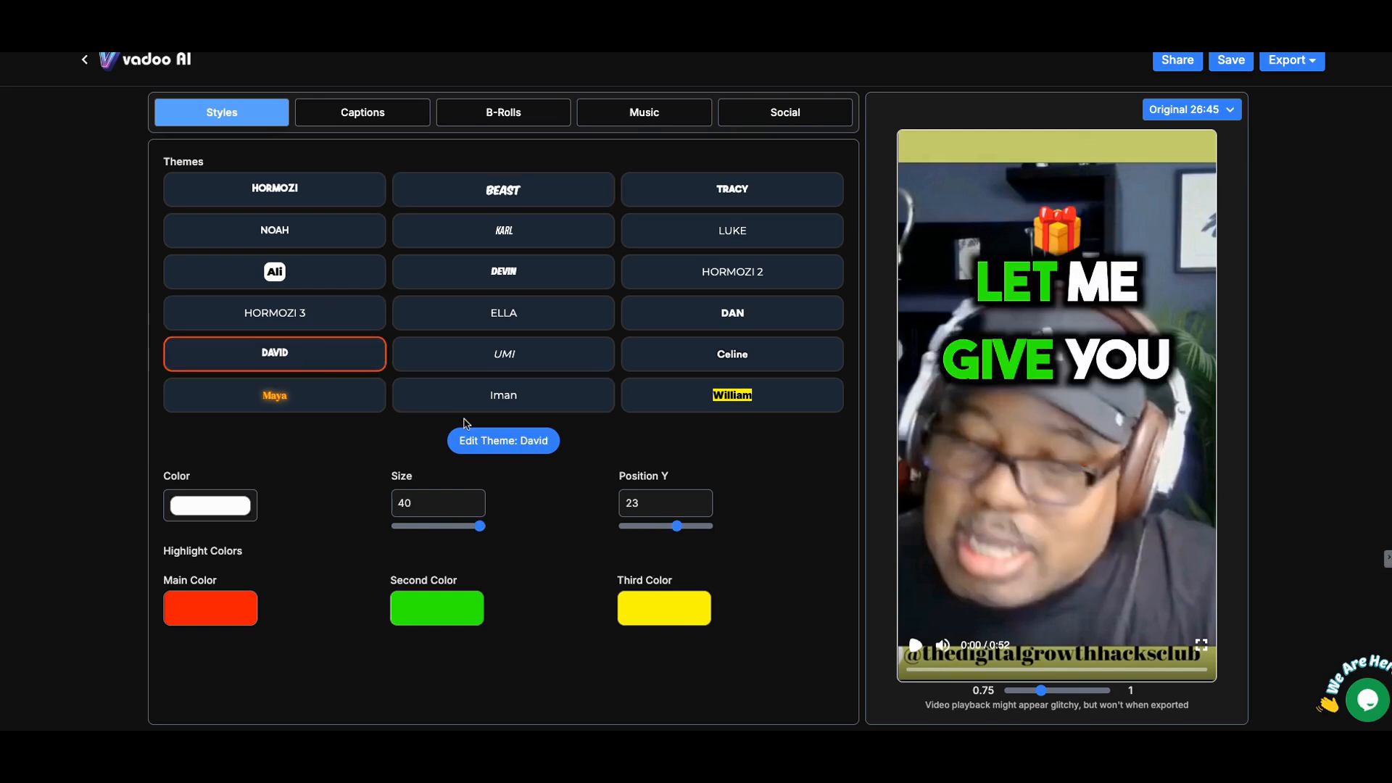
drag(480, 525, 462, 525)
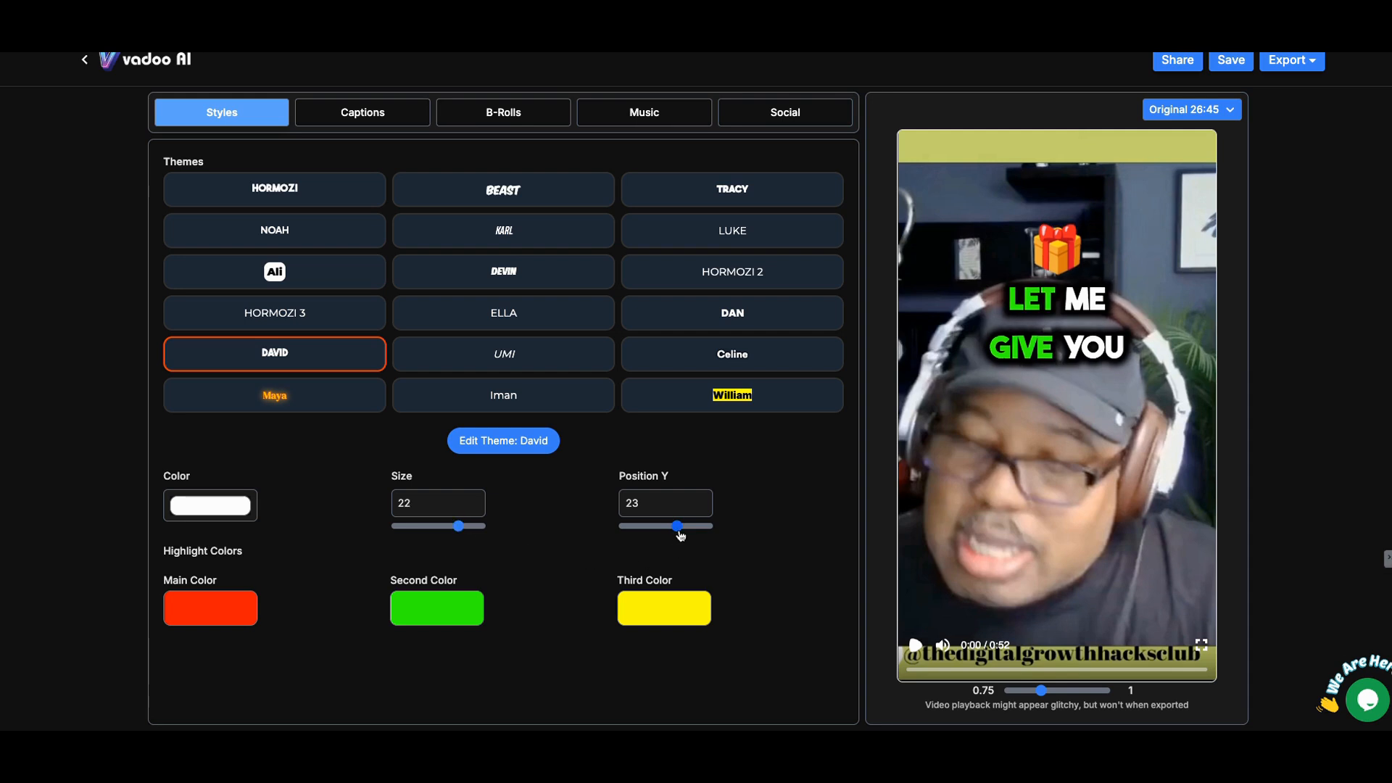
drag(677, 525, 690, 524)
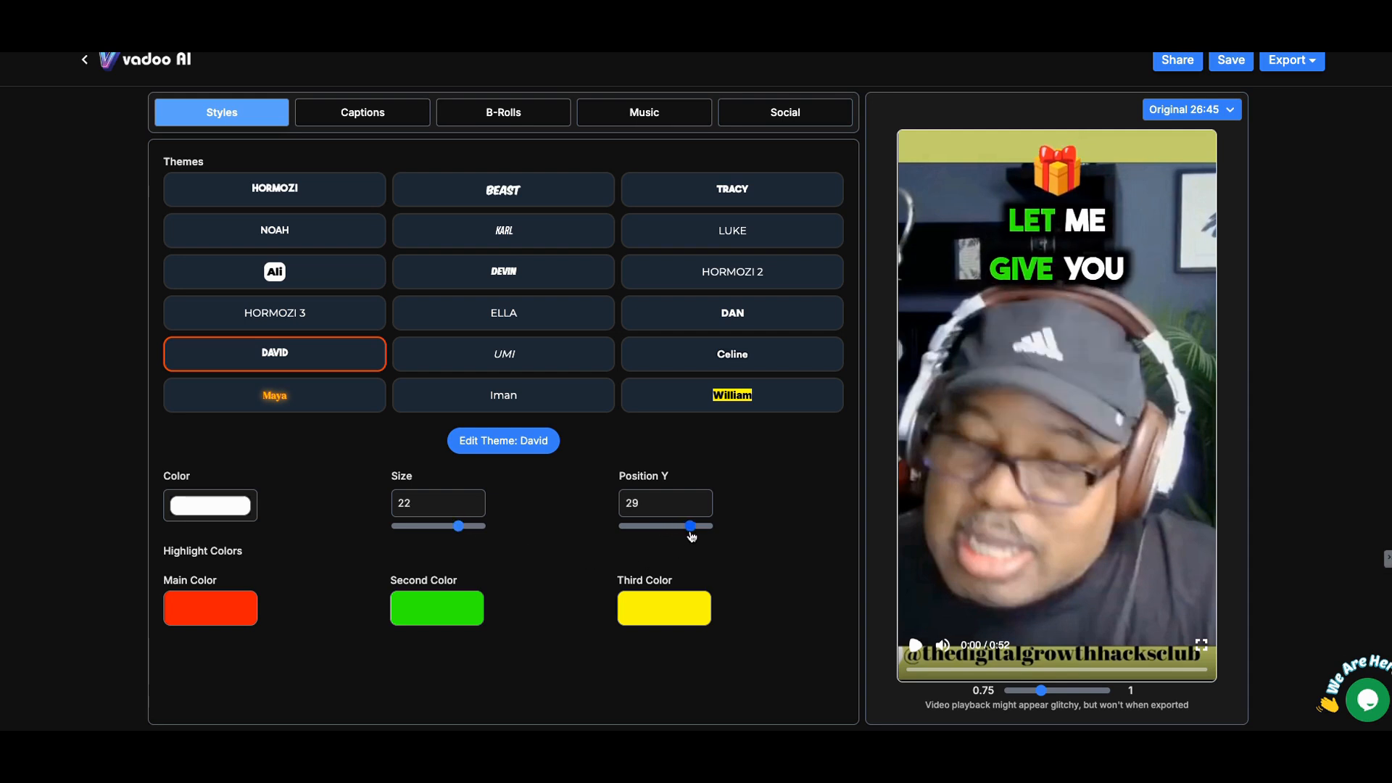
drag(690, 524, 695, 525)
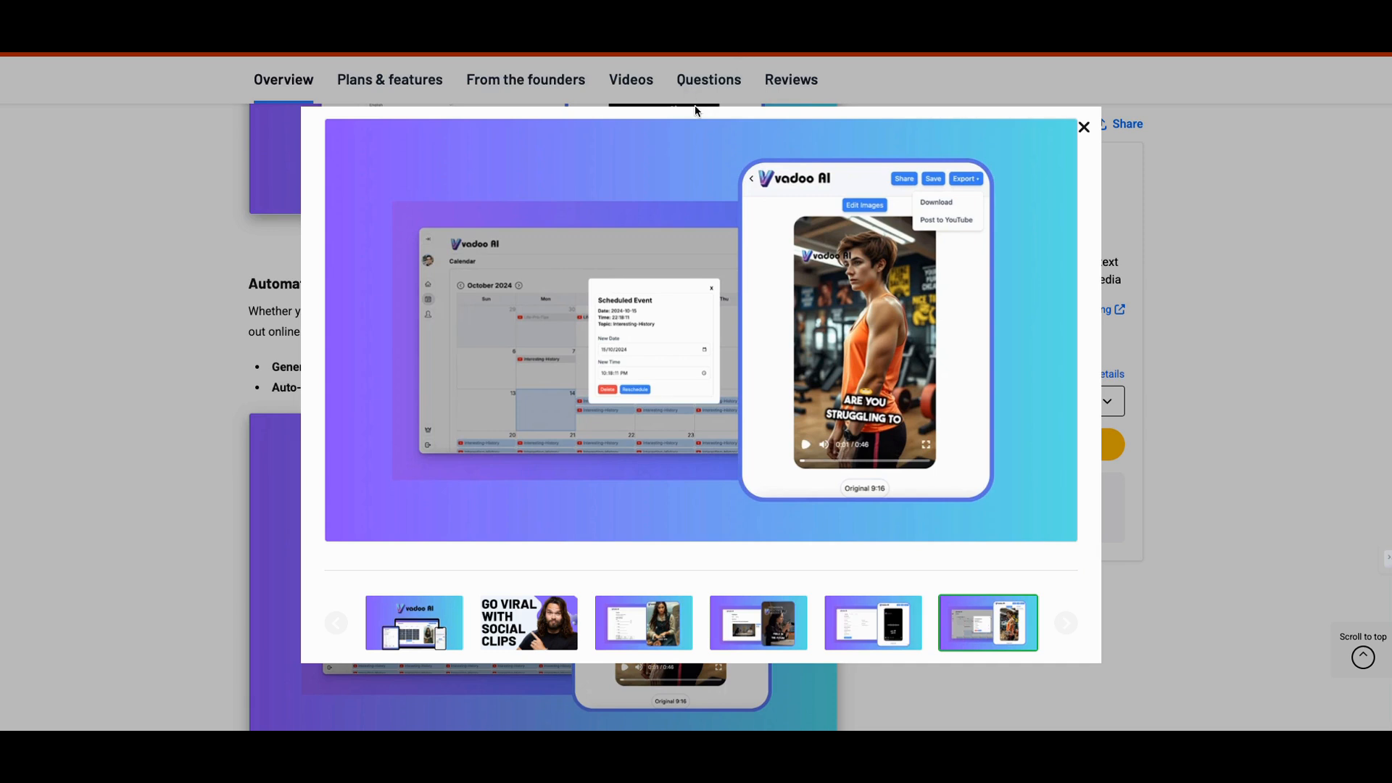
mouse_move(1084, 129)
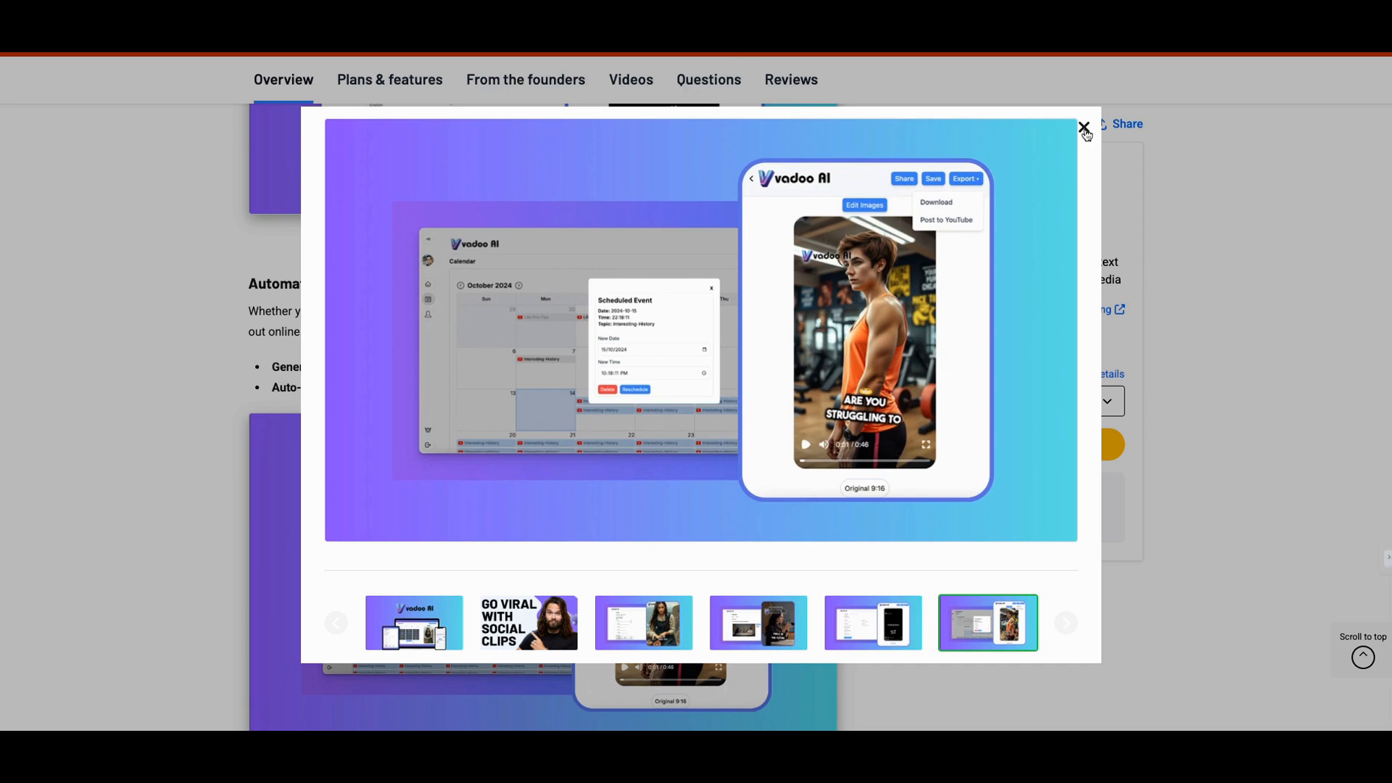
Close the enlarged screenshot lightbox to return to the Vadoo AI deal page.
click(1083, 129)
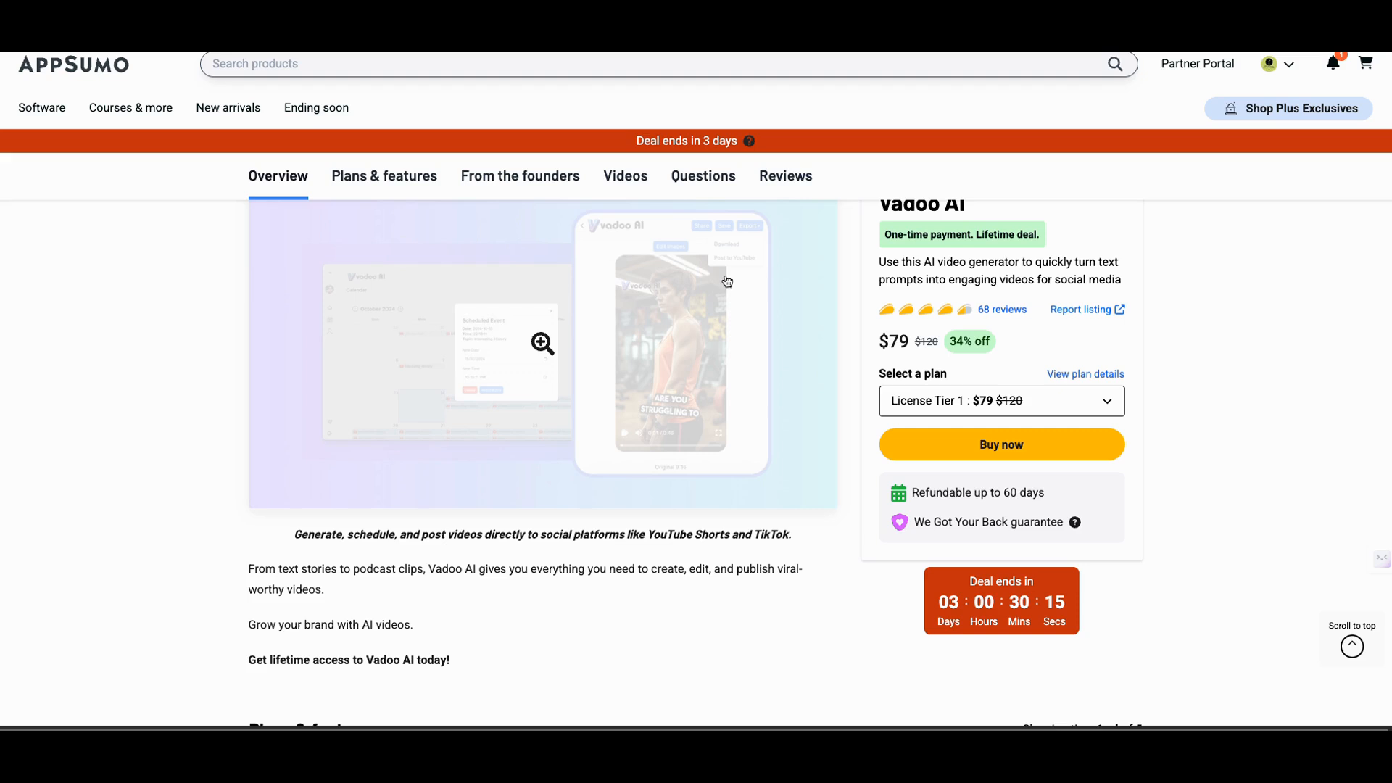
Show the Plans & features tier table and advance it to reveal the next license tier.
scroll(down, 3)
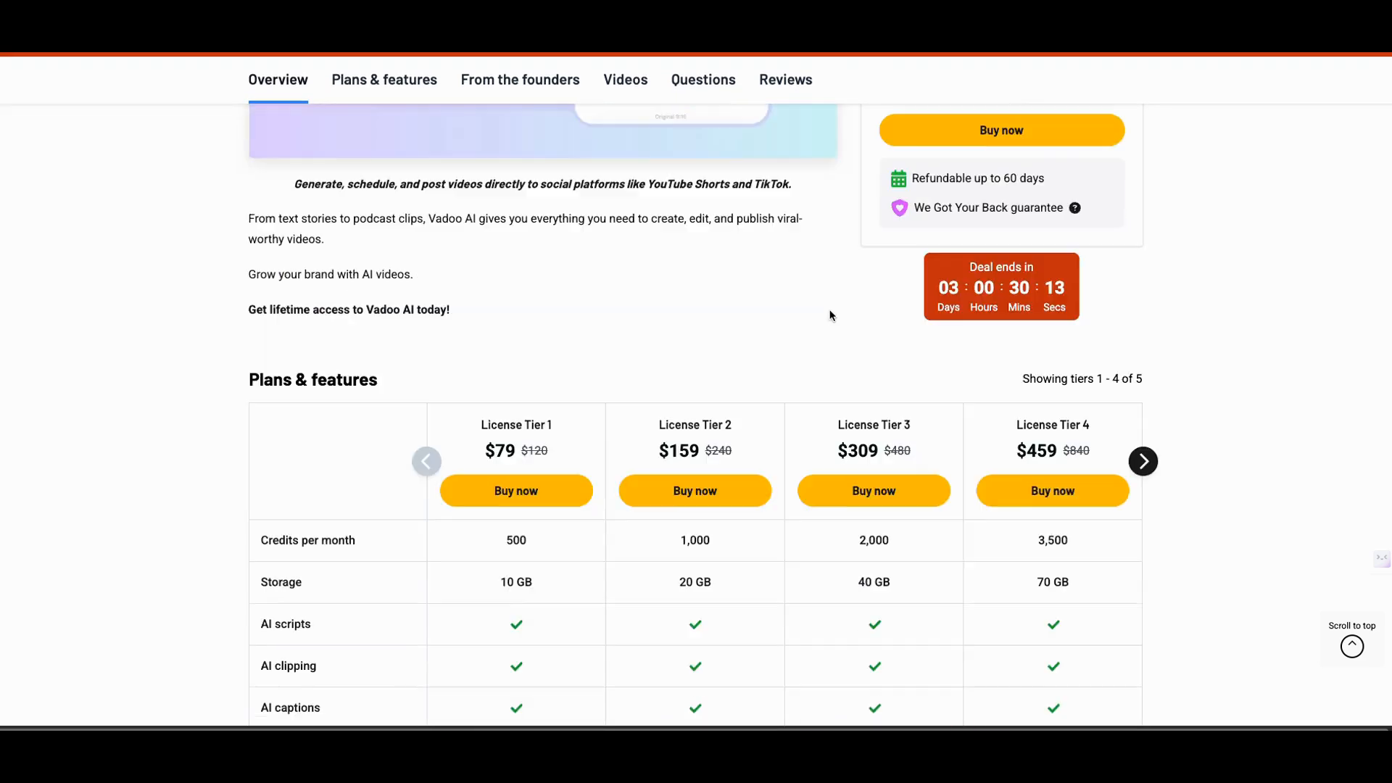
click(384, 79)
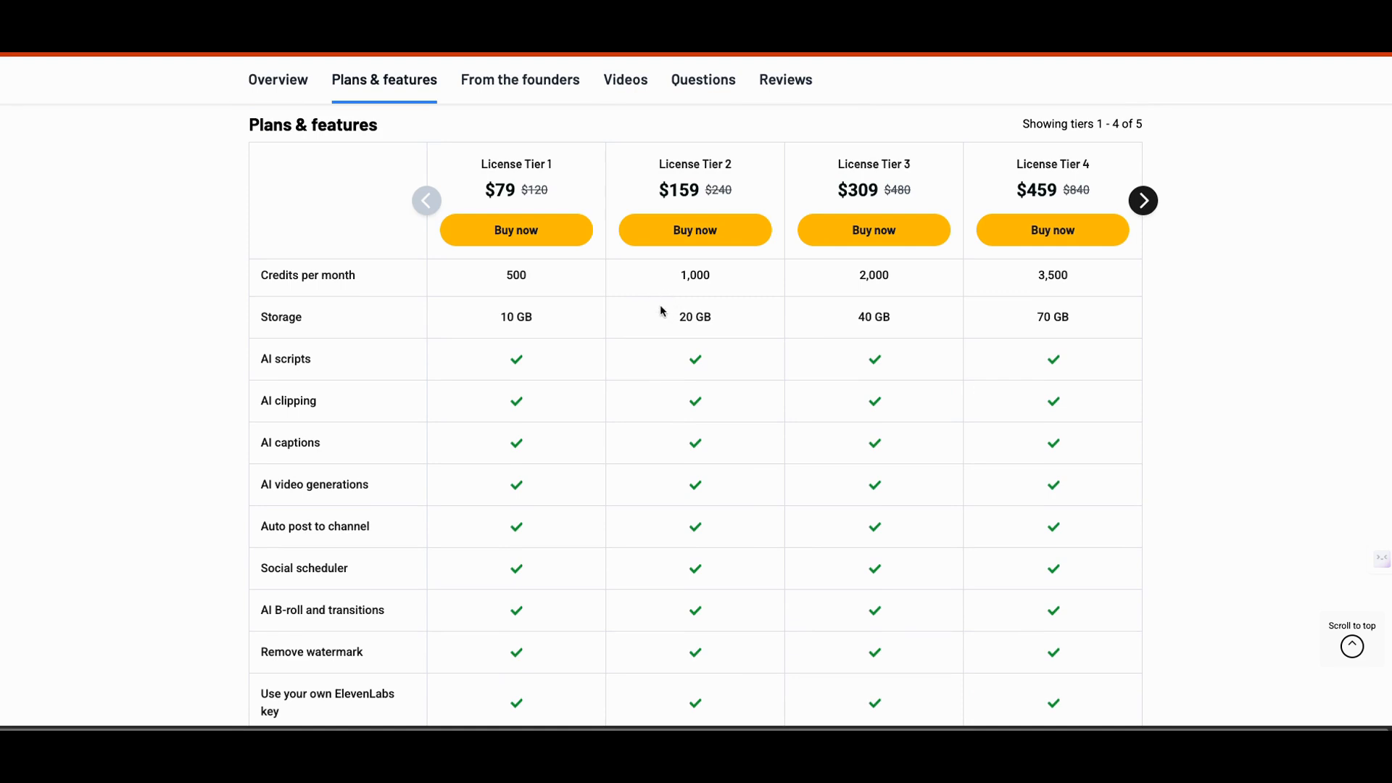
scroll(down, 3)
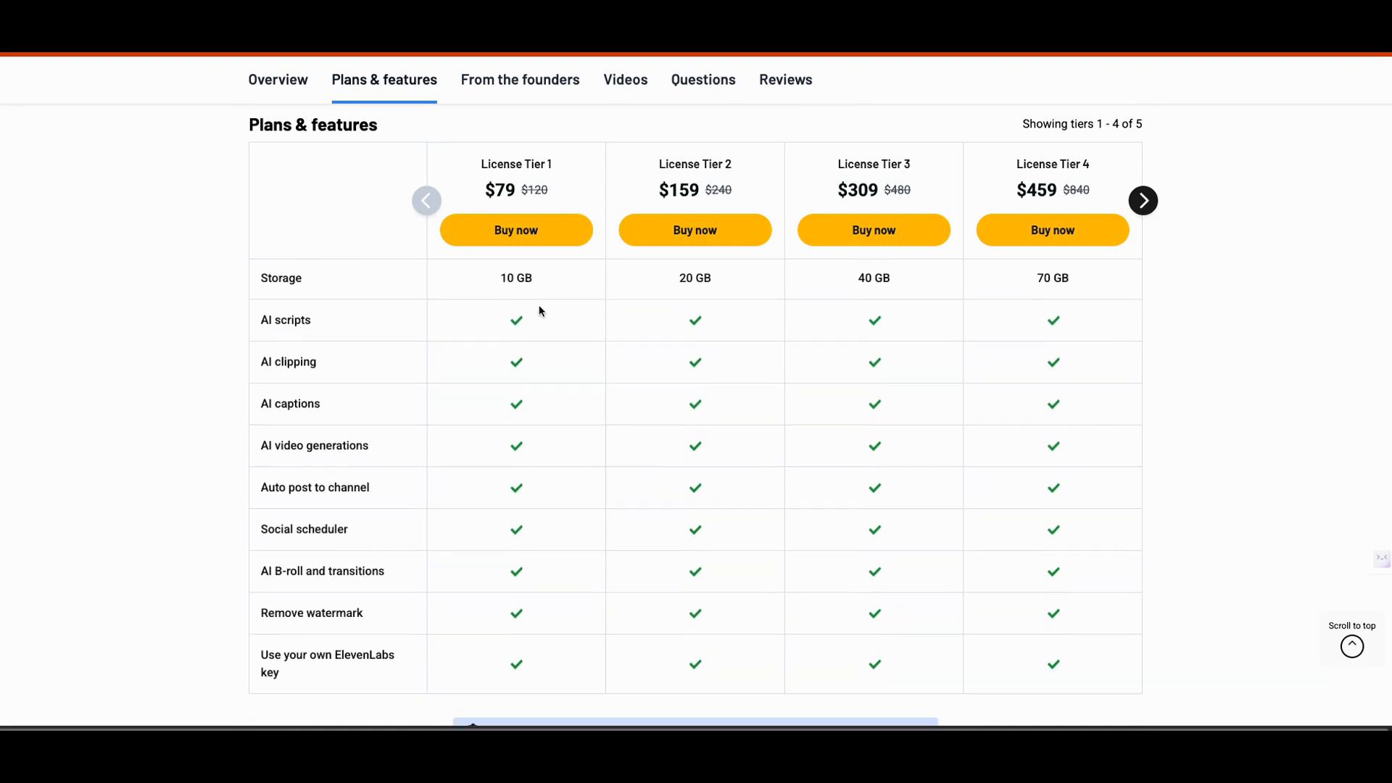
scroll(down, 3)
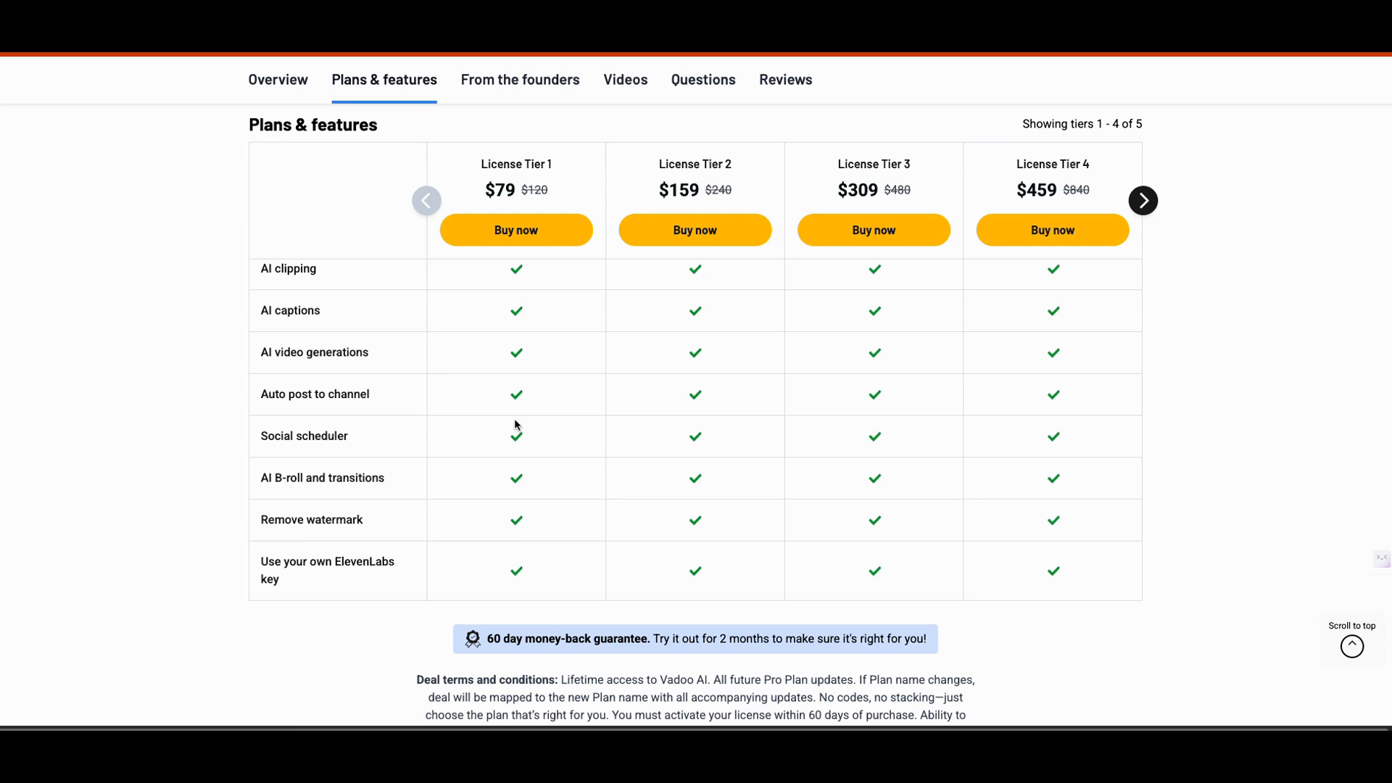
mouse_move(476, 596)
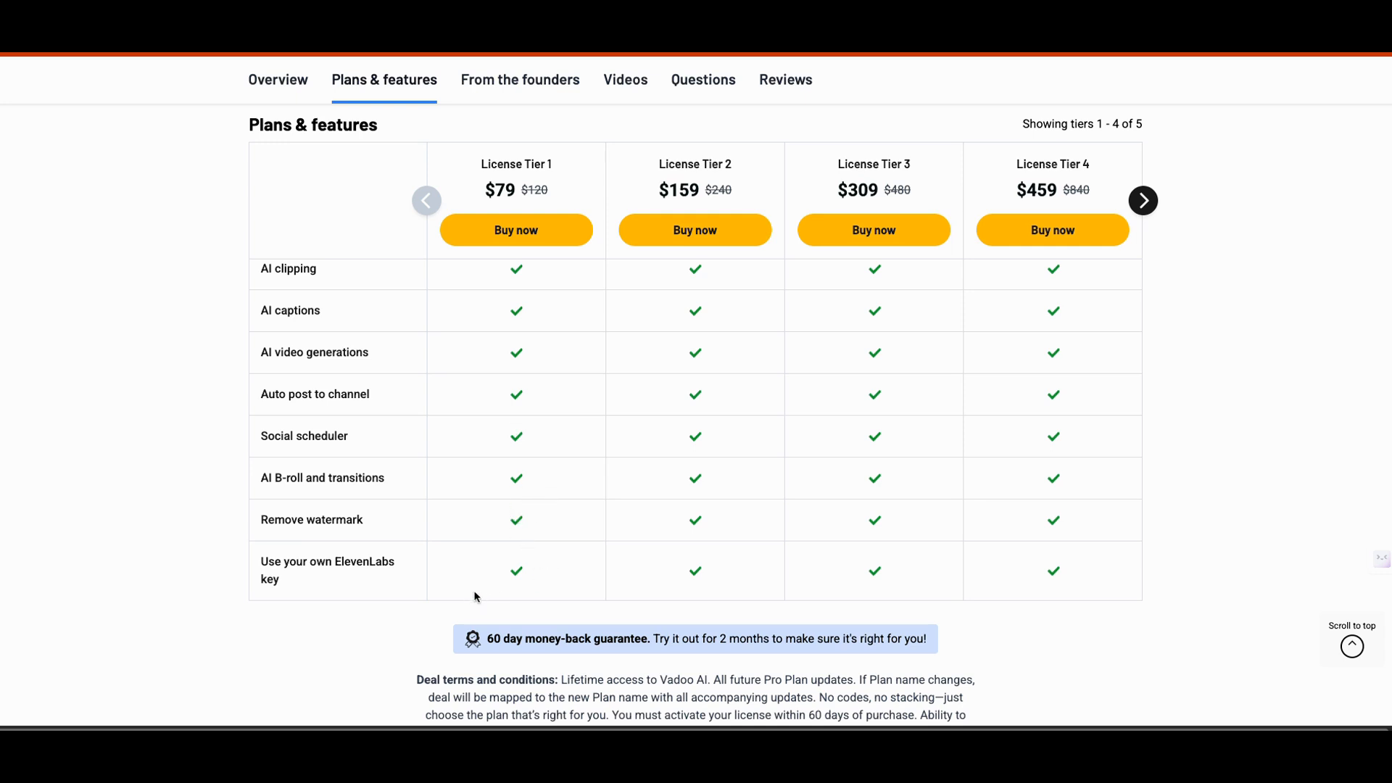
mouse_move(521, 583)
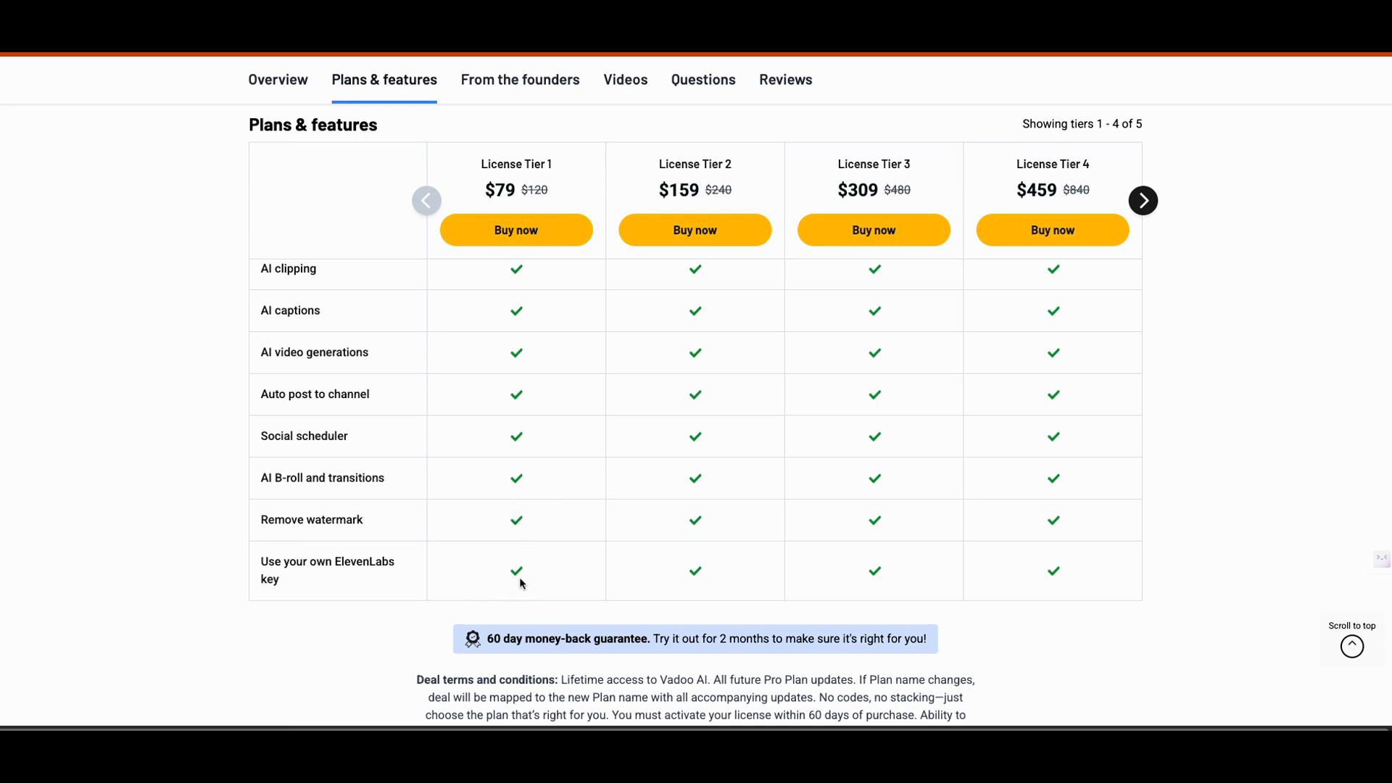
mouse_move(555, 592)
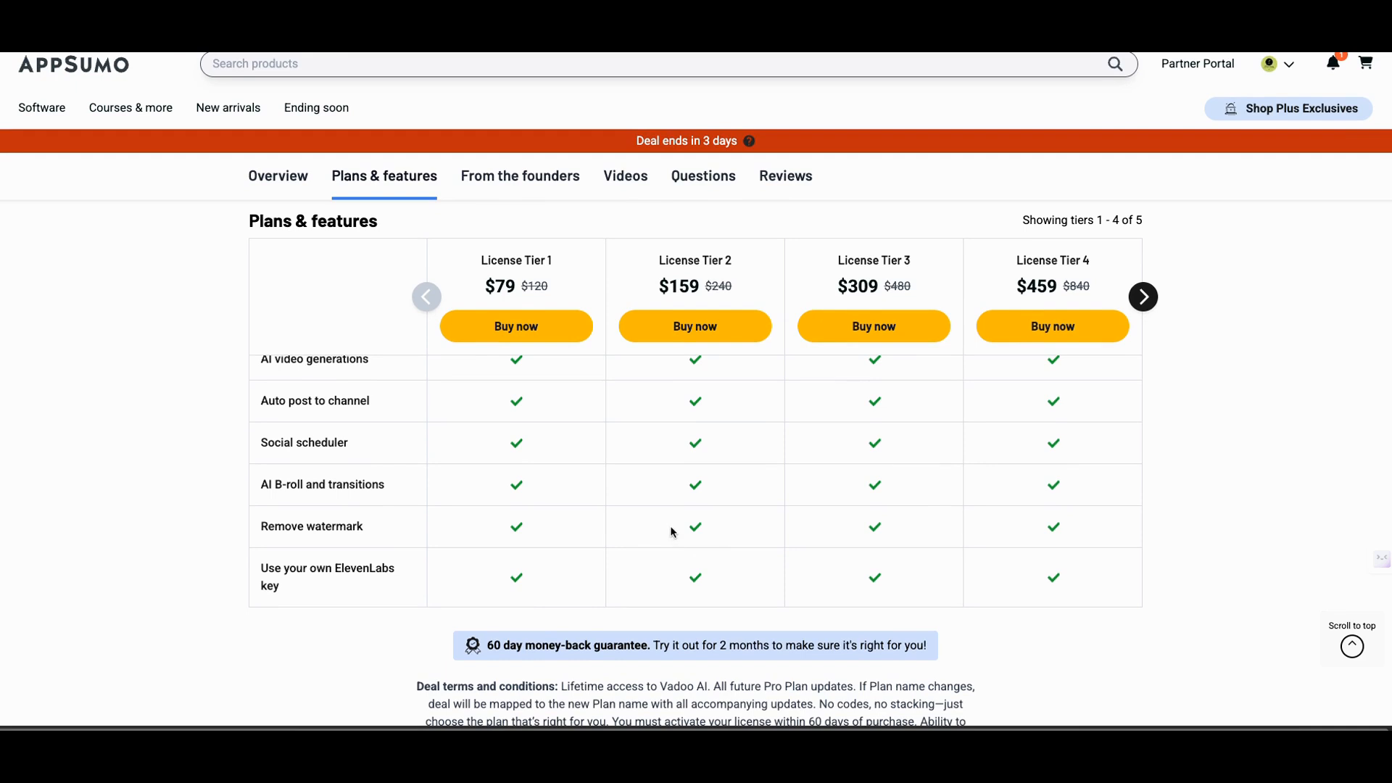
mouse_move(955, 471)
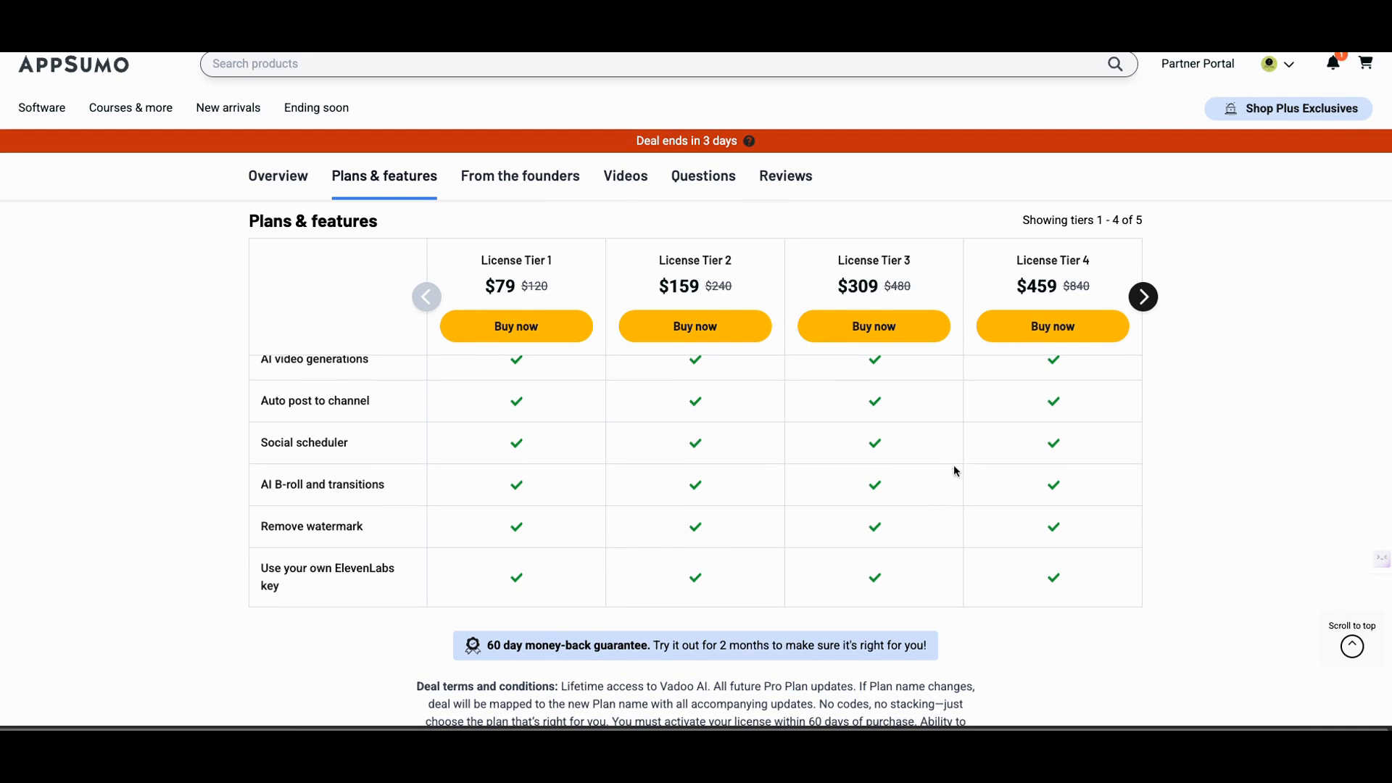
mouse_move(476, 571)
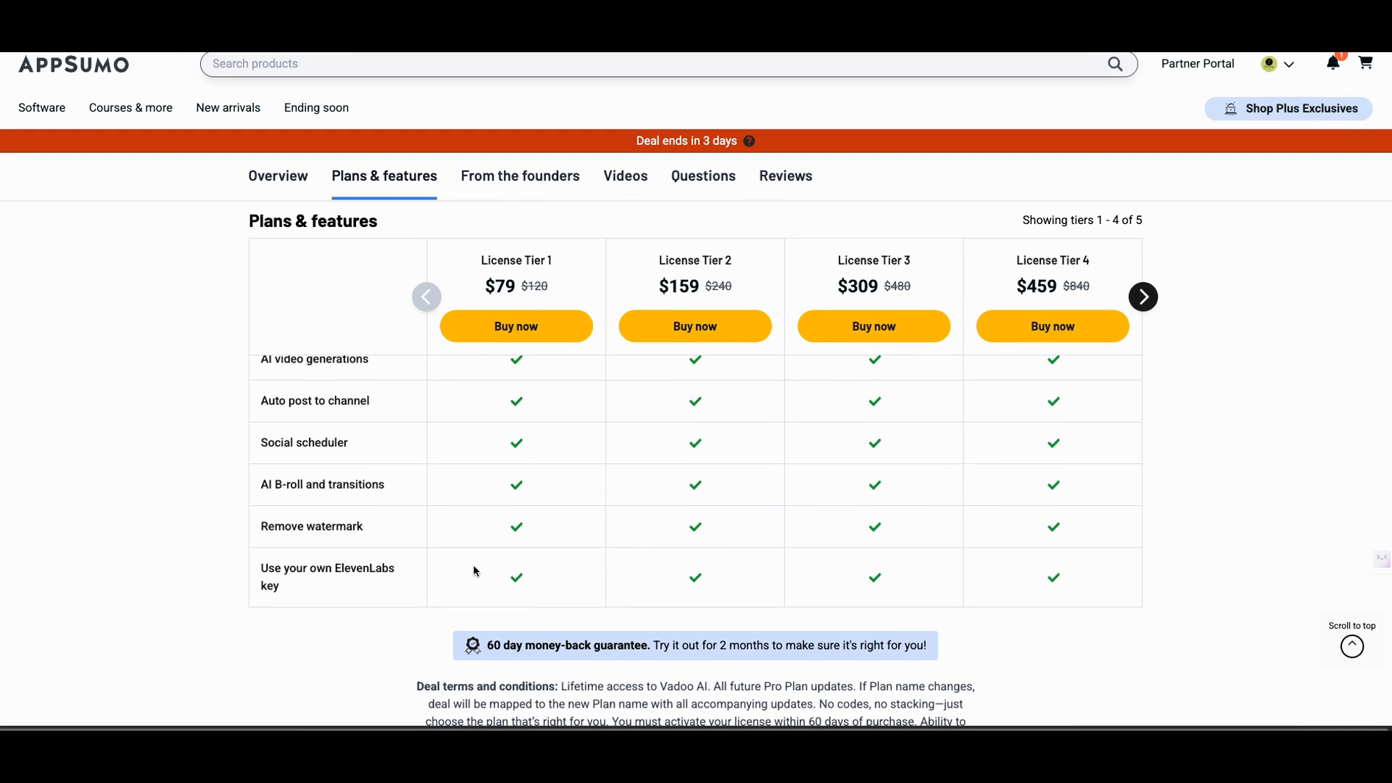
mouse_move(681, 590)
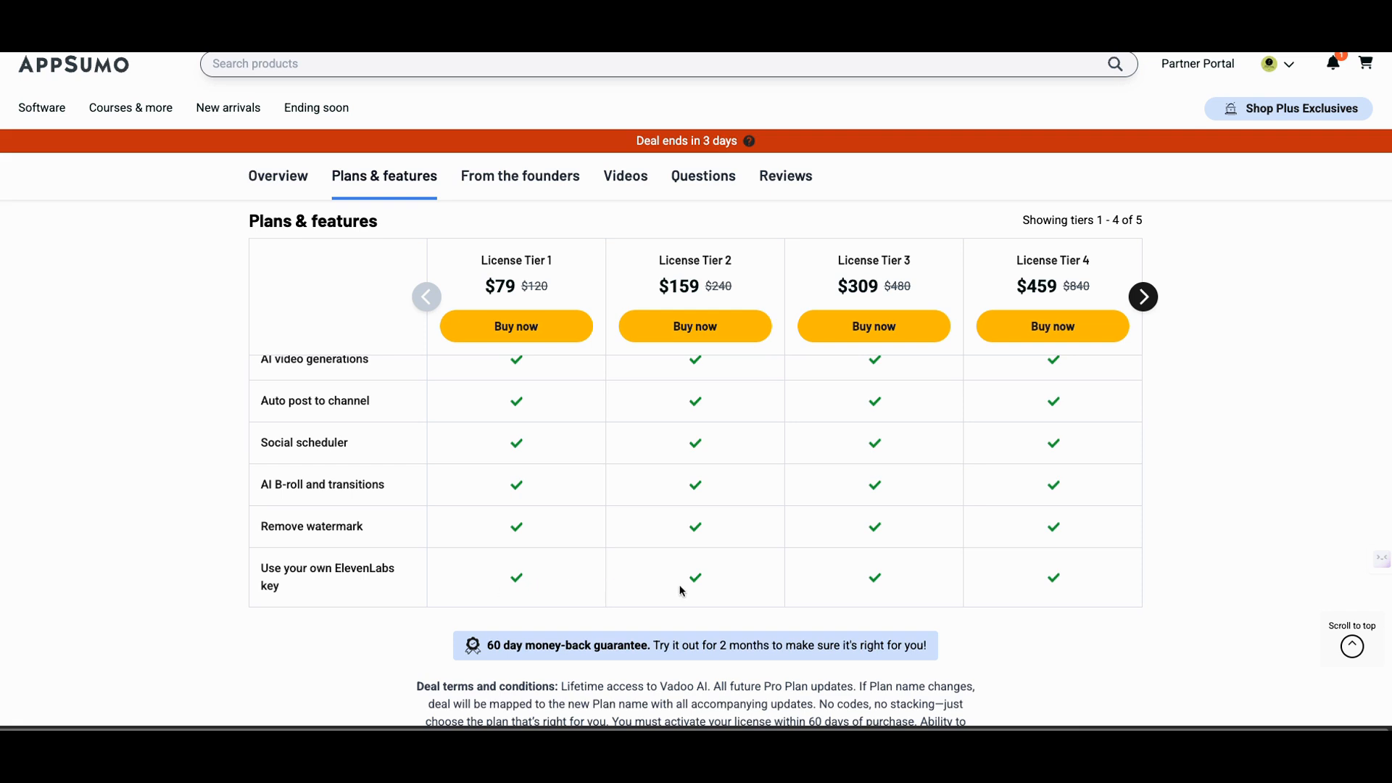
mouse_move(844, 583)
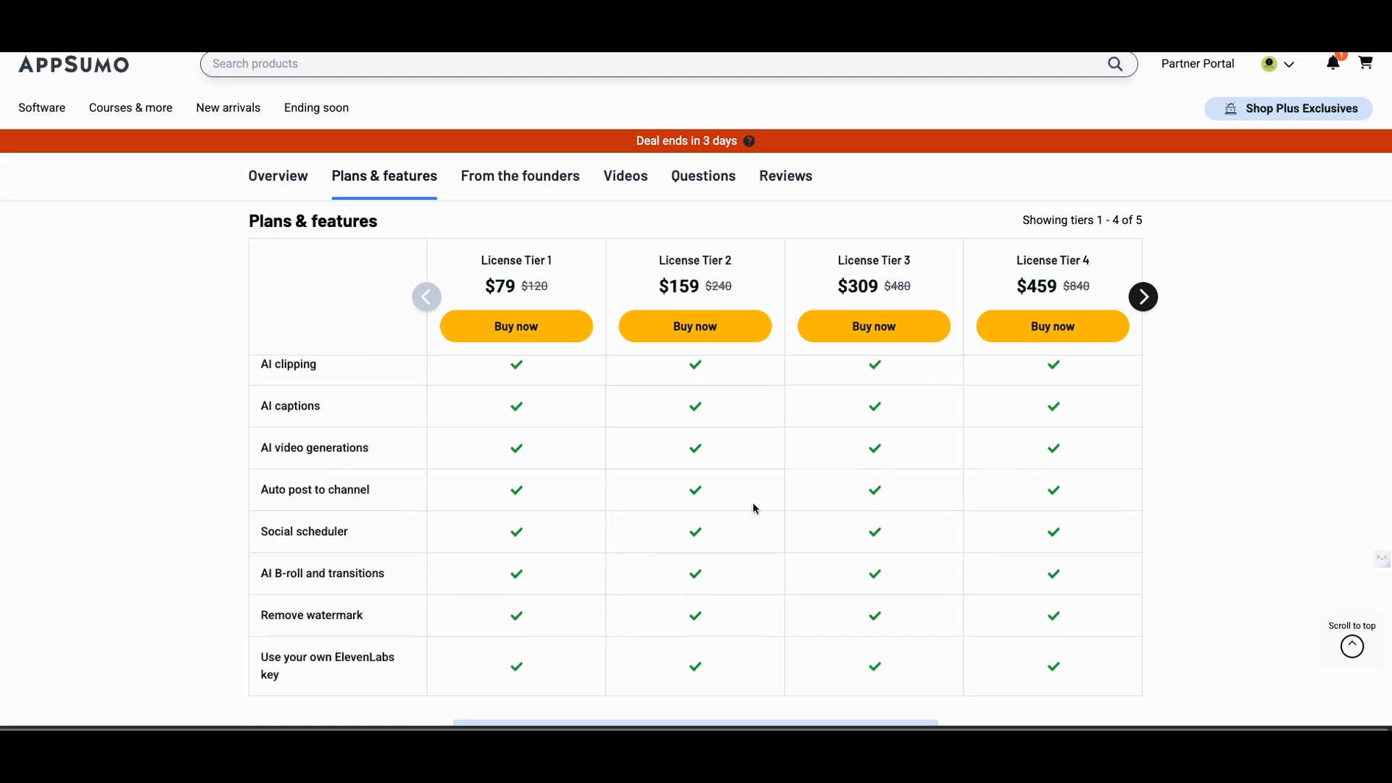
click(1144, 295)
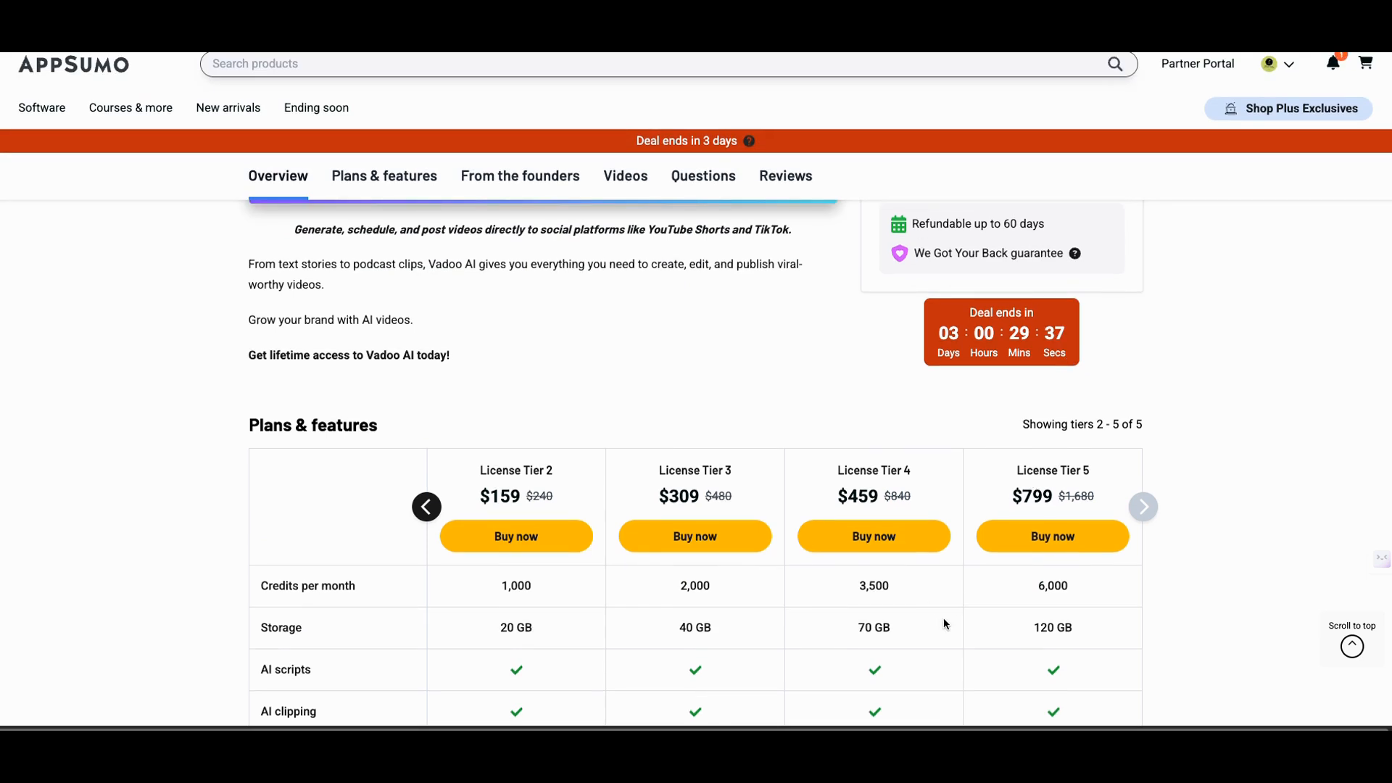
mouse_move(1019, 606)
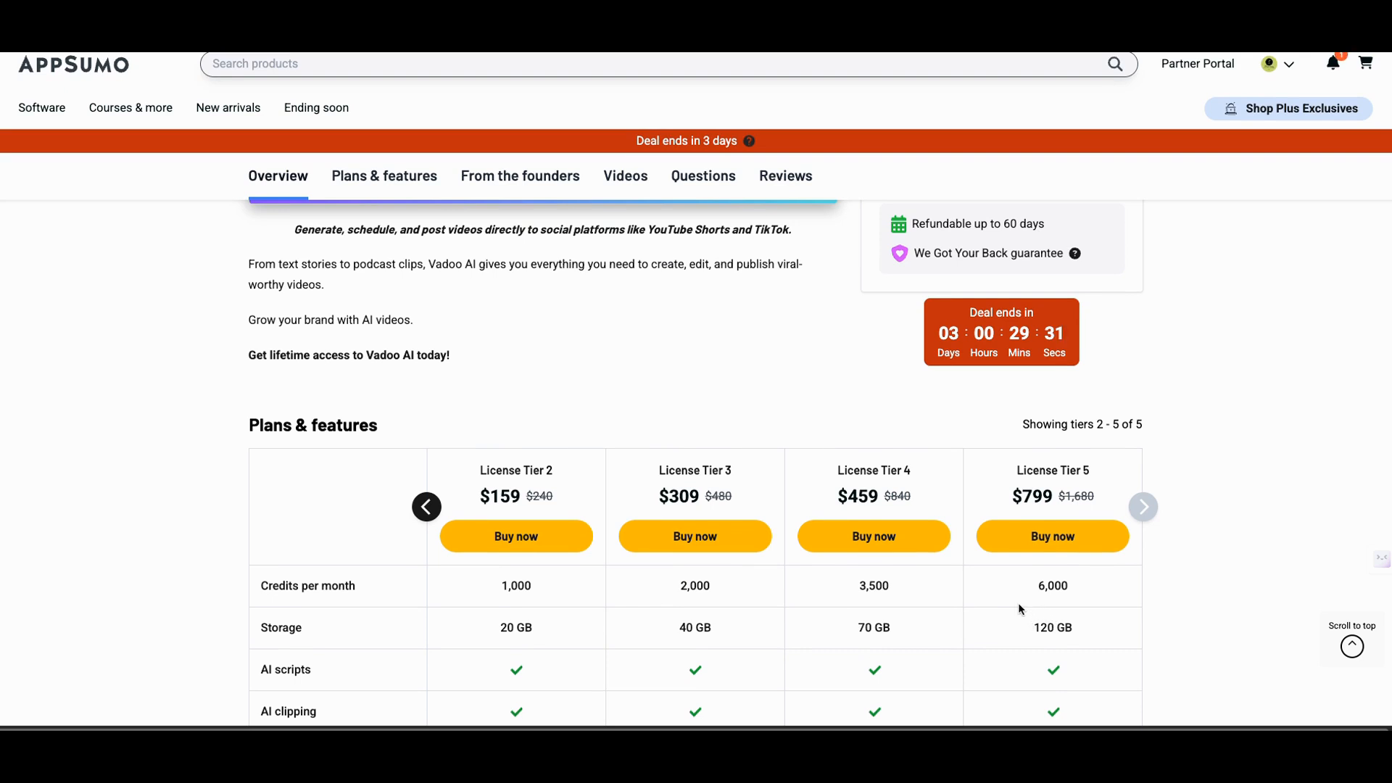
Scroll to review the $799 License Tier 5 column with 6,000 credits and 120 GB.
scroll(down, 3)
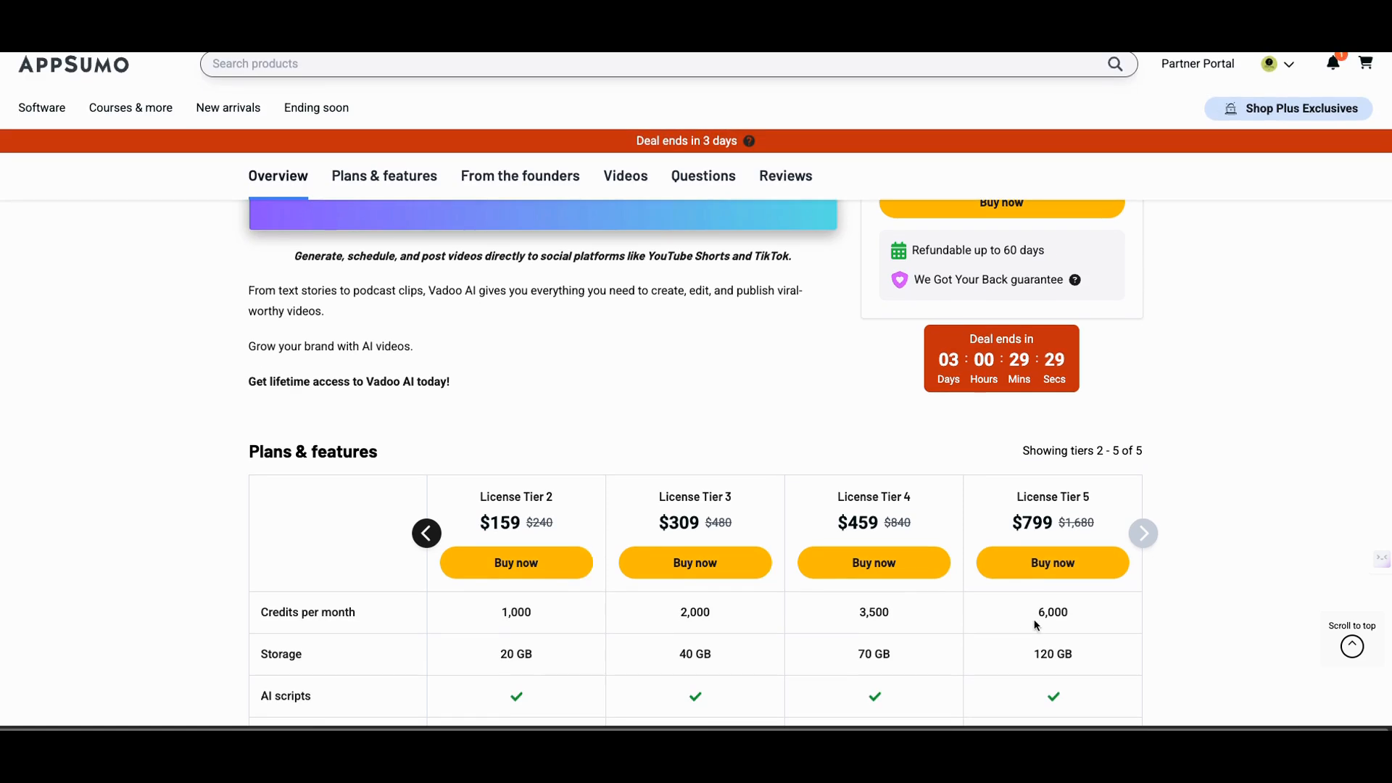